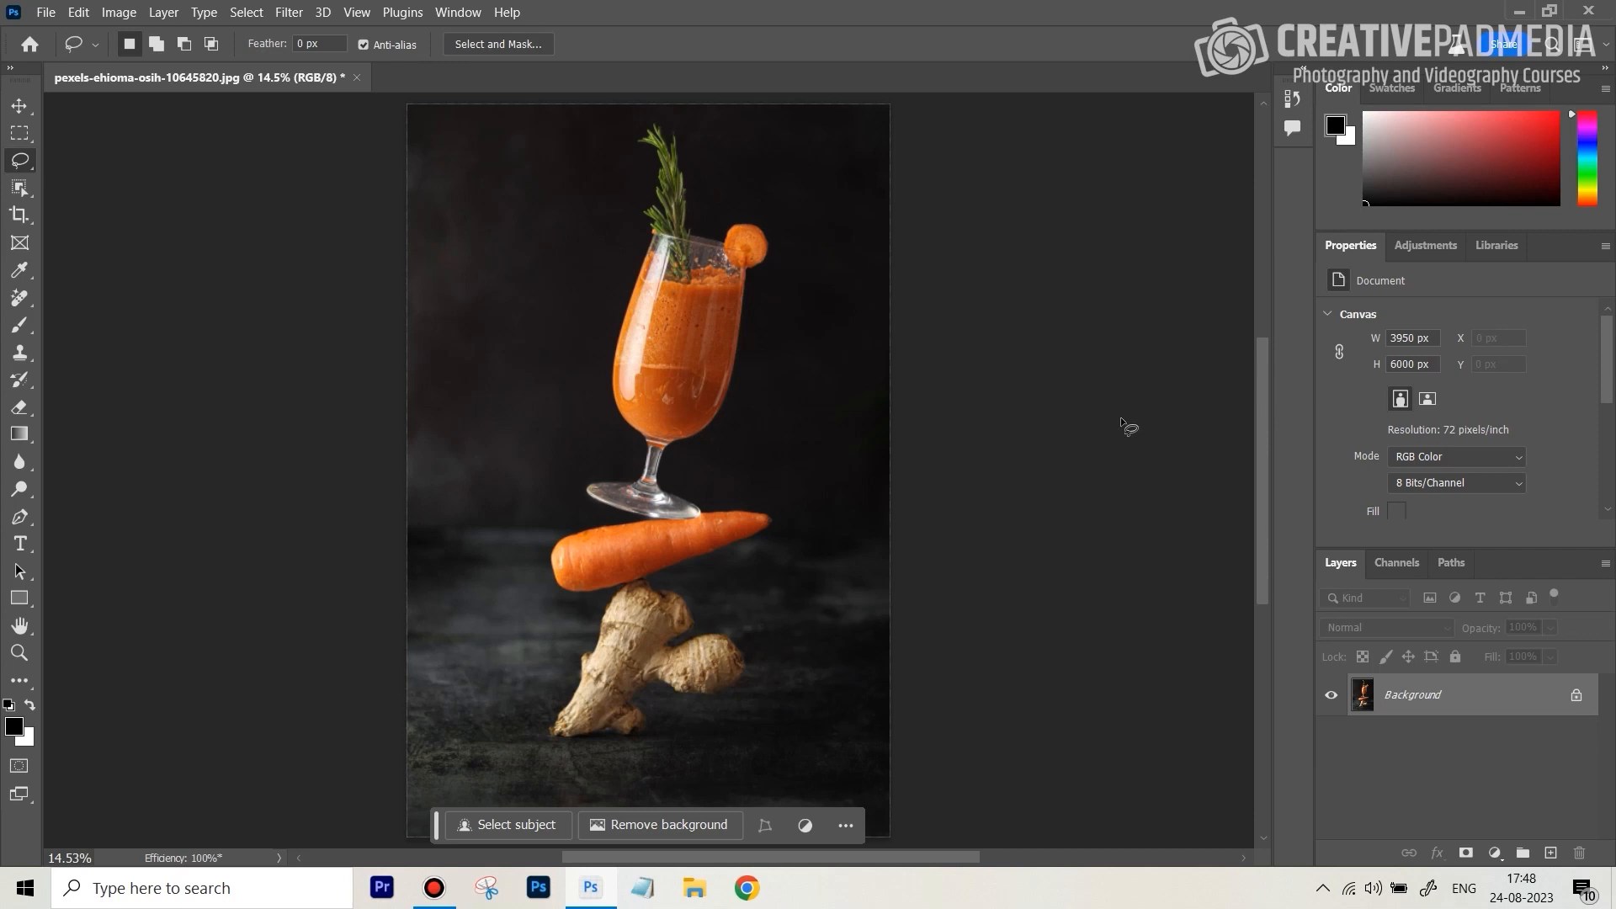
{"action": "mouse_move", "coordinate": [914, 410]}
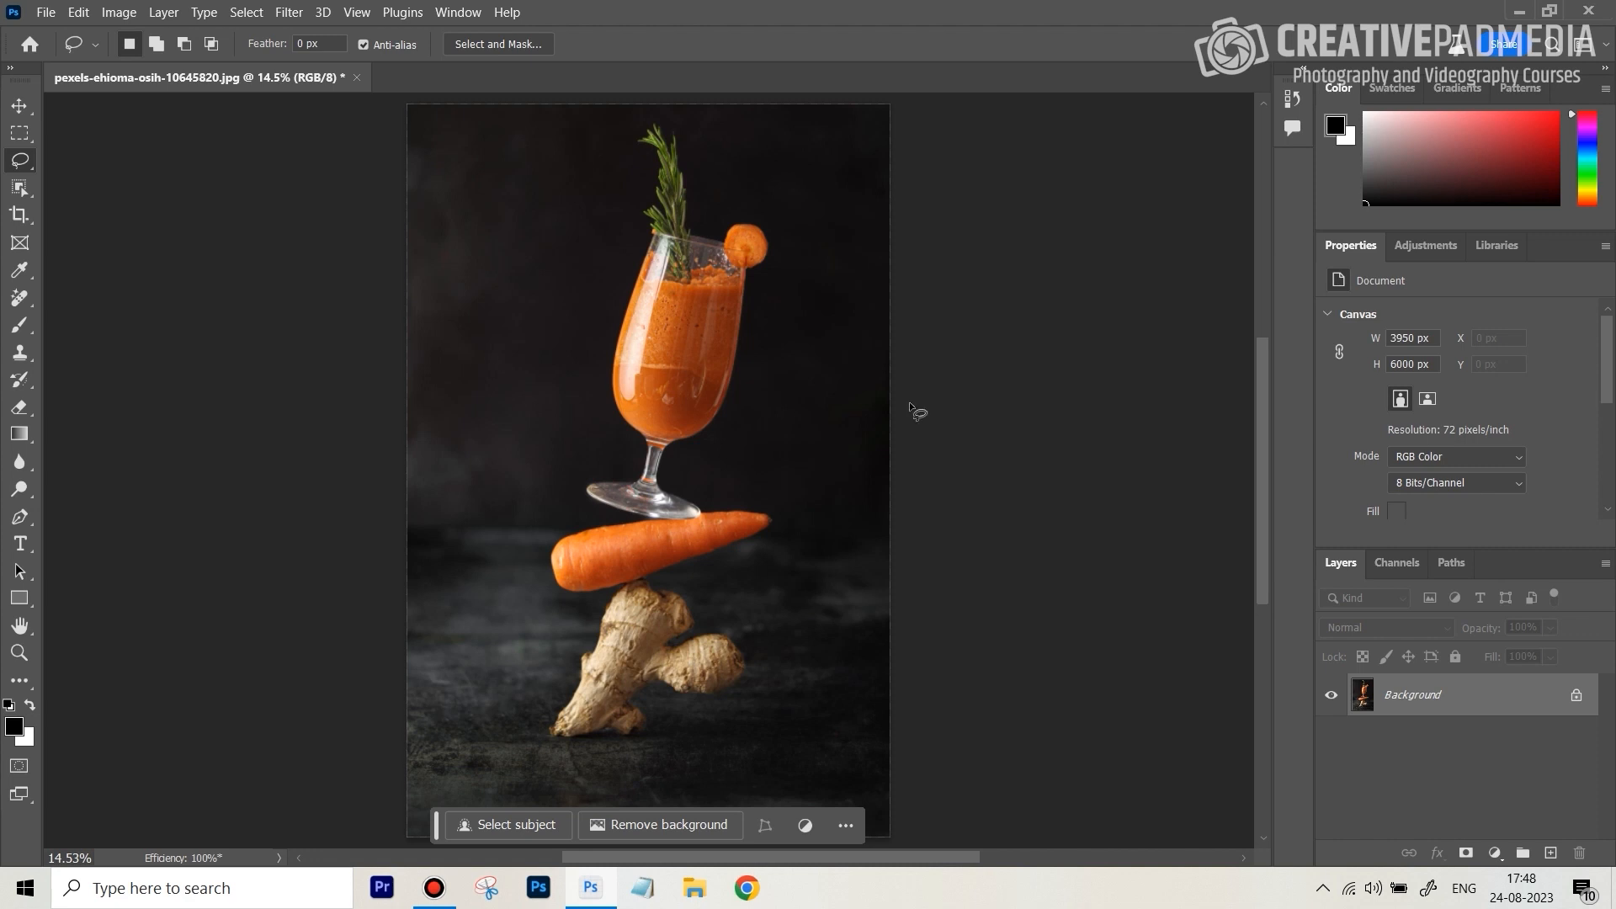
{"action": "mouse_move", "coordinate": [905, 403]}
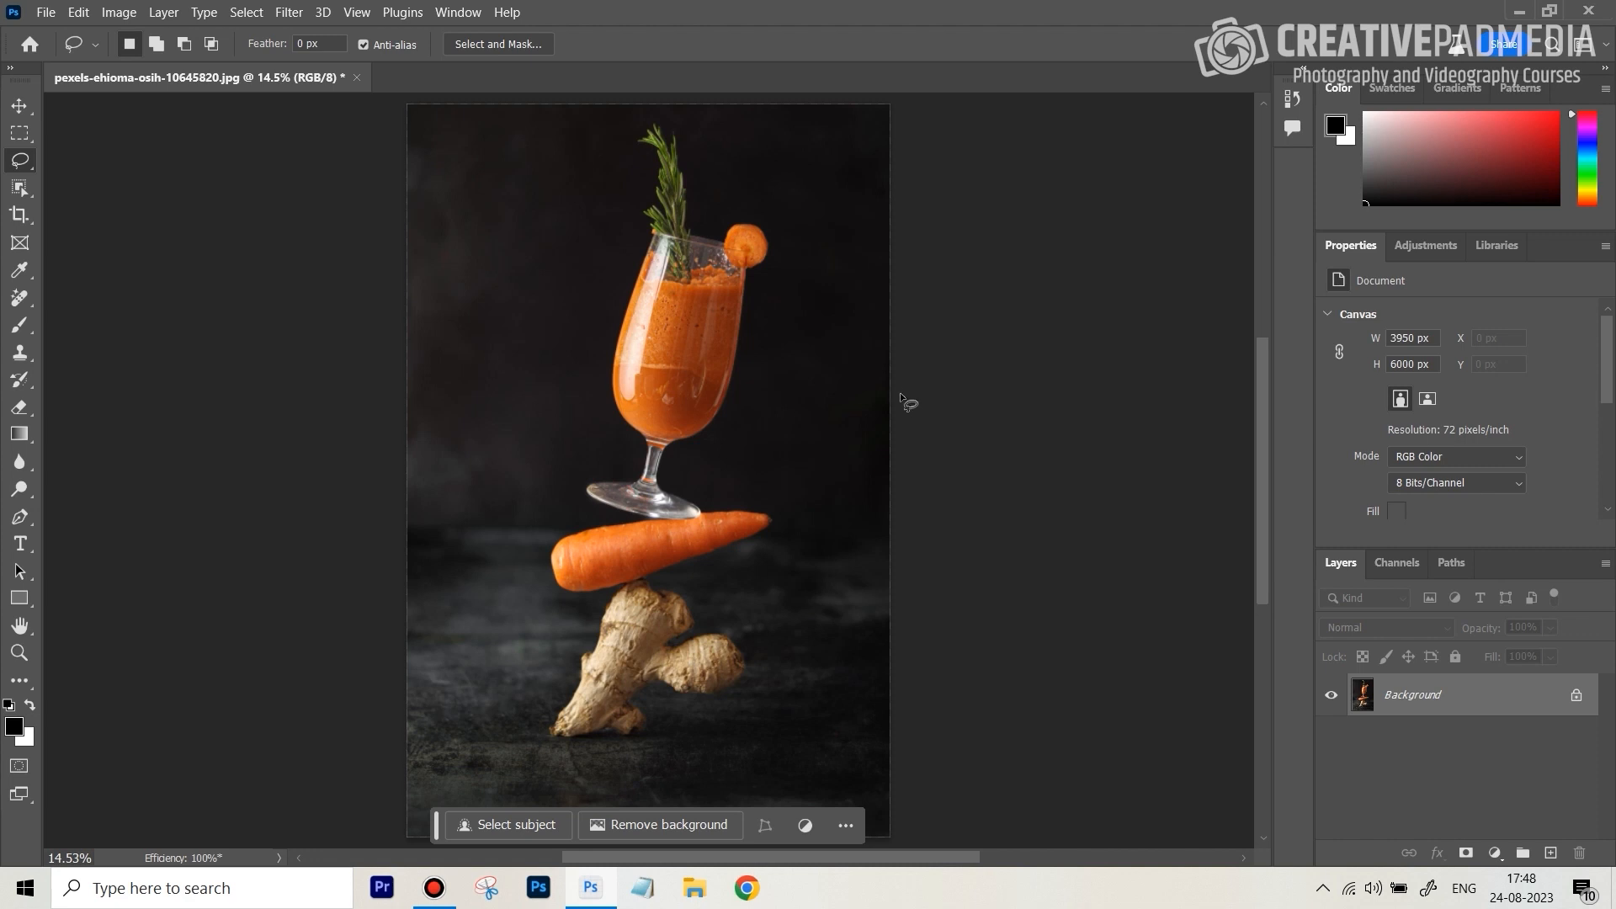
{"action": "mouse_move", "coordinate": [900, 397]}
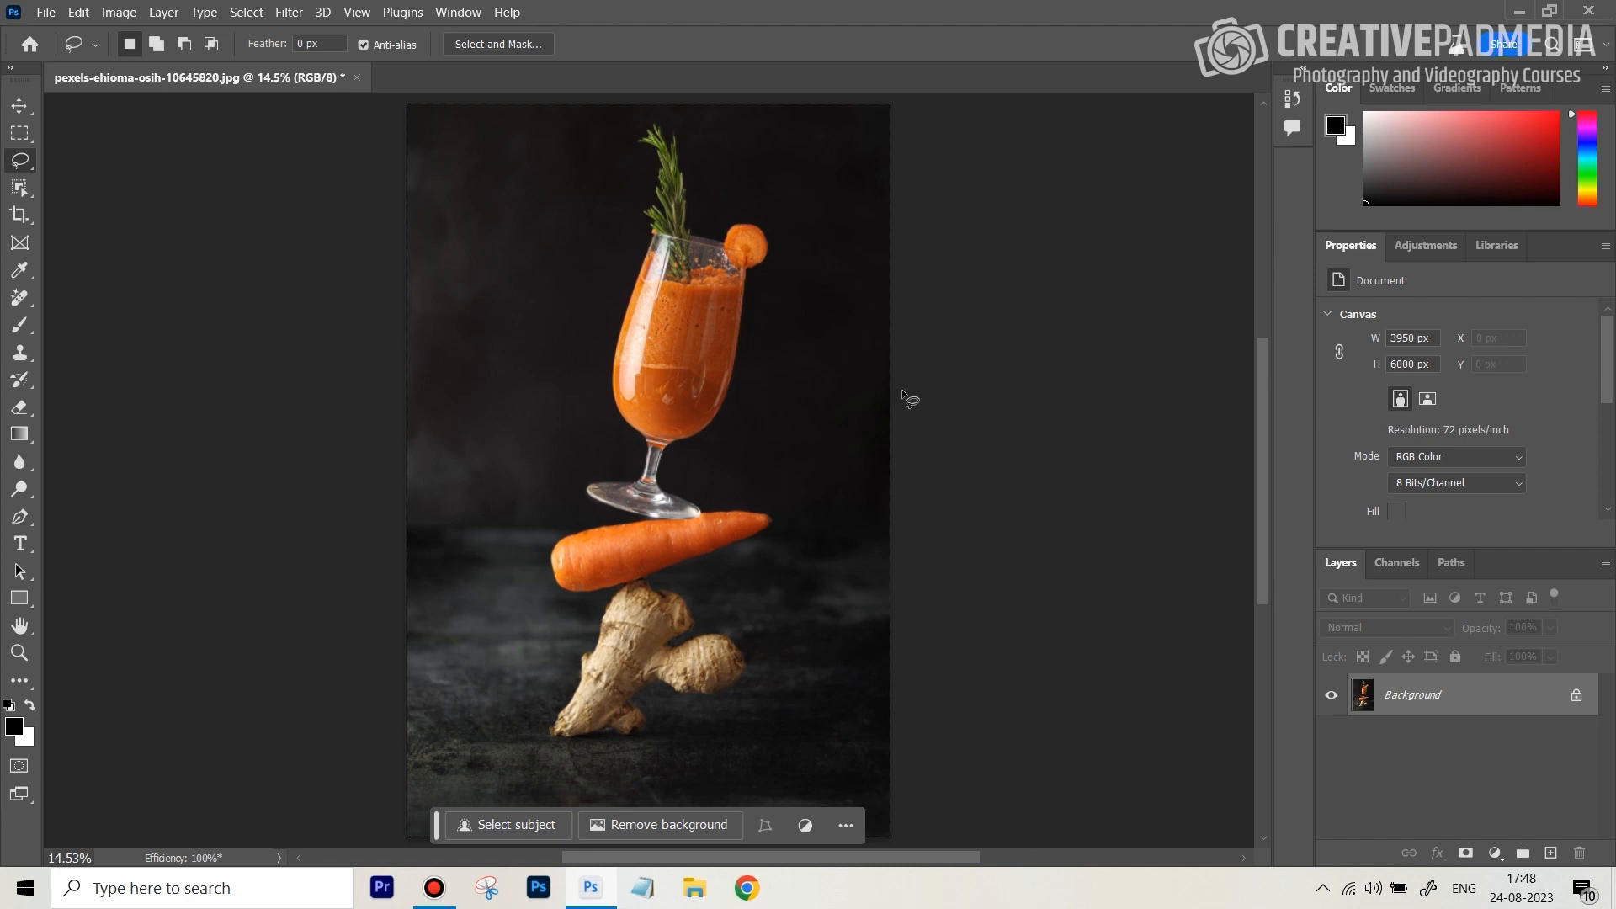
{"action": "mouse_move", "coordinate": [915, 491]}
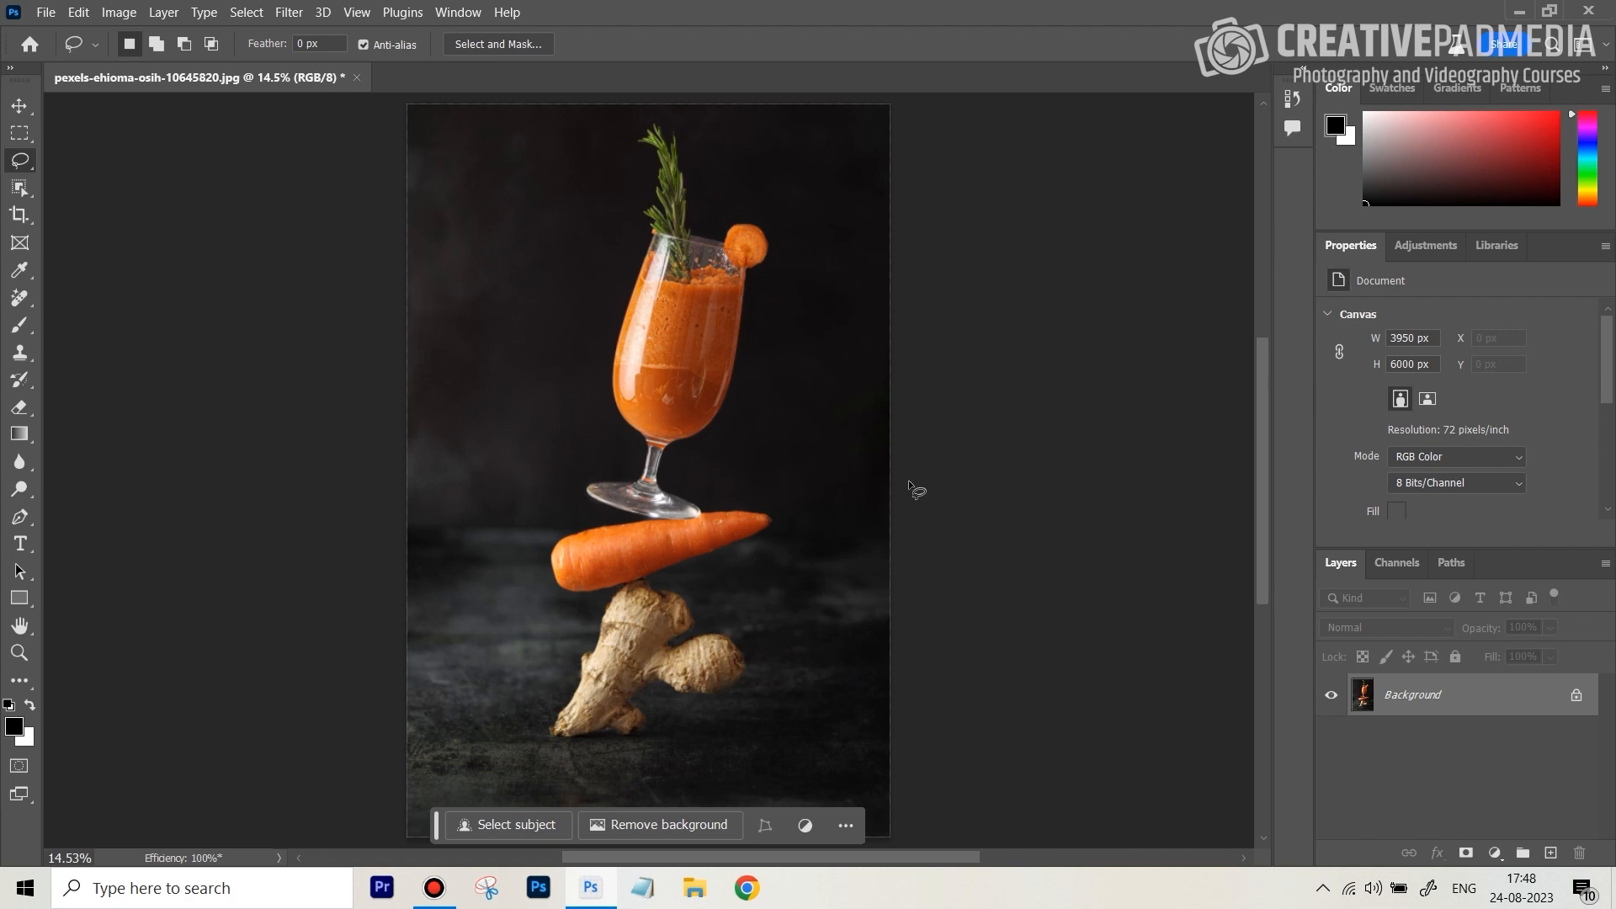
{"action": "mouse_move", "coordinate": [876, 289]}
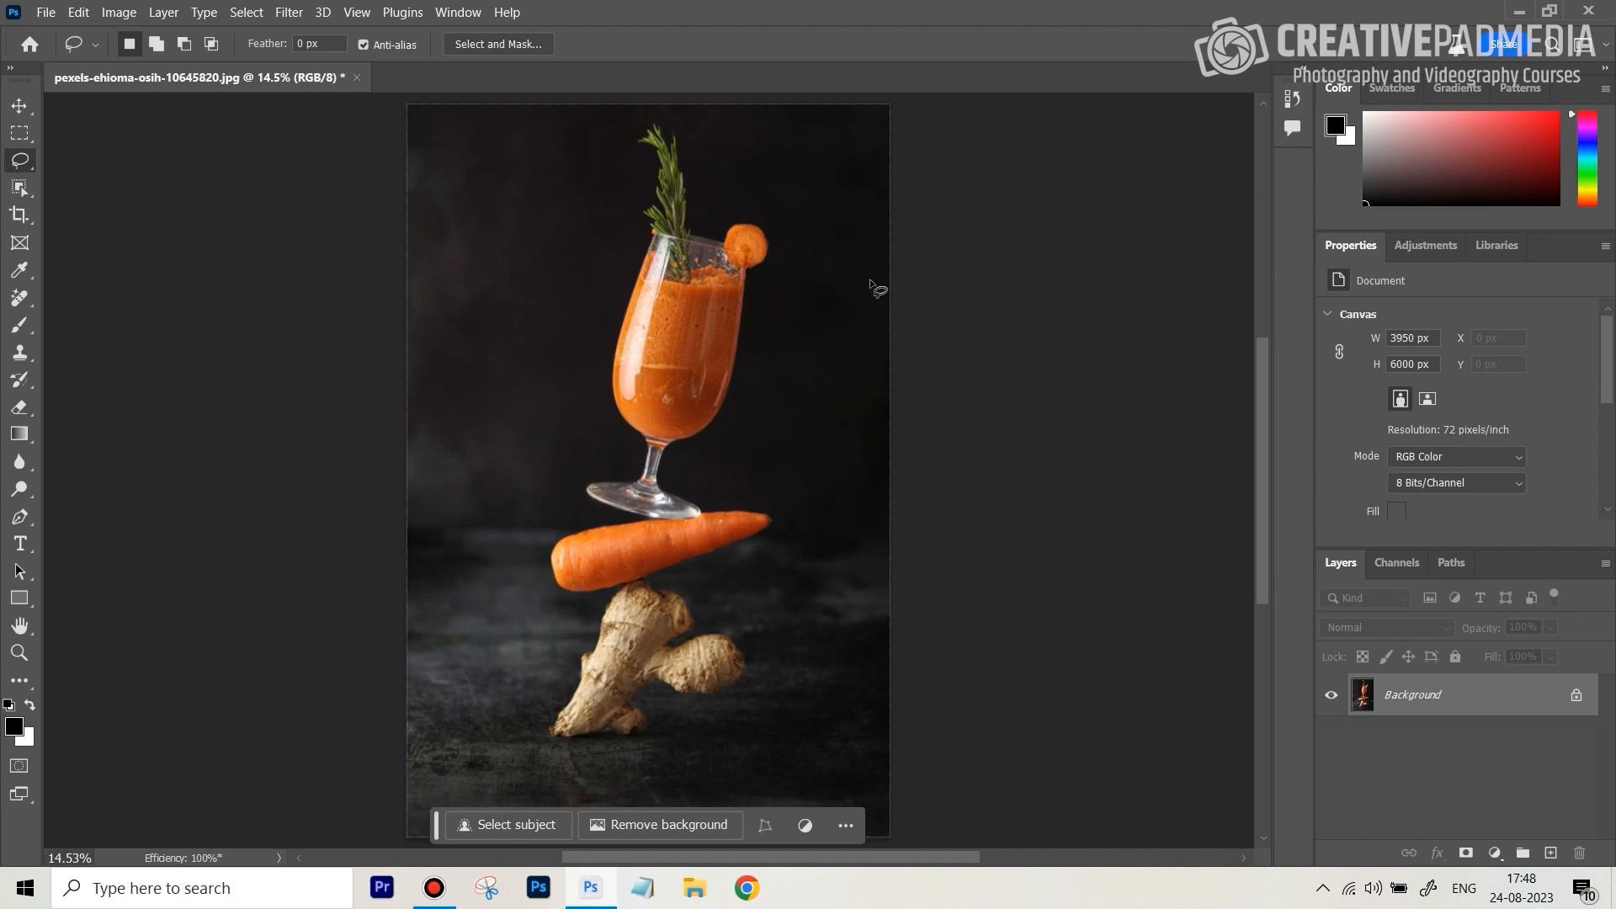
{"action": "mouse_move", "coordinate": [835, 772]}
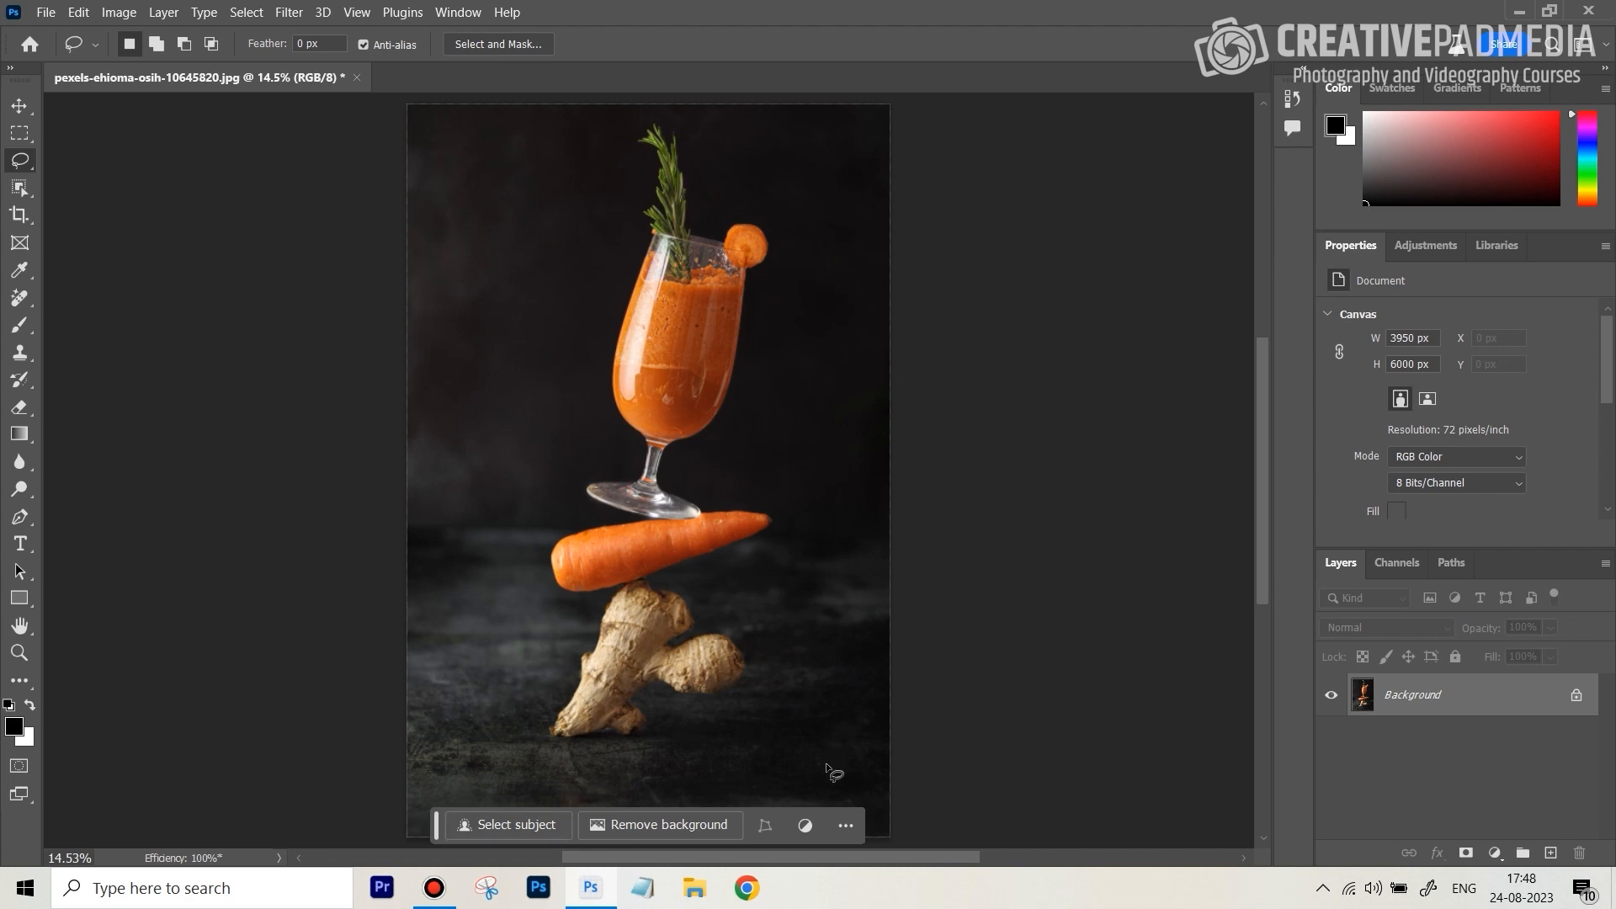
{"action": "mouse_move", "coordinate": [624, 771]}
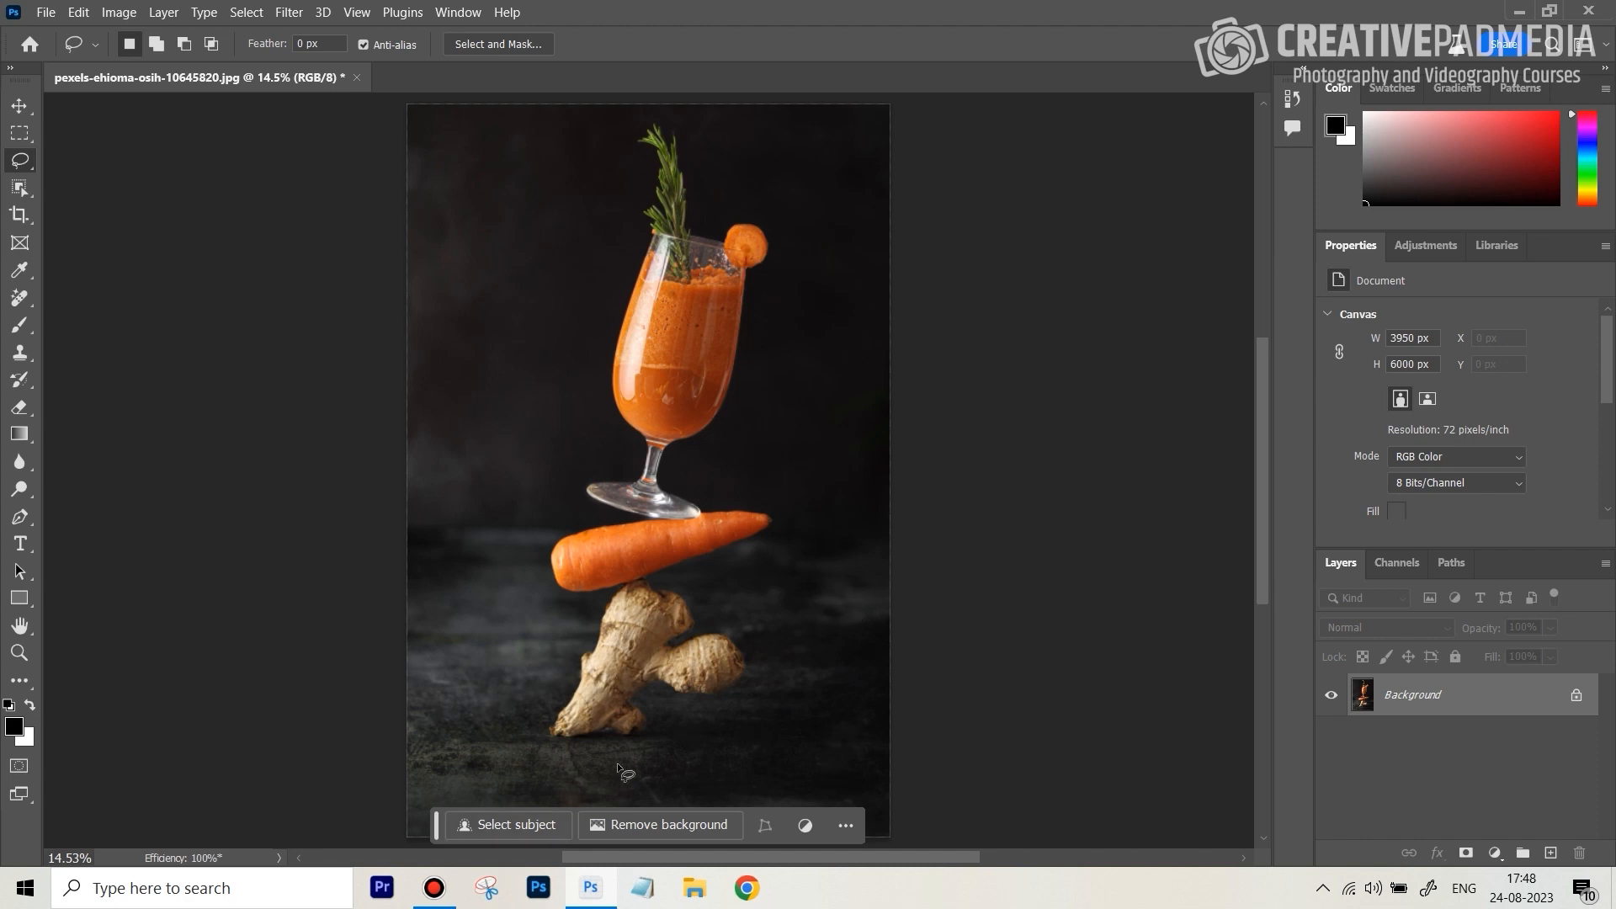
{"action": "mouse_move", "coordinate": [814, 736]}
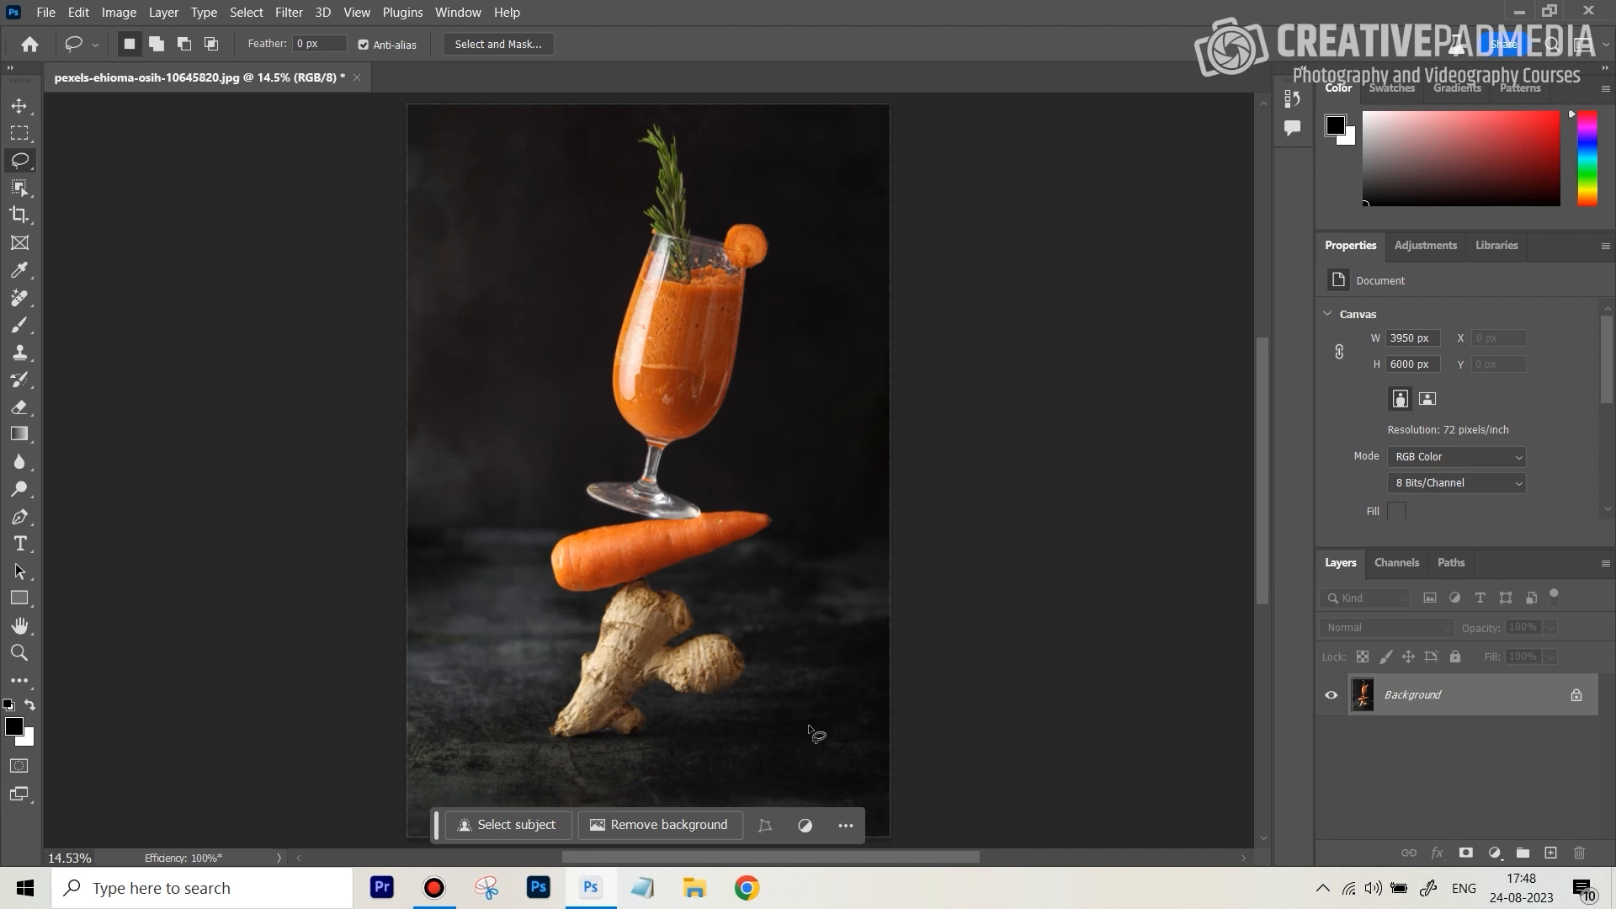
{"action": "mouse_move", "coordinate": [1268, 602]}
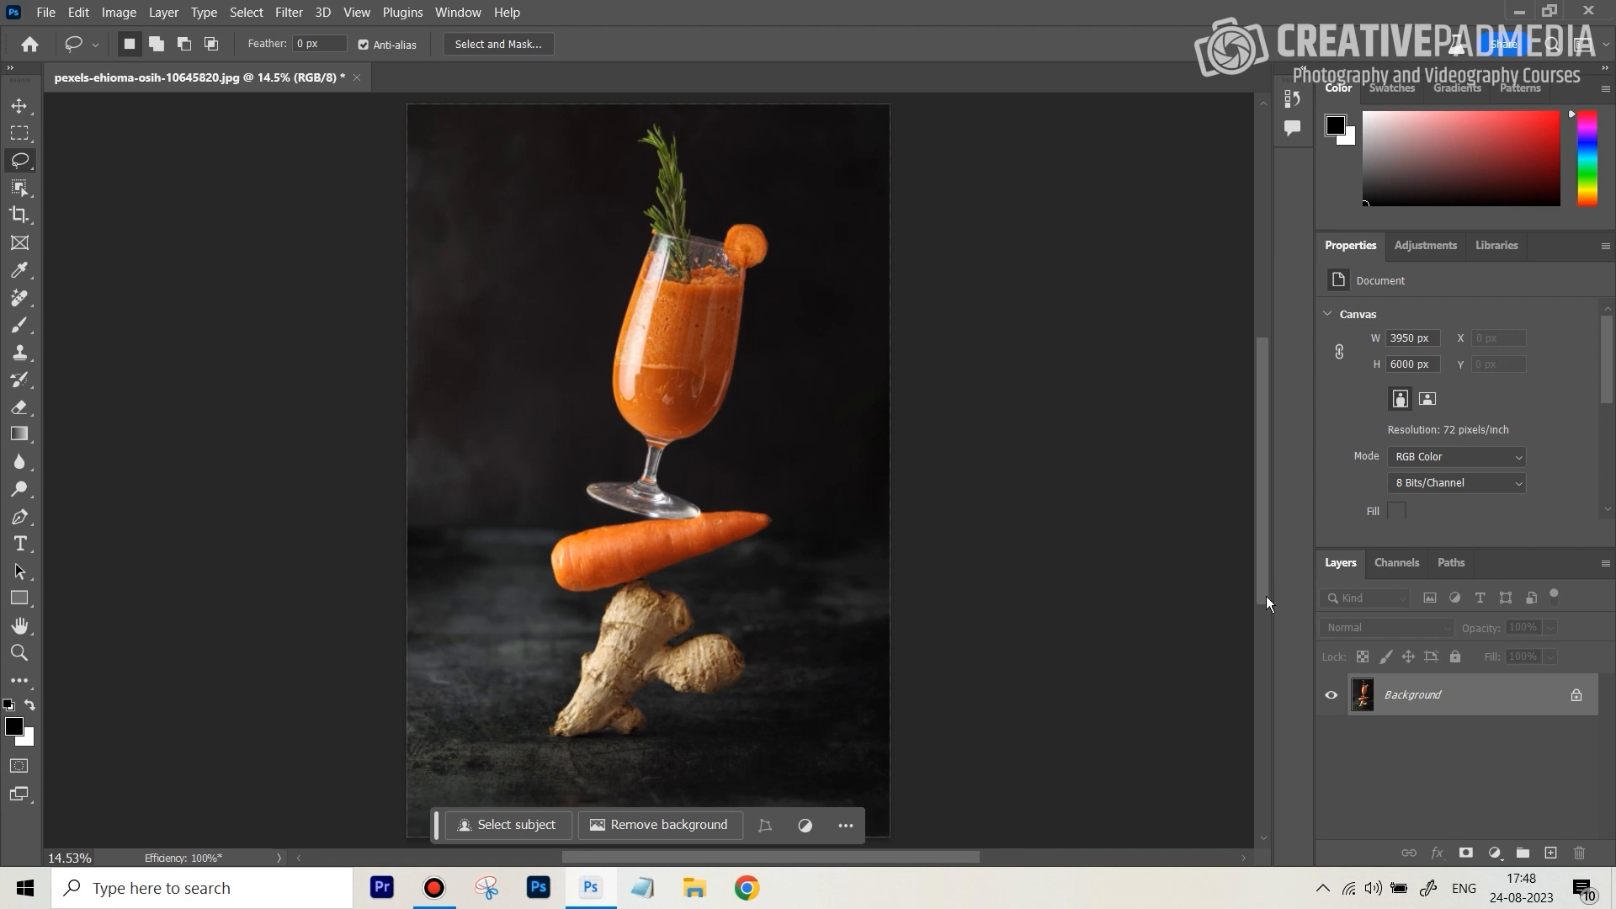
{"action": "mouse_move", "coordinate": [878, 781]}
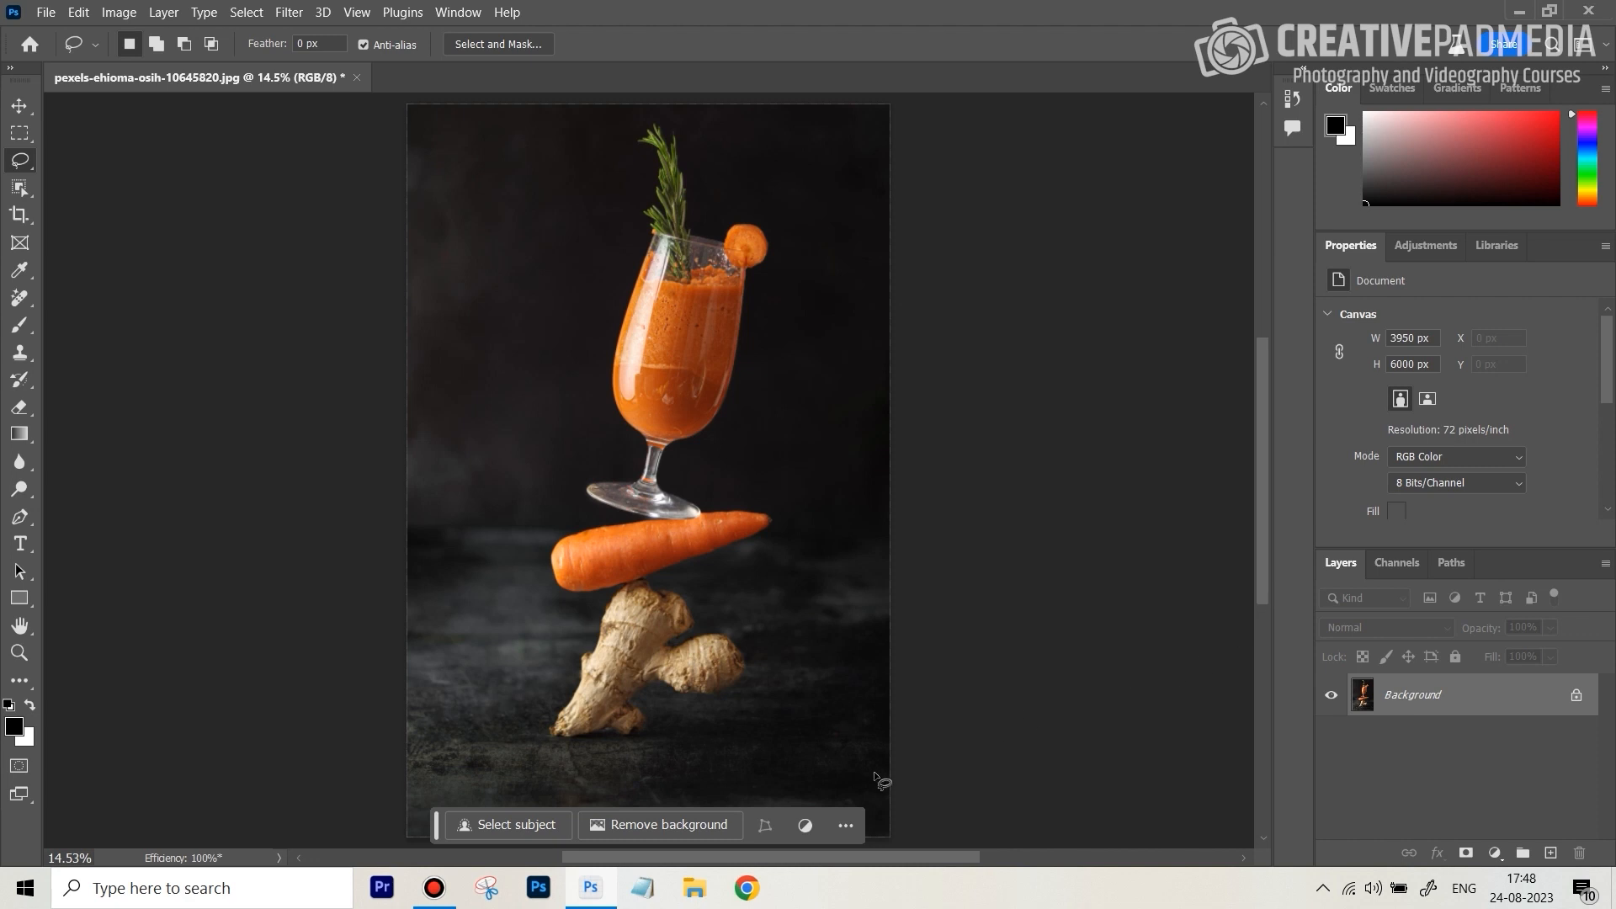
{"action": "mouse_move", "coordinate": [449, 503]}
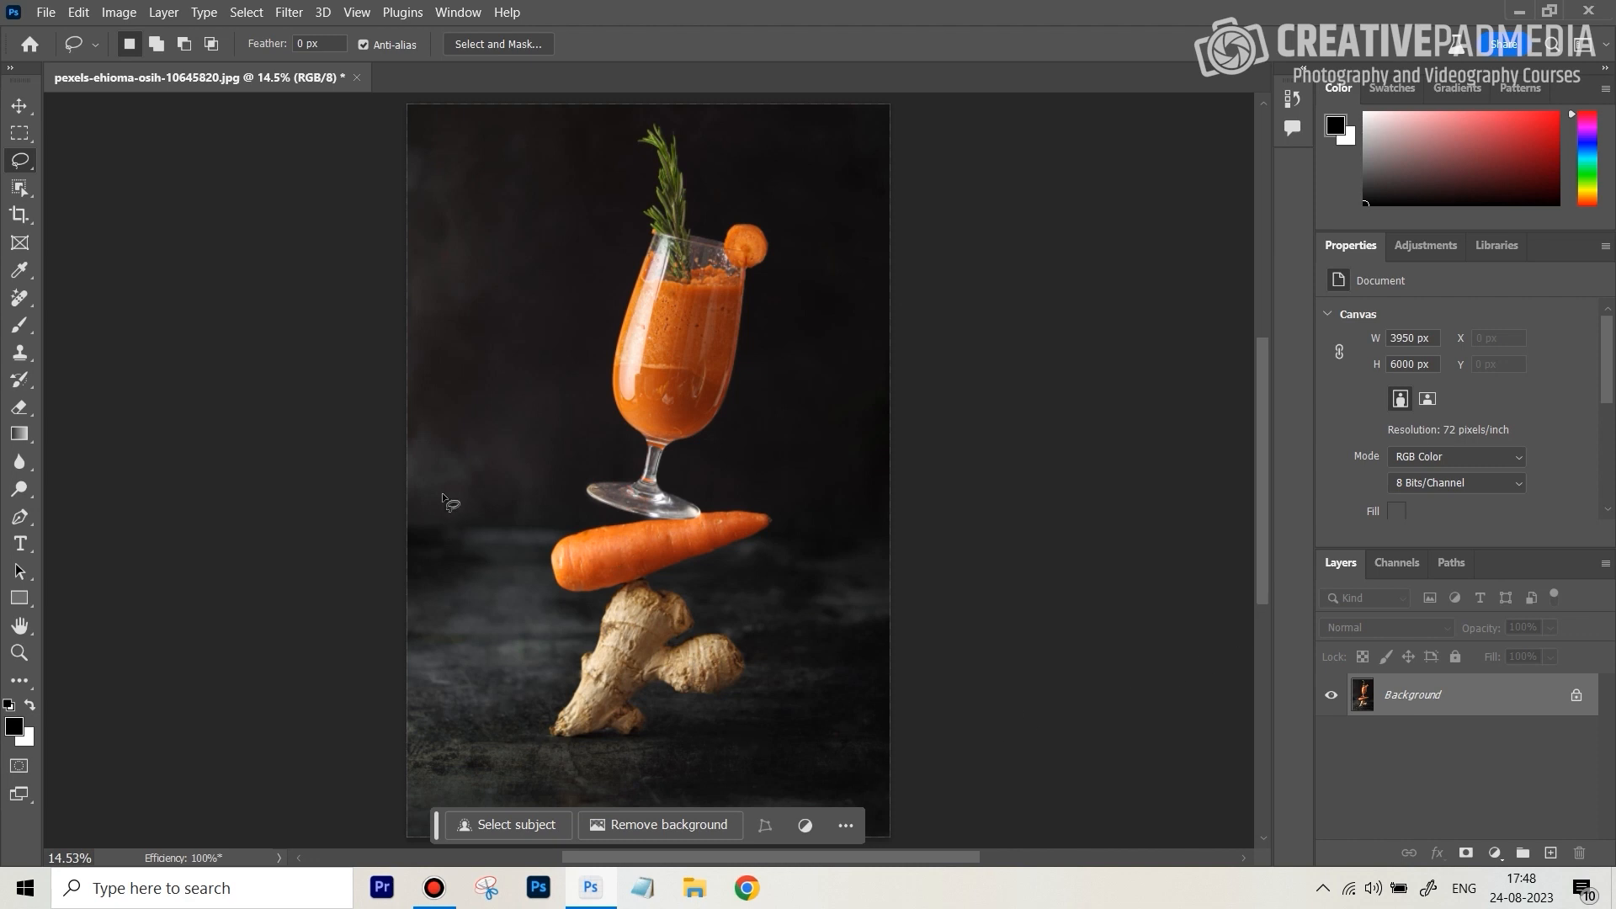
{"action": "mouse_move", "coordinate": [555, 573]}
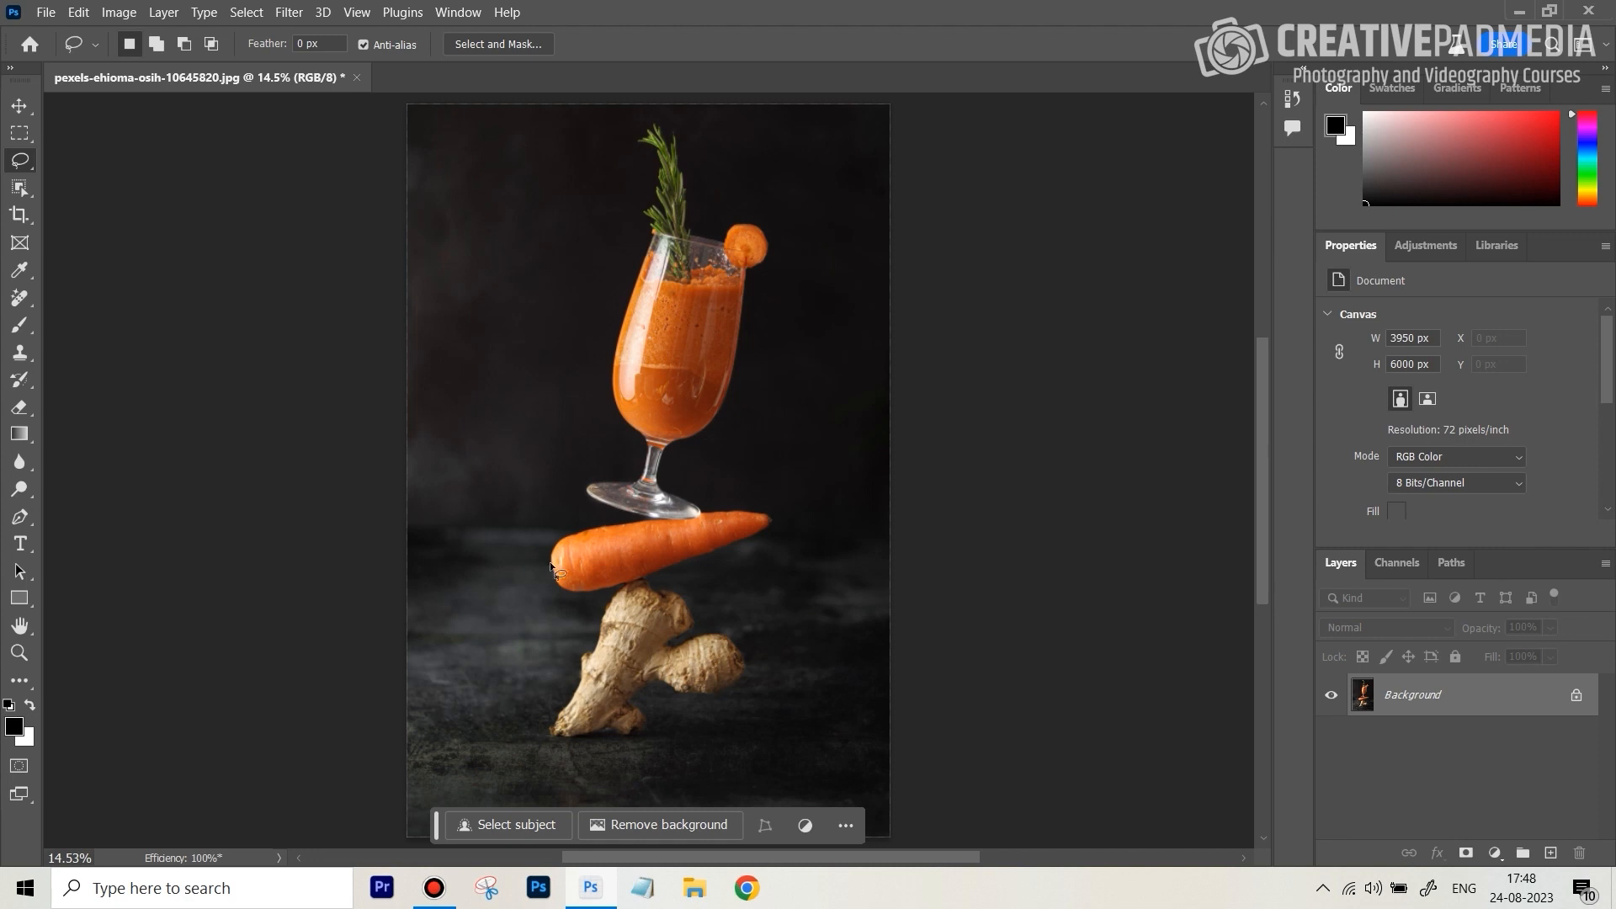
{"action": "mouse_move", "coordinate": [538, 554]}
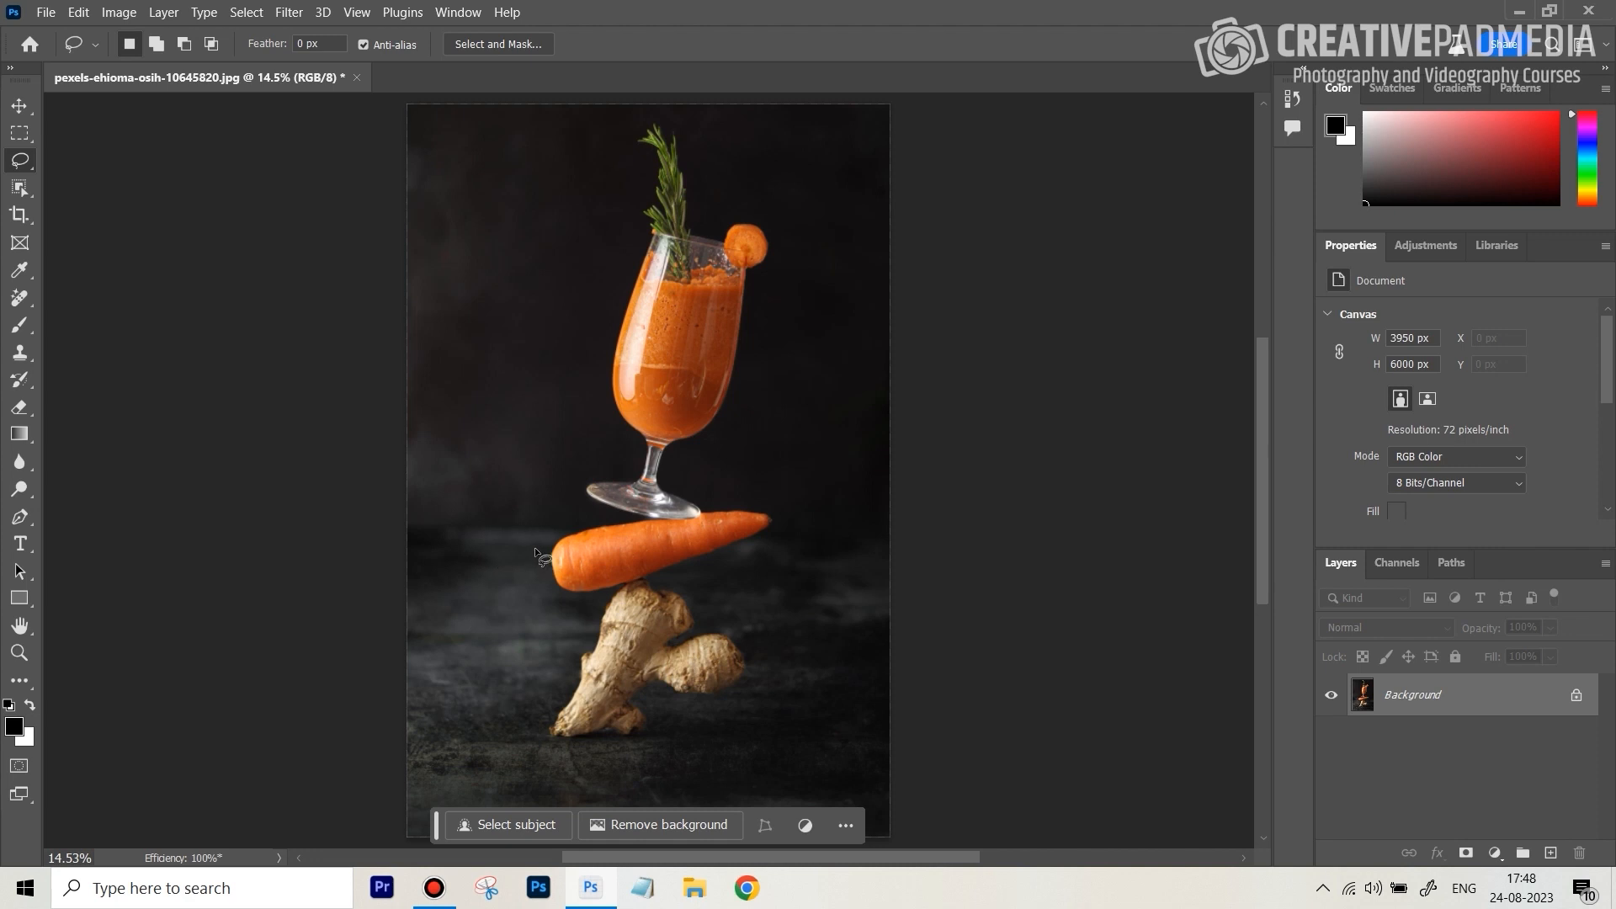
{"action": "mouse_move", "coordinate": [456, 531]}
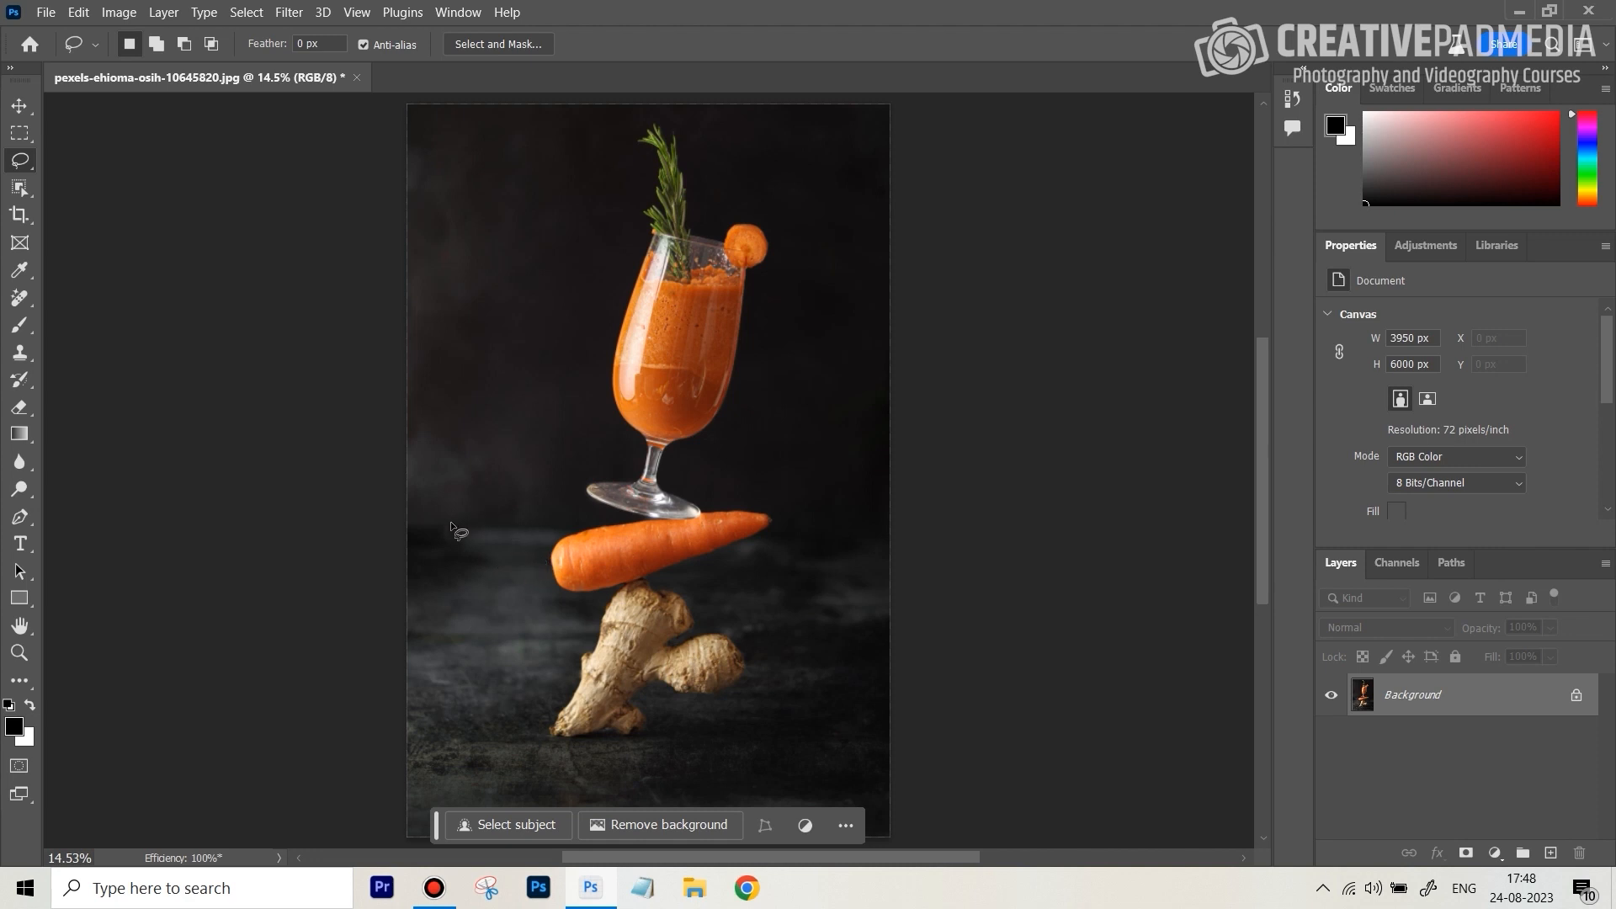
{"action": "mouse_move", "coordinate": [516, 556]}
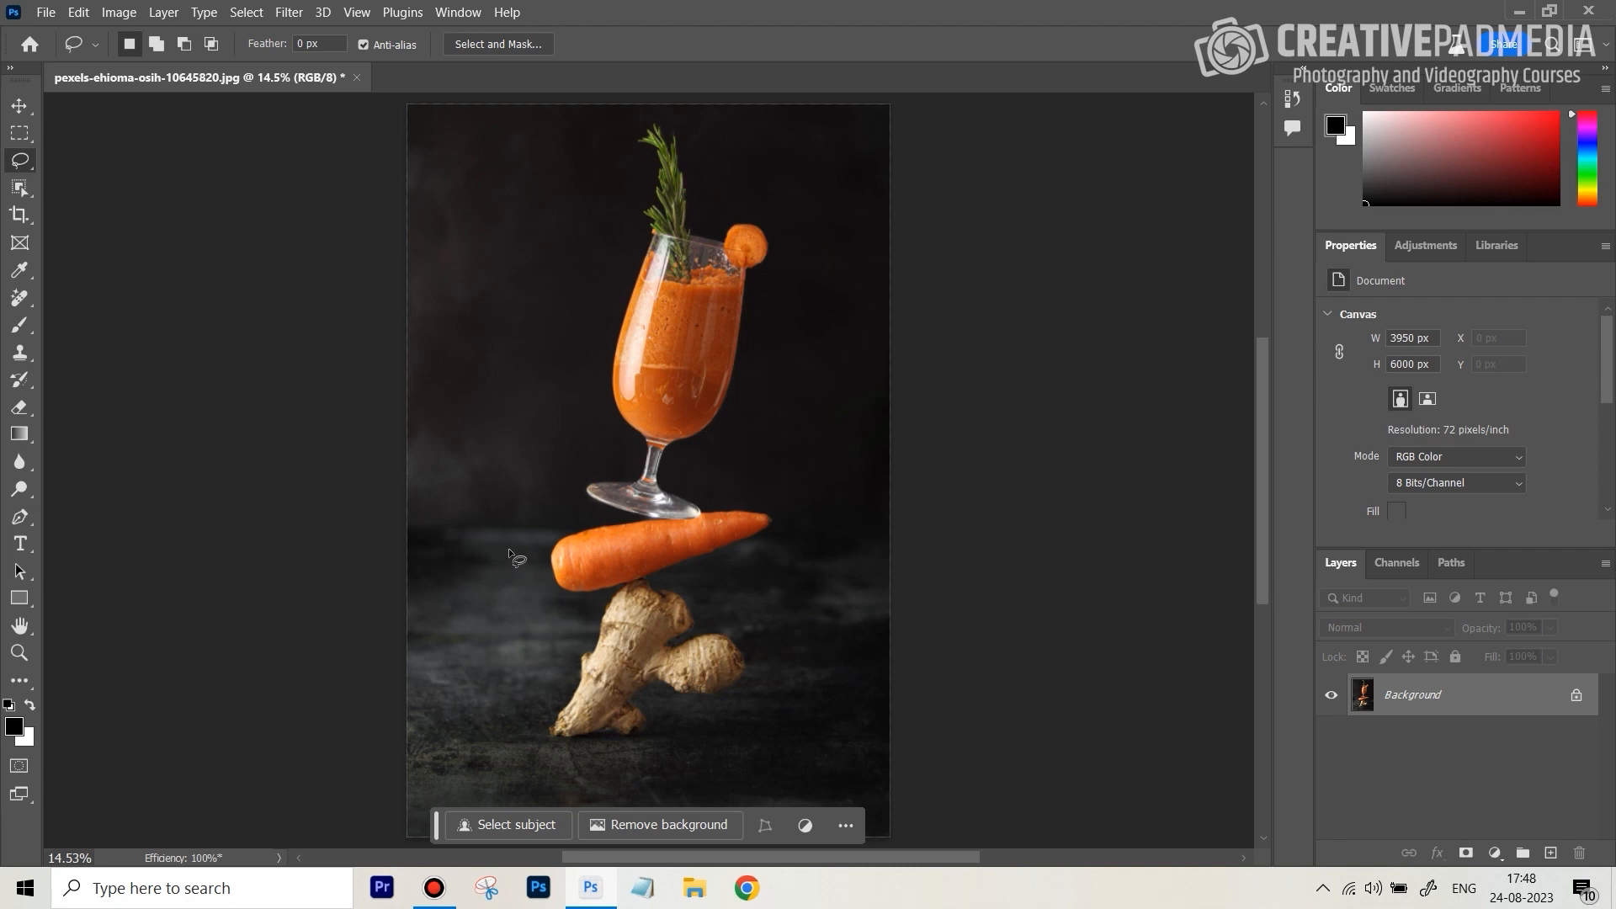
{"action": "mouse_move", "coordinate": [744, 549]}
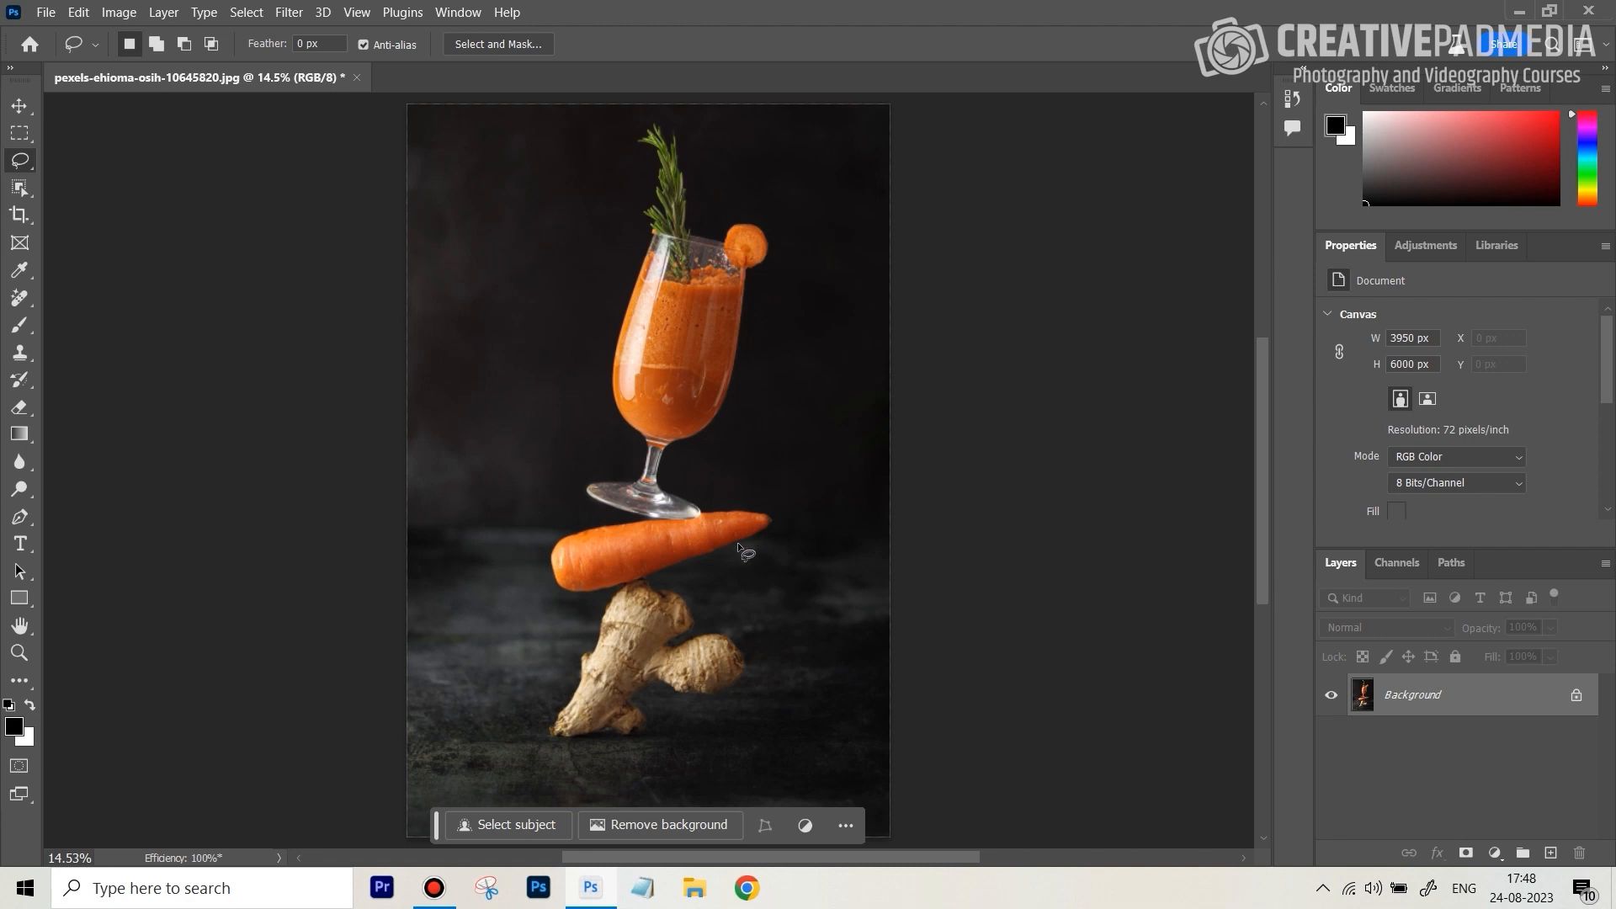
{"action": "mouse_move", "coordinate": [731, 567]}
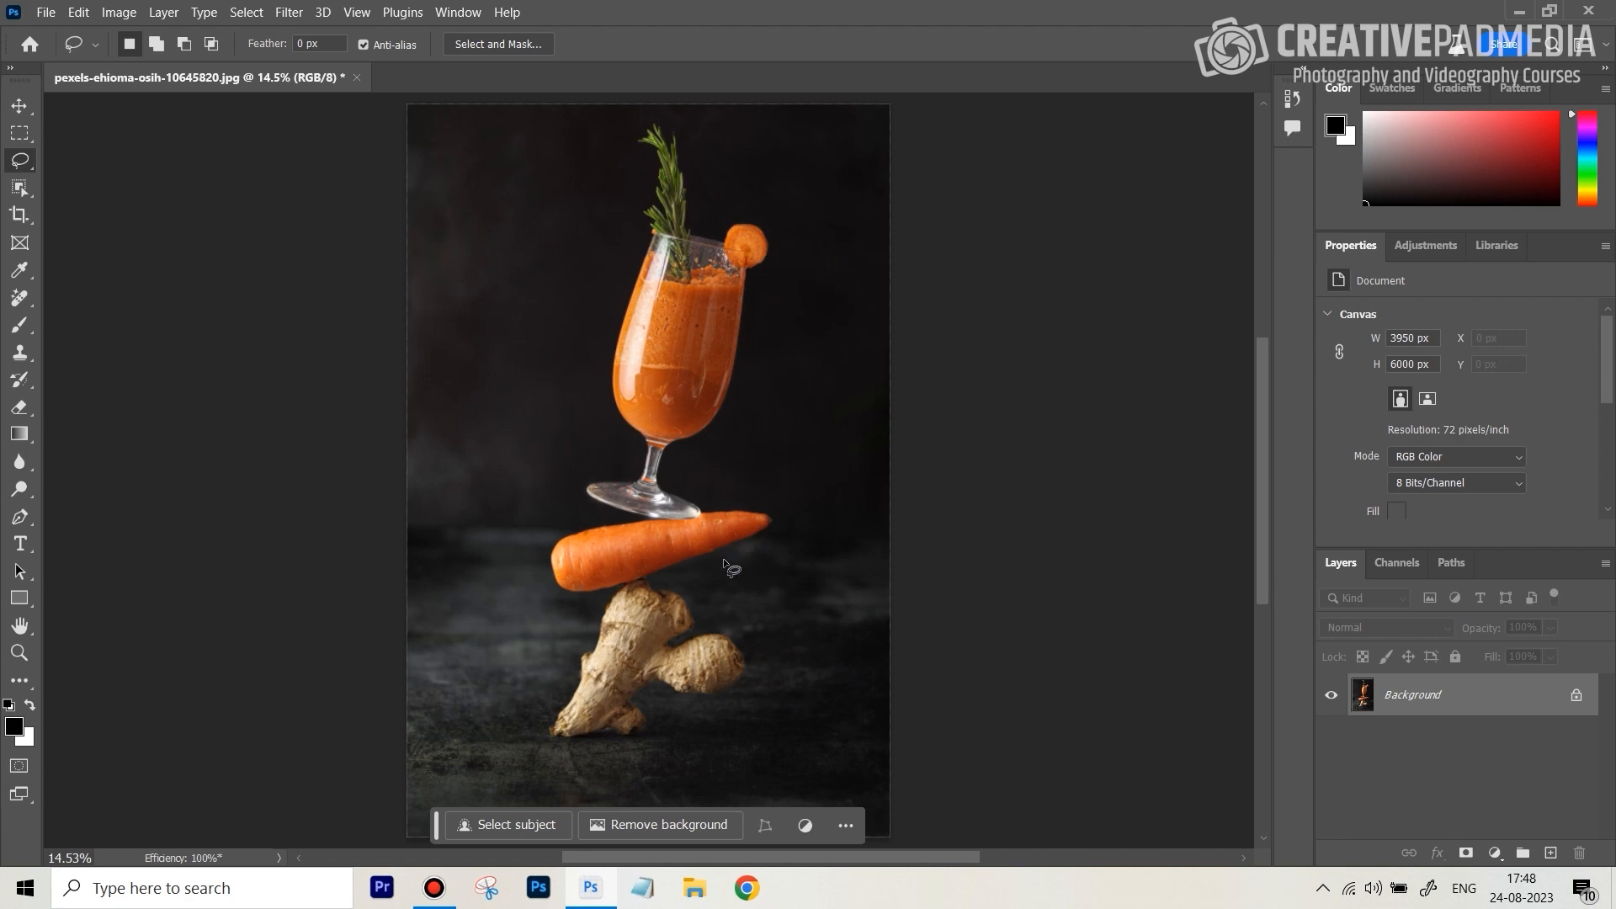
{"action": "mouse_move", "coordinate": [684, 180]}
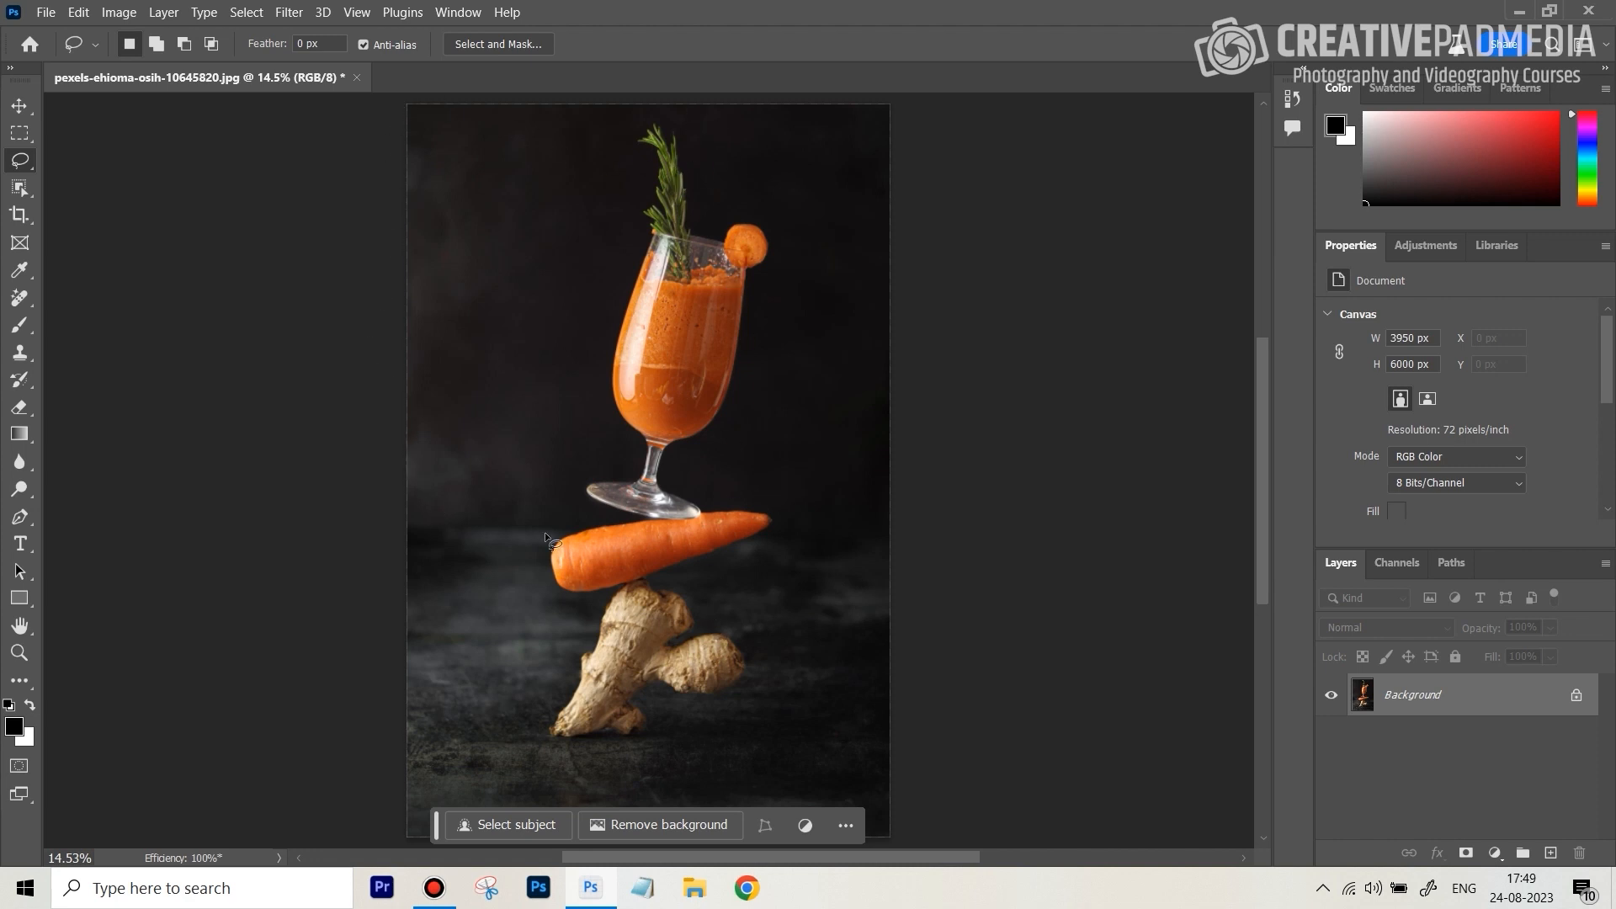
{"action": "mouse_move", "coordinate": [418, 513]}
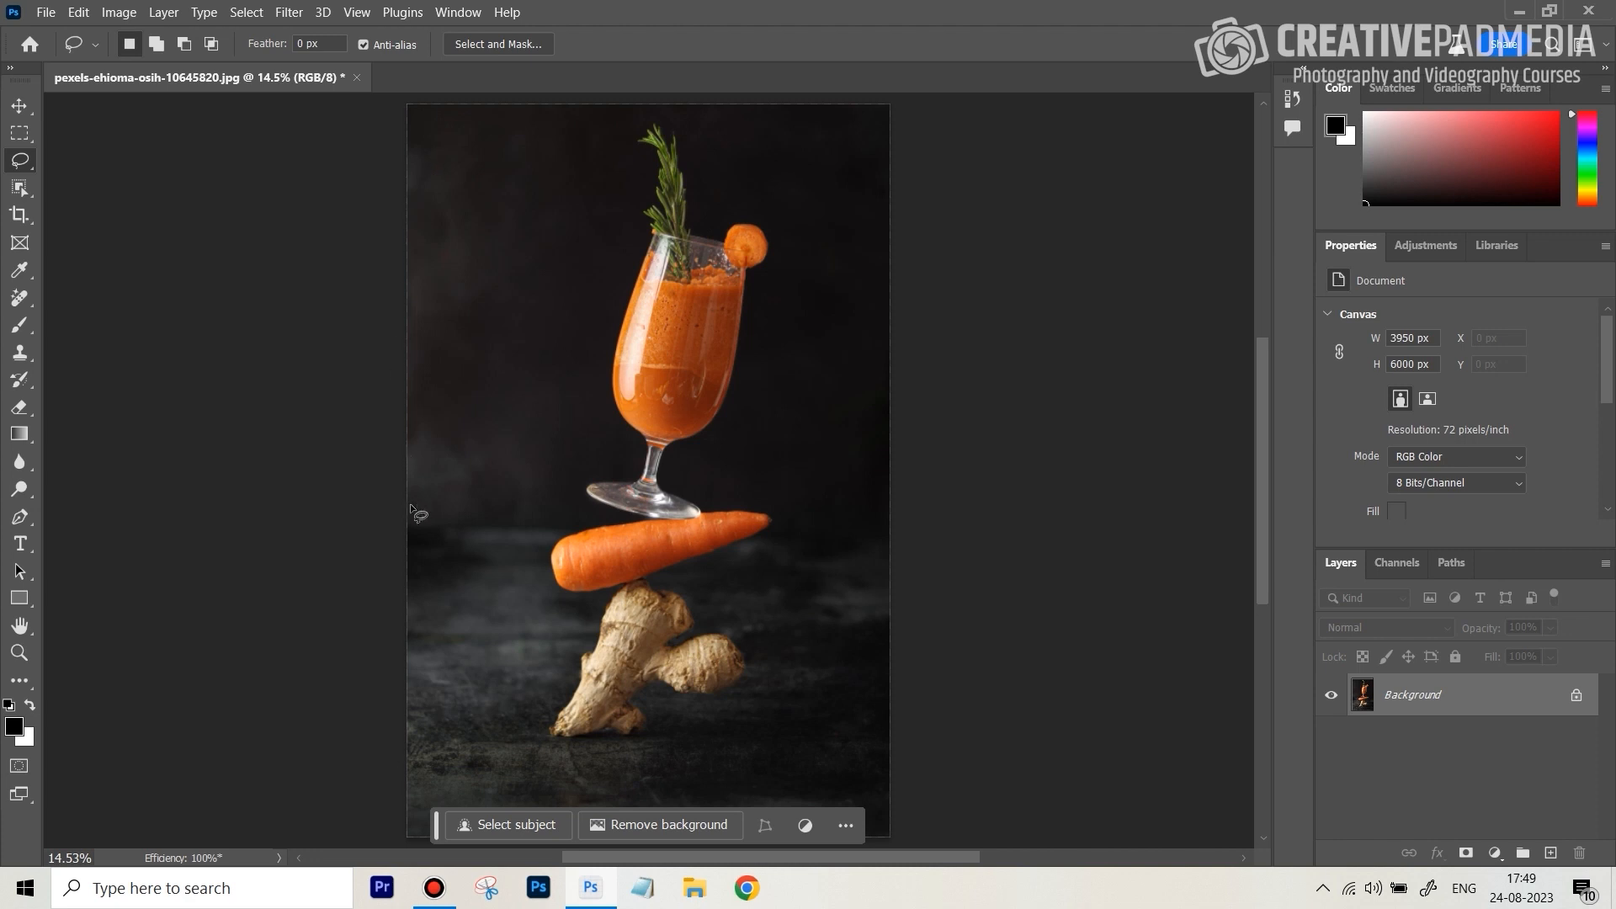
{"action": "mouse_move", "coordinate": [854, 373]}
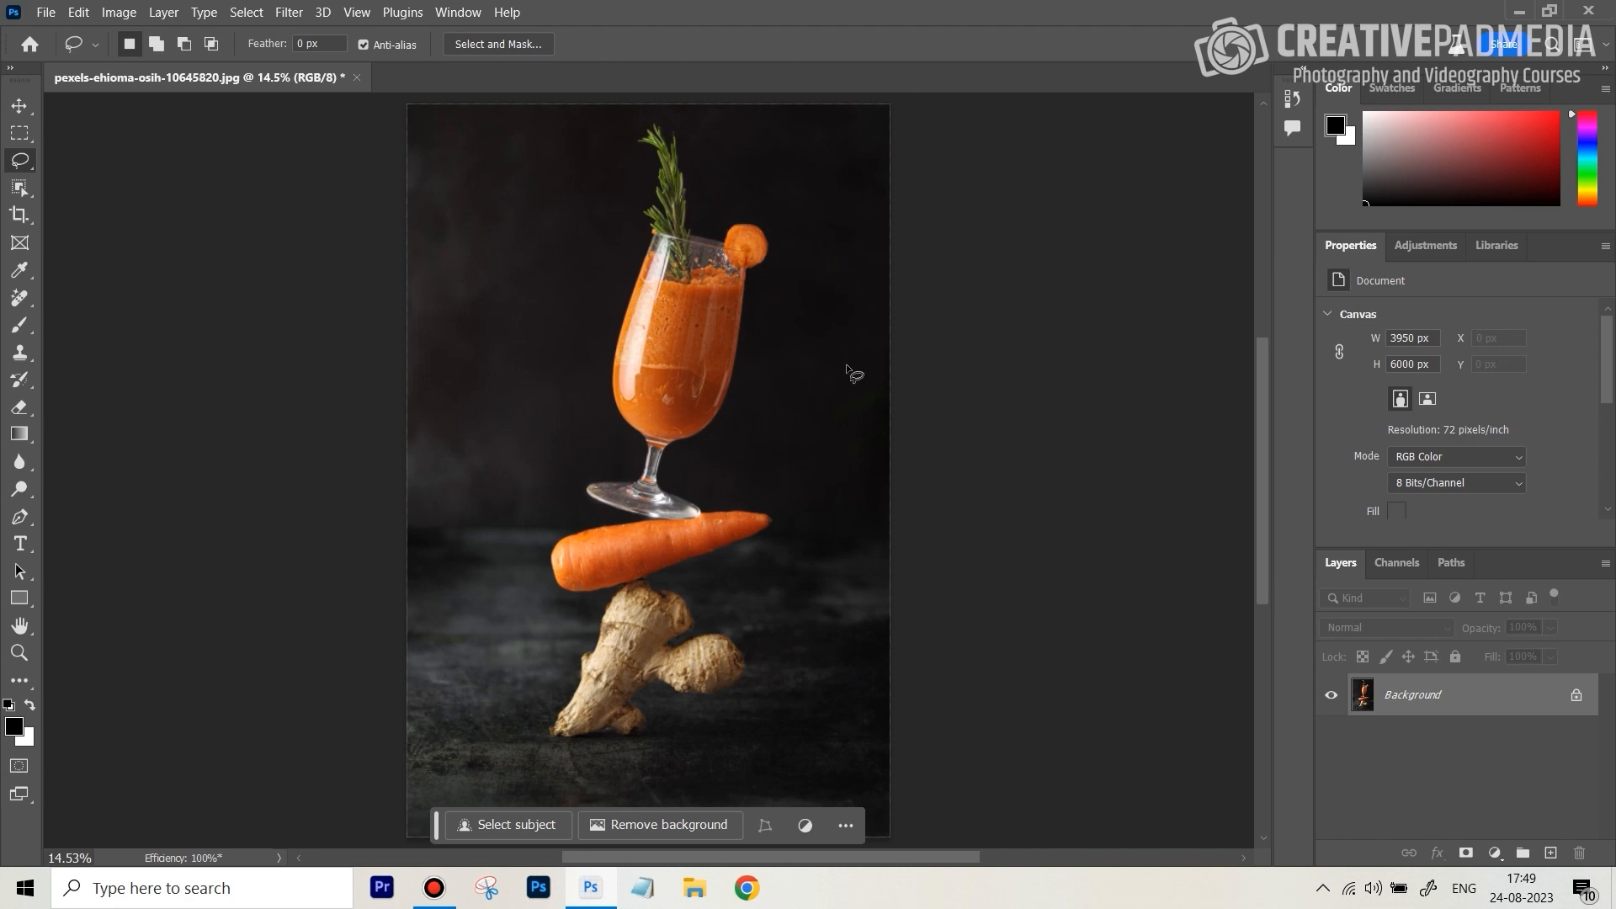
{"action": "mouse_move", "coordinate": [690, 225]}
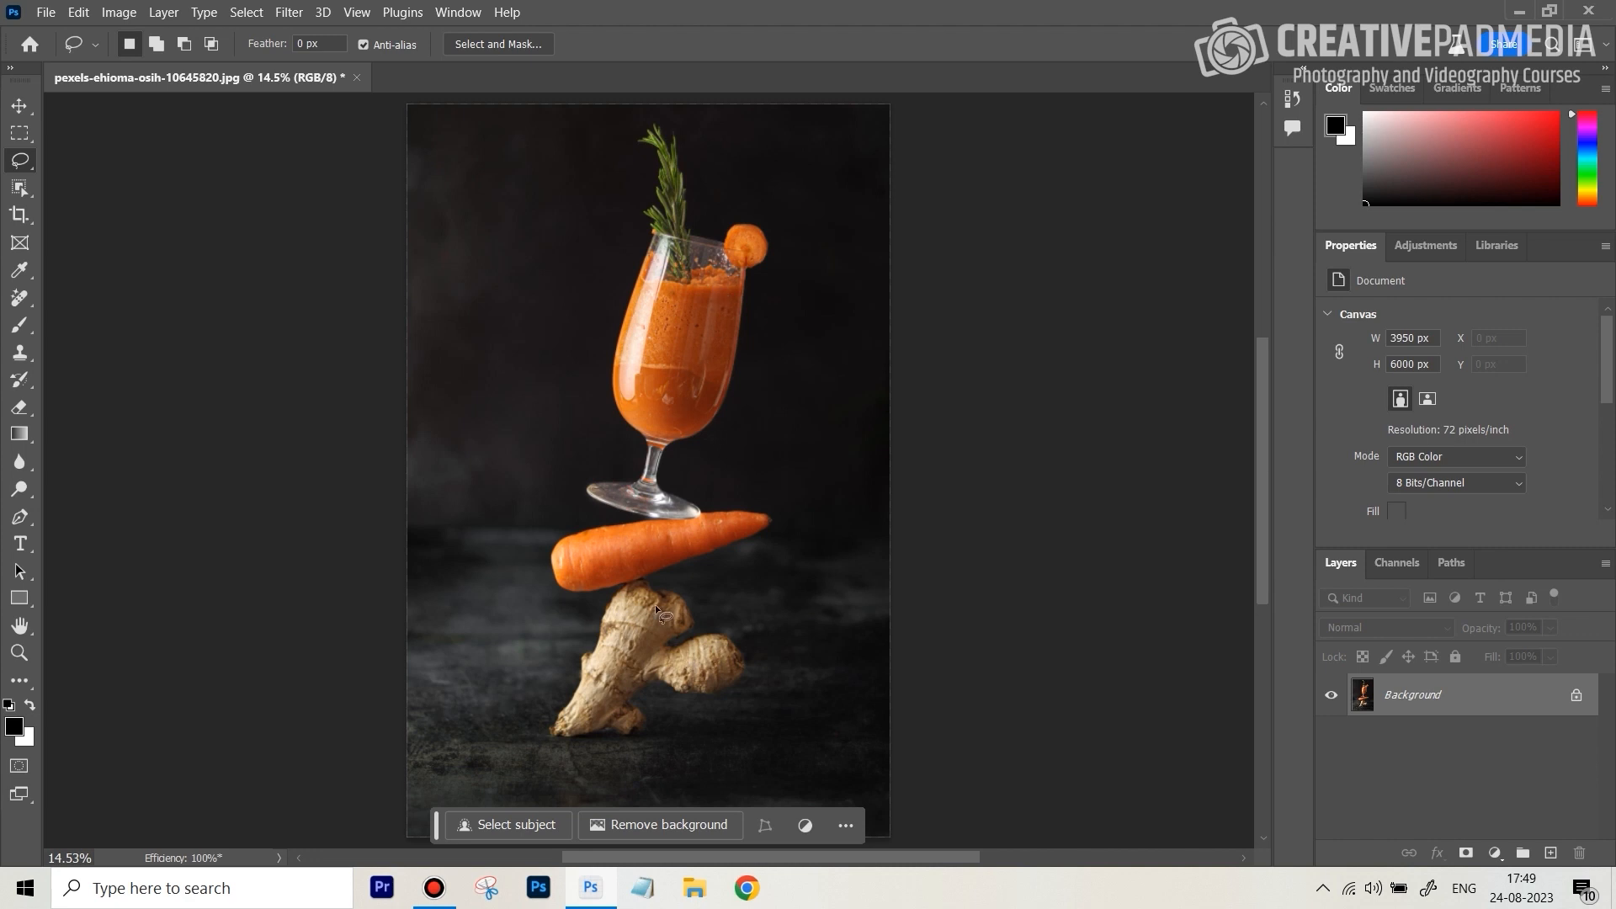
Use Select Subject on the glass, carrot and ginger, then invert to the backdrop.
{"action": "left_click", "coordinate": [245, 11]}
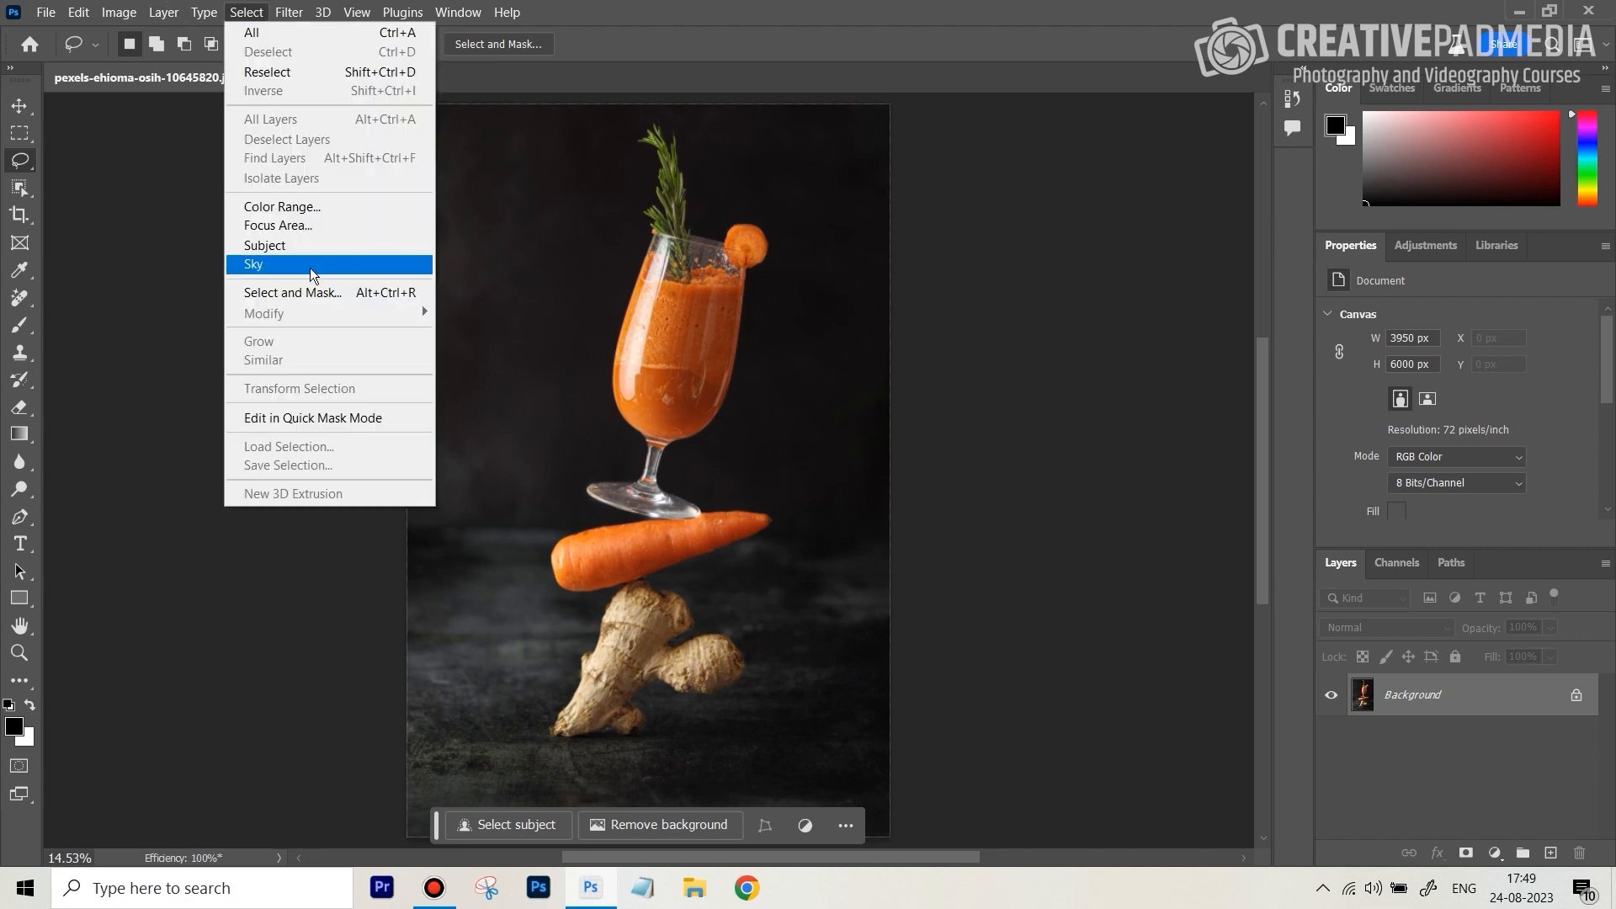
{"action": "left_click", "coordinate": [263, 245]}
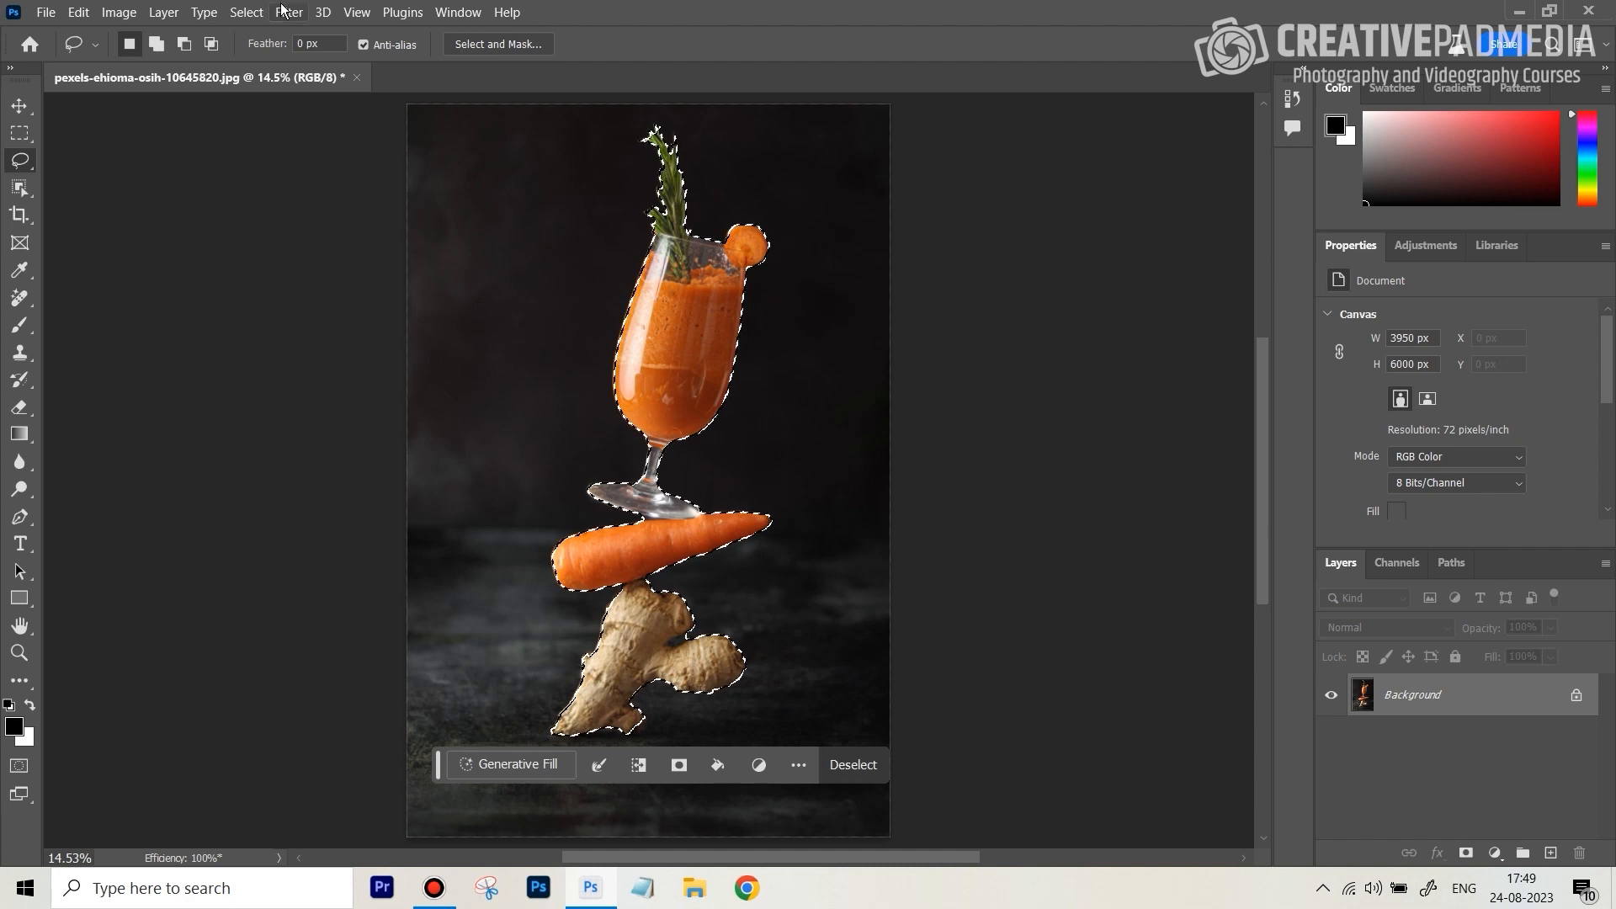
{"action": "left_click", "coordinate": [258, 91]}
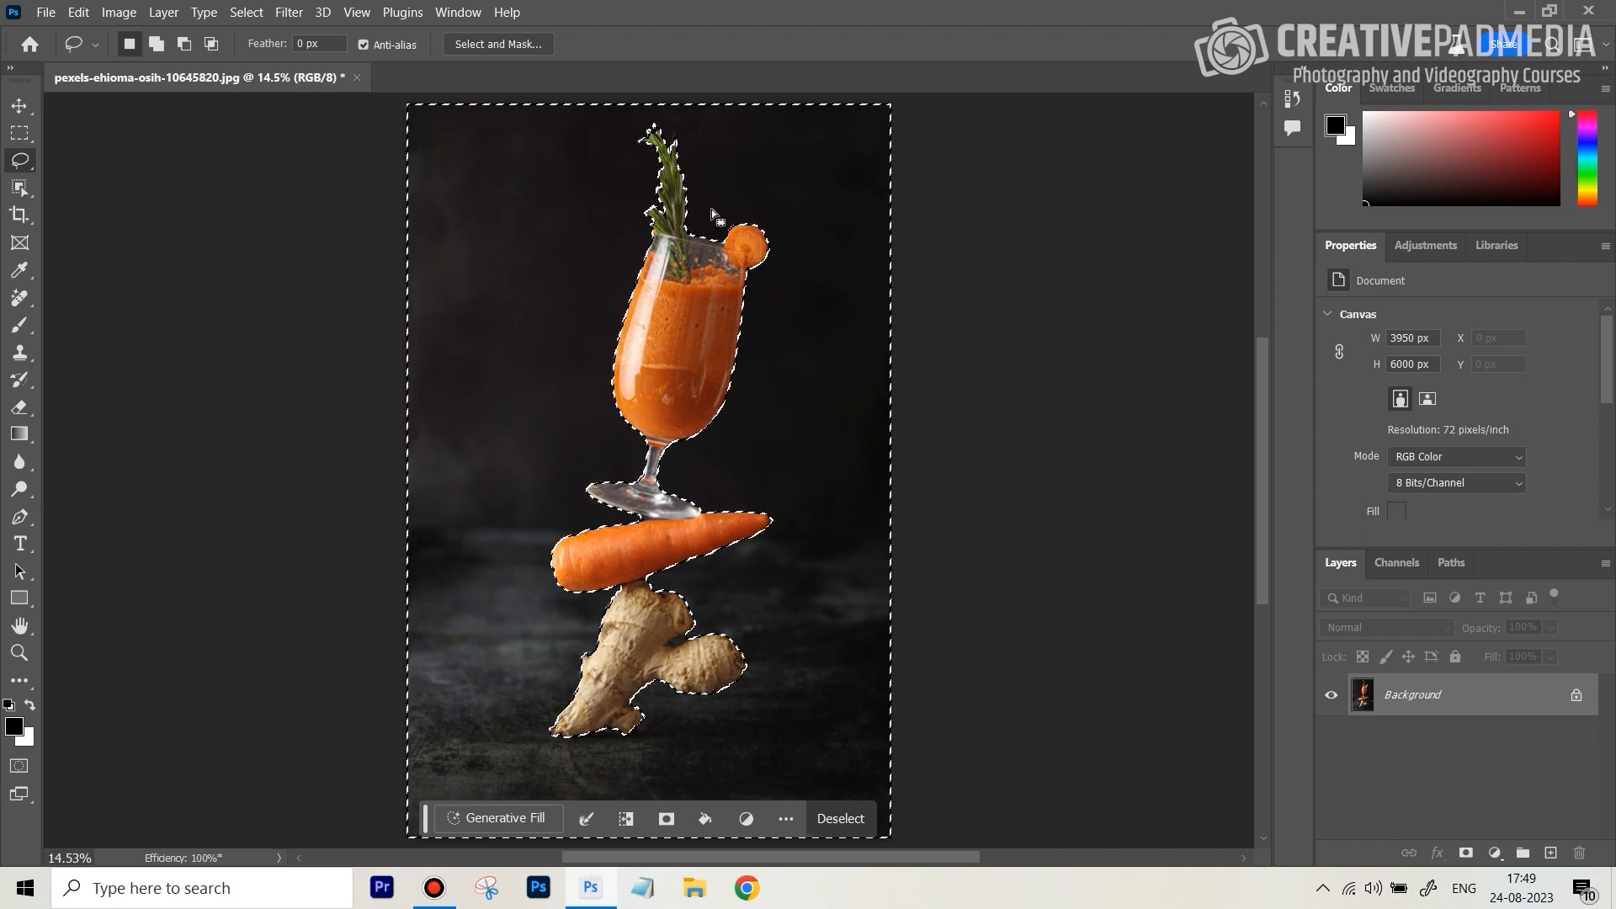
{"action": "mouse_move", "coordinate": [794, 348]}
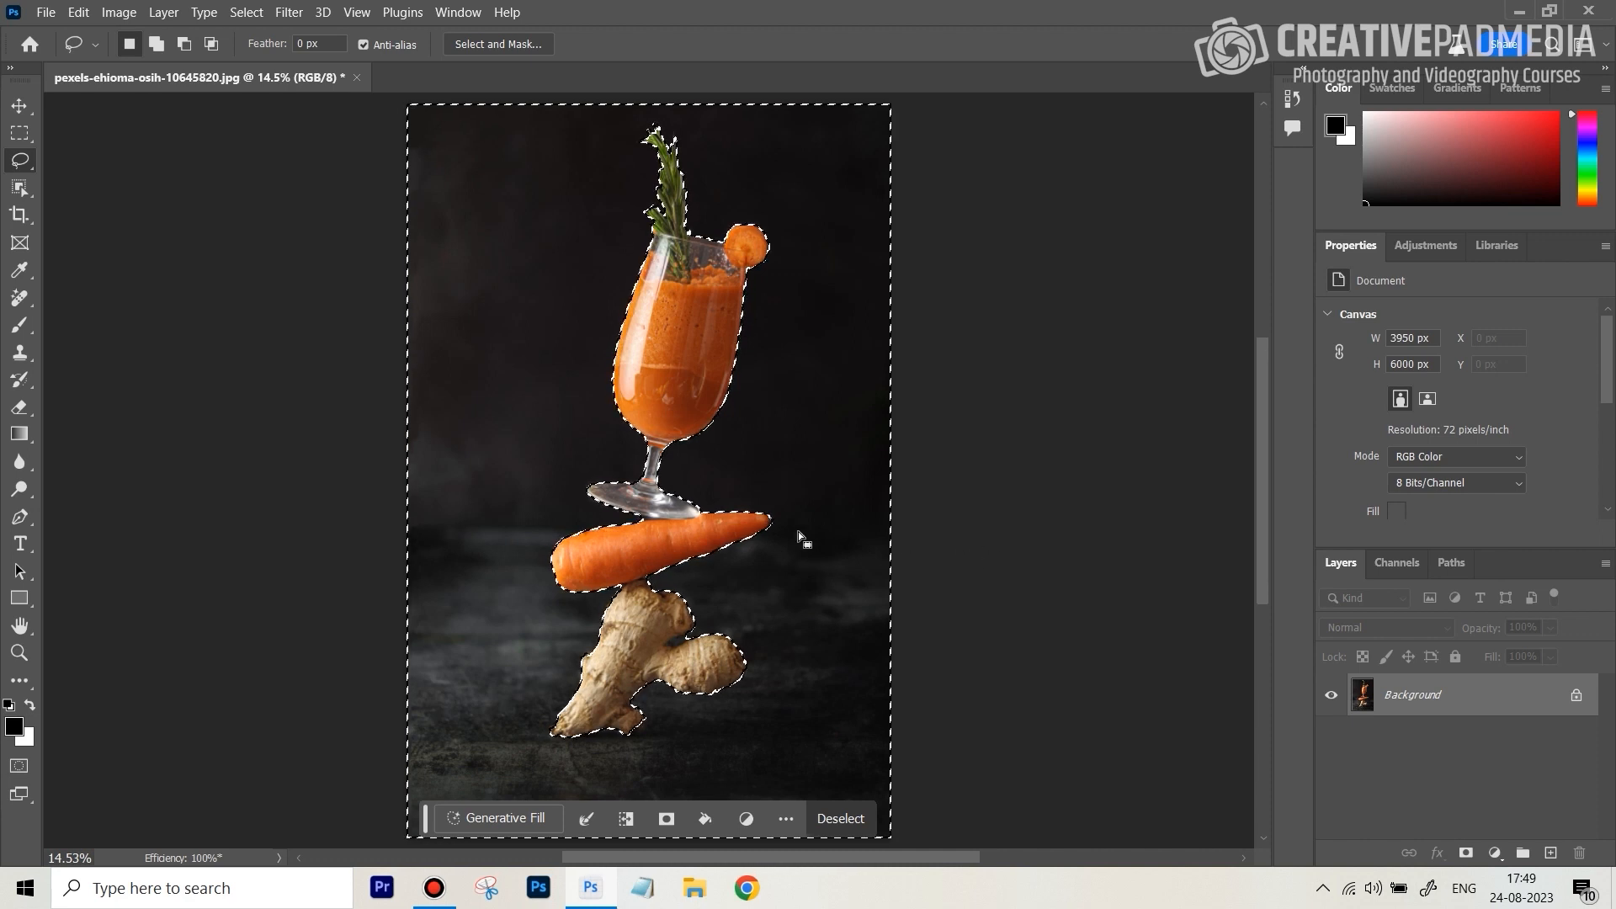
{"action": "mouse_move", "coordinate": [18, 133]}
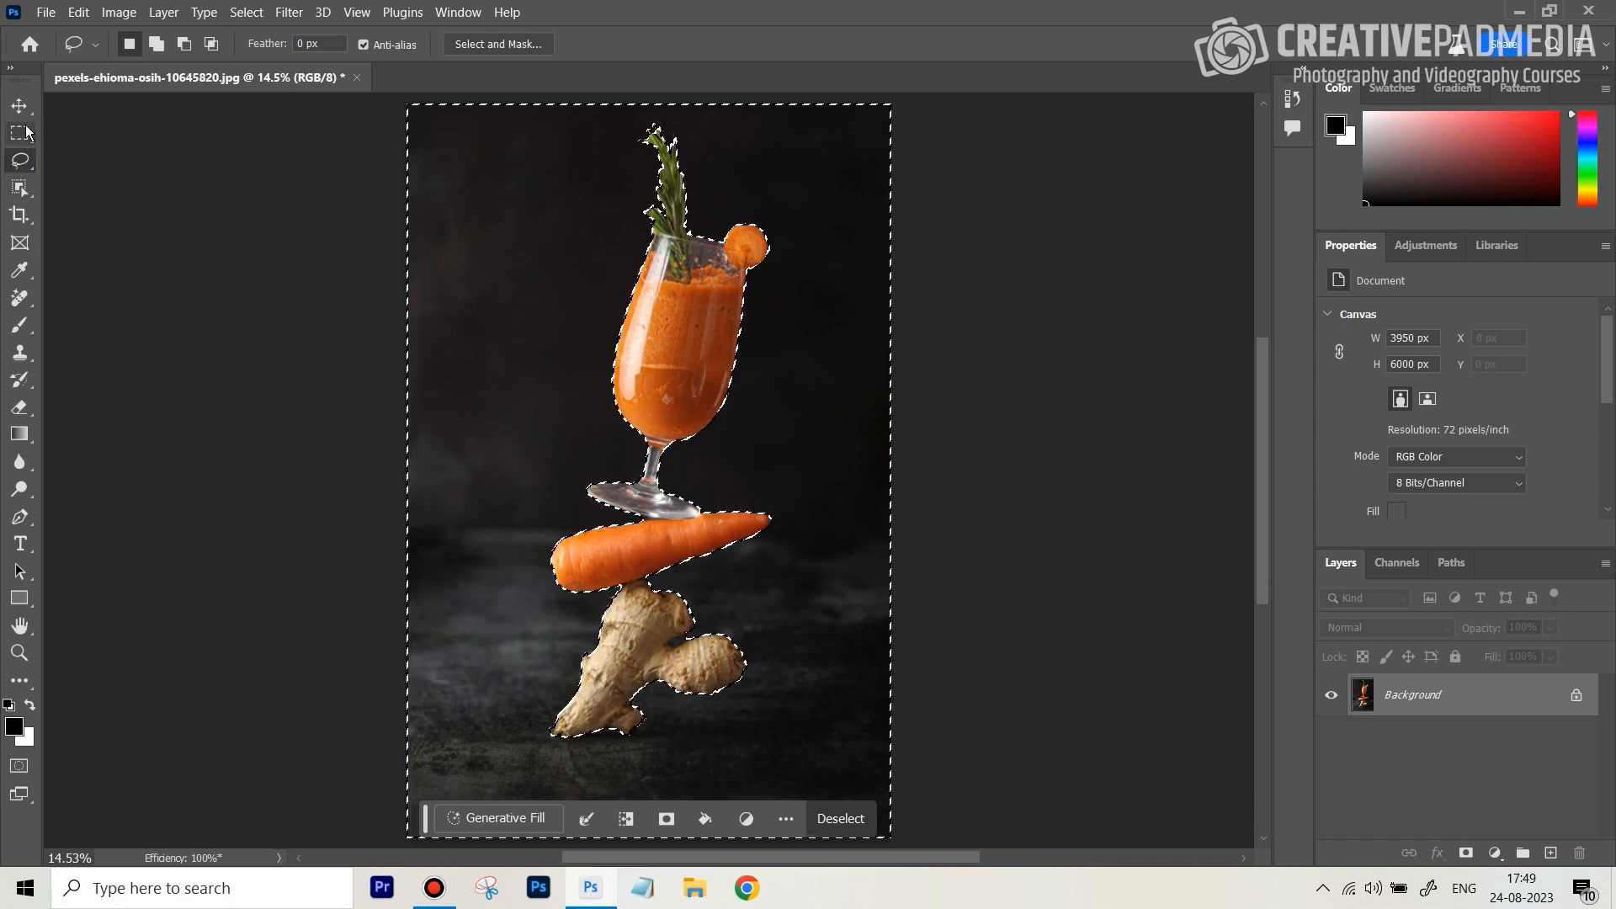
Pick the Rectangular Marquee tool to intersect the selection with the upper half.
{"action": "left_click", "coordinate": [19, 132]}
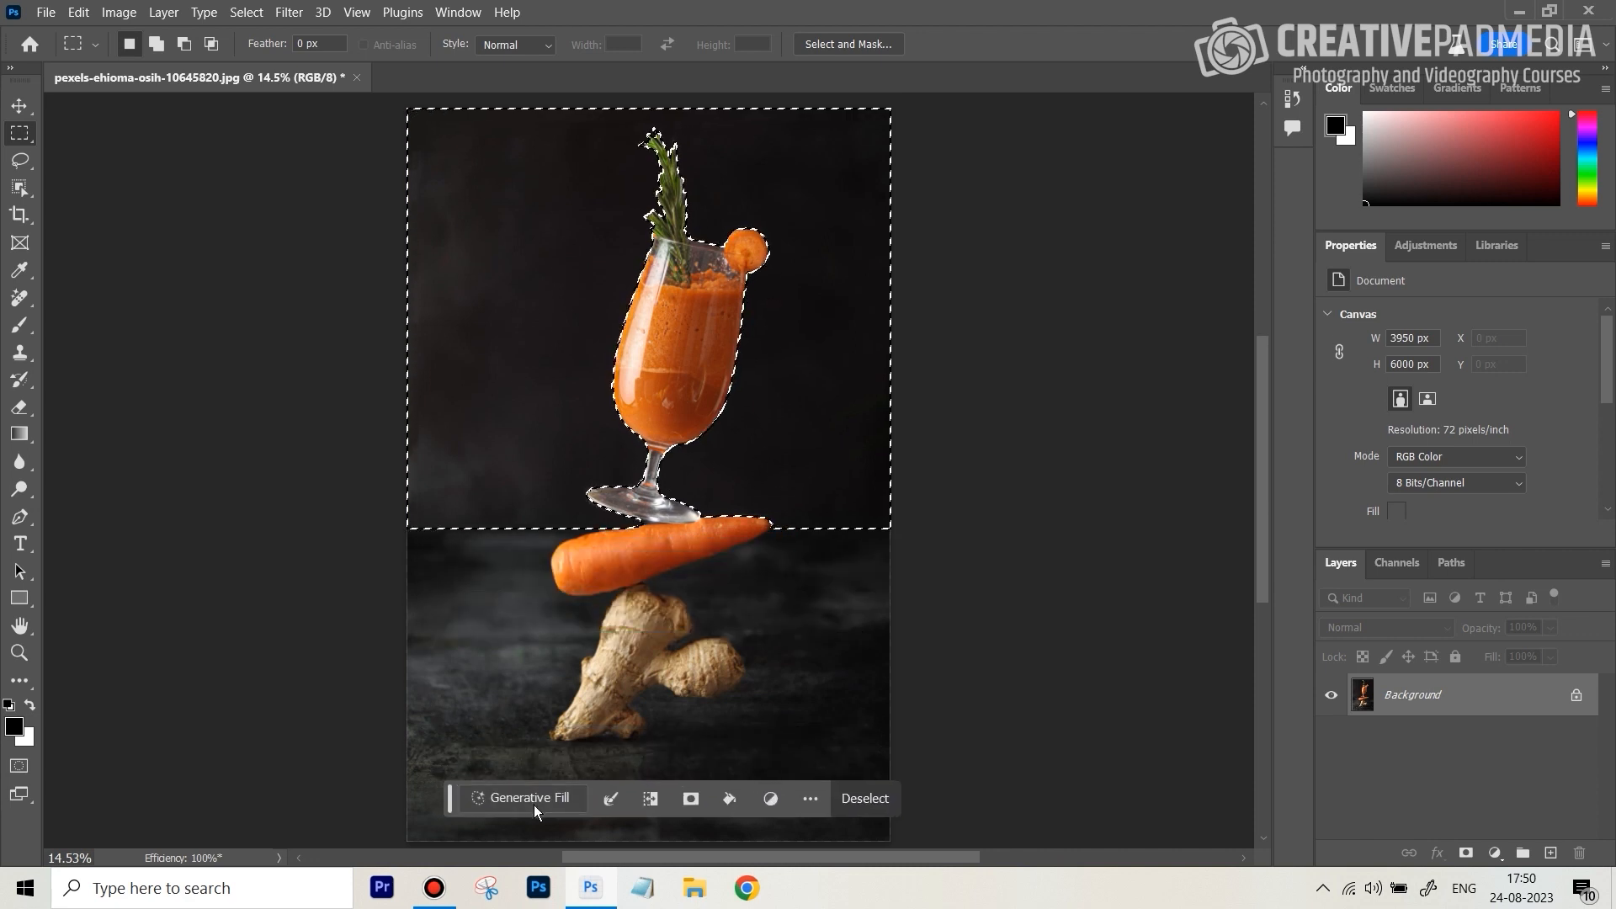
Generative Fill the upper backdrop selection with the prompt 'wooden texture'.
{"action": "left_click", "coordinate": [529, 798]}
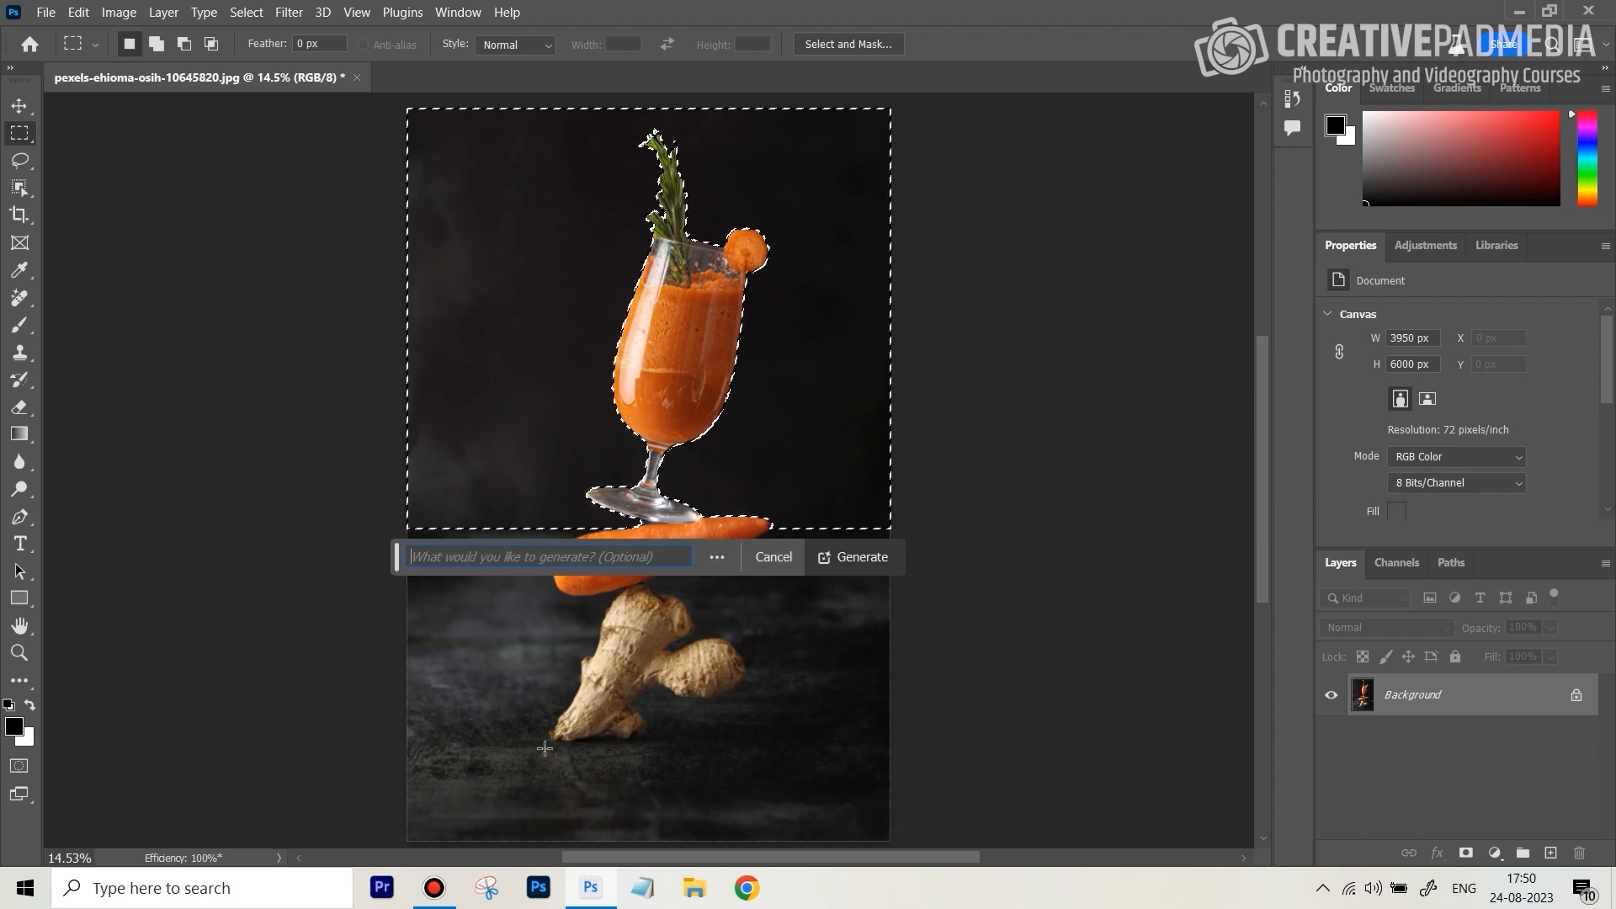
{"action": "type", "text": "wooden te"}
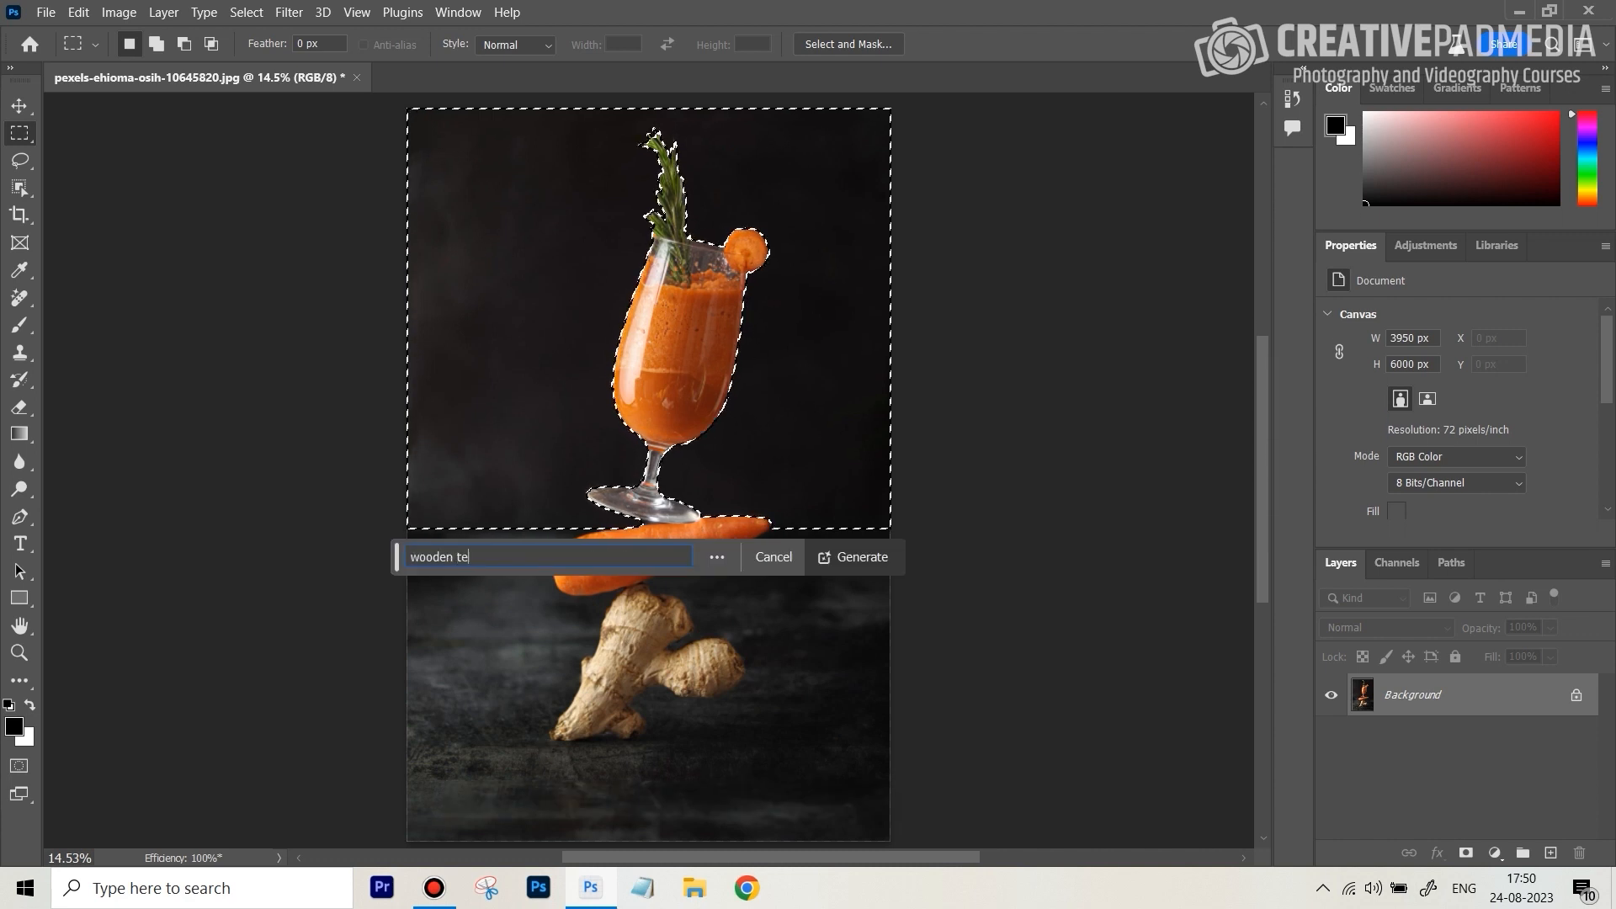
{"action": "type", "text": "xture"}
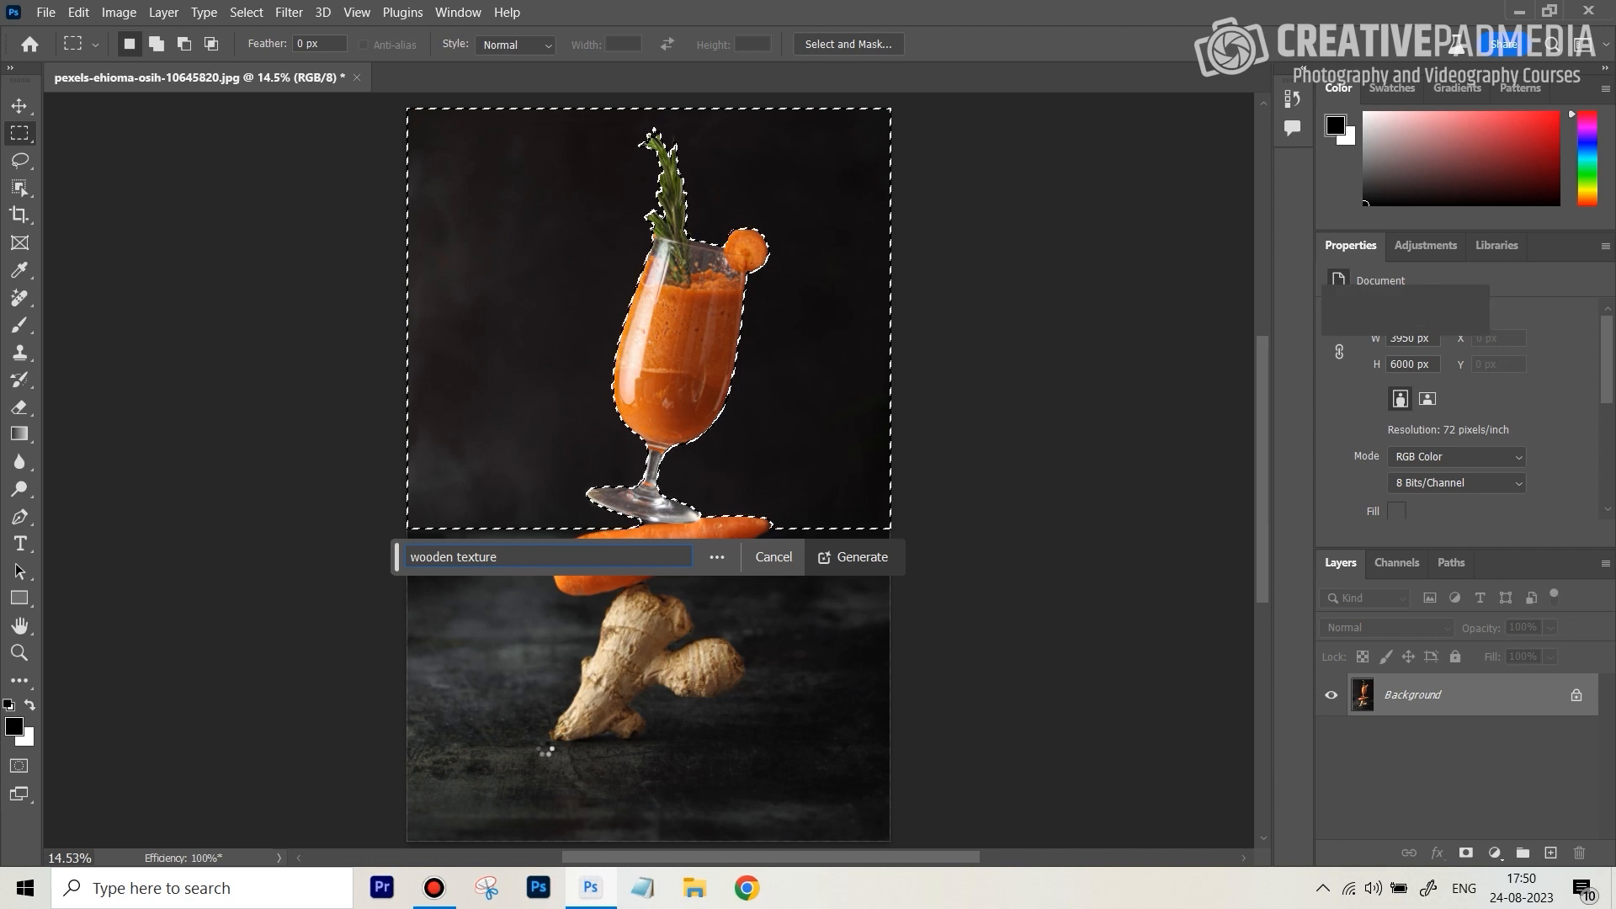
{"action": "left_click", "coordinate": [851, 557]}
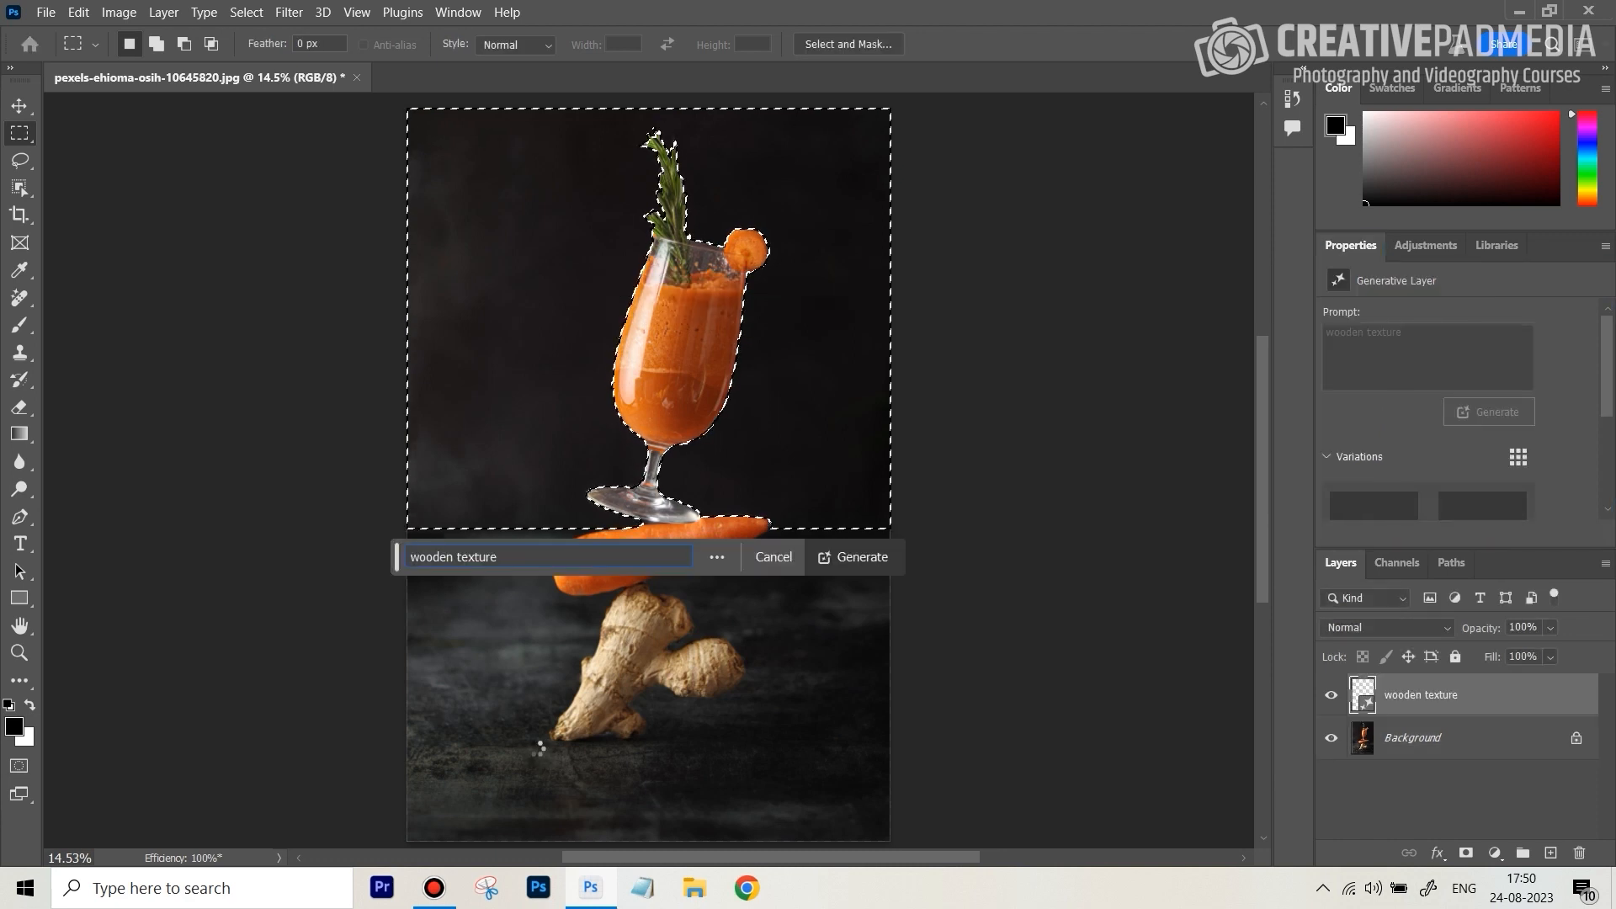
{"action": "left_click", "coordinate": [858, 557]}
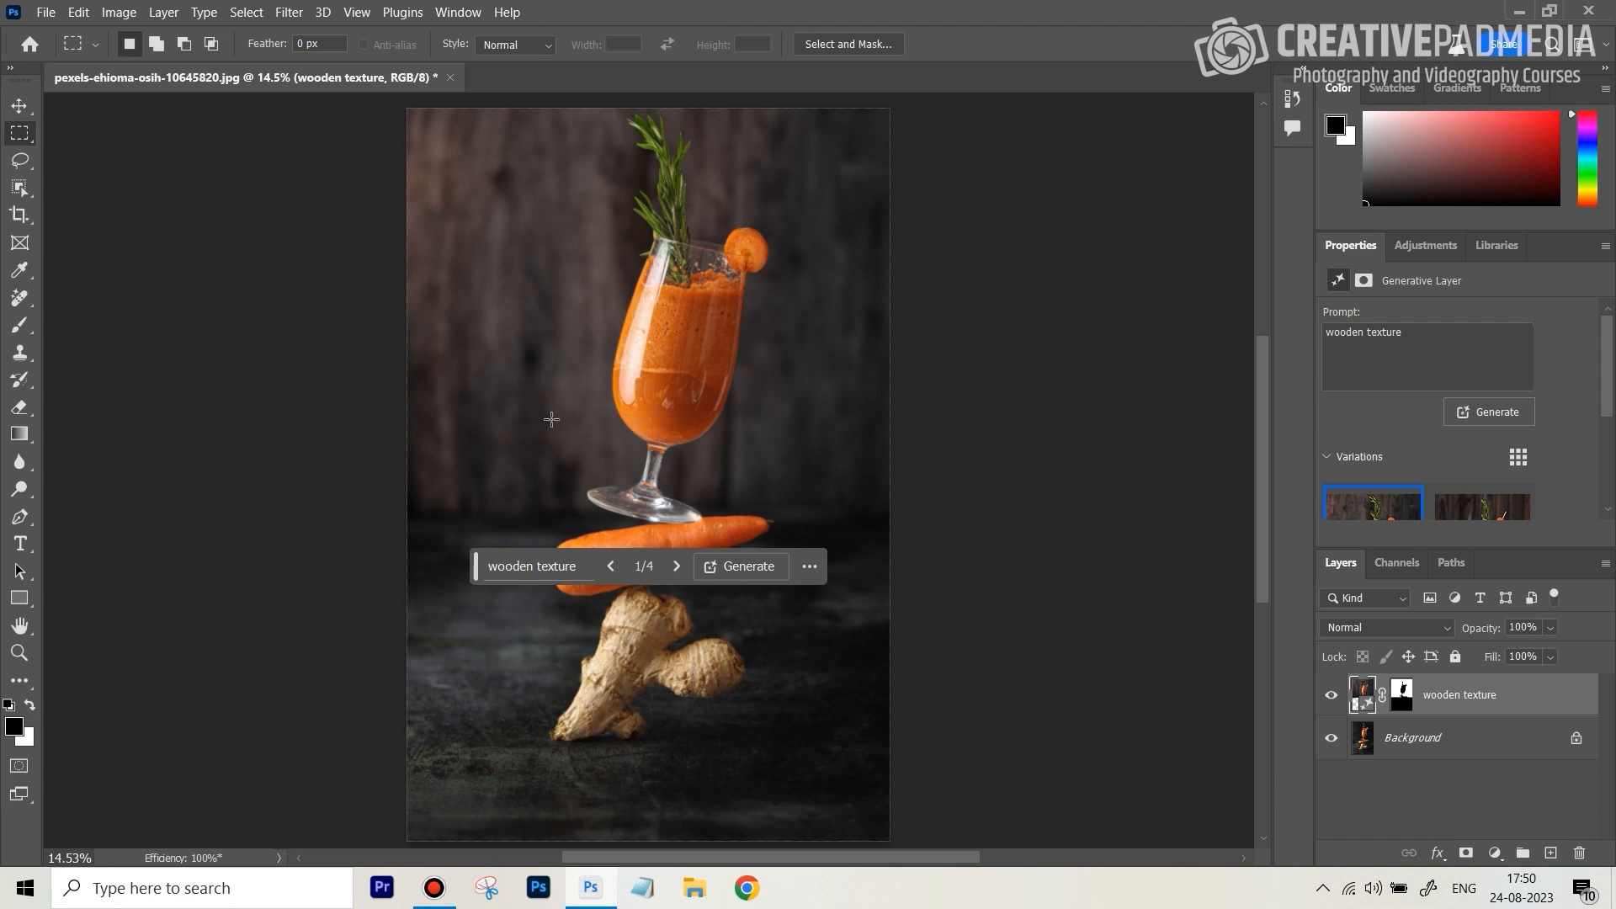
{"action": "mouse_move", "coordinate": [509, 464]}
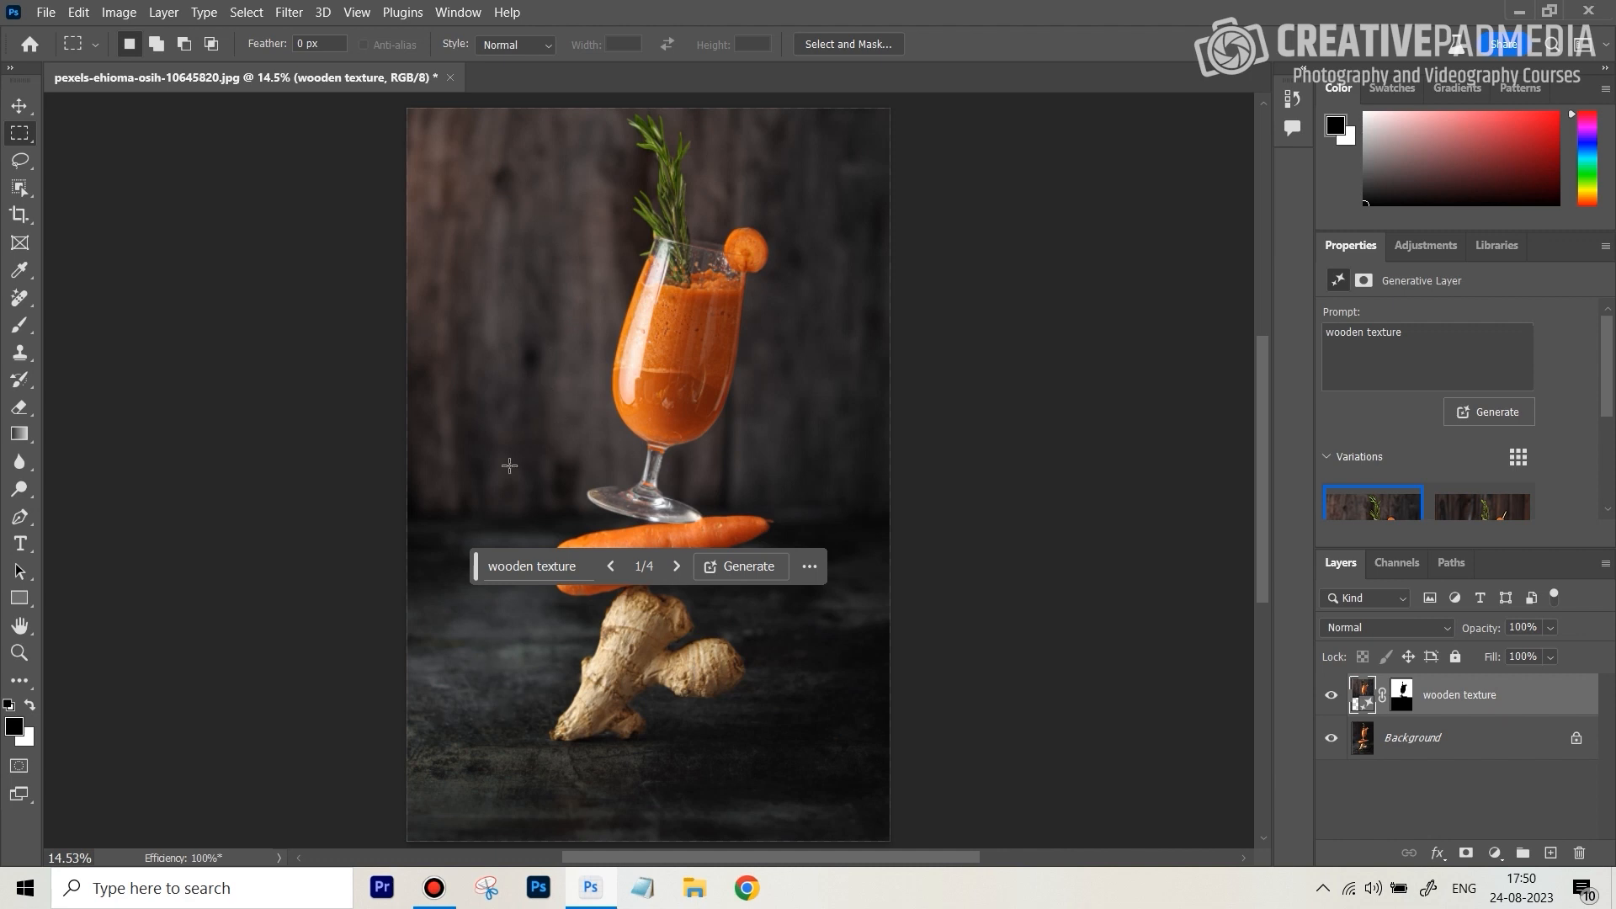
{"action": "mouse_move", "coordinate": [522, 361]}
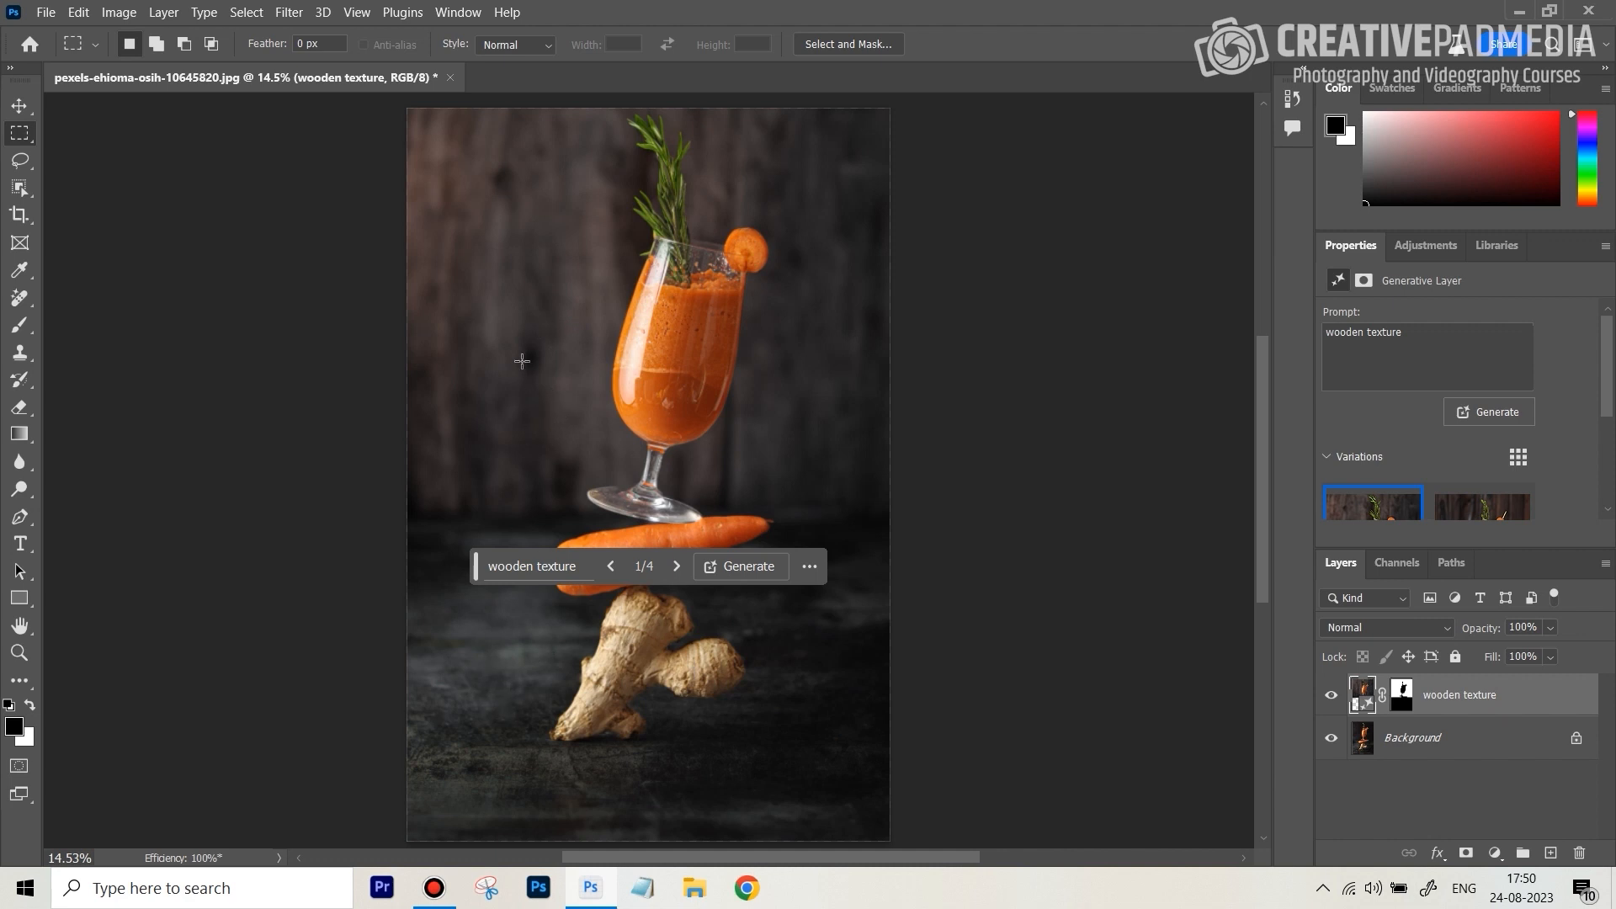
{"action": "mouse_move", "coordinate": [1585, 394]}
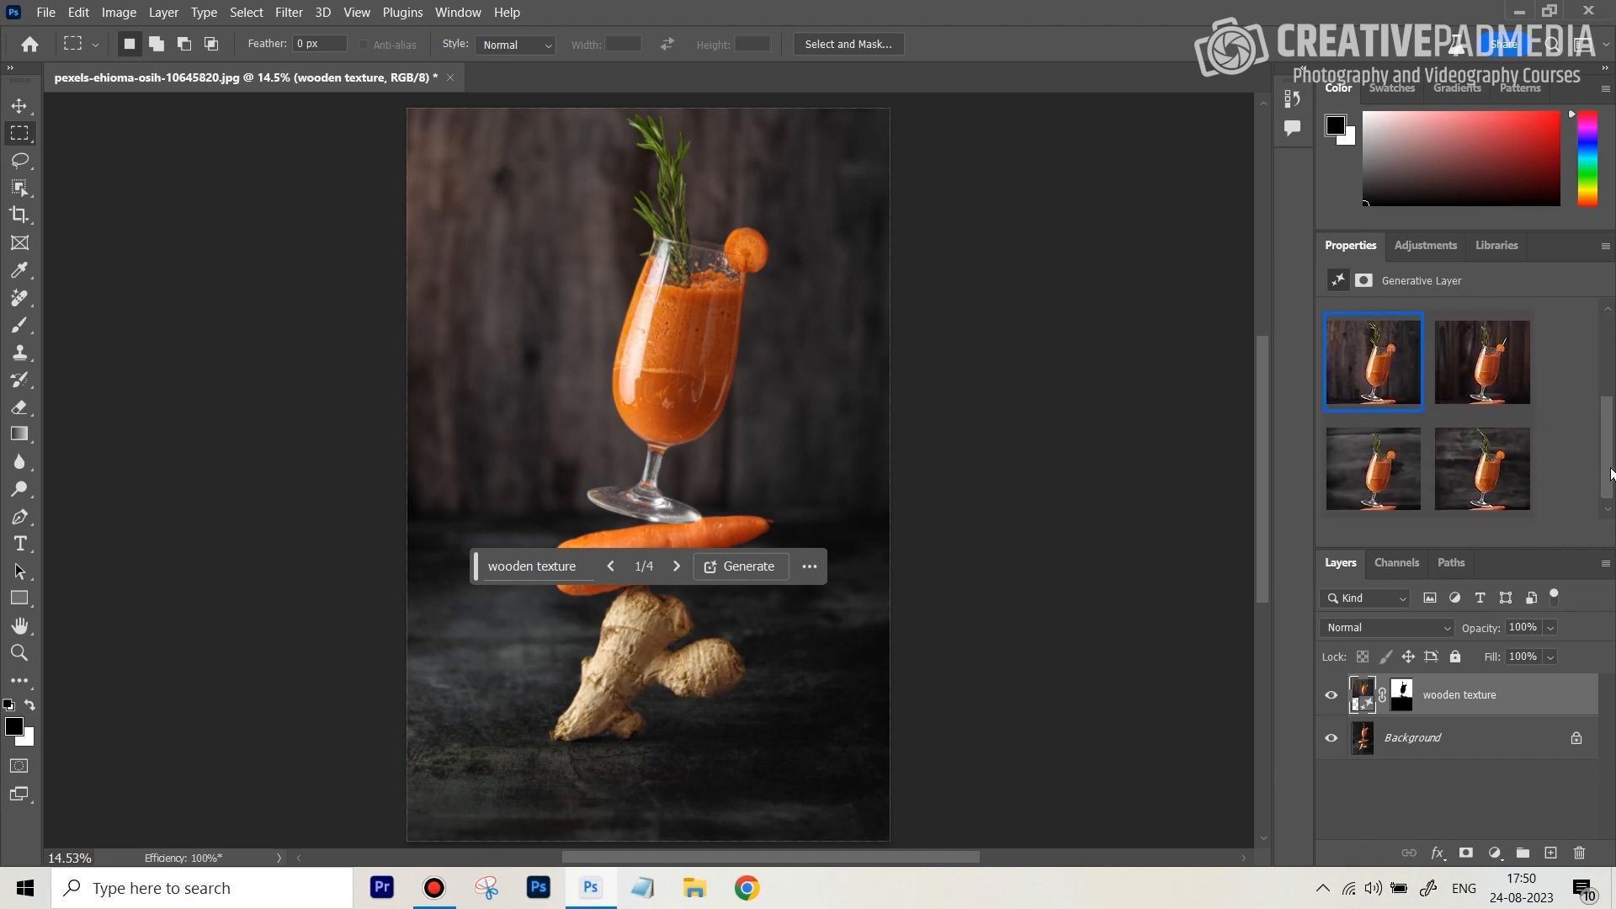
{"action": "mouse_move", "coordinate": [1482, 362]}
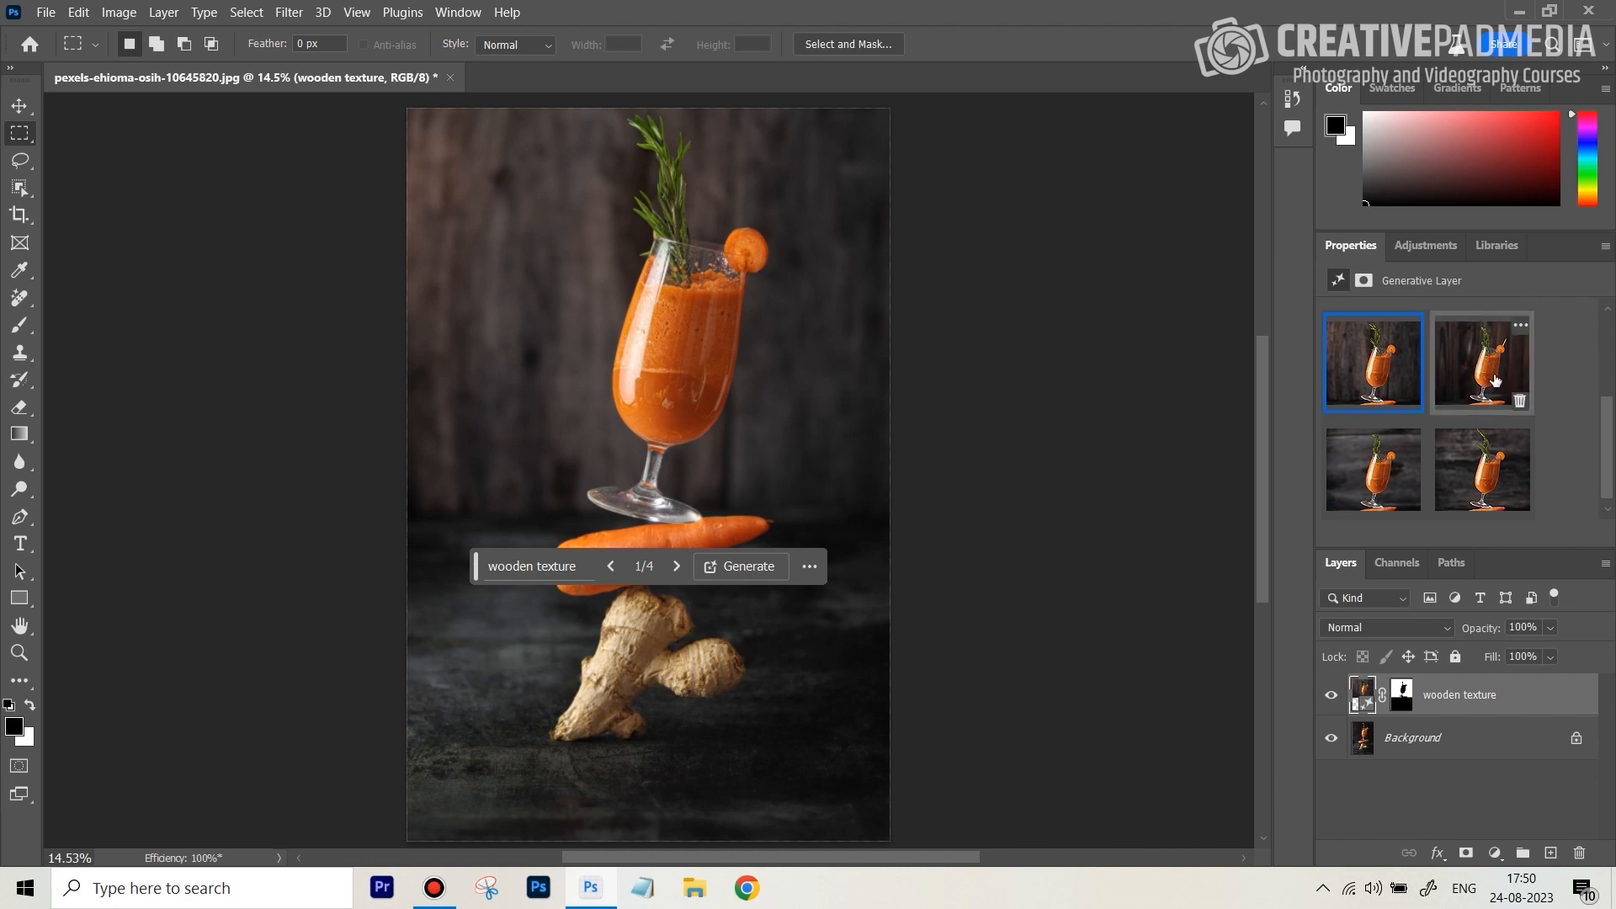
{"action": "left_click", "coordinate": [1482, 362]}
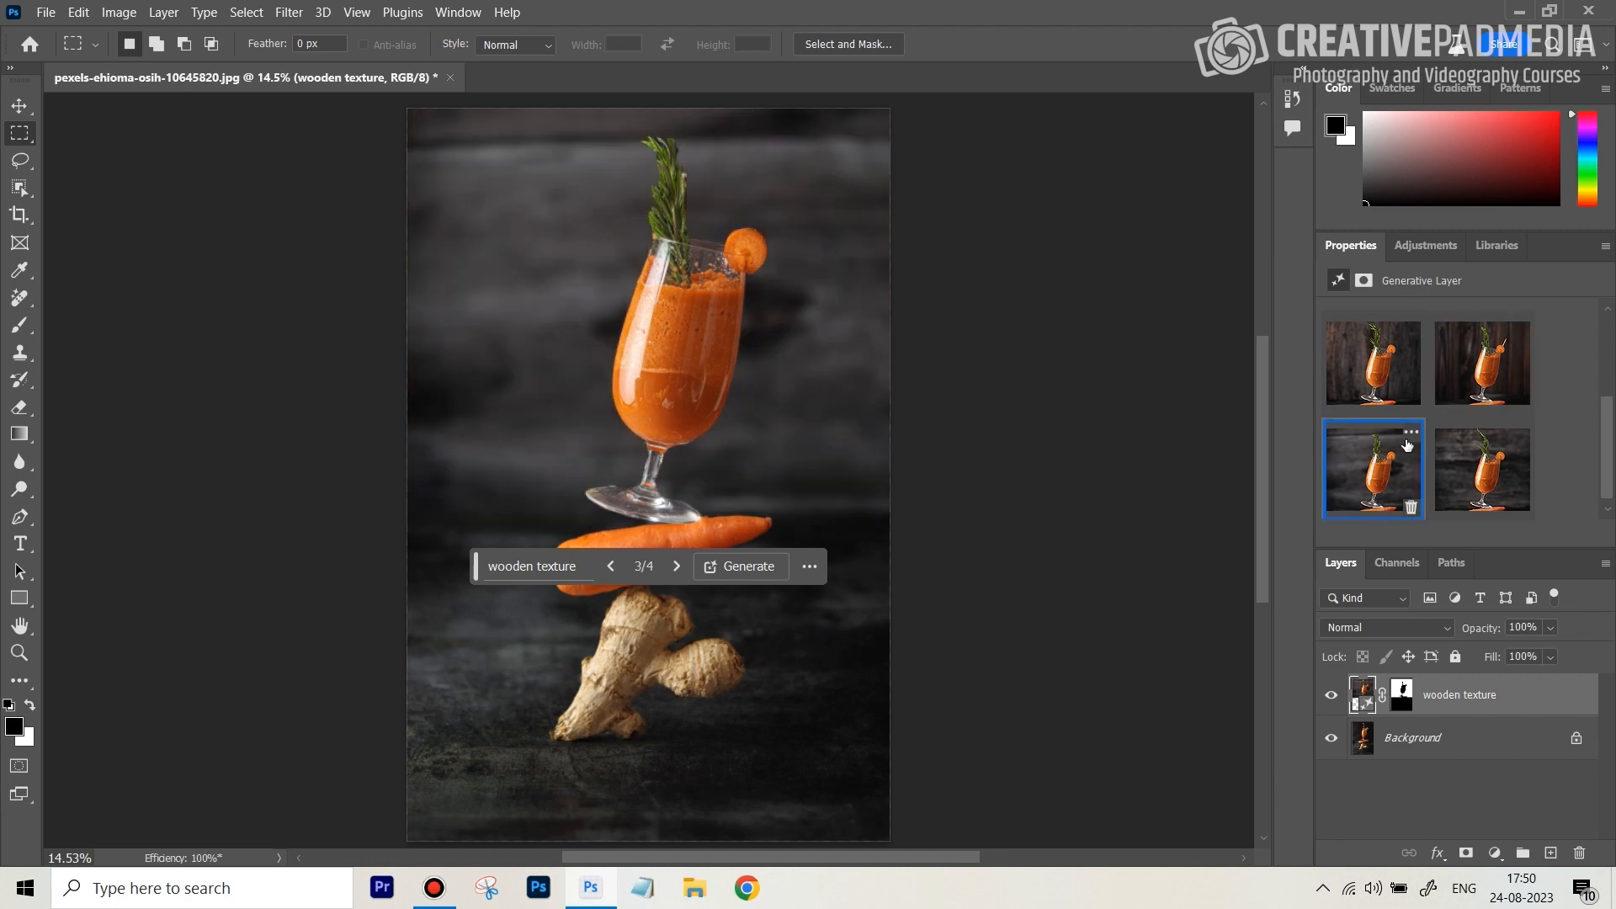
{"action": "left_click", "coordinate": [1481, 469]}
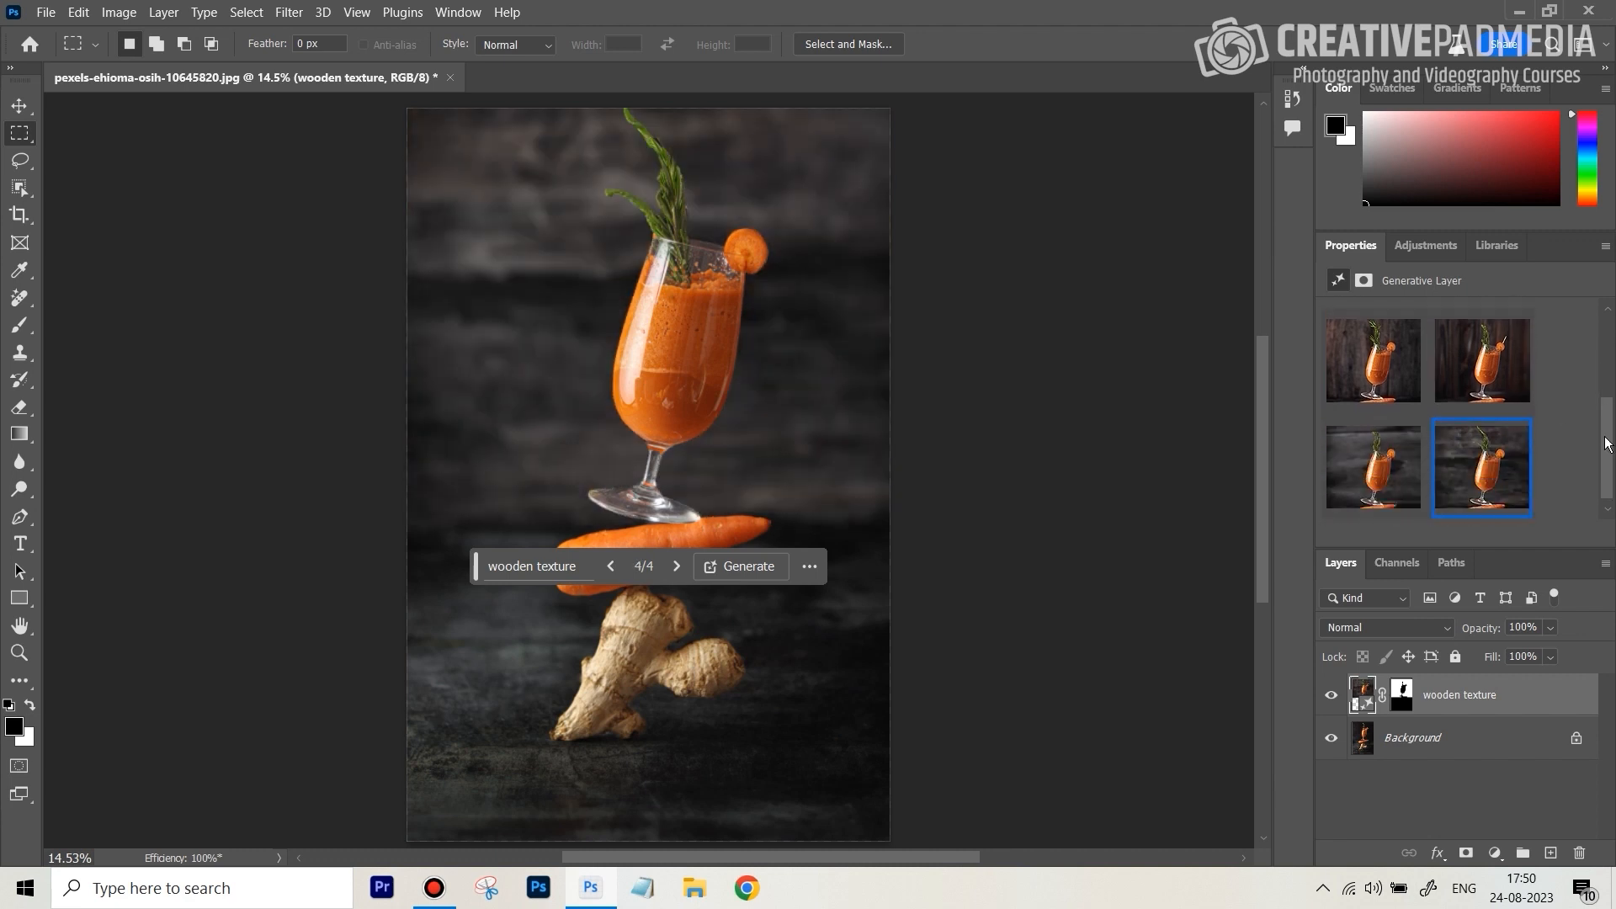
{"action": "left_click", "coordinate": [1372, 359]}
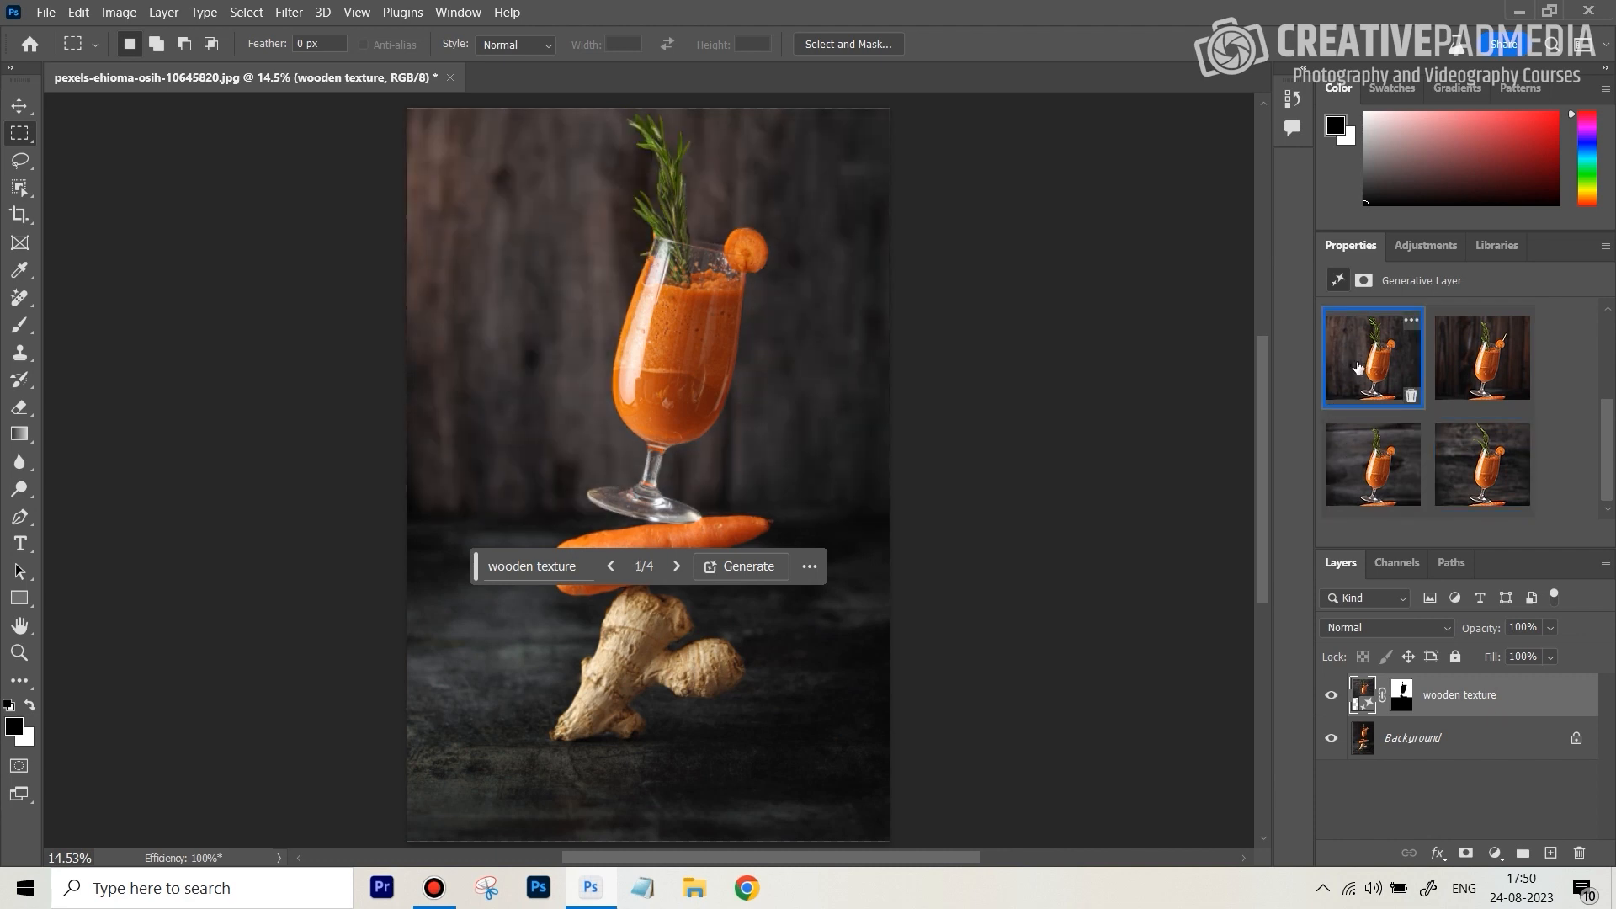
{"action": "left_click", "coordinate": [1331, 695]}
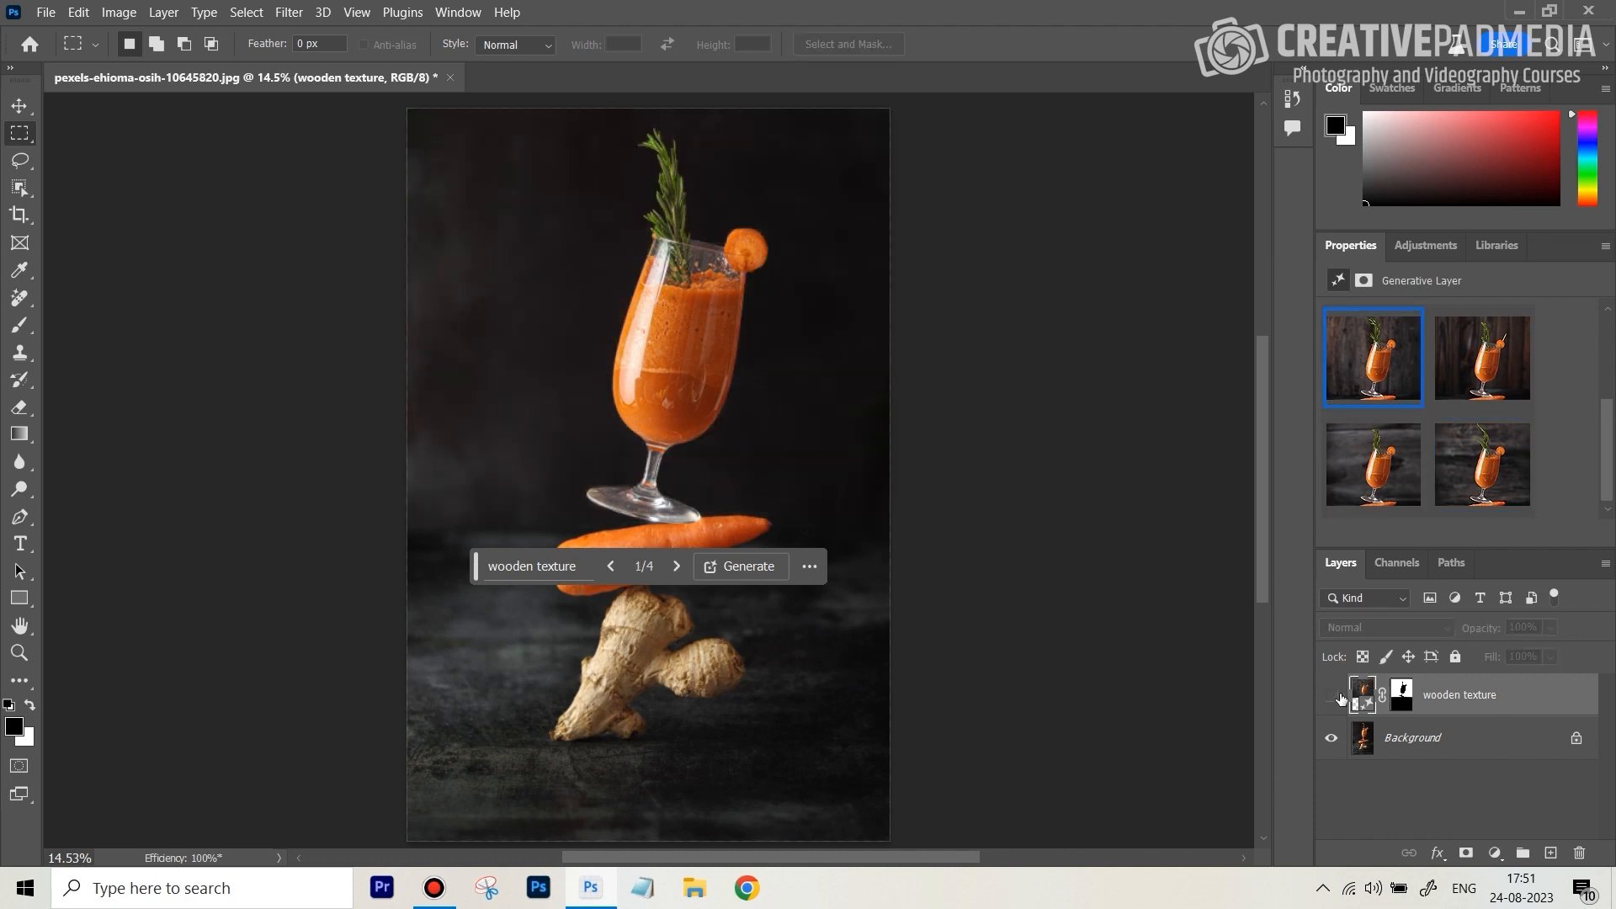
{"action": "left_click", "coordinate": [1332, 694]}
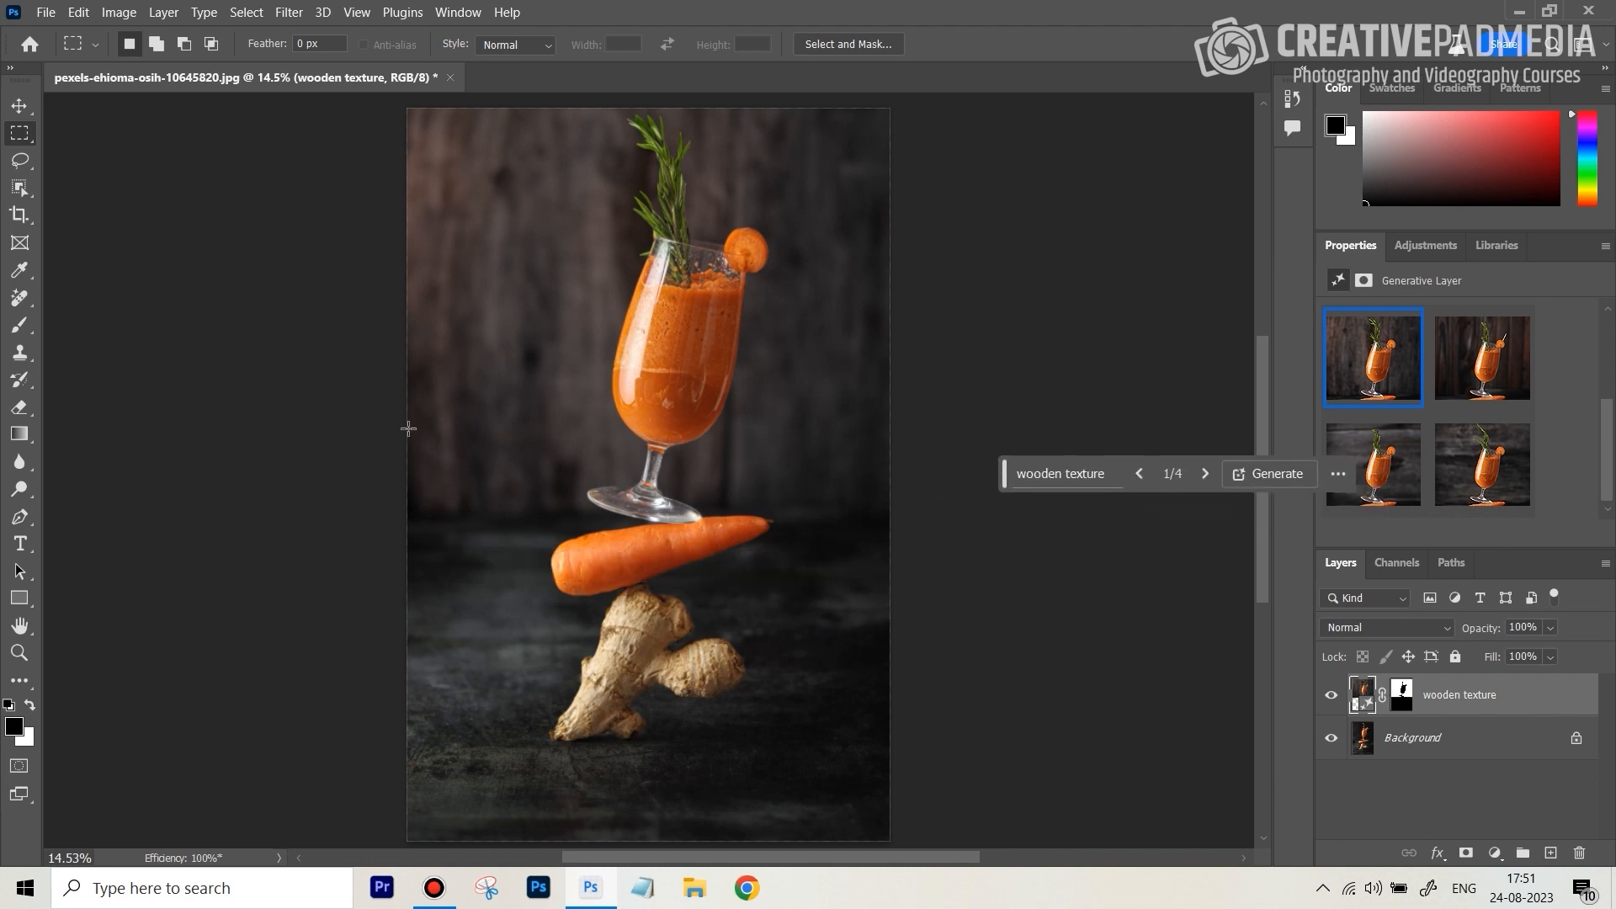
Pick the Lasso tool for a freehand selection left of the carrot.
{"action": "left_click", "coordinate": [18, 161]}
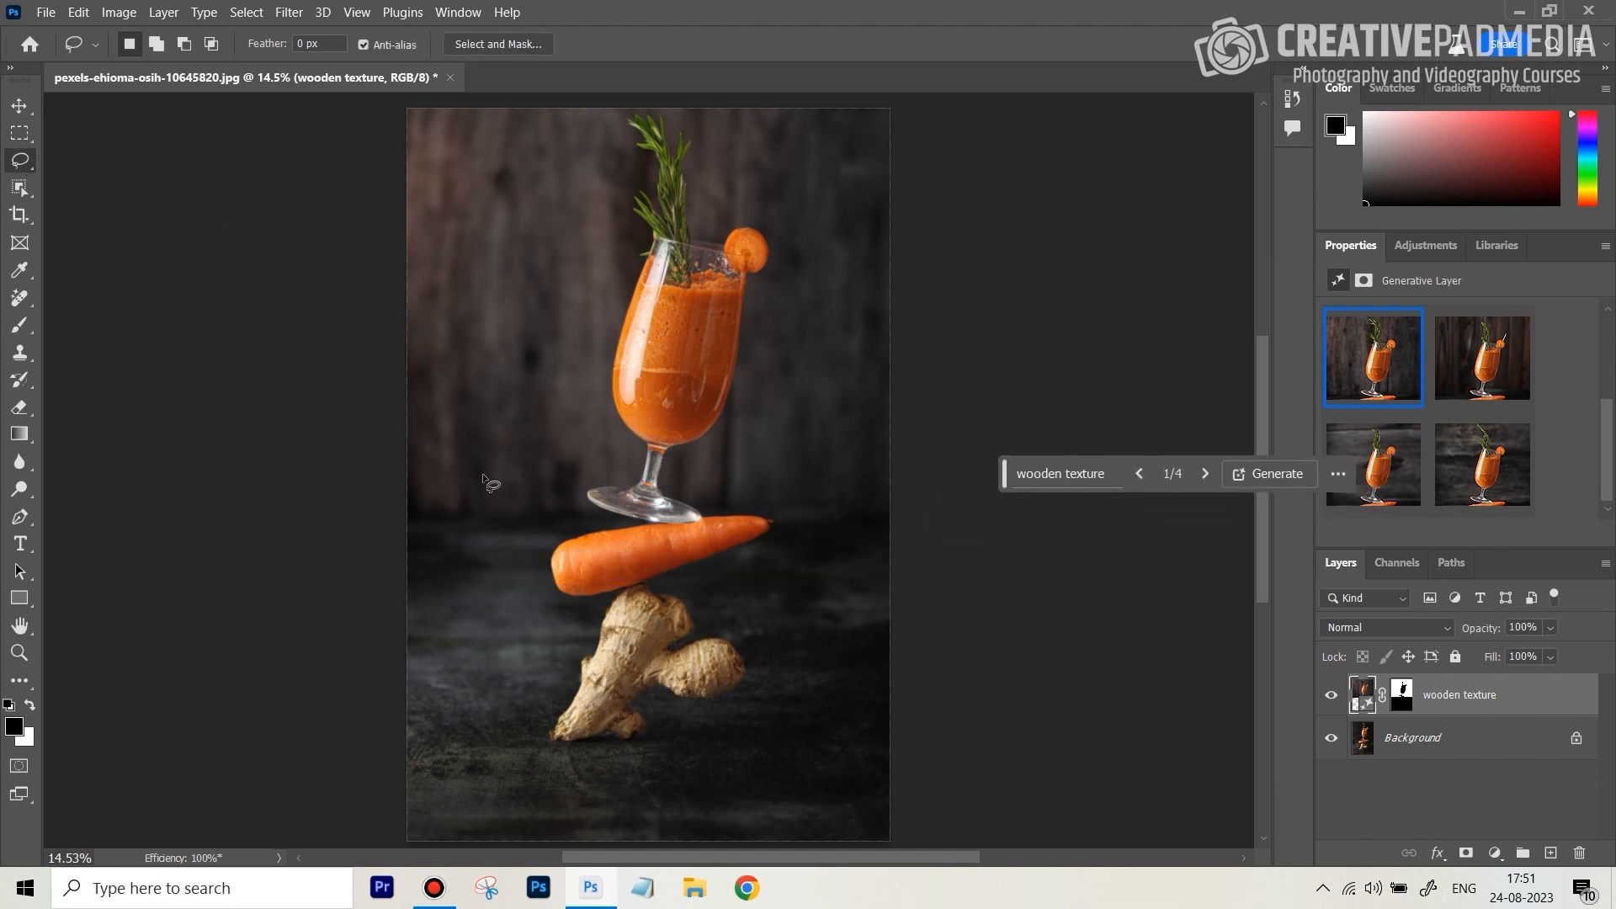
{"action": "mouse_move", "coordinate": [502, 507]}
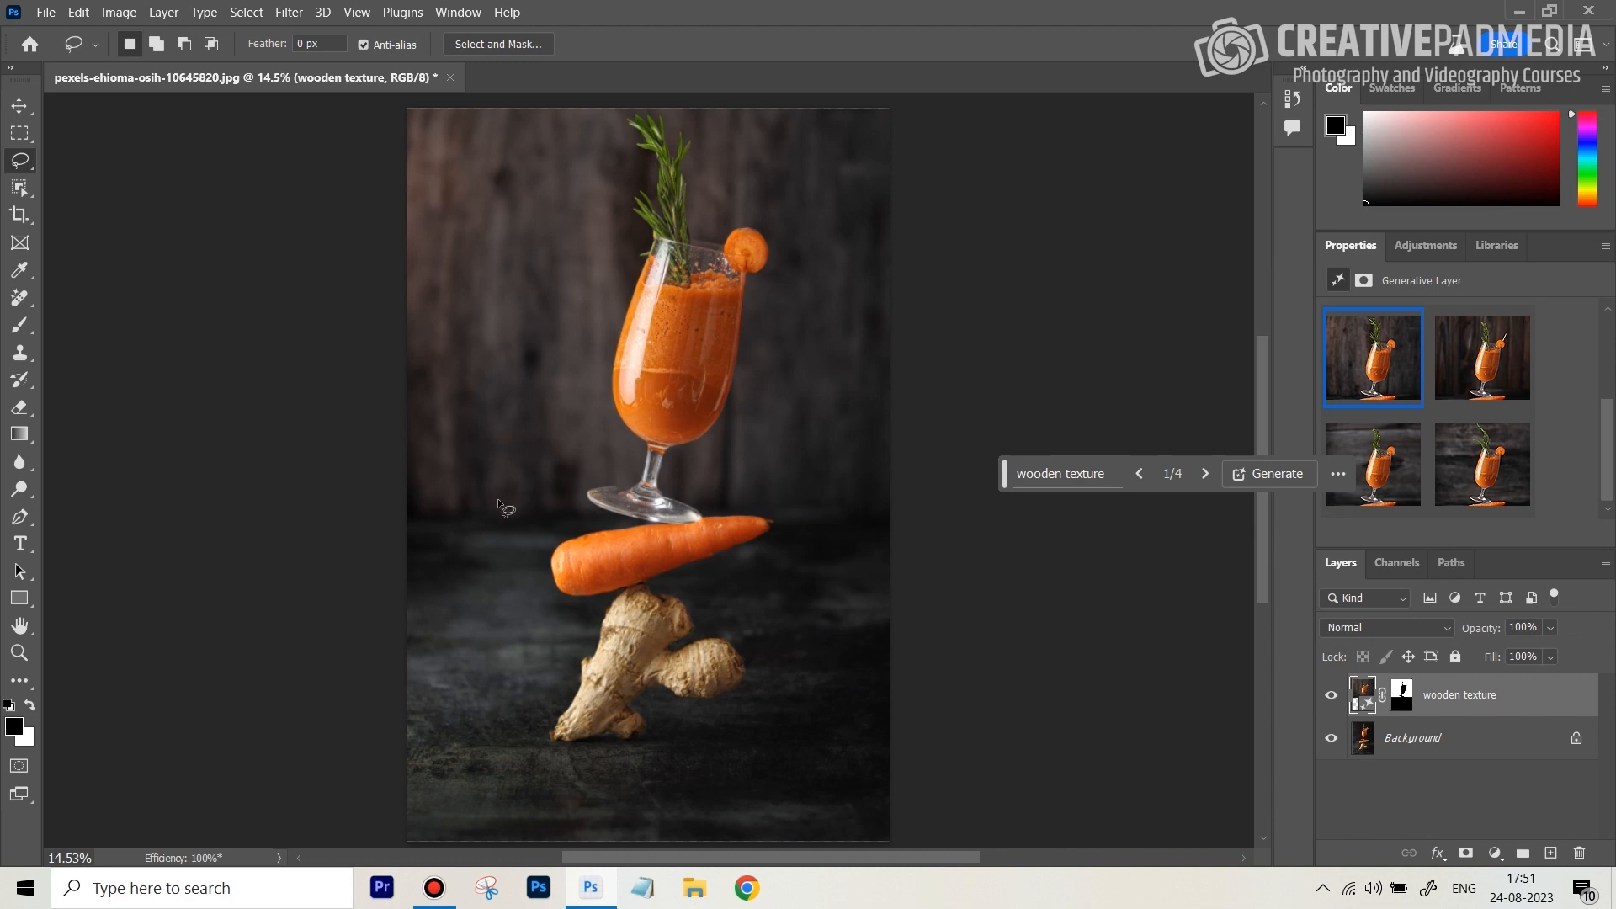
{"action": "mouse_move", "coordinate": [808, 485]}
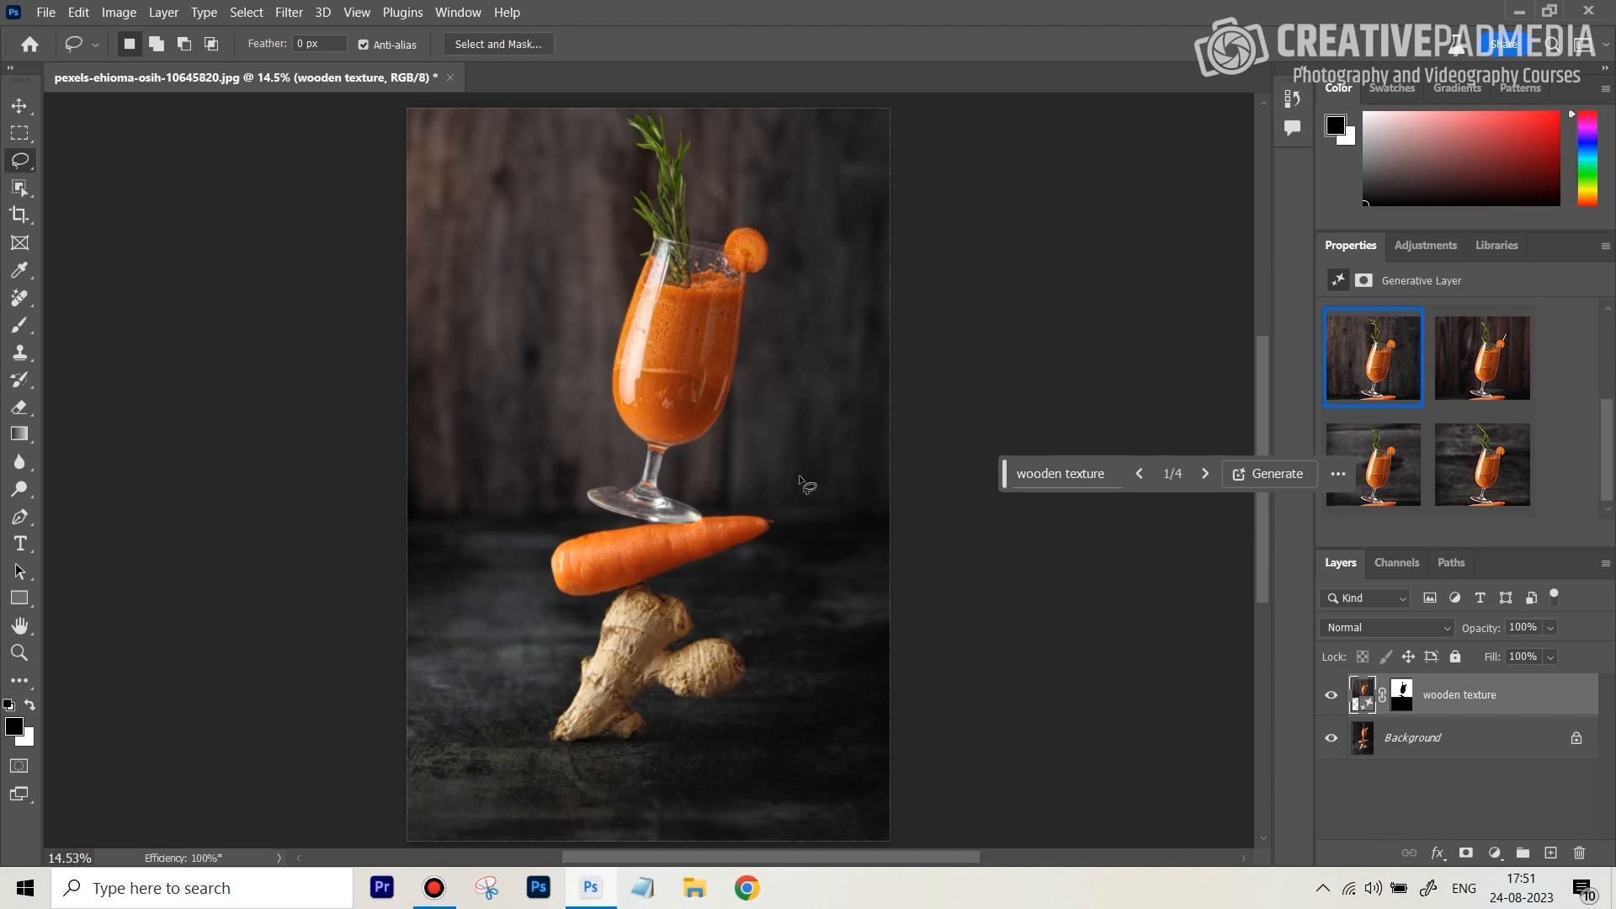
{"action": "mouse_move", "coordinate": [719, 524]}
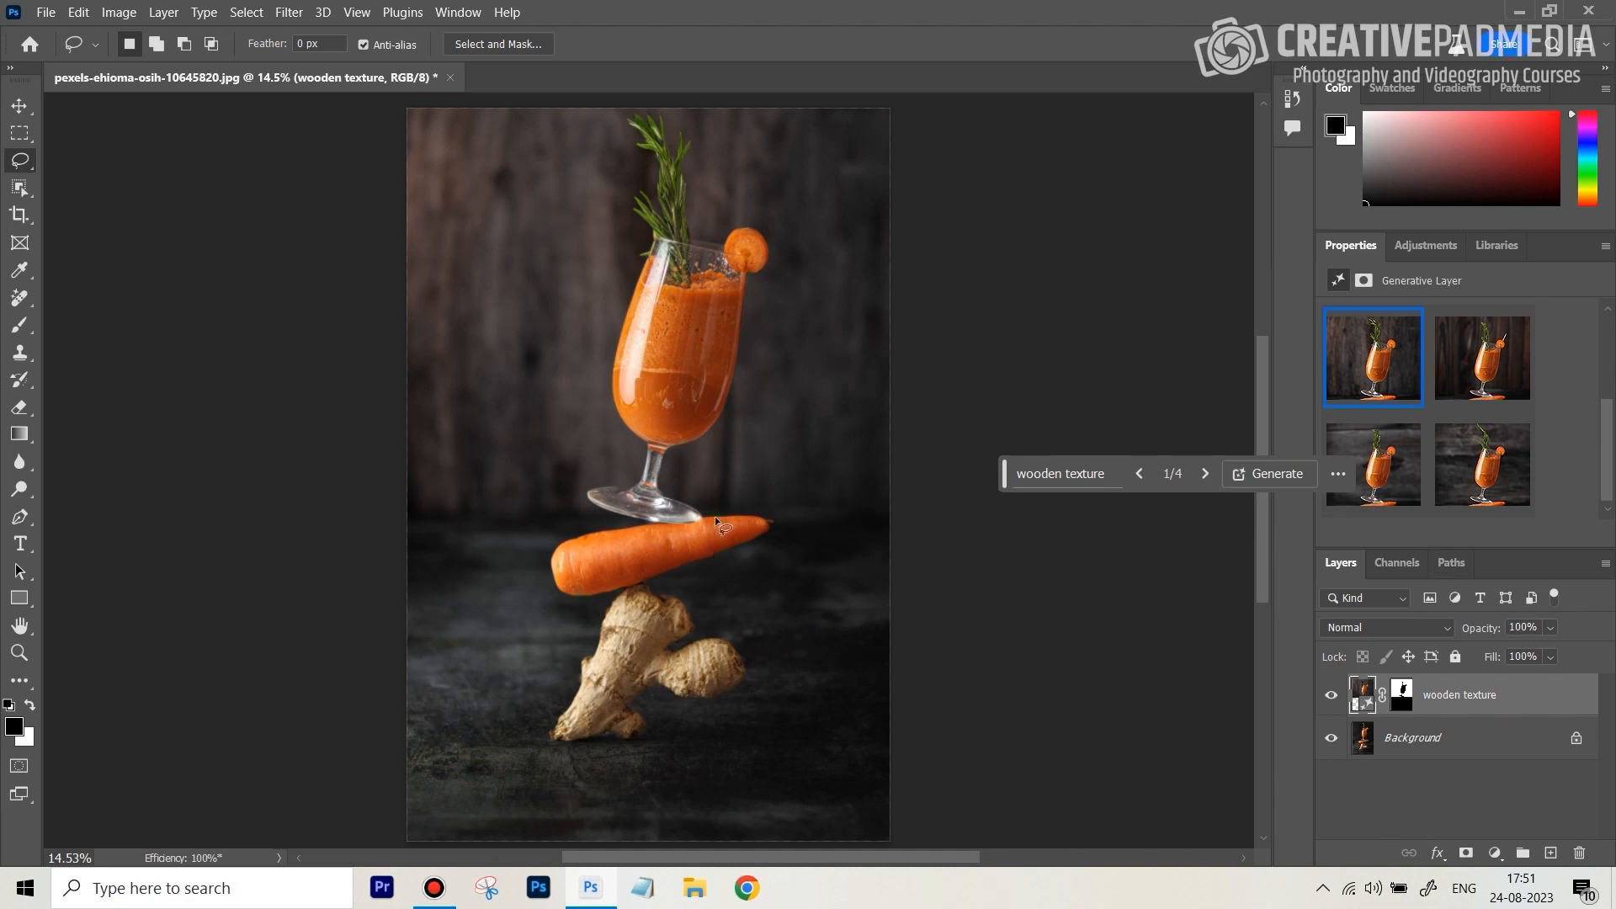
{"action": "mouse_move", "coordinate": [619, 514]}
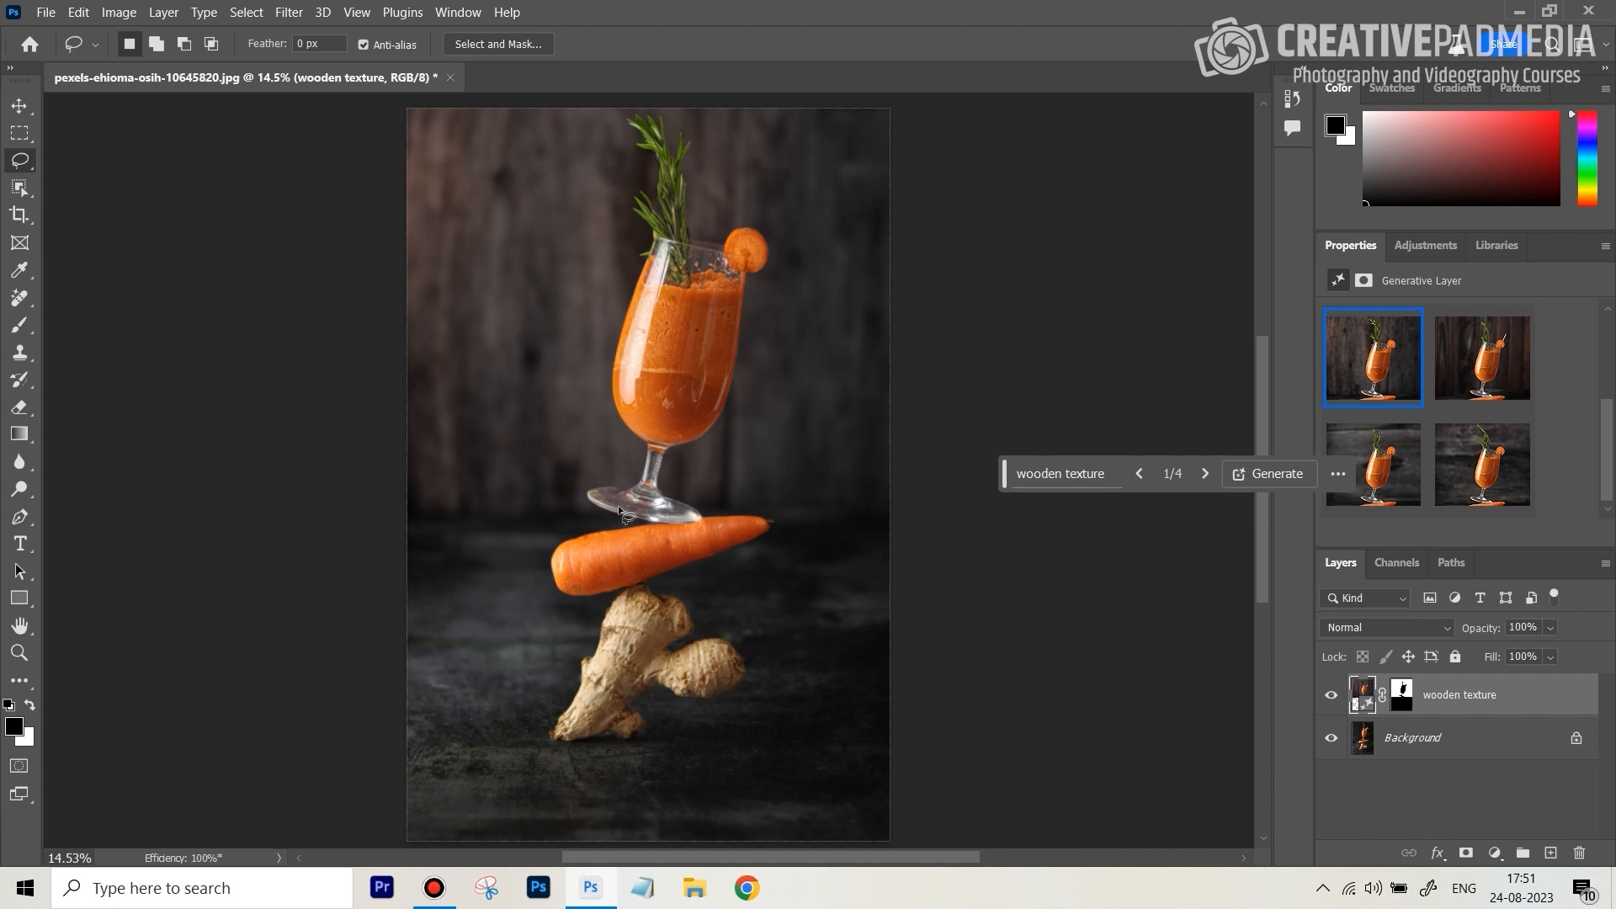
{"action": "mouse_move", "coordinate": [528, 454]}
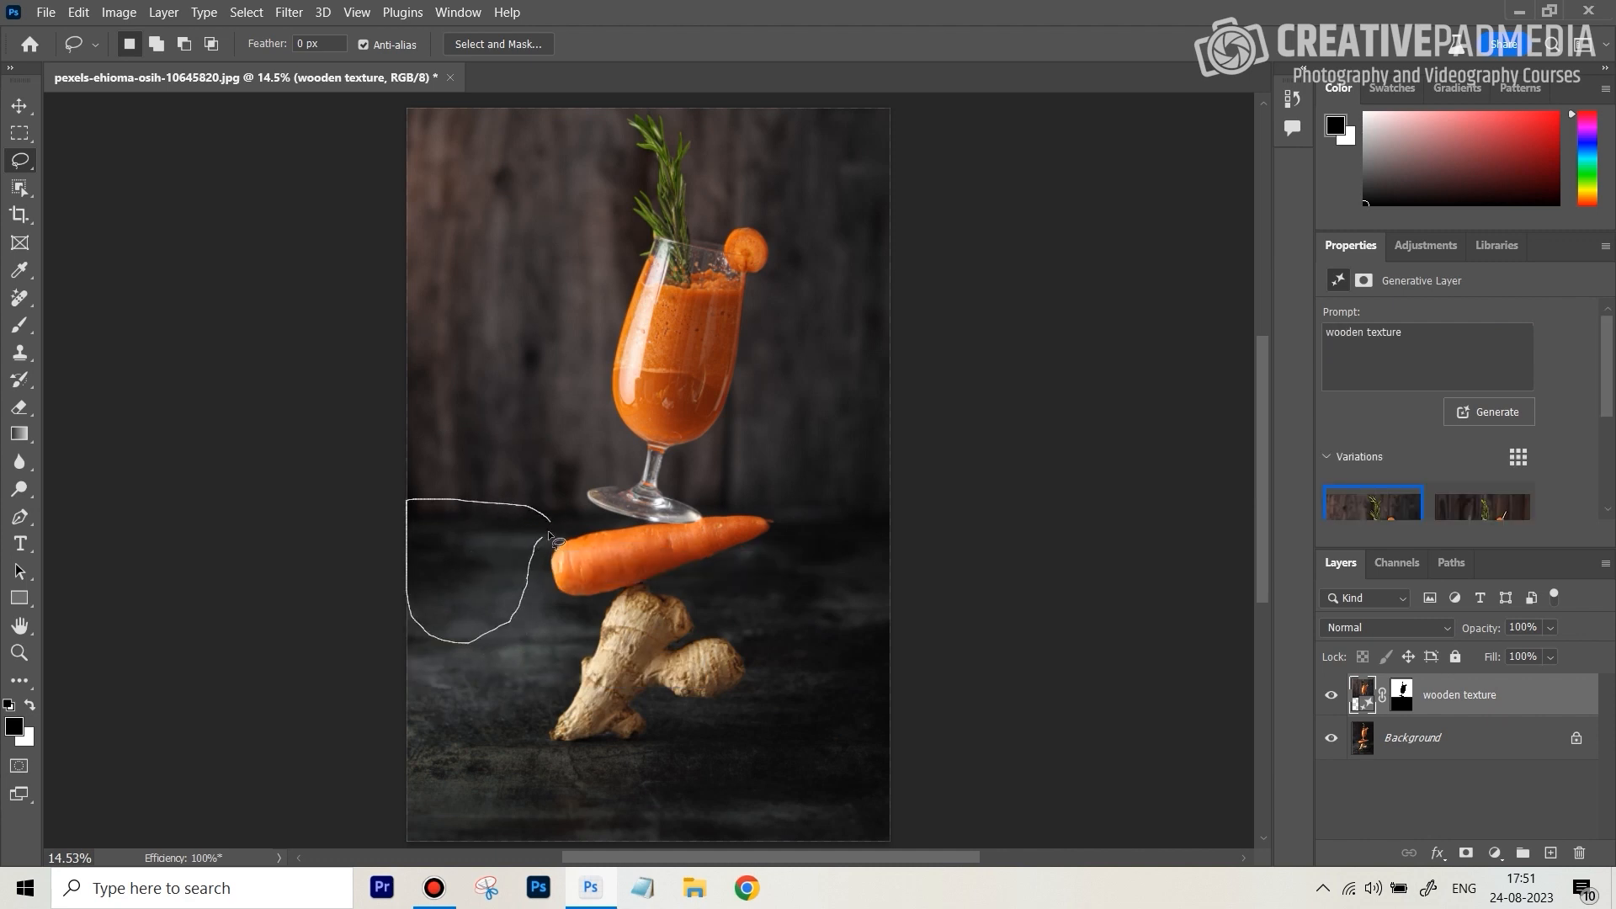
Close the lasso area and generate 'blueberries' into it.
{"action": "left_click", "coordinate": [557, 541]}
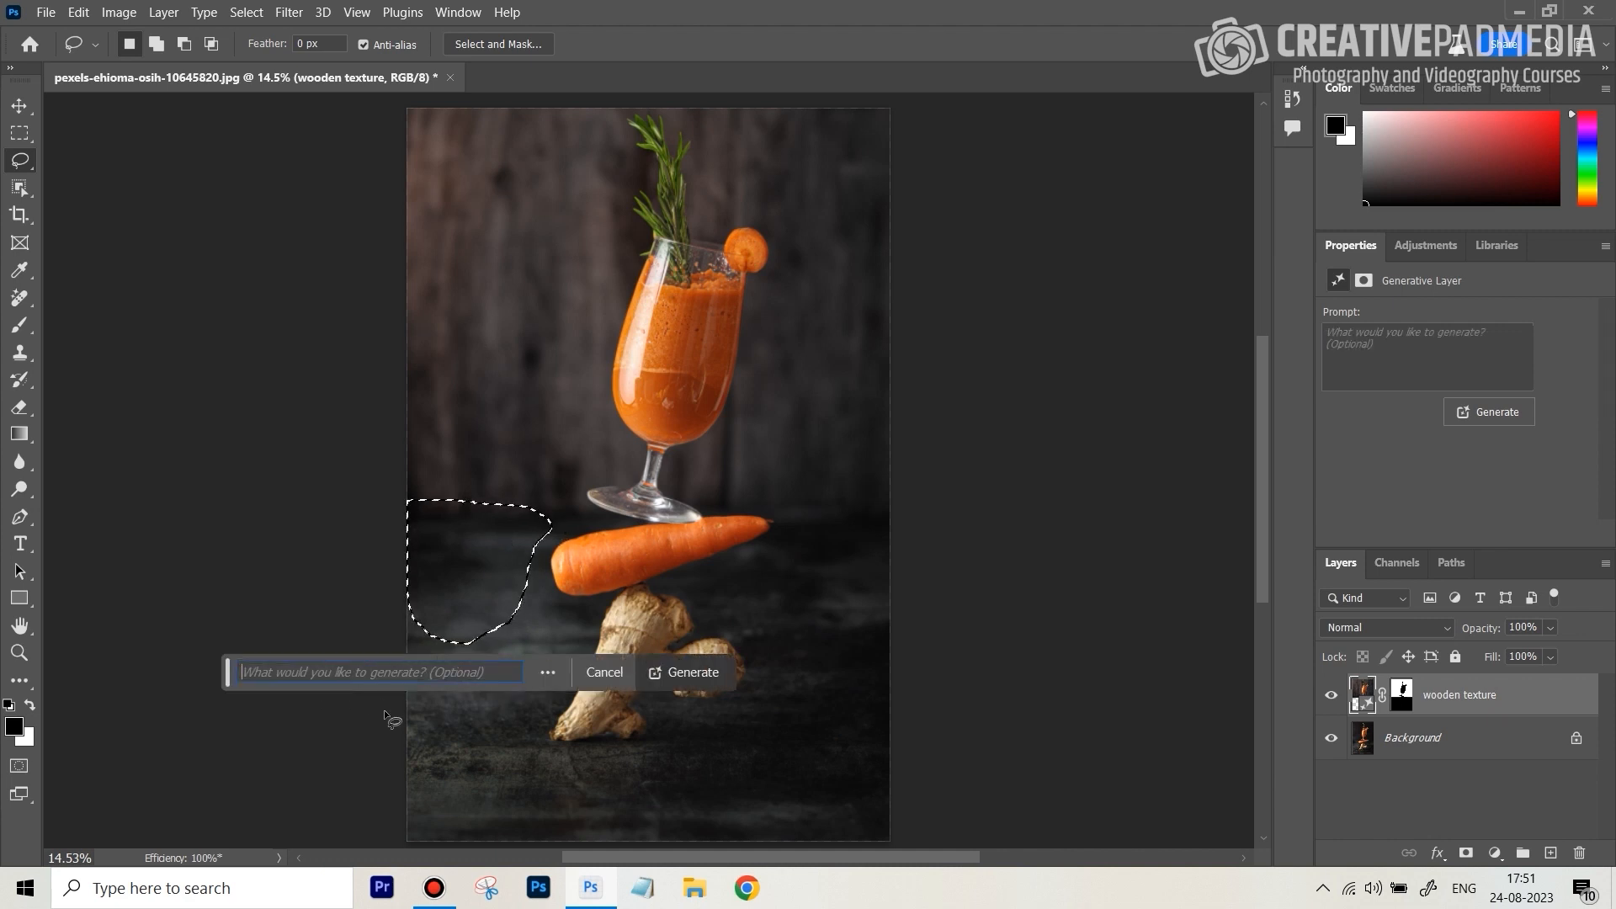
{"action": "type", "text": "blueb"}
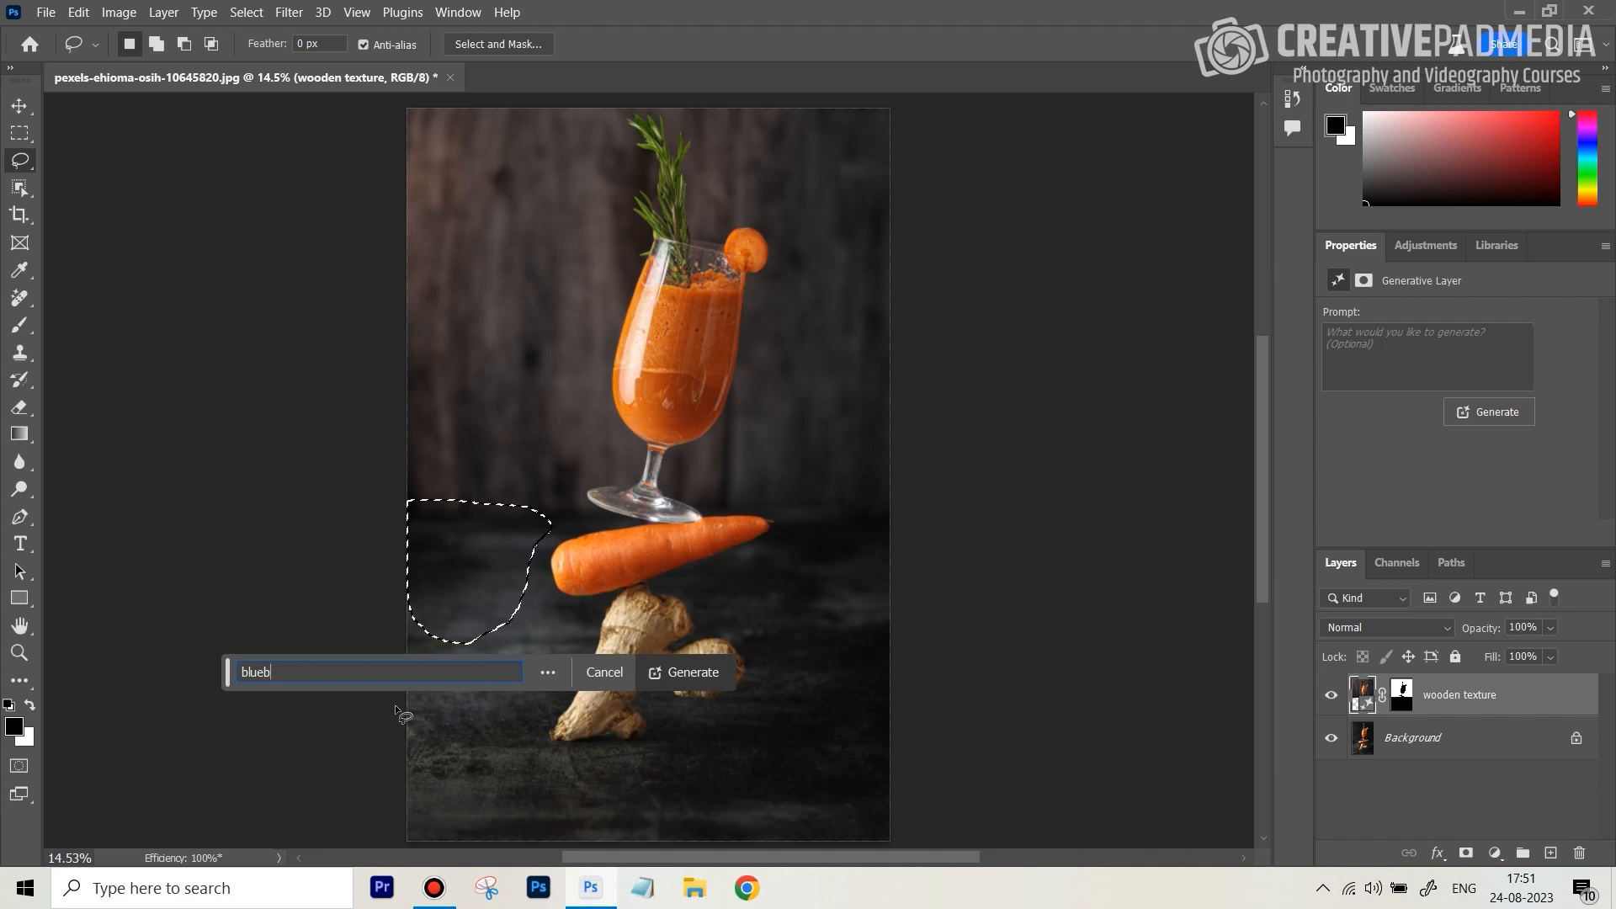
{"action": "type", "text": "erries"}
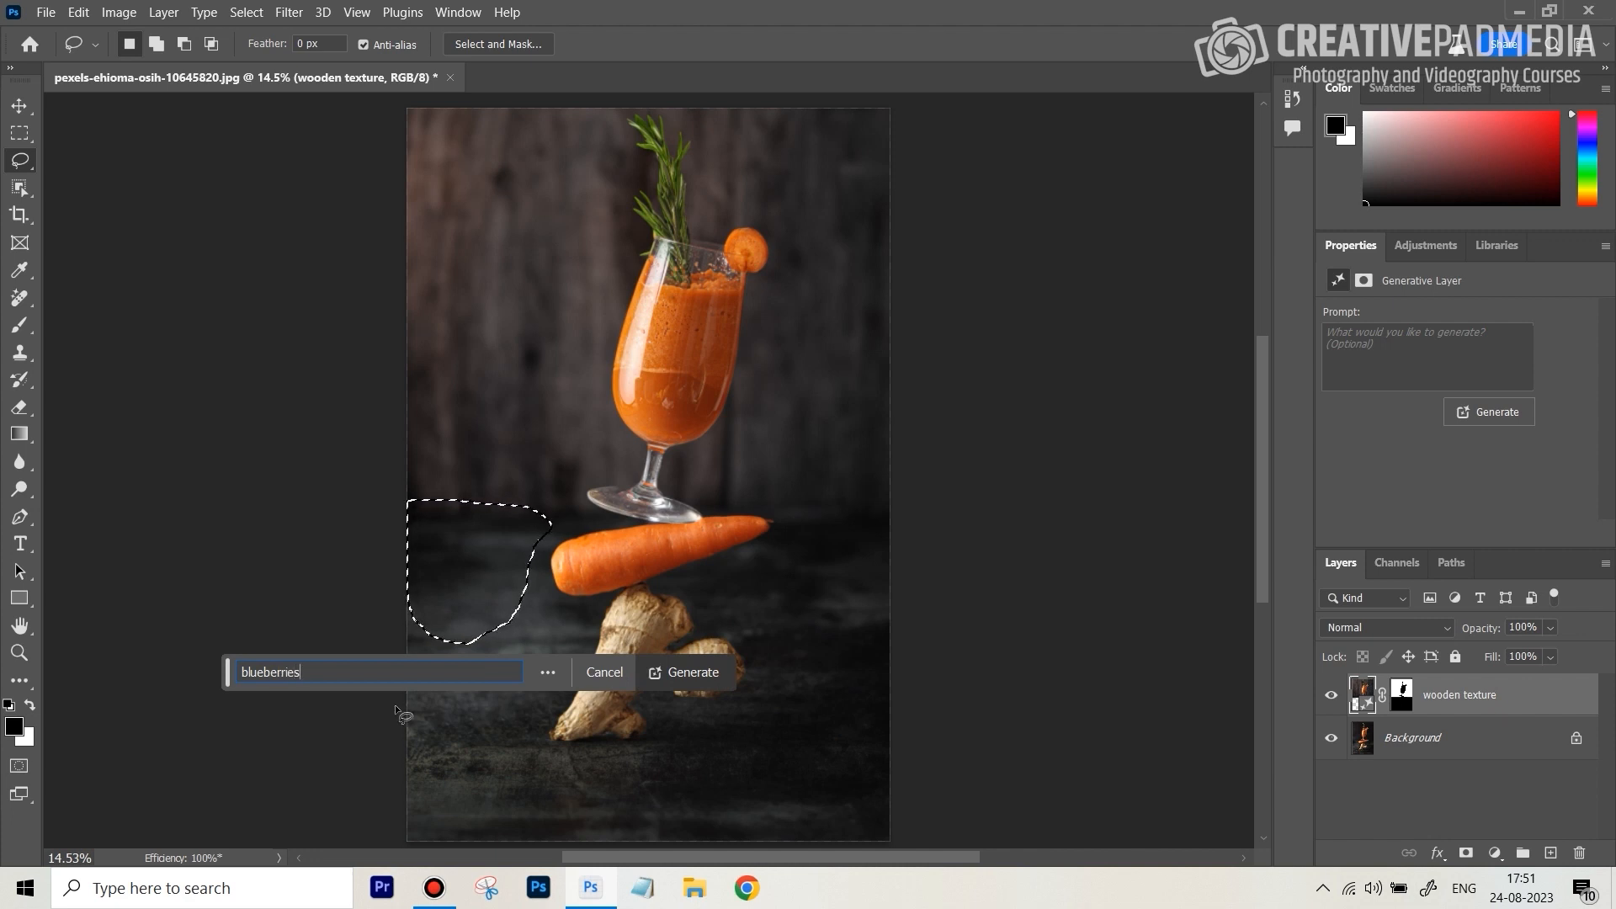
{"action": "type", "text": "blur"}
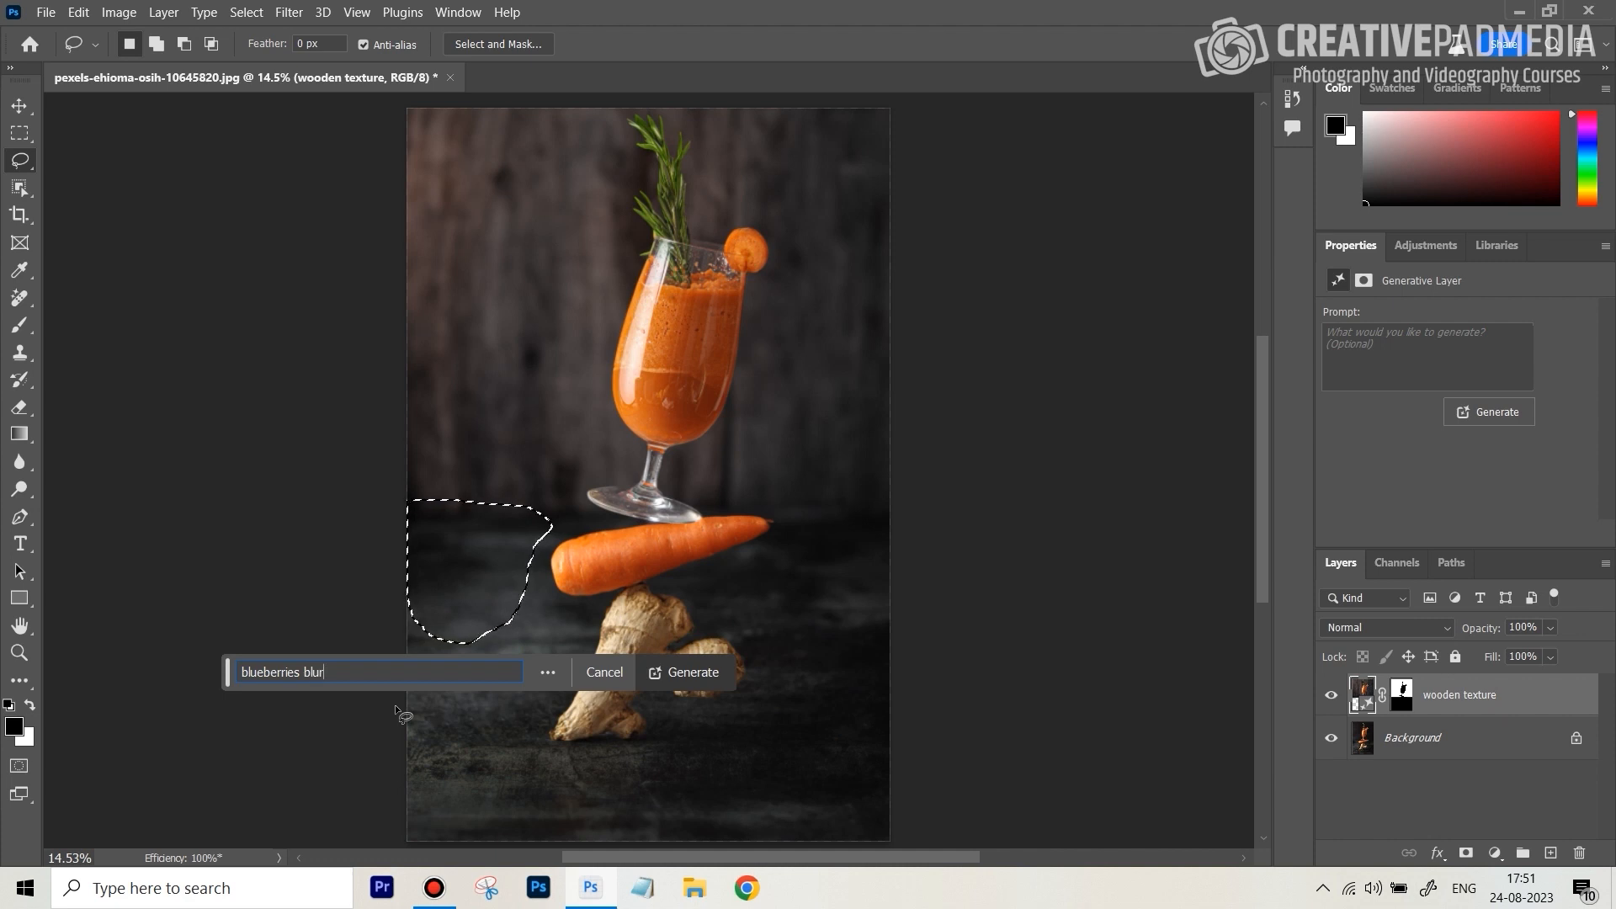
{"action": "key", "text": "Backspace"}
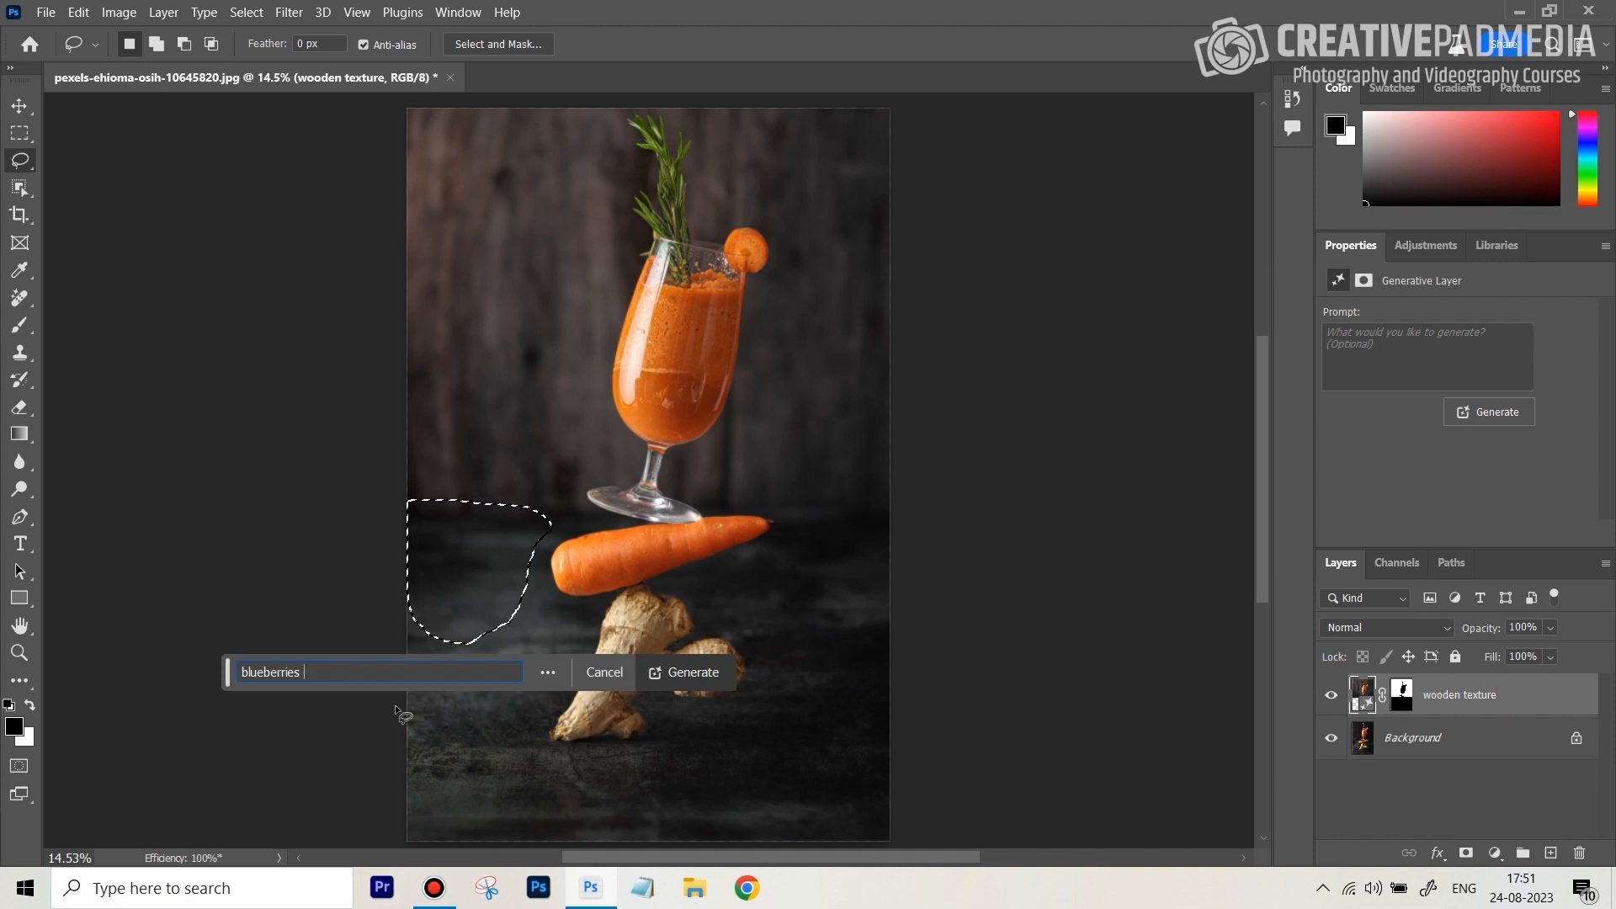
{"action": "mouse_move", "coordinate": [443, 537]}
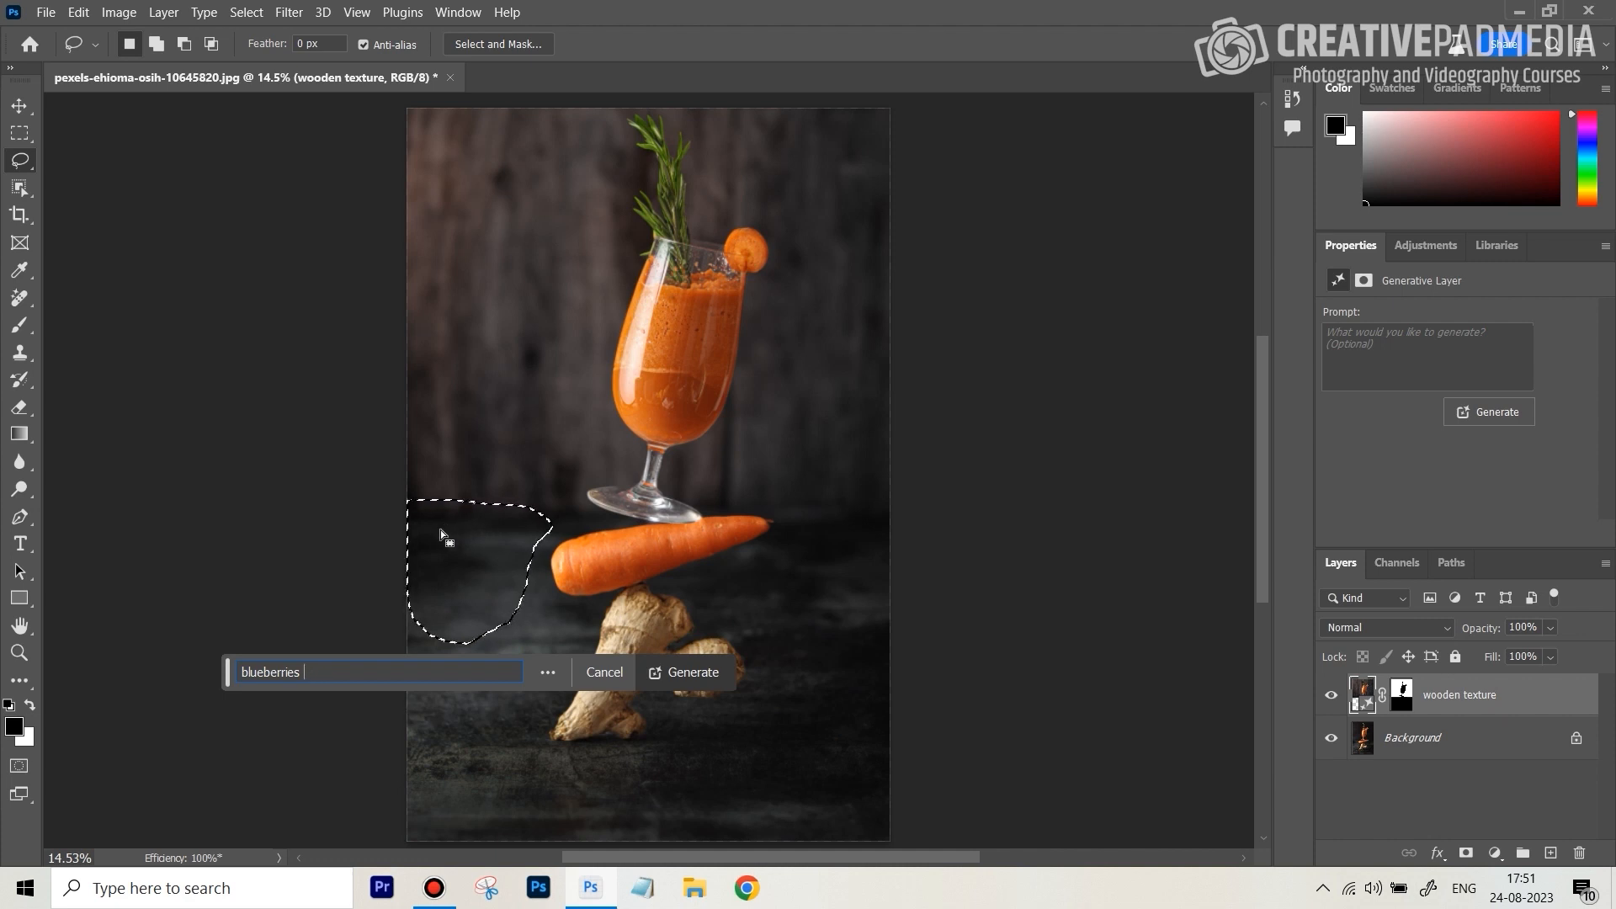
{"action": "mouse_move", "coordinate": [505, 505]}
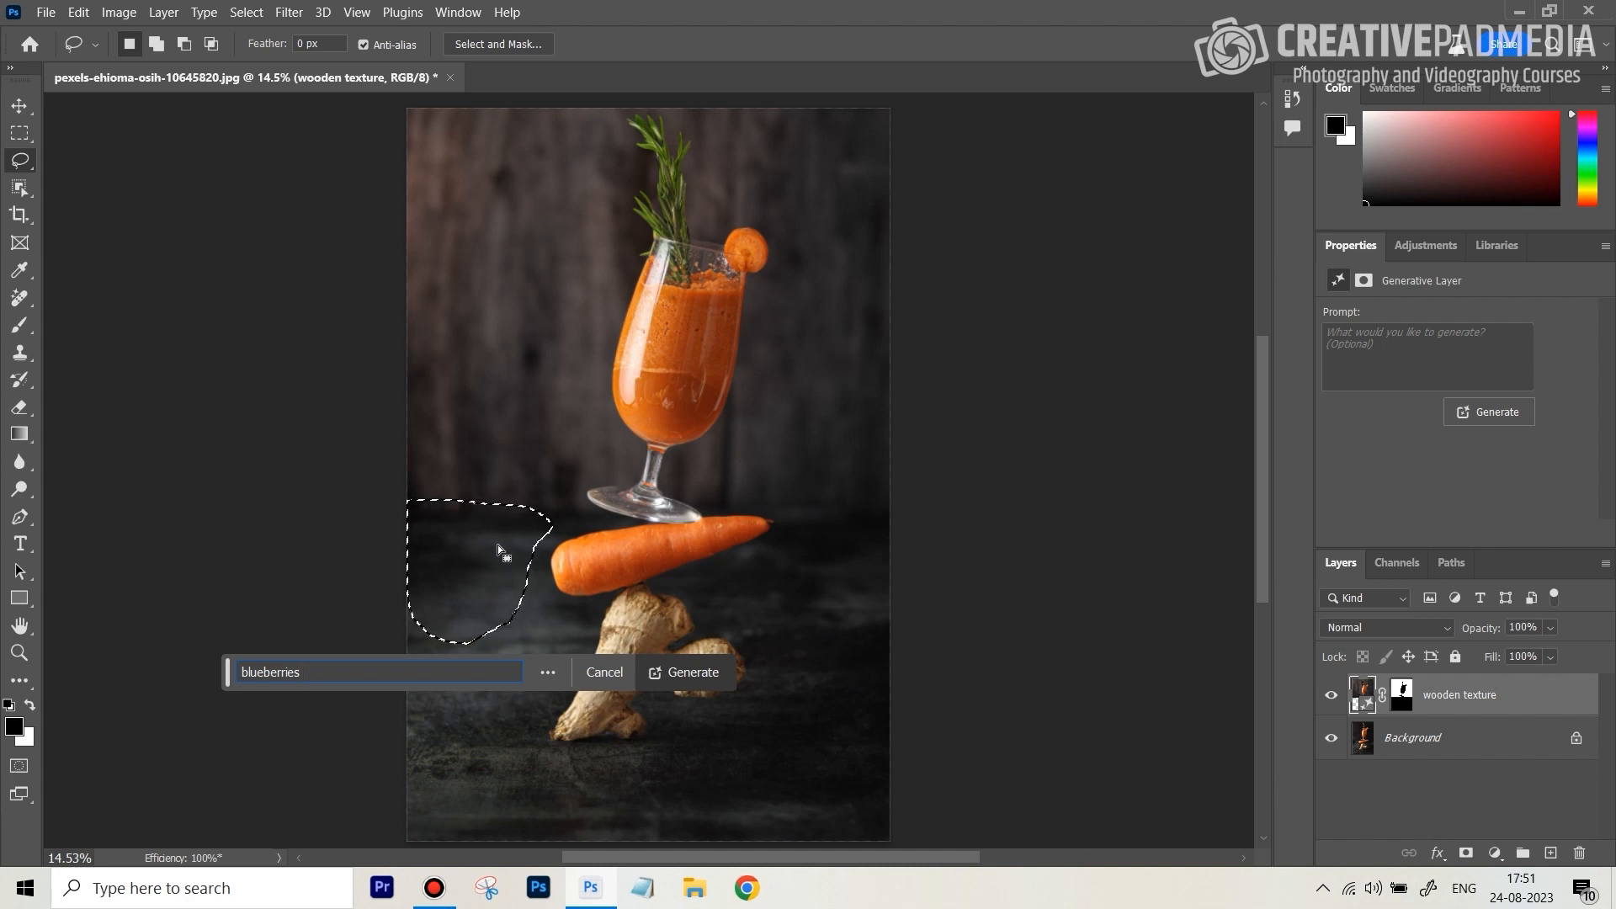
{"action": "left_click", "coordinate": [684, 672]}
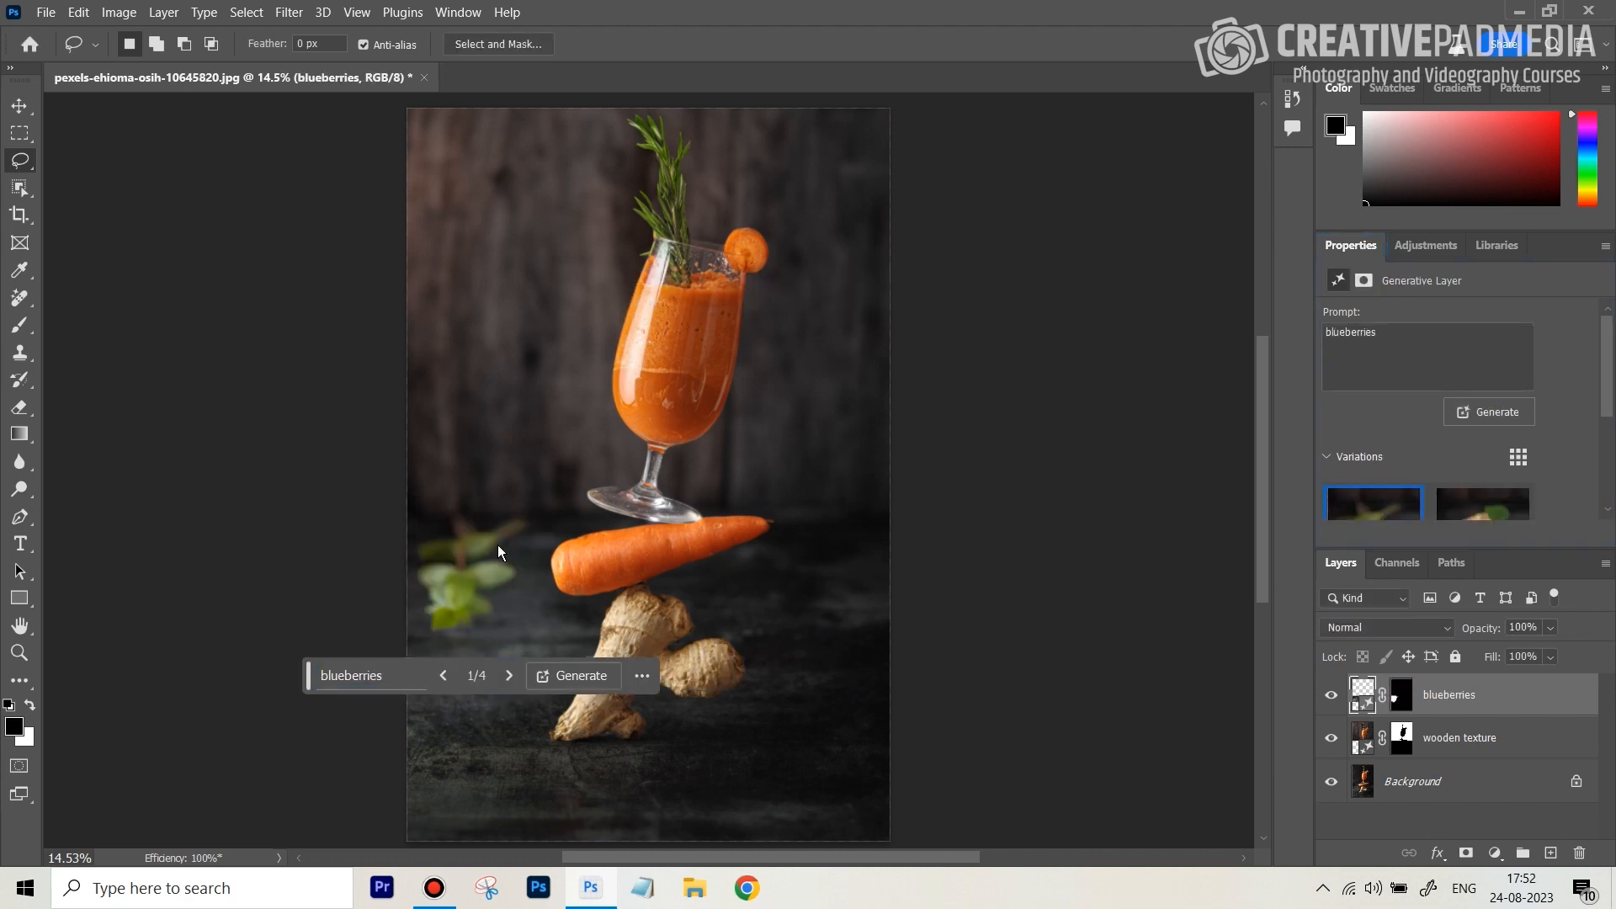
Browse the blueberry variations as thumbnails and generate additional ones.
{"action": "left_click", "coordinate": [1516, 456]}
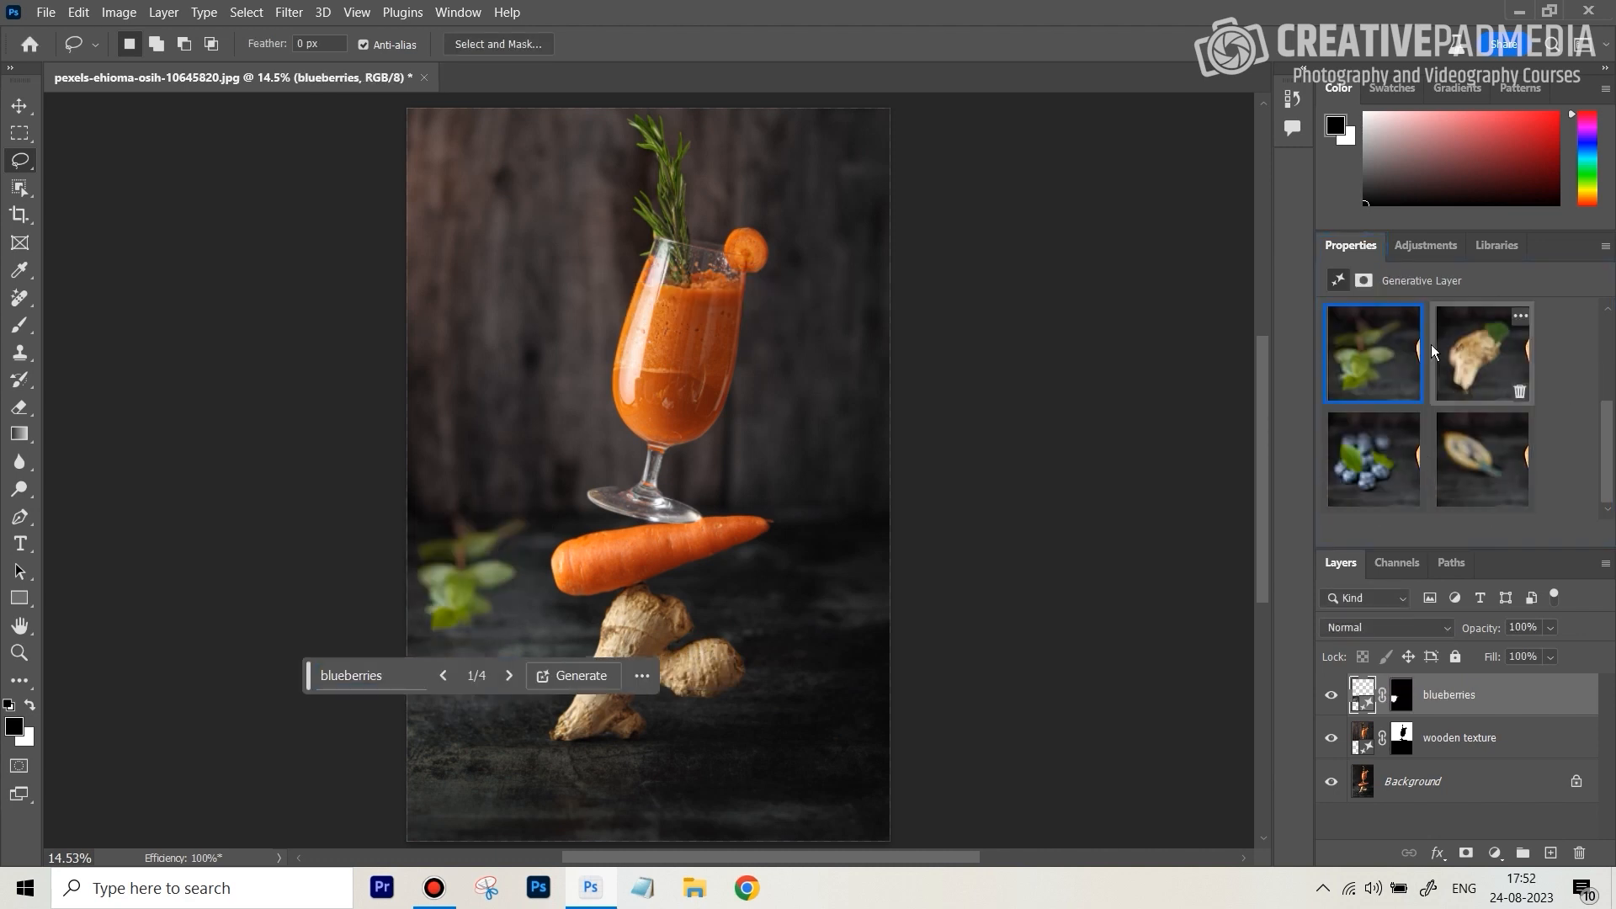
{"action": "left_click", "coordinate": [1481, 352]}
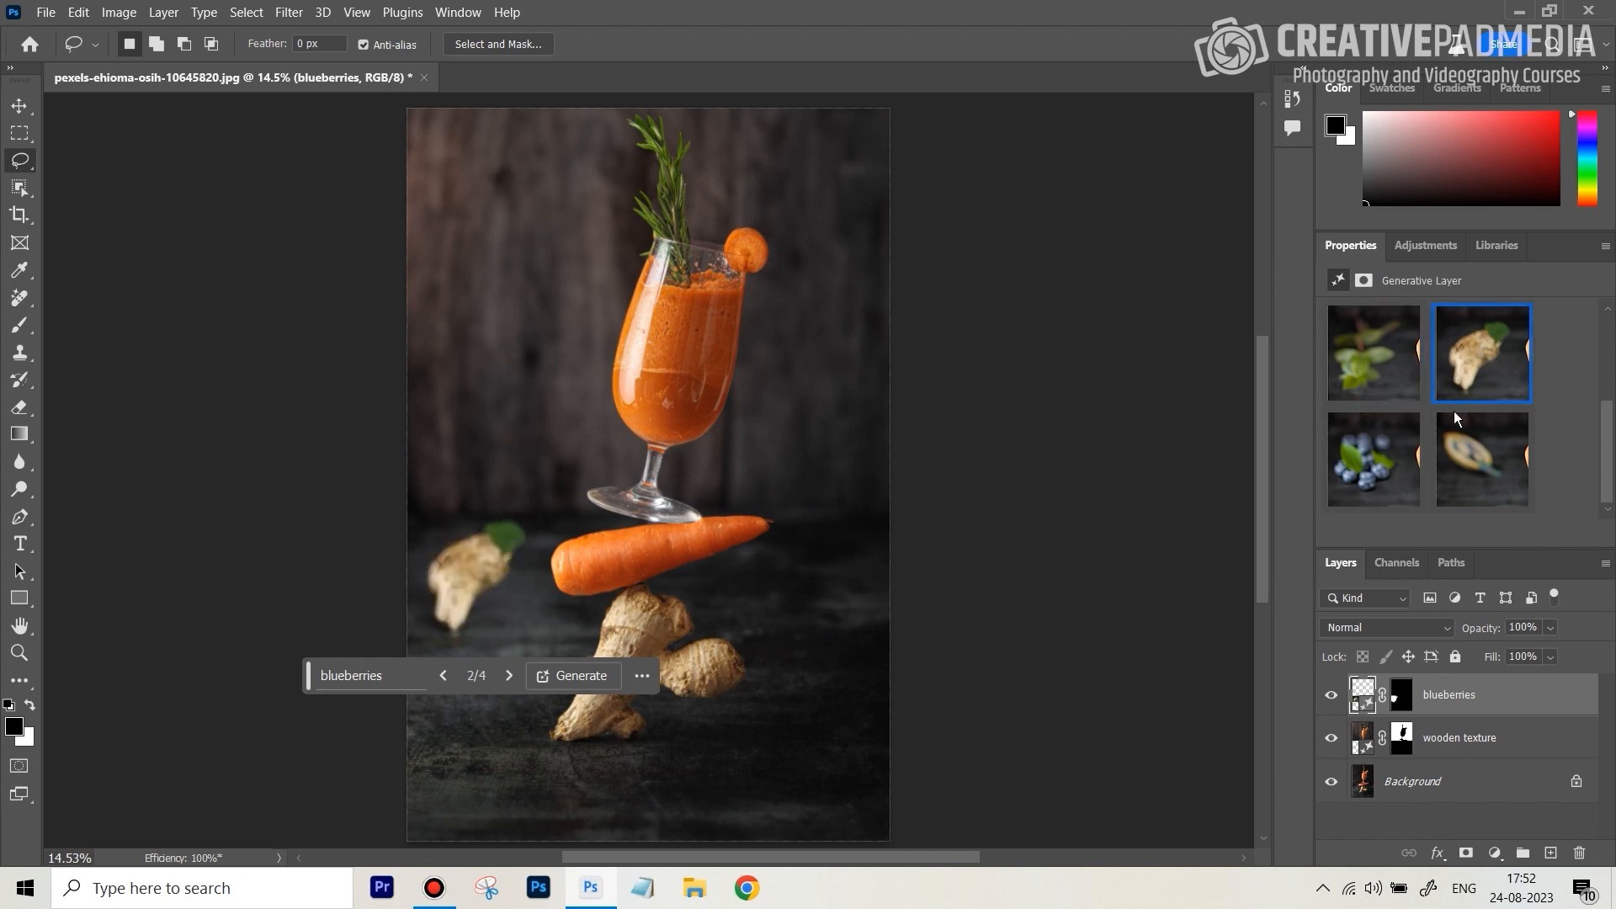
{"action": "left_click", "coordinate": [1373, 460]}
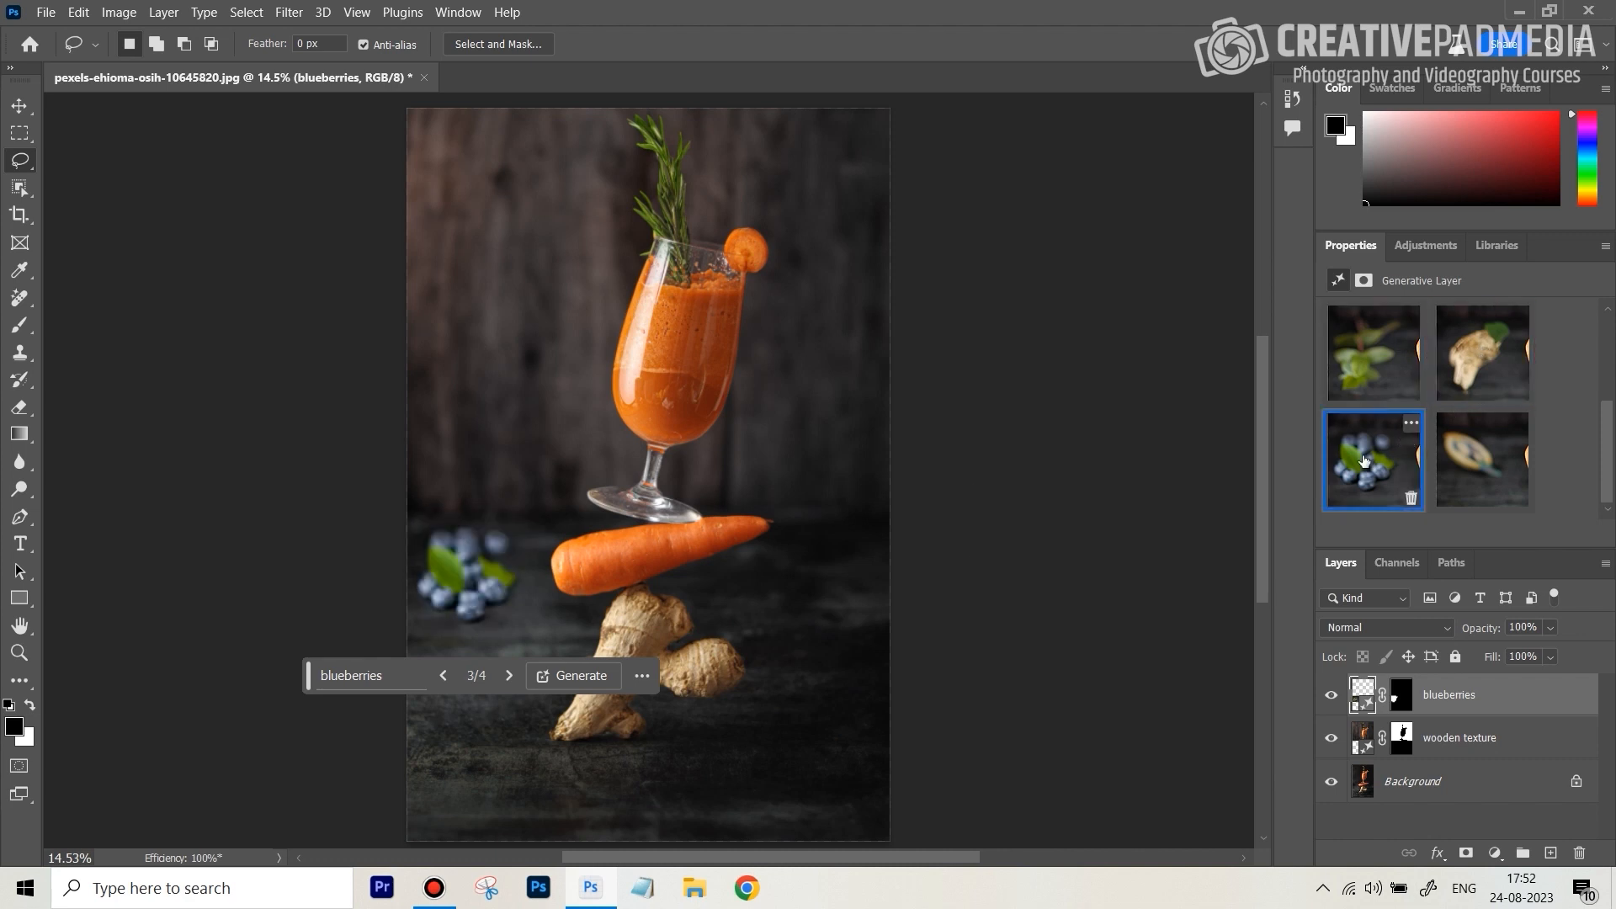
{"action": "mouse_move", "coordinate": [1521, 421]}
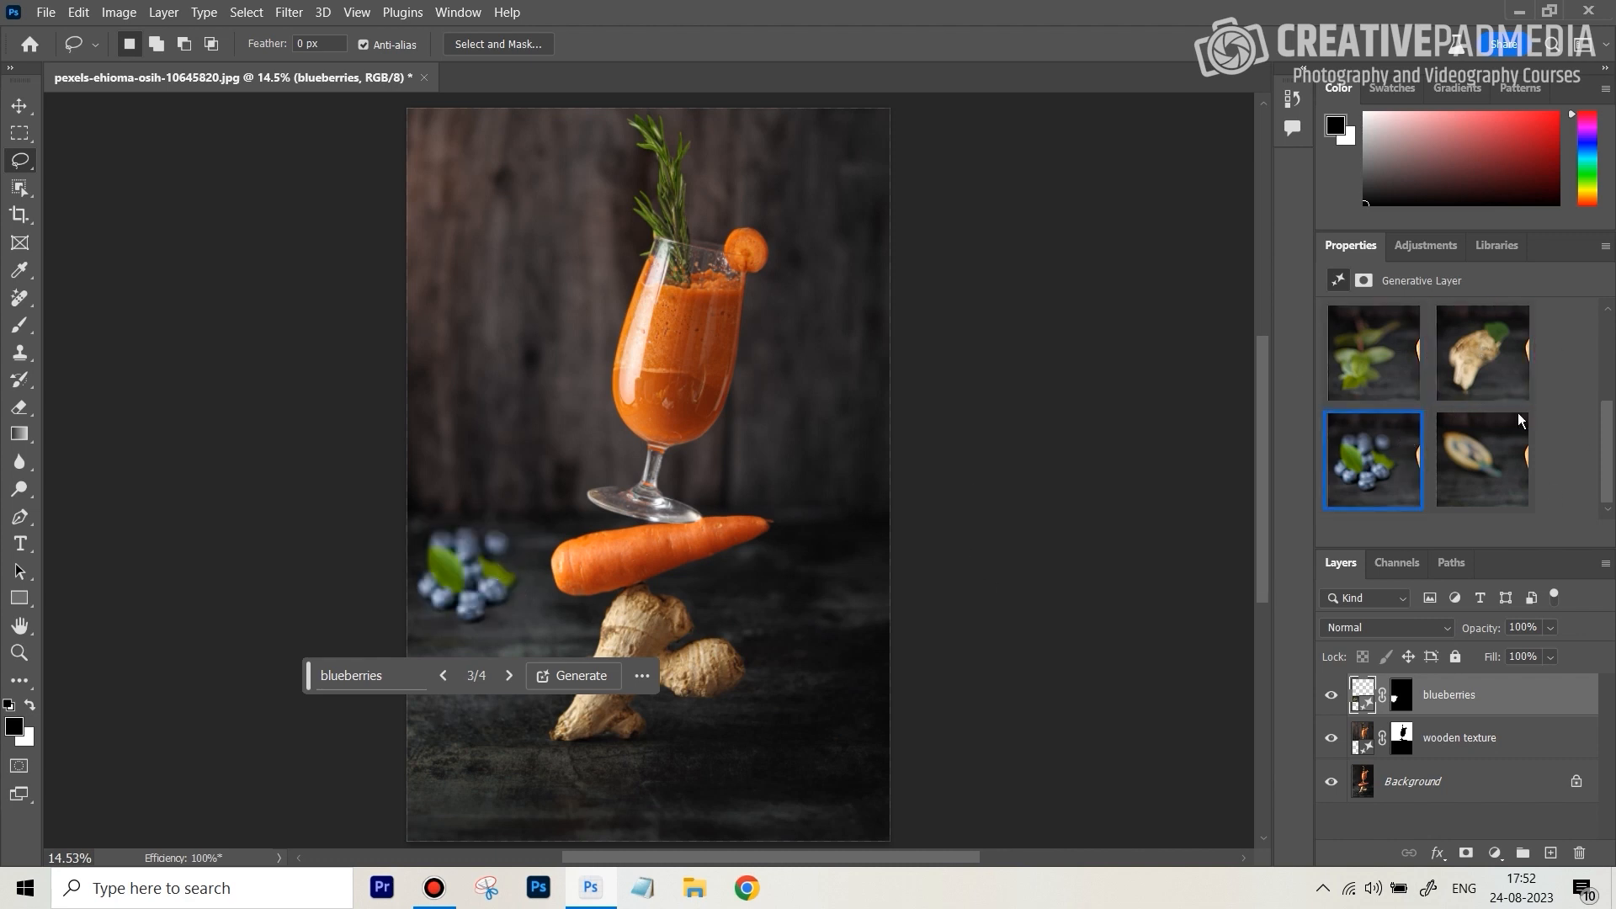
{"action": "left_click", "coordinate": [1480, 459]}
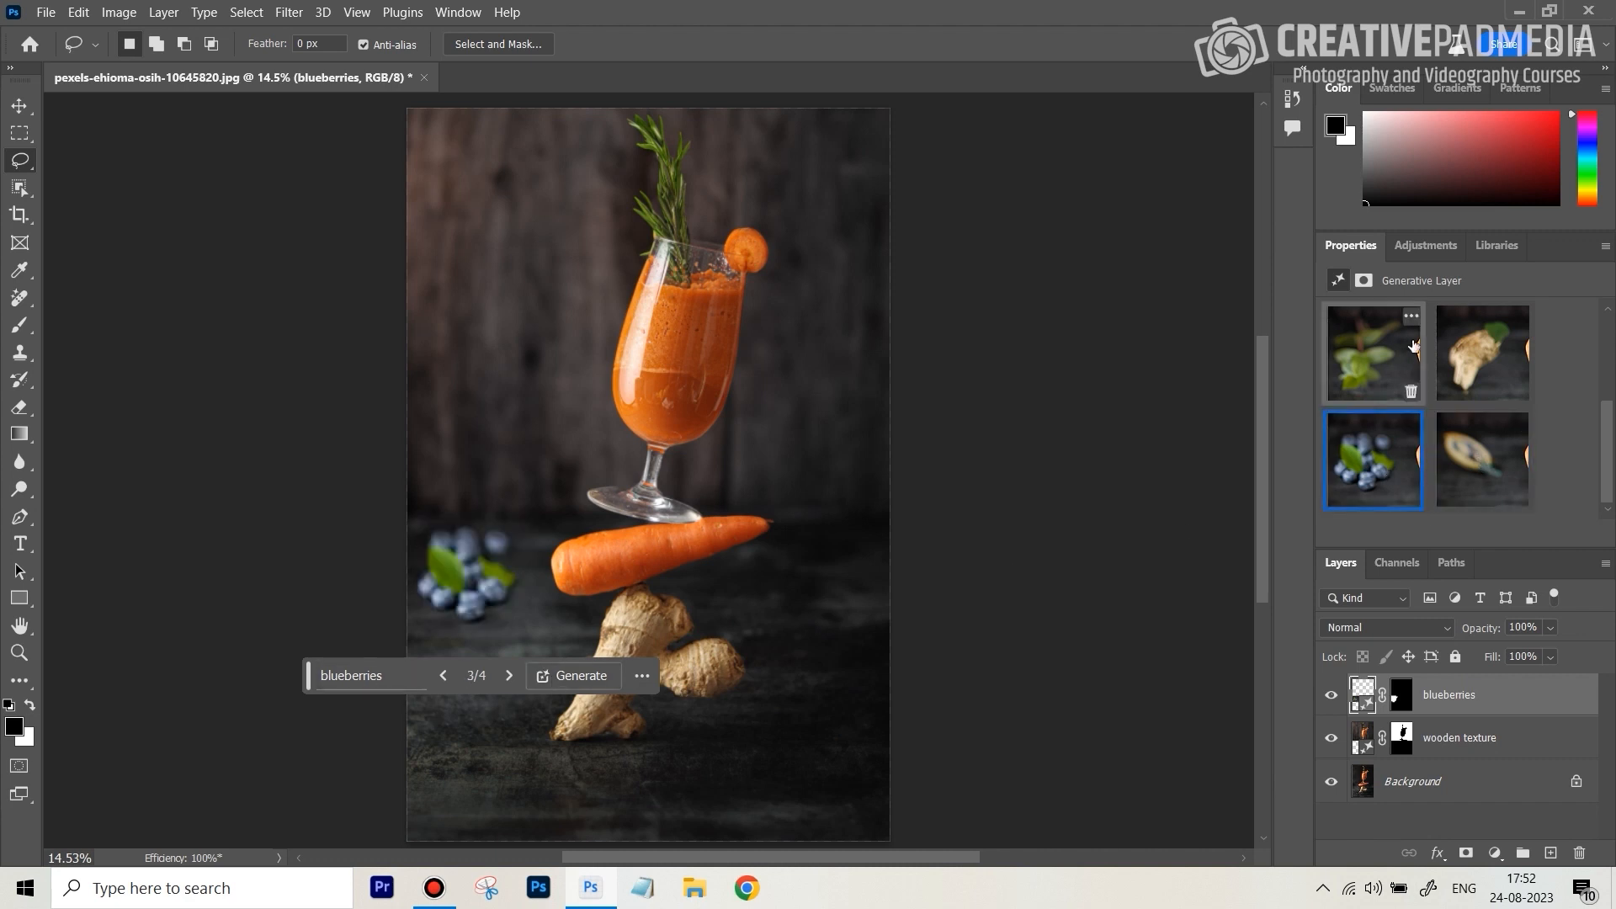
Compare the new versions and keep variation 7, loose blueberries with leaves.
{"action": "left_click", "coordinate": [575, 676]}
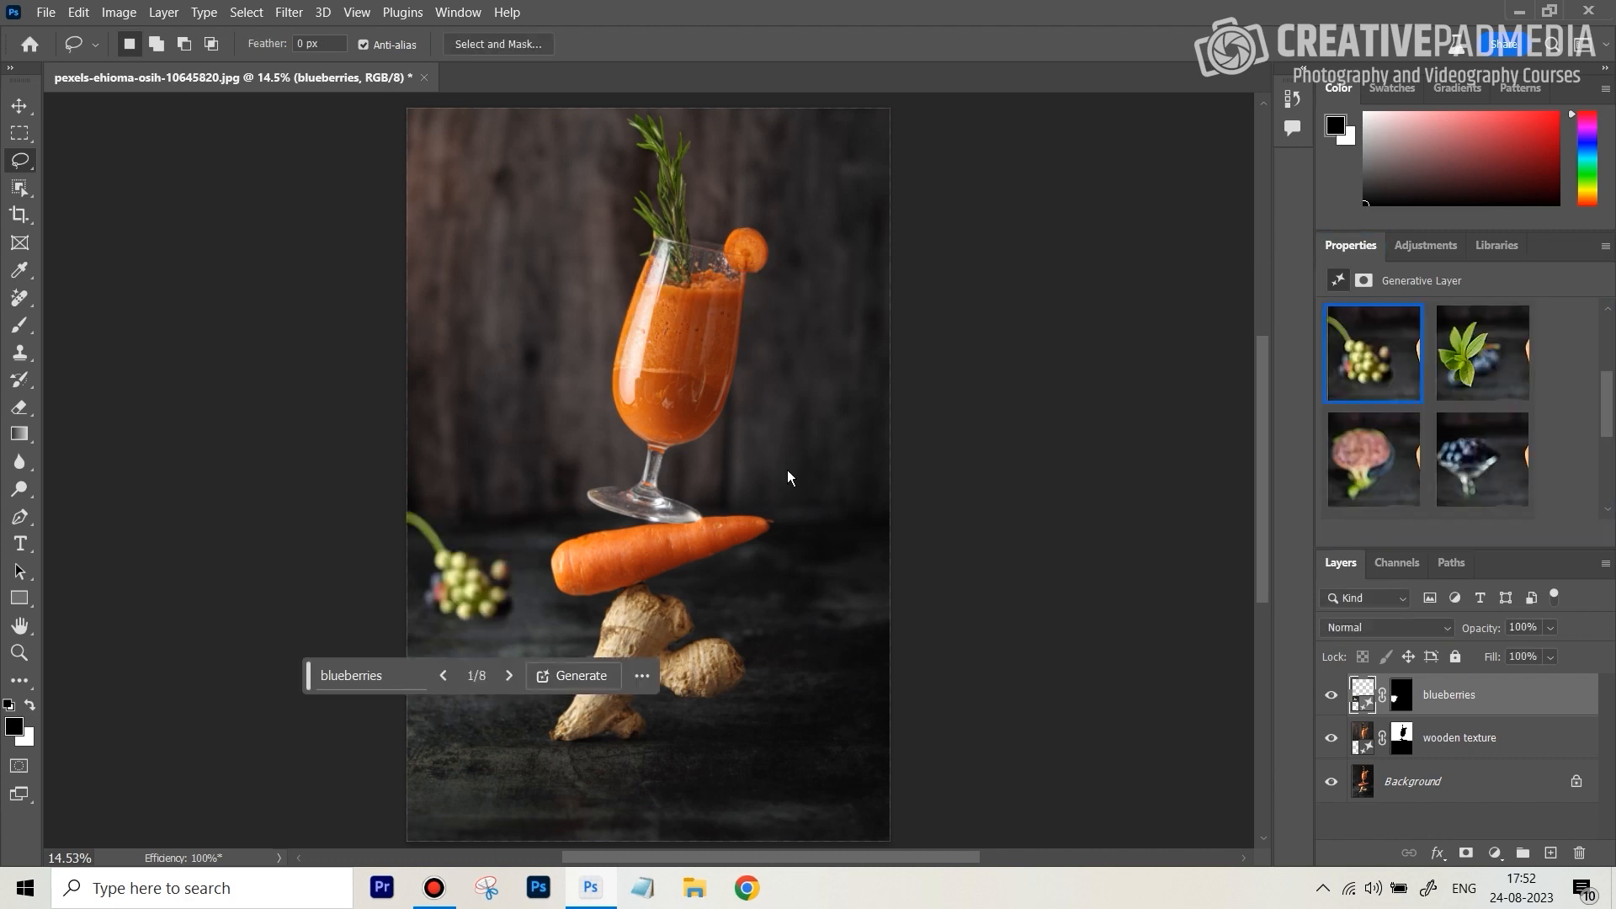
{"action": "mouse_move", "coordinate": [1482, 354]}
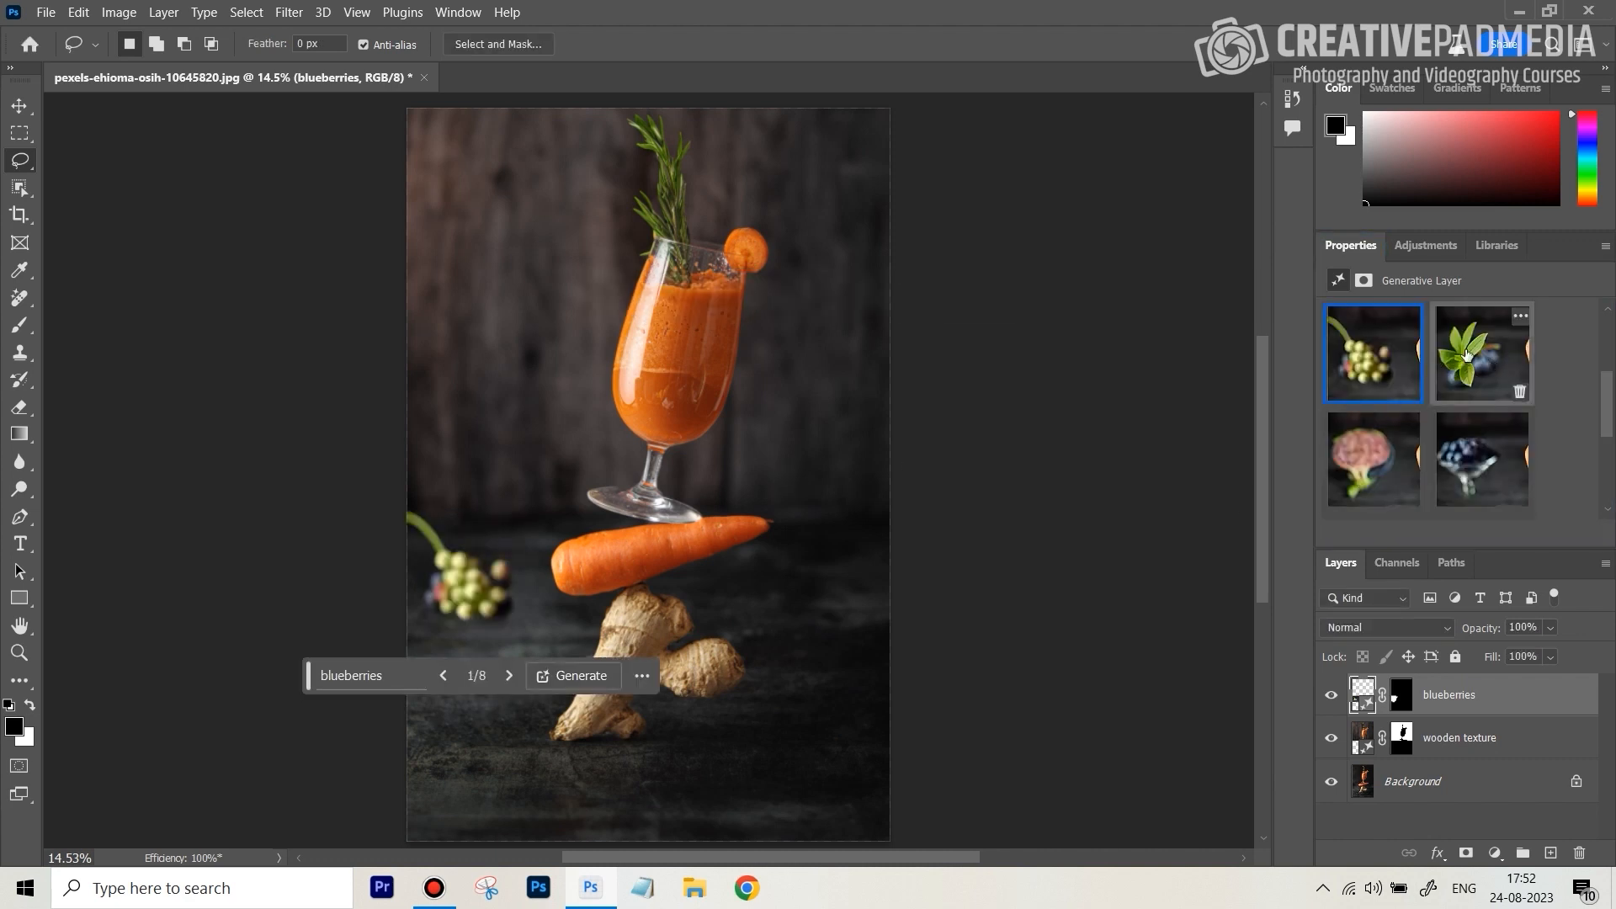
{"action": "left_click", "coordinate": [1480, 354]}
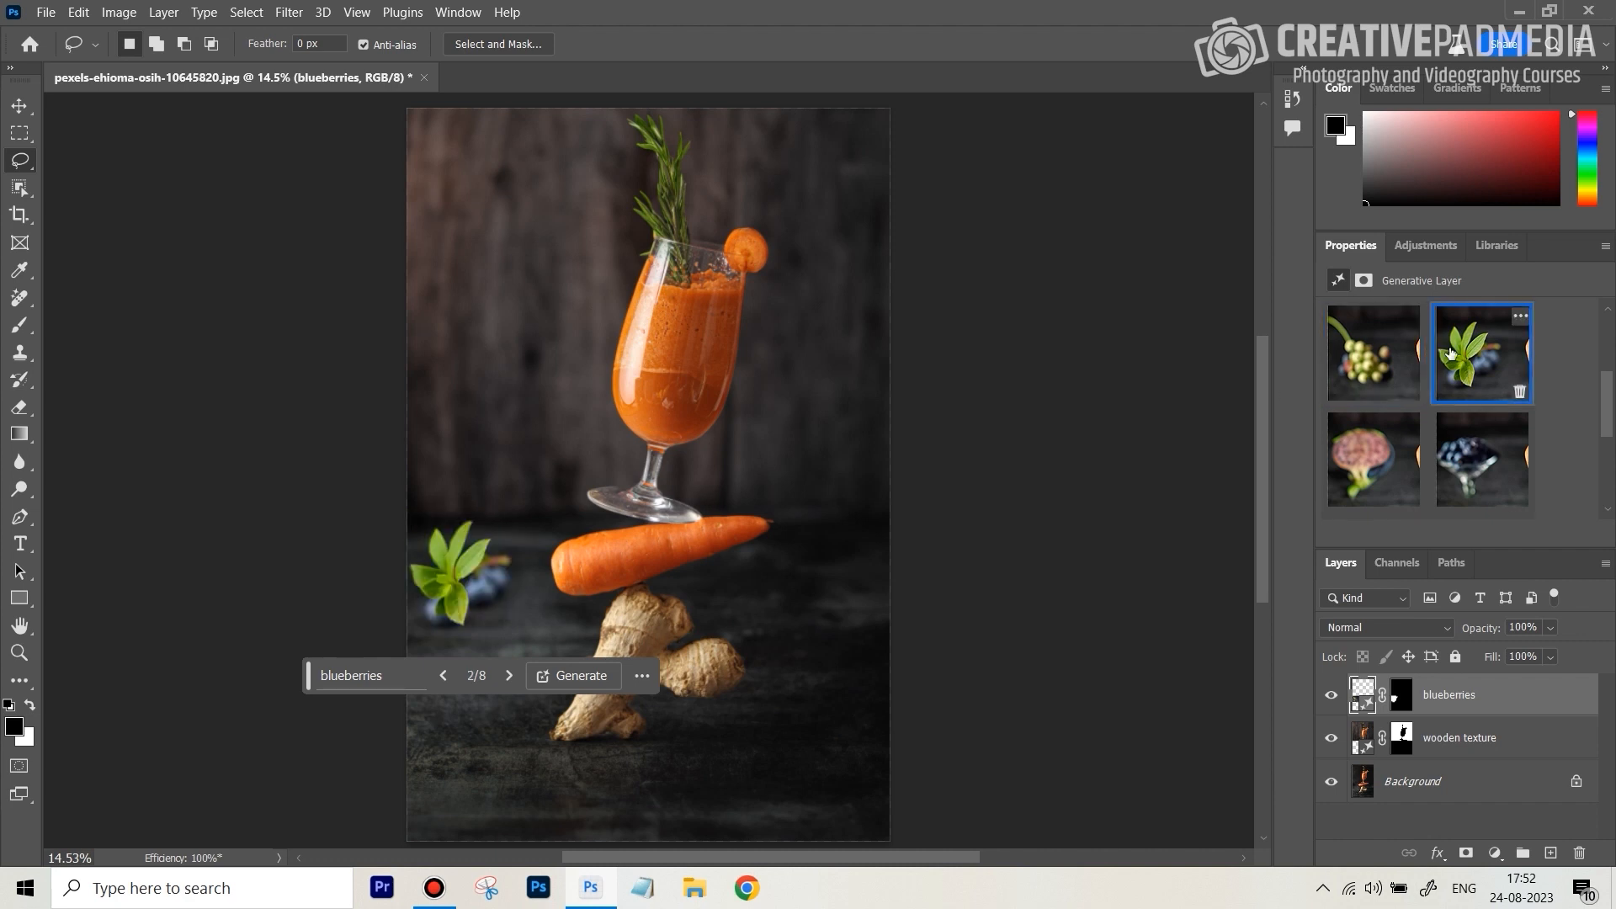
{"action": "mouse_move", "coordinate": [1397, 458]}
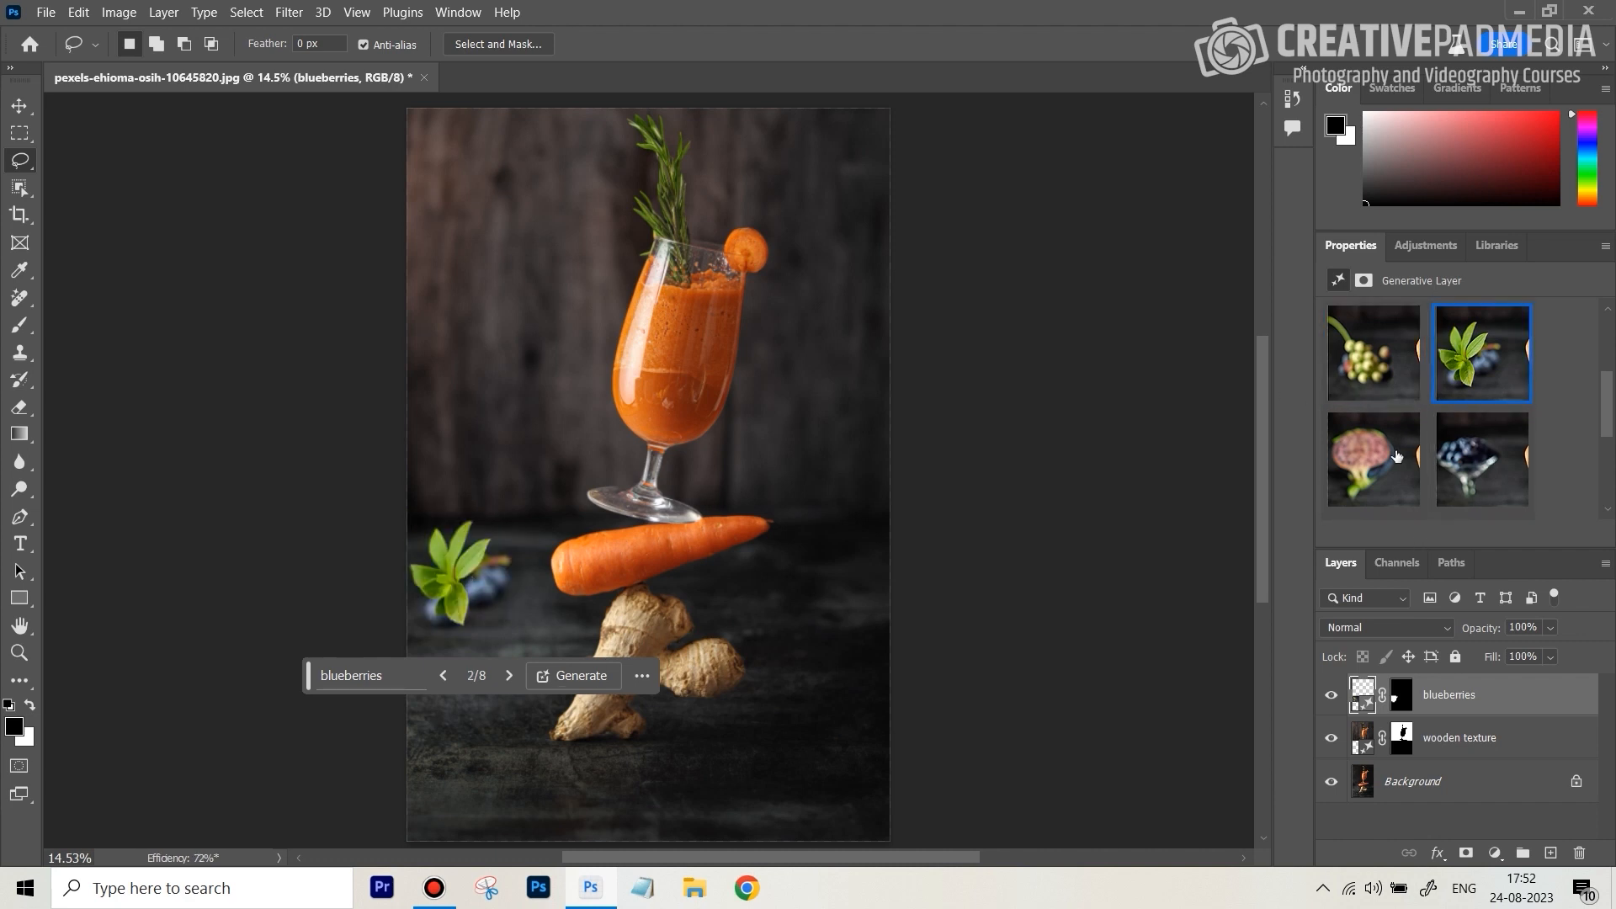
{"action": "left_click", "coordinate": [1480, 459]}
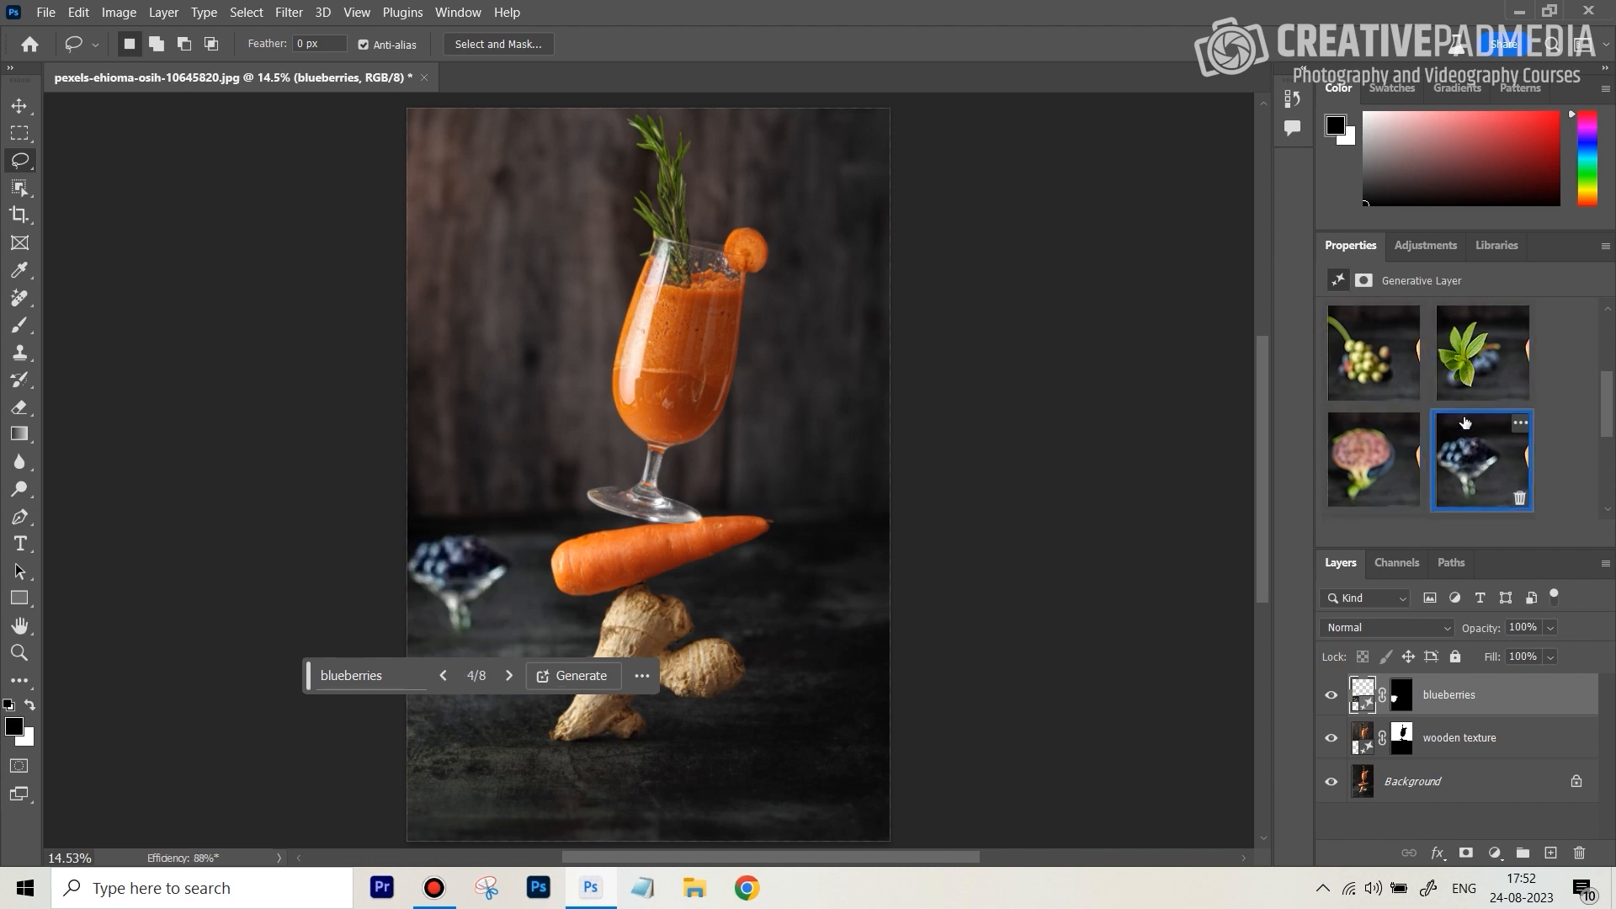
{"action": "left_click", "coordinate": [509, 676]}
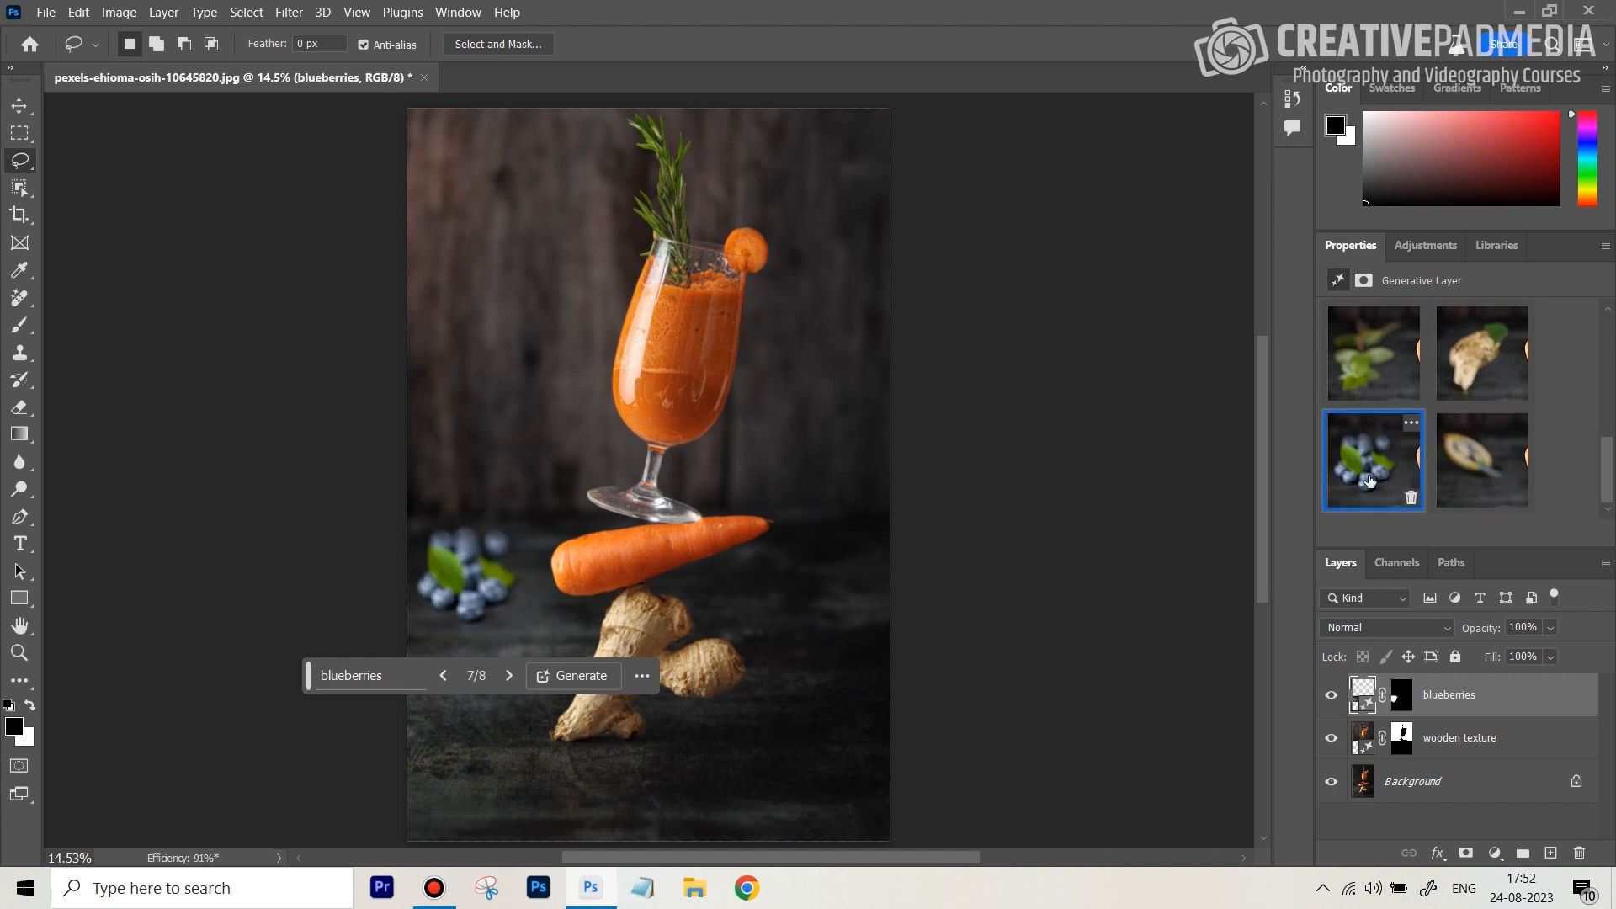
{"action": "mouse_move", "coordinate": [513, 558]}
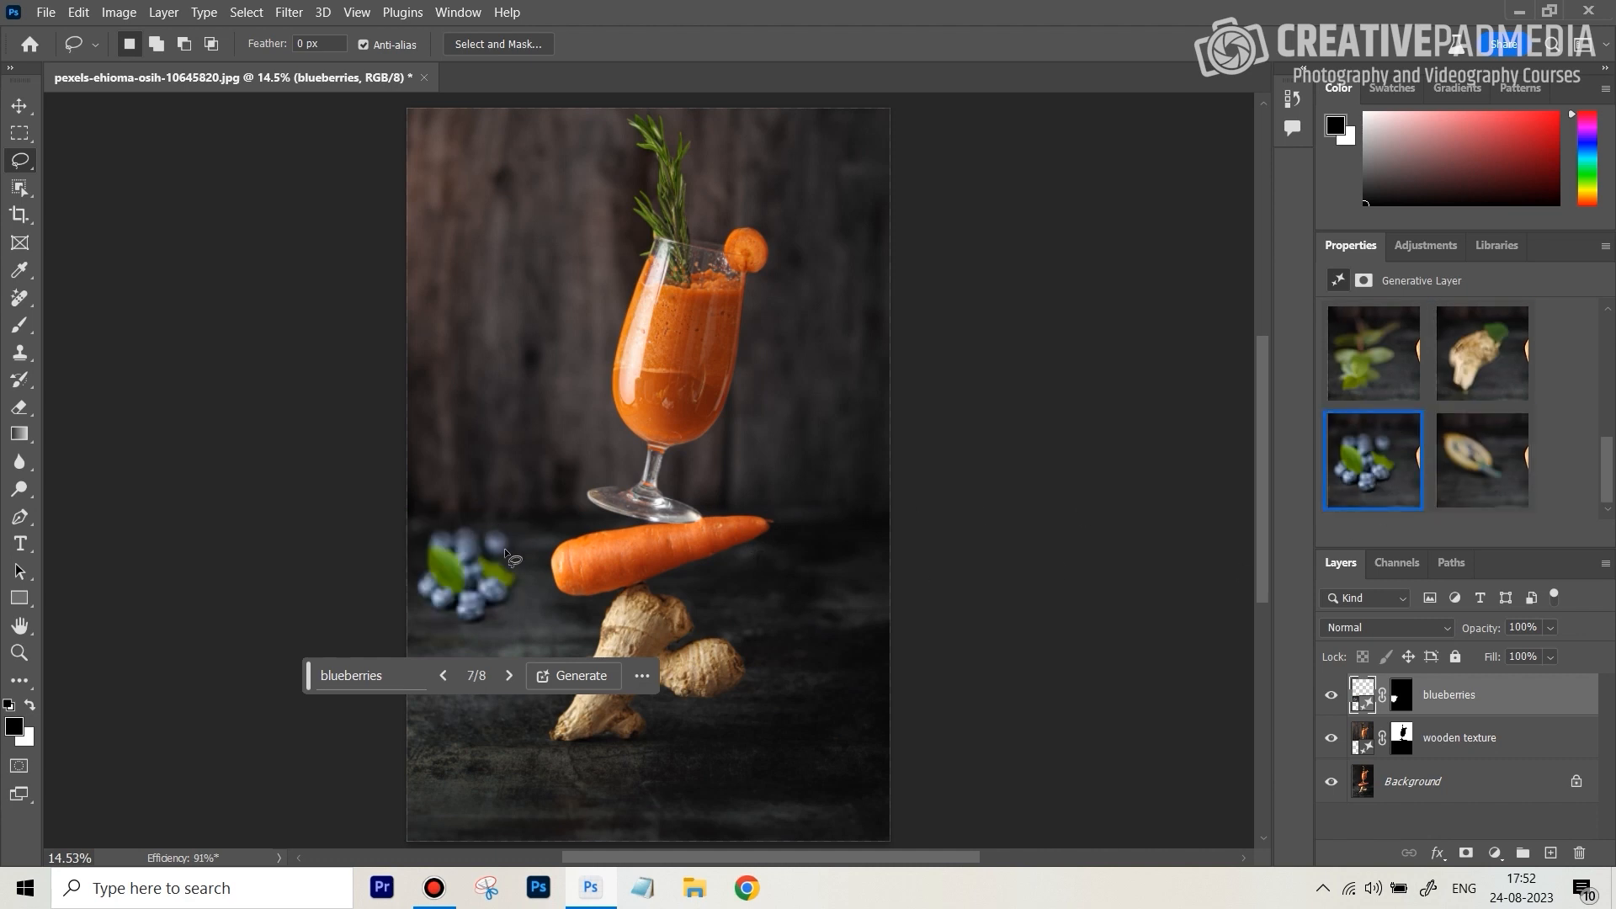
{"action": "mouse_move", "coordinate": [493, 594]}
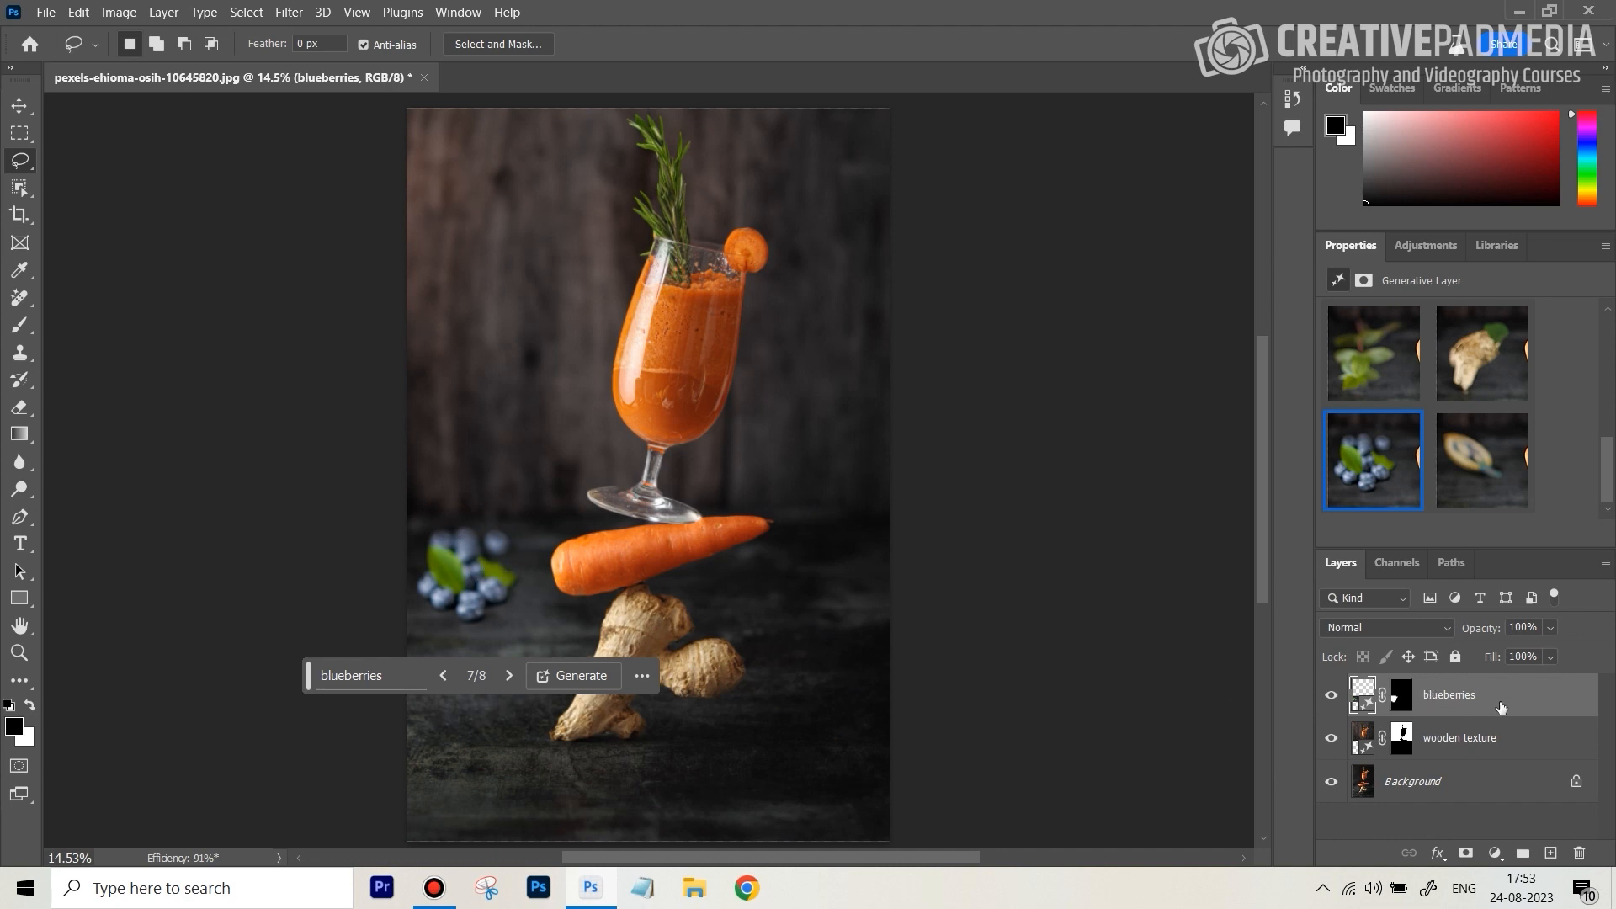
{"action": "mouse_move", "coordinate": [254, 174]}
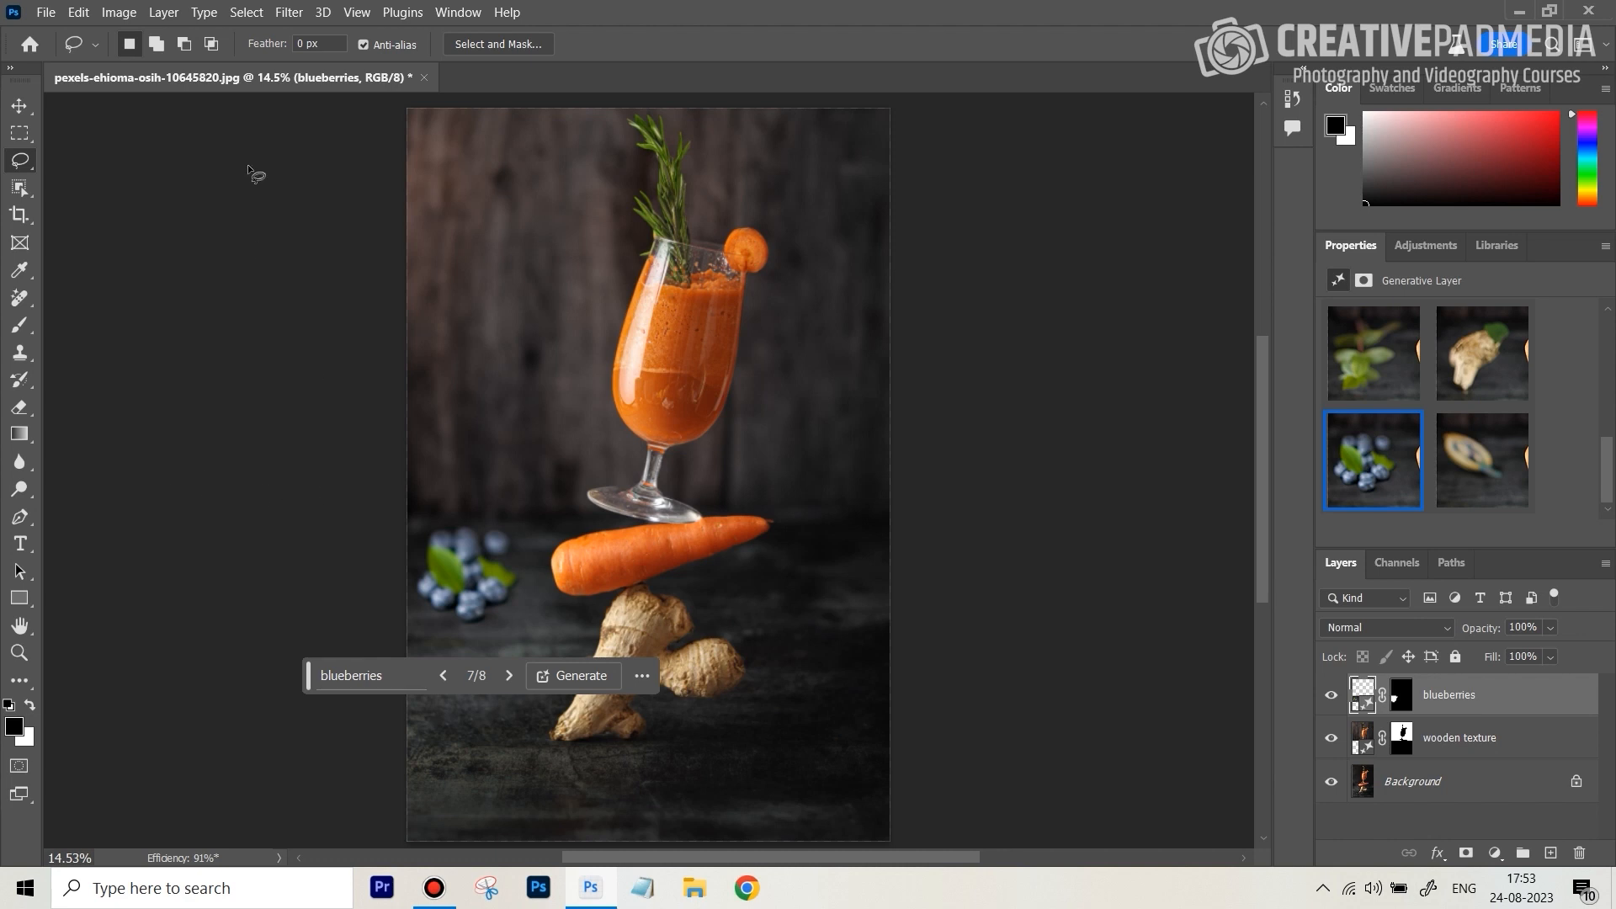
{"action": "mouse_move", "coordinate": [289, 20]}
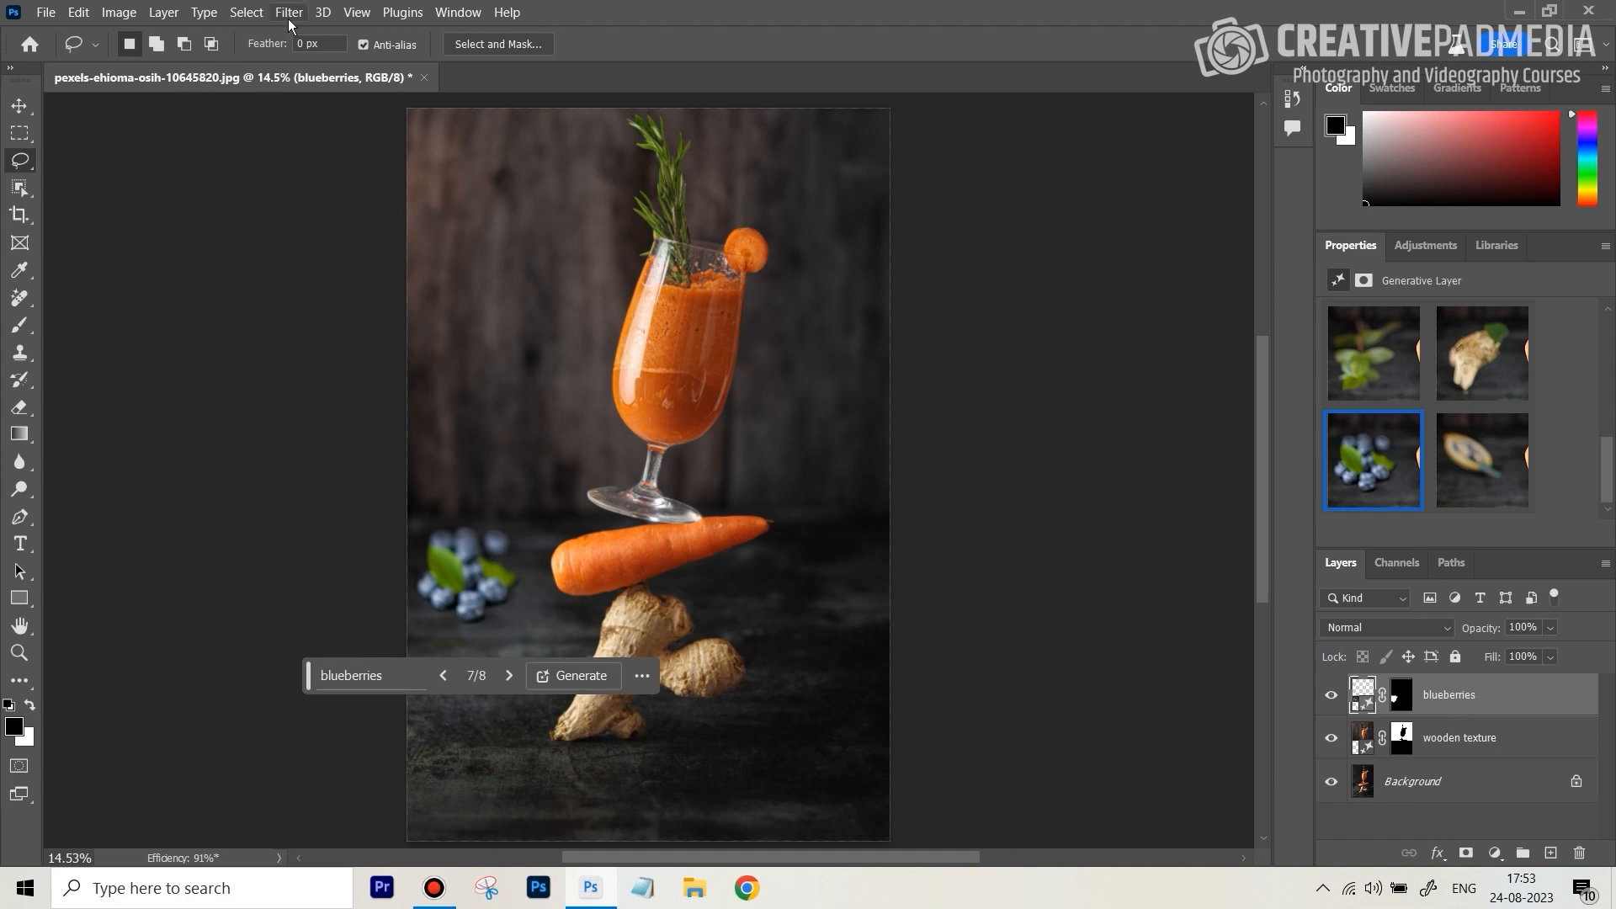
Apply a 6.8-pixel Gaussian Blur filter to the blueberries layer.
{"action": "left_click", "coordinate": [289, 10]}
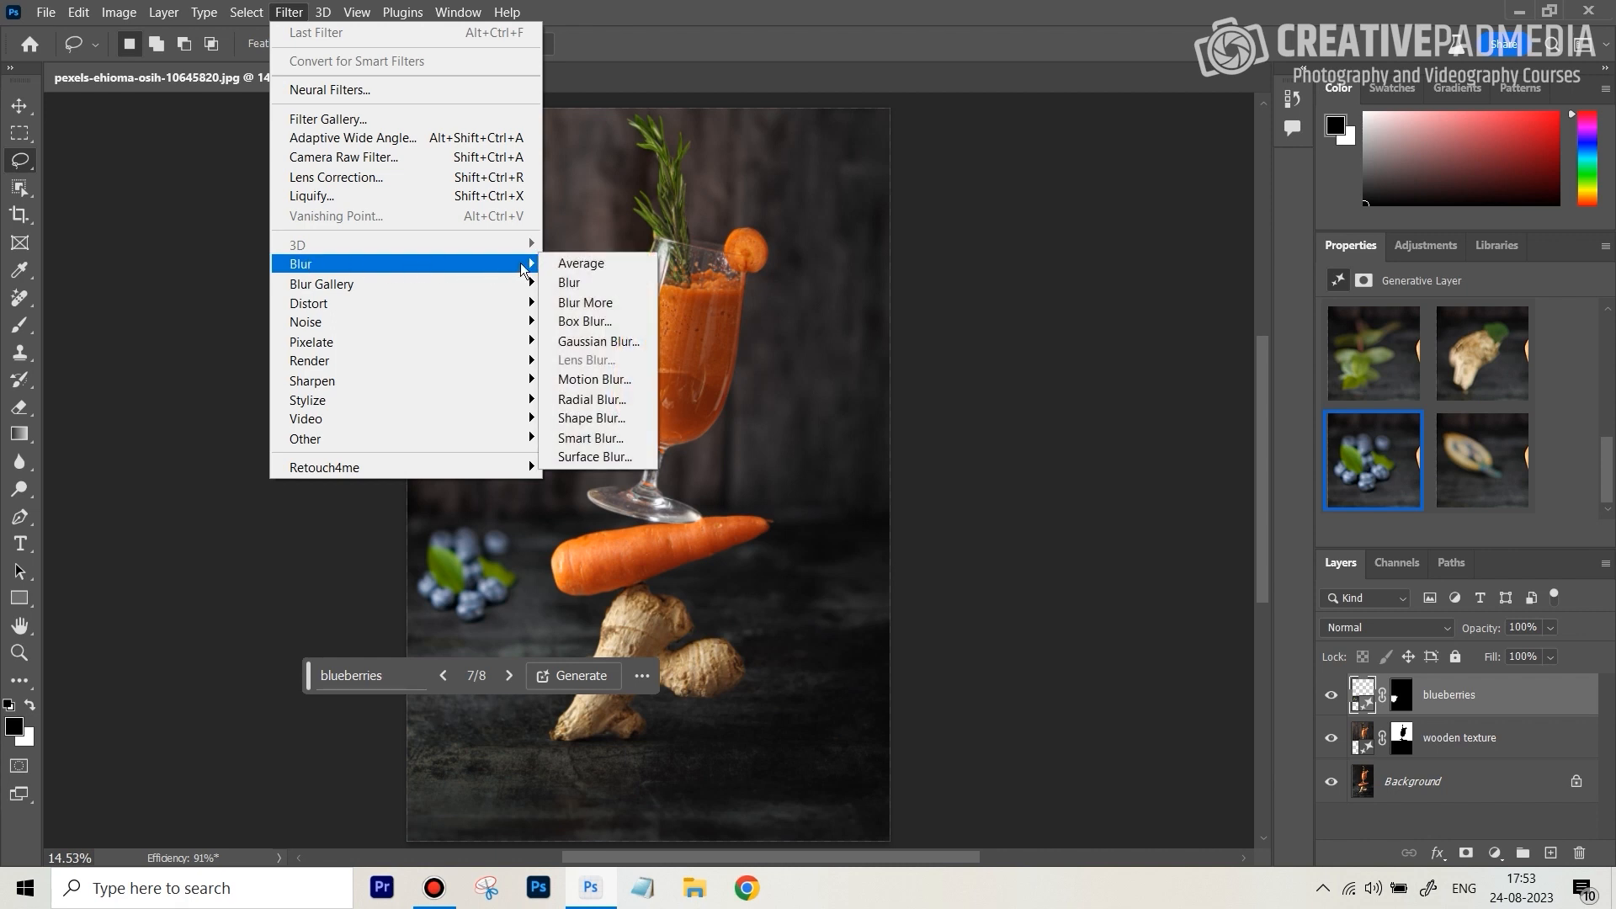
{"action": "mouse_move", "coordinate": [597, 340]}
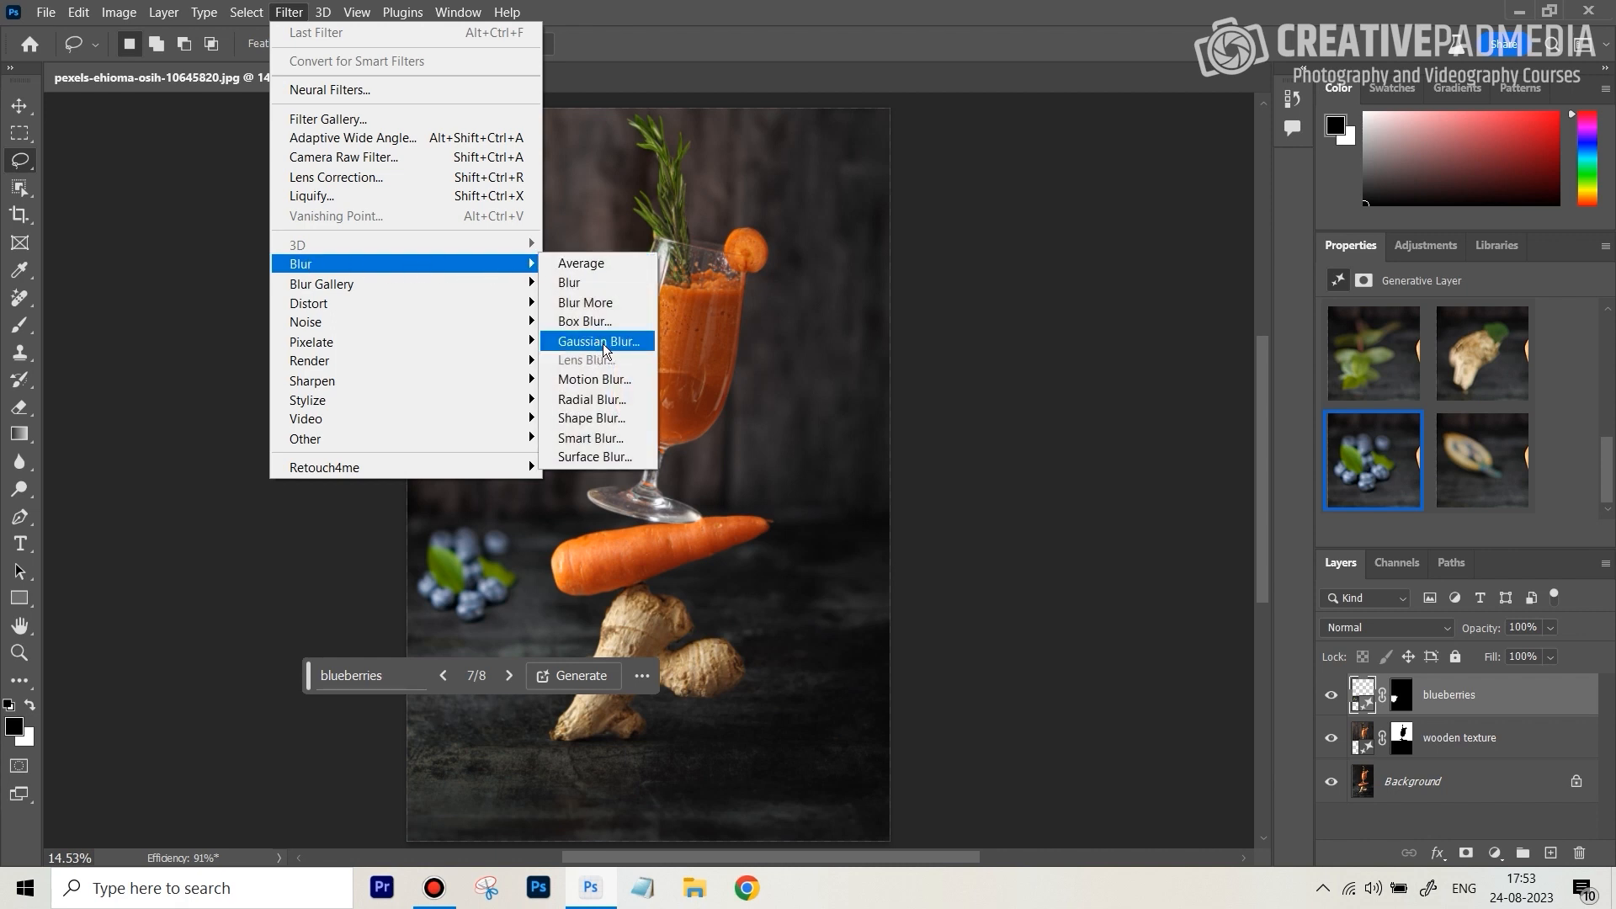
{"action": "left_click", "coordinate": [597, 341]}
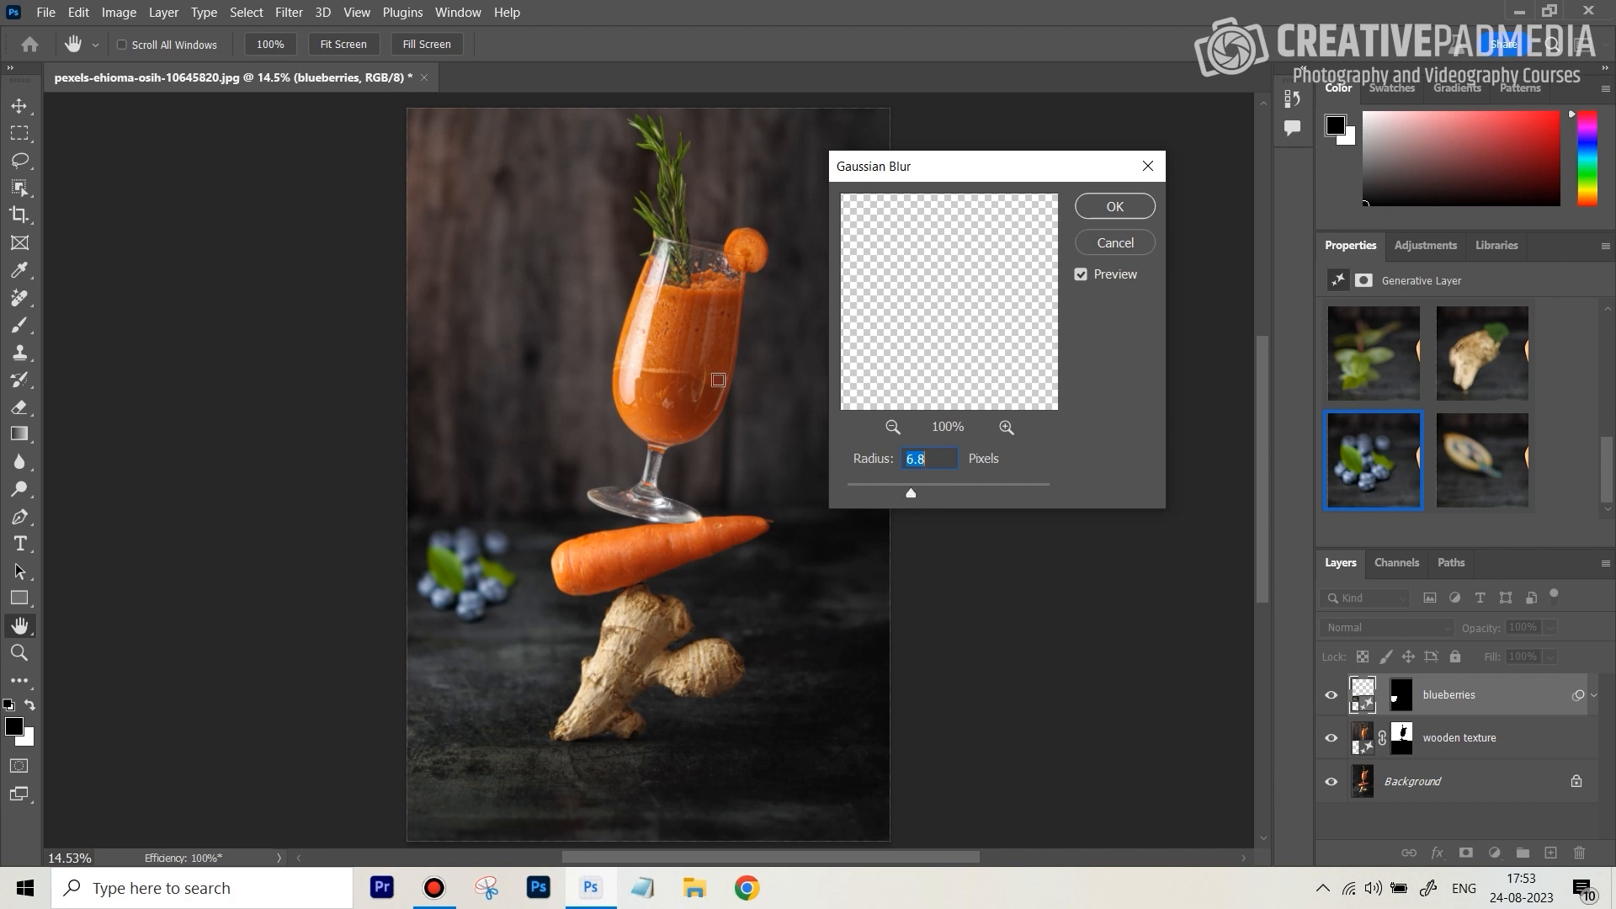
{"action": "left_click", "coordinate": [1113, 206]}
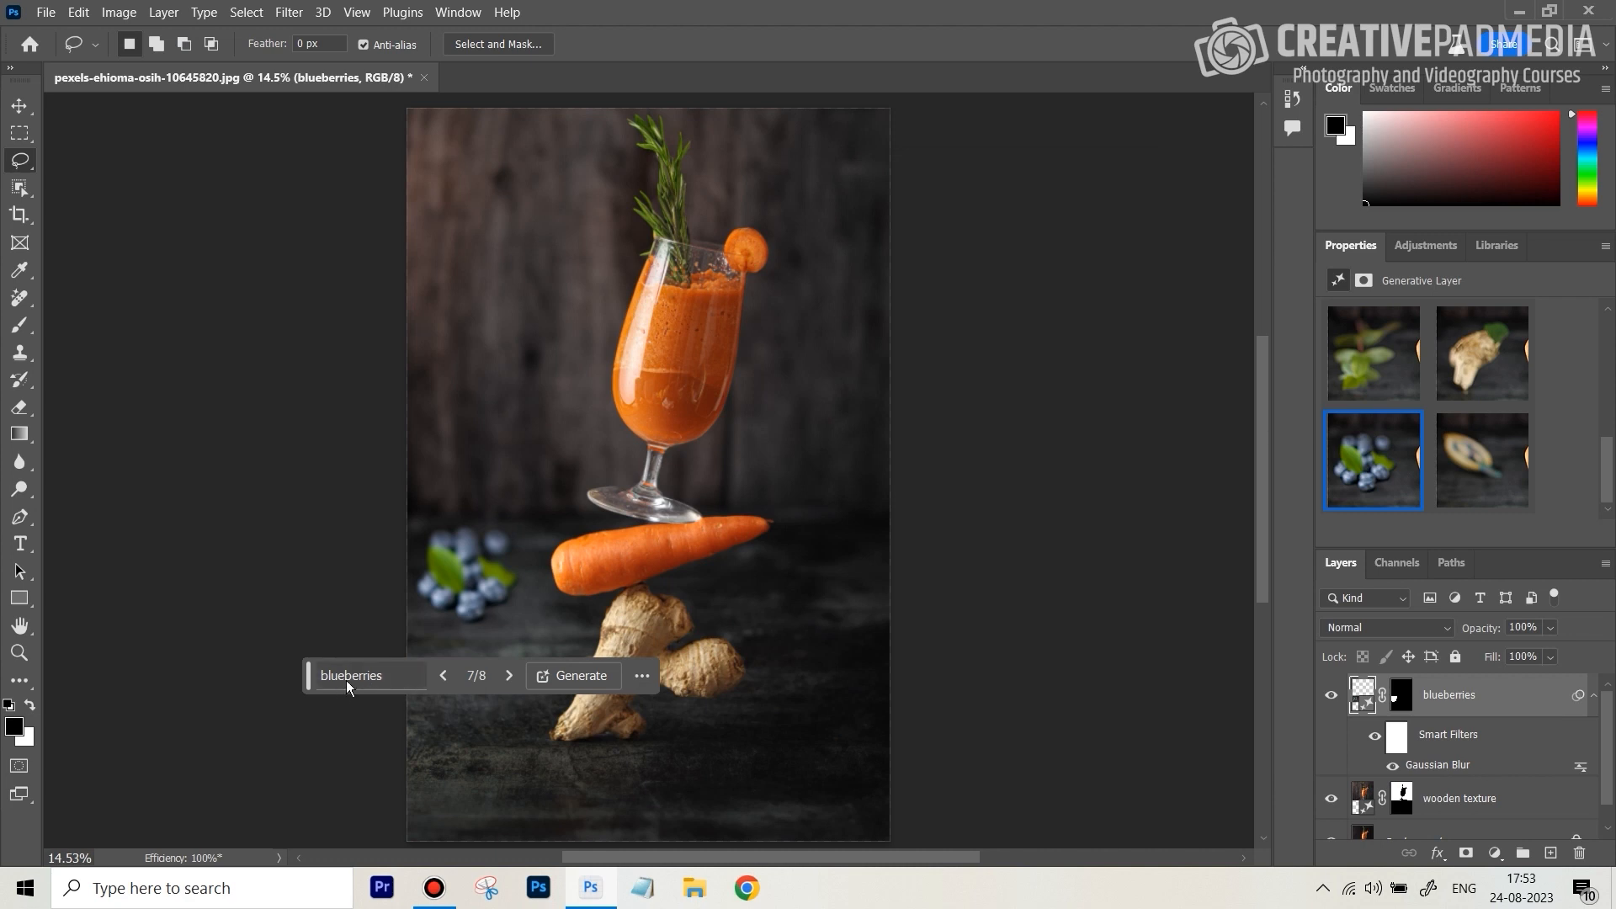
{"action": "mouse_move", "coordinate": [1268, 422]}
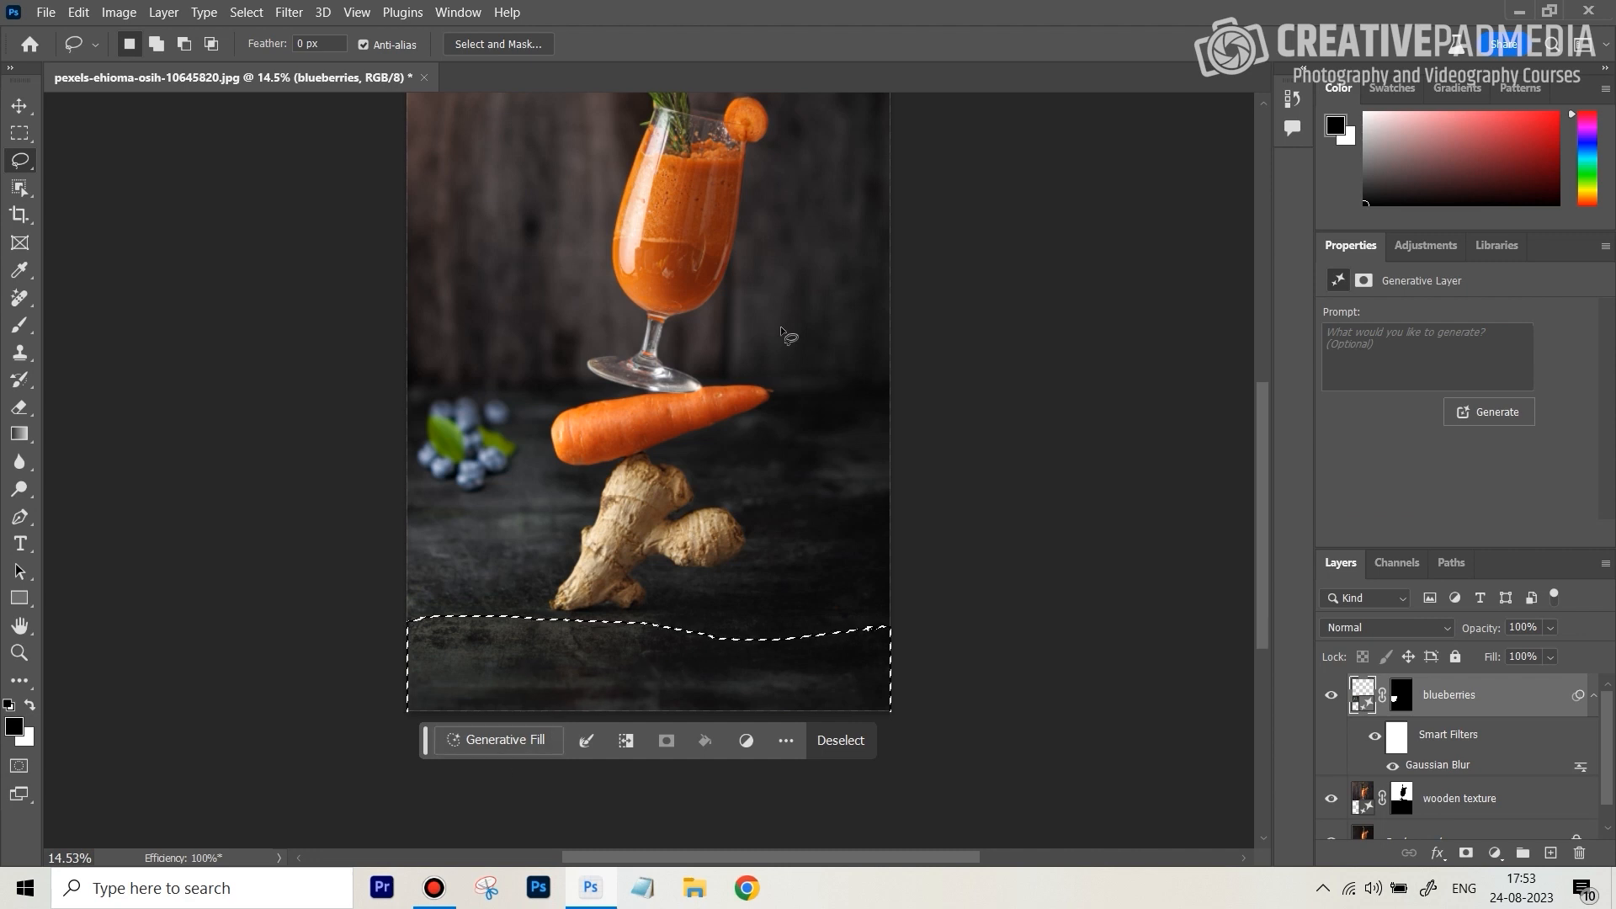
{"action": "mouse_move", "coordinate": [681, 217]}
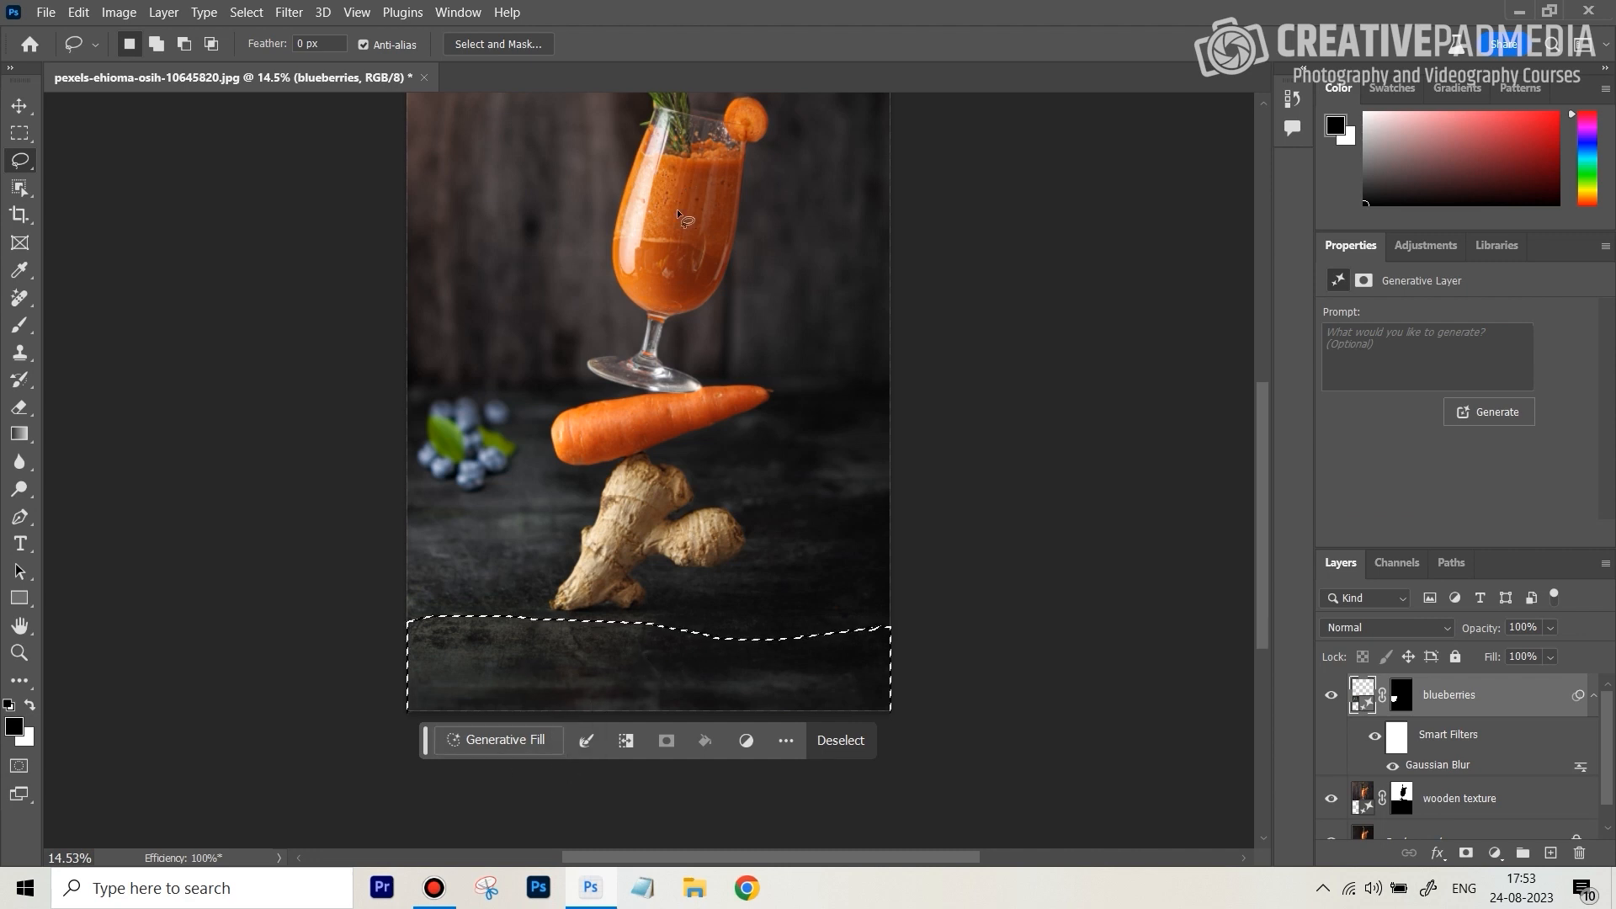
Enter the prompt 'small scattered' for the bottom strip and generate.
{"action": "left_click", "coordinate": [499, 740]}
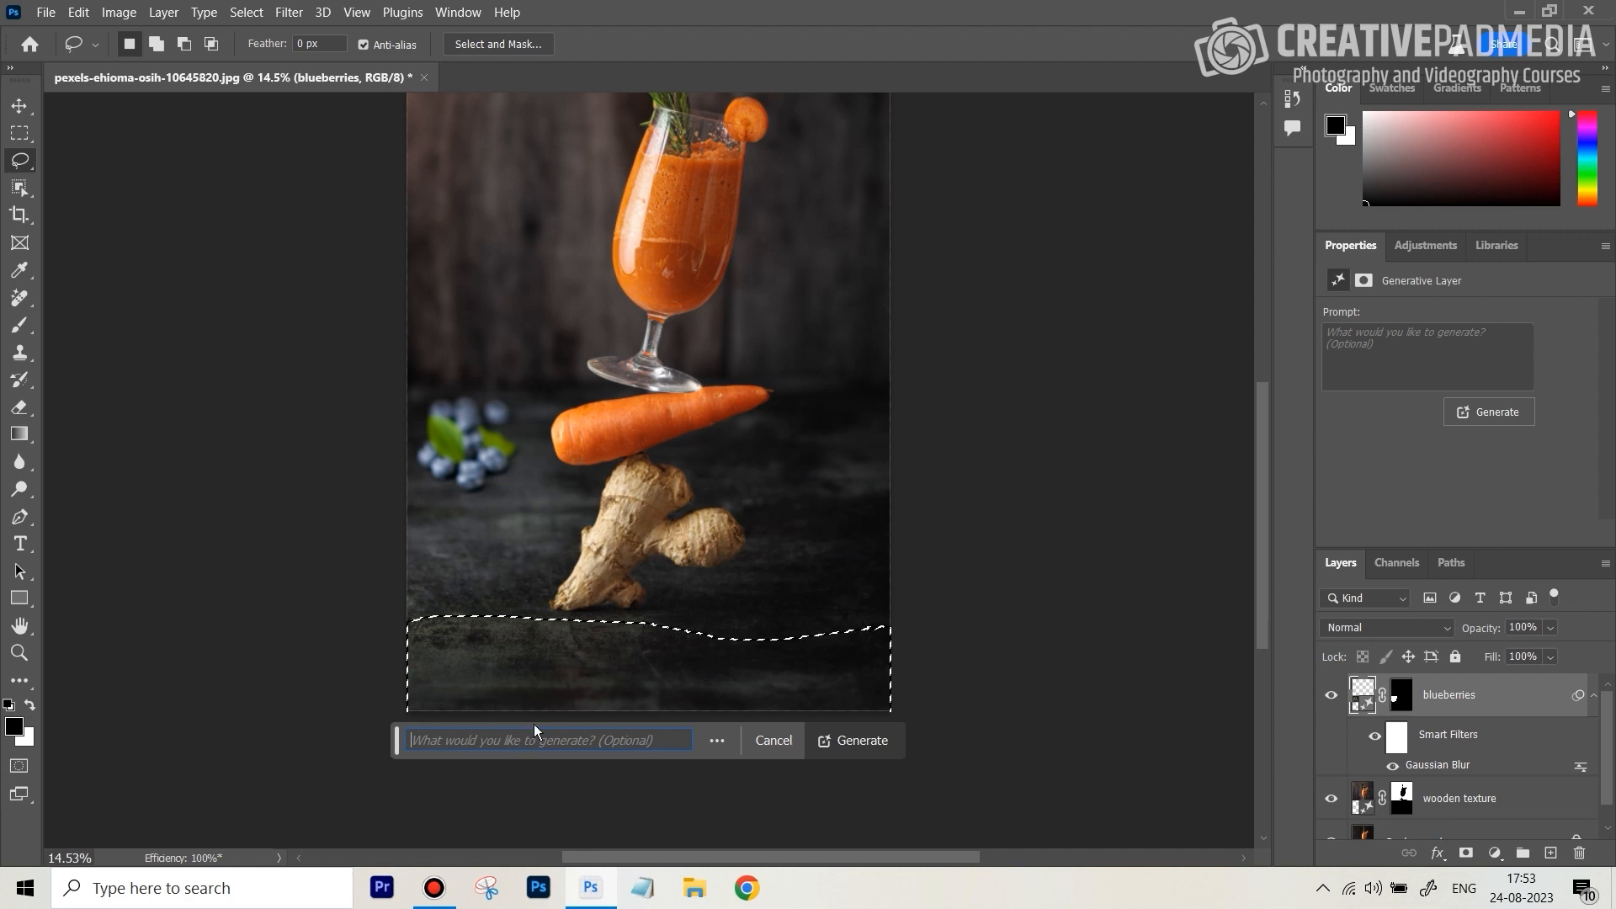
{"action": "type", "text": "scattered"}
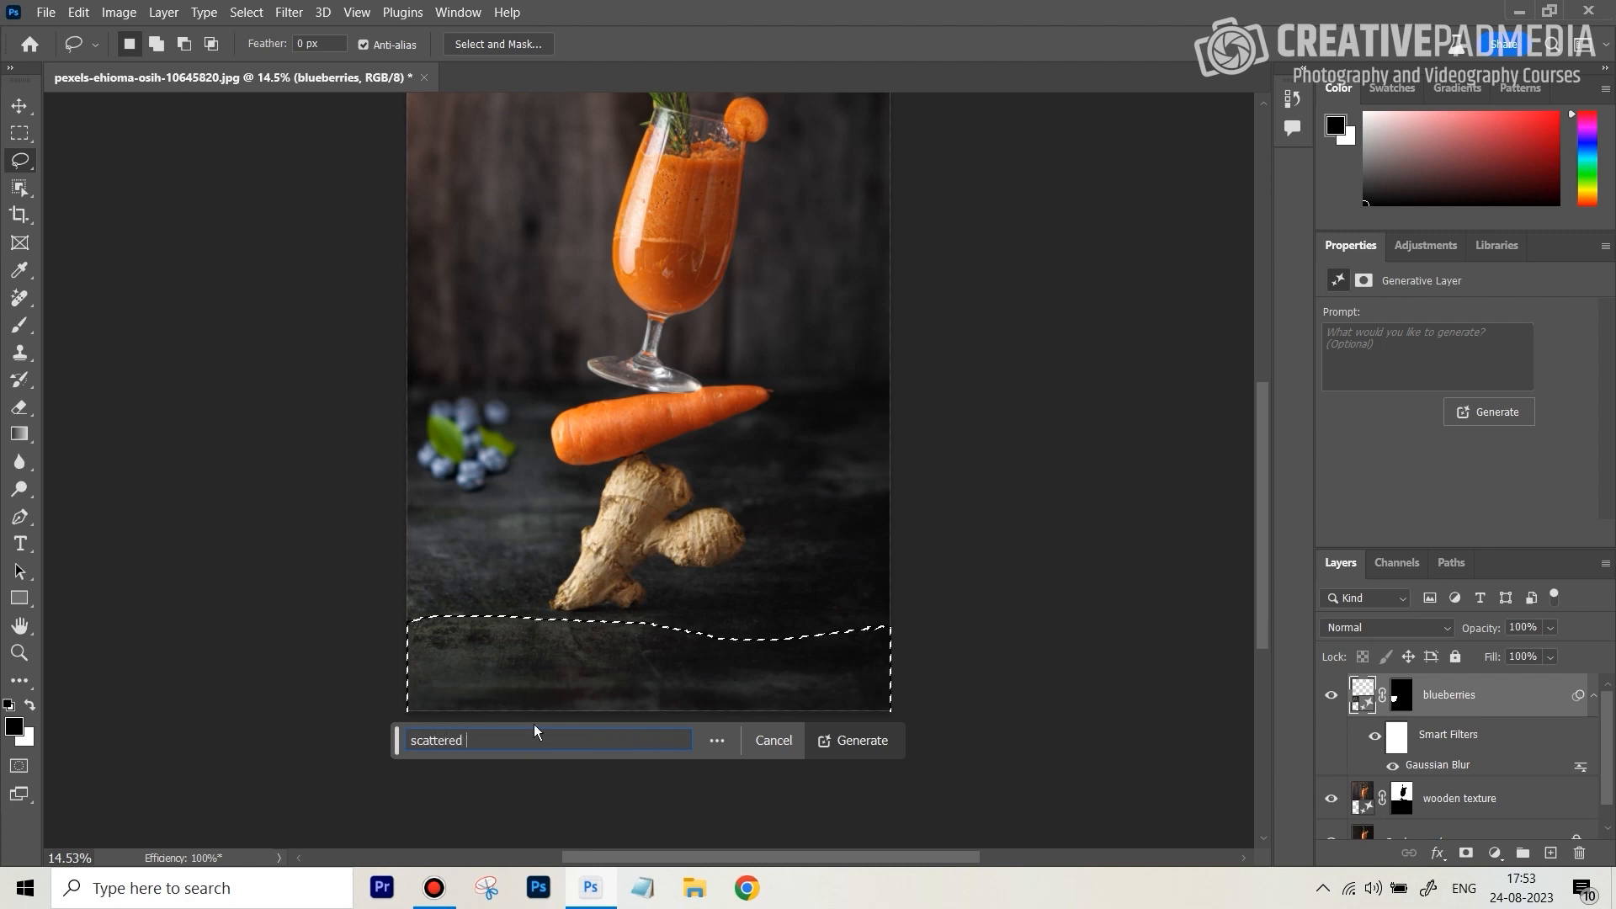
{"action": "type", "text": "sm"}
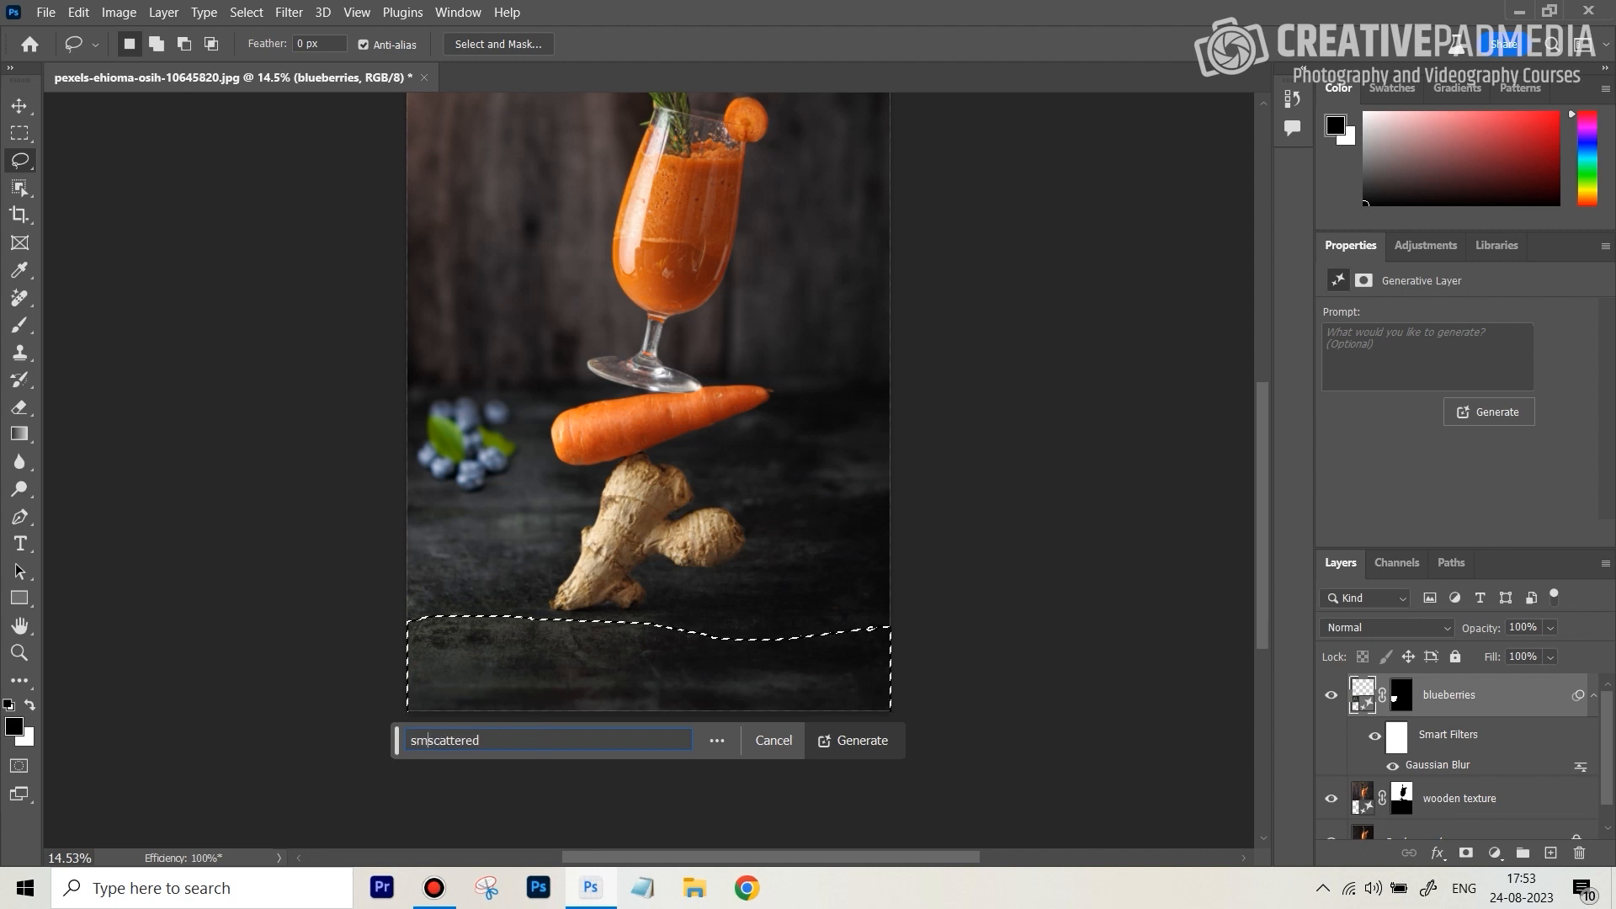
{"action": "type", "text": "small scattered"}
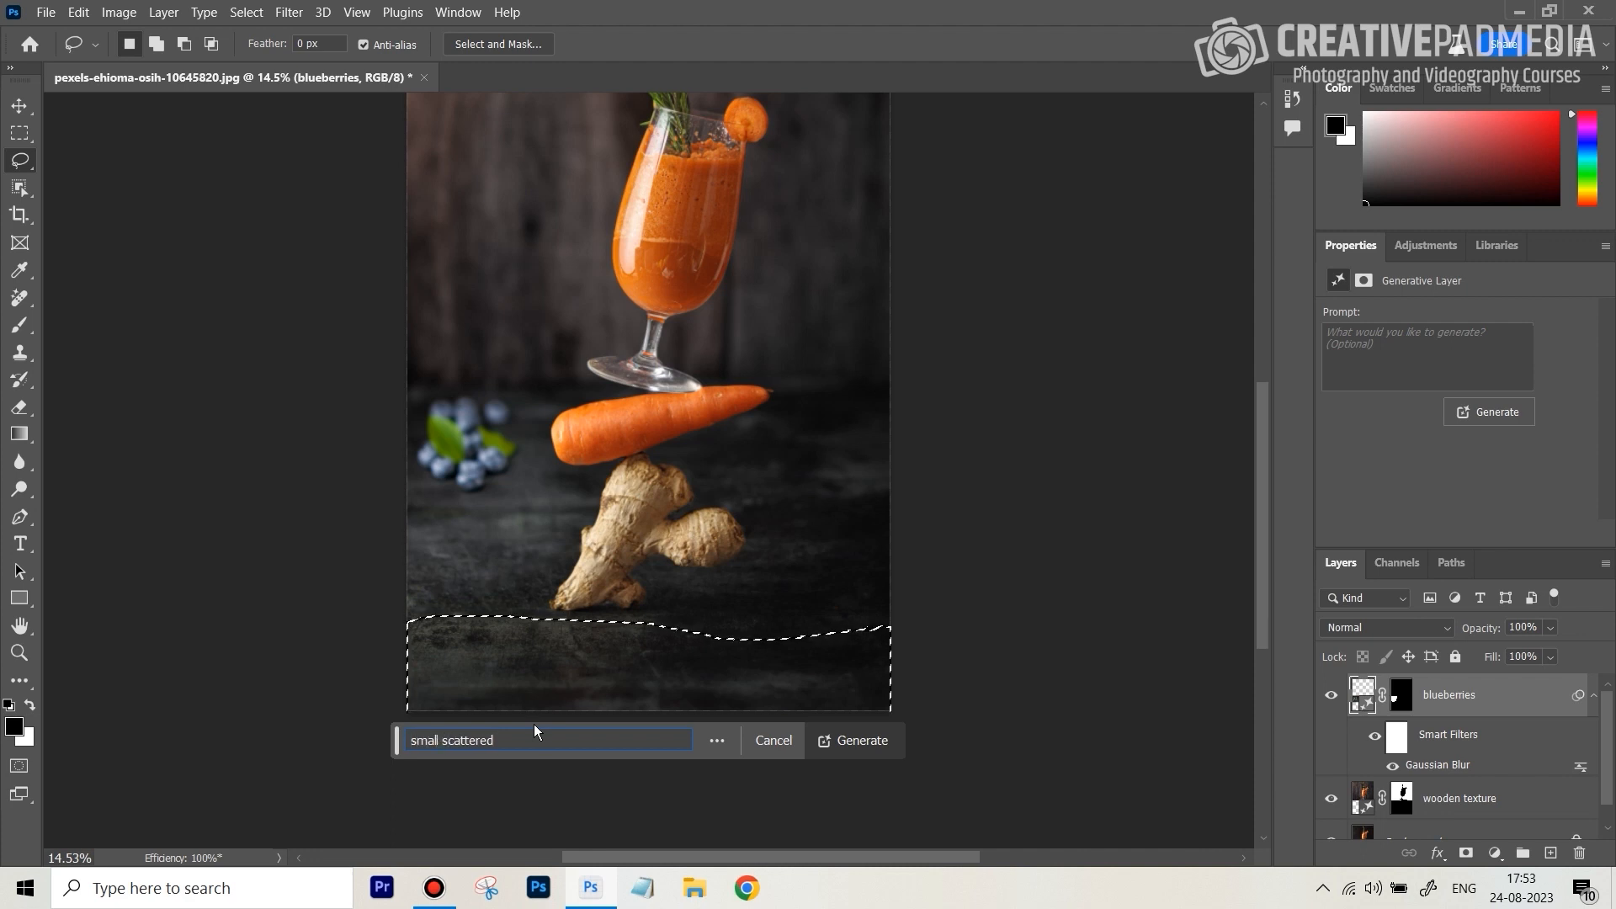
{"action": "left_click", "coordinate": [851, 740]}
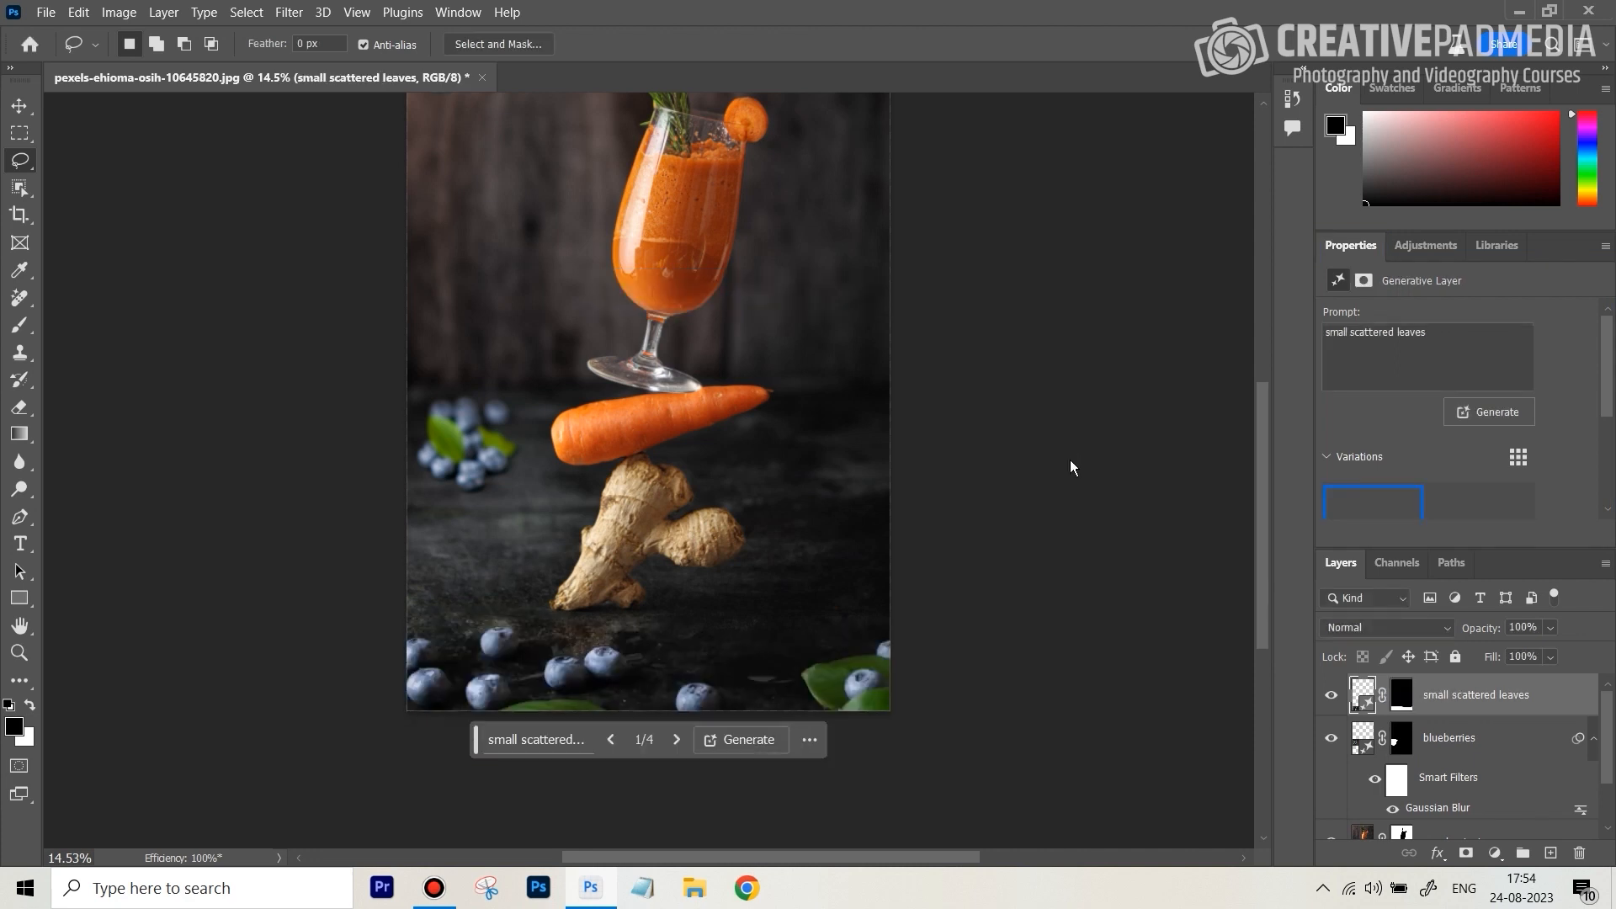
{"action": "mouse_move", "coordinate": [849, 676]}
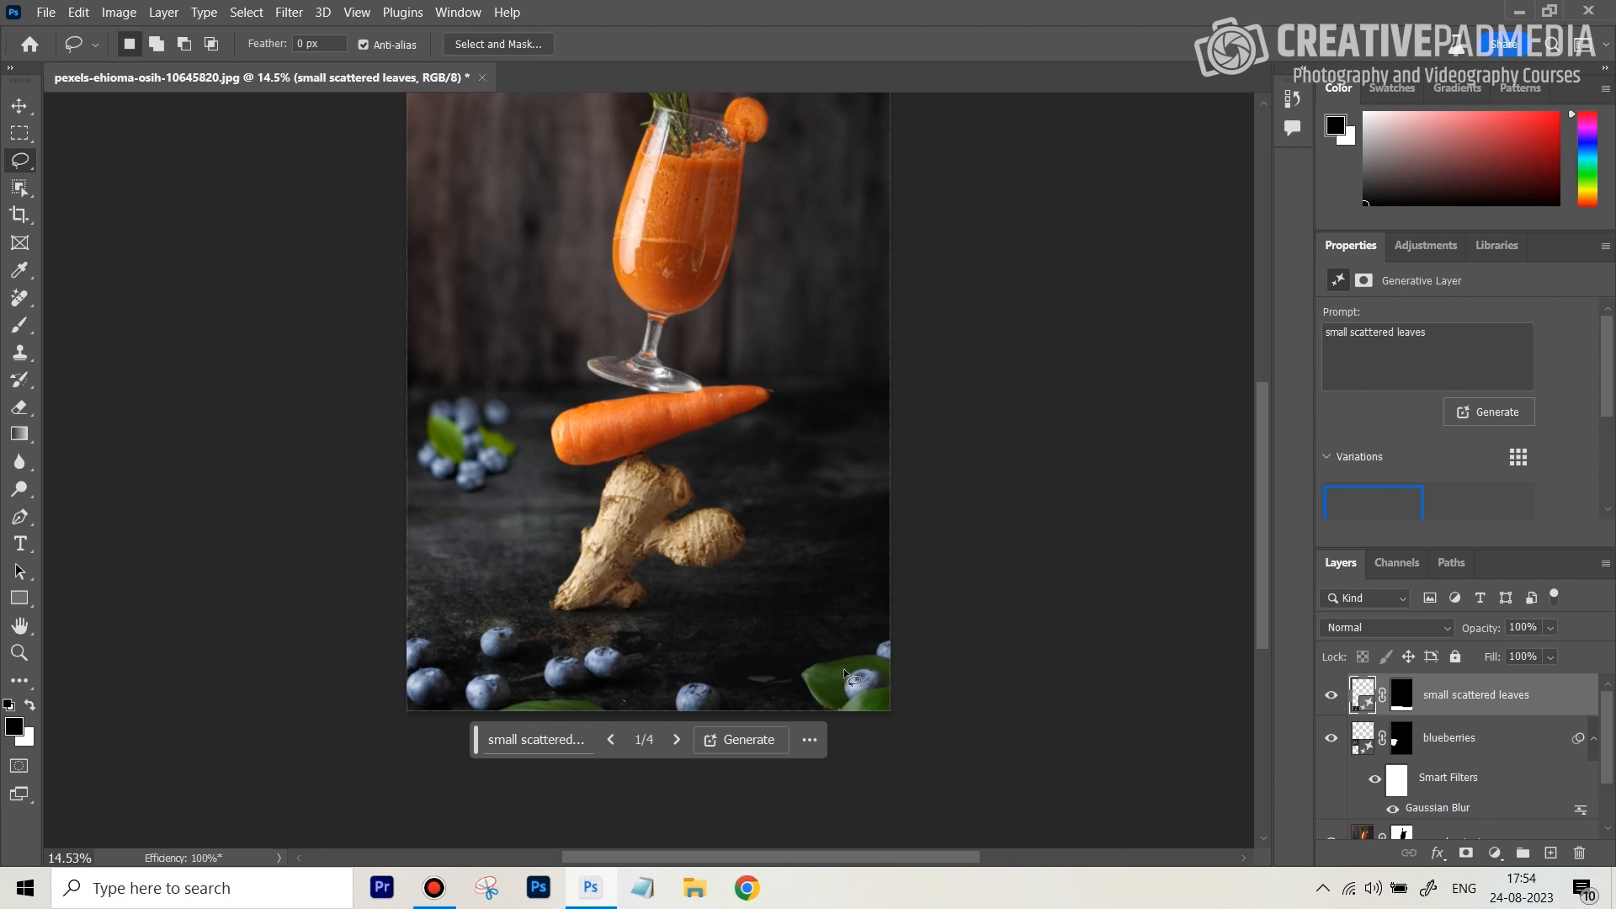
{"action": "mouse_move", "coordinate": [562, 693]}
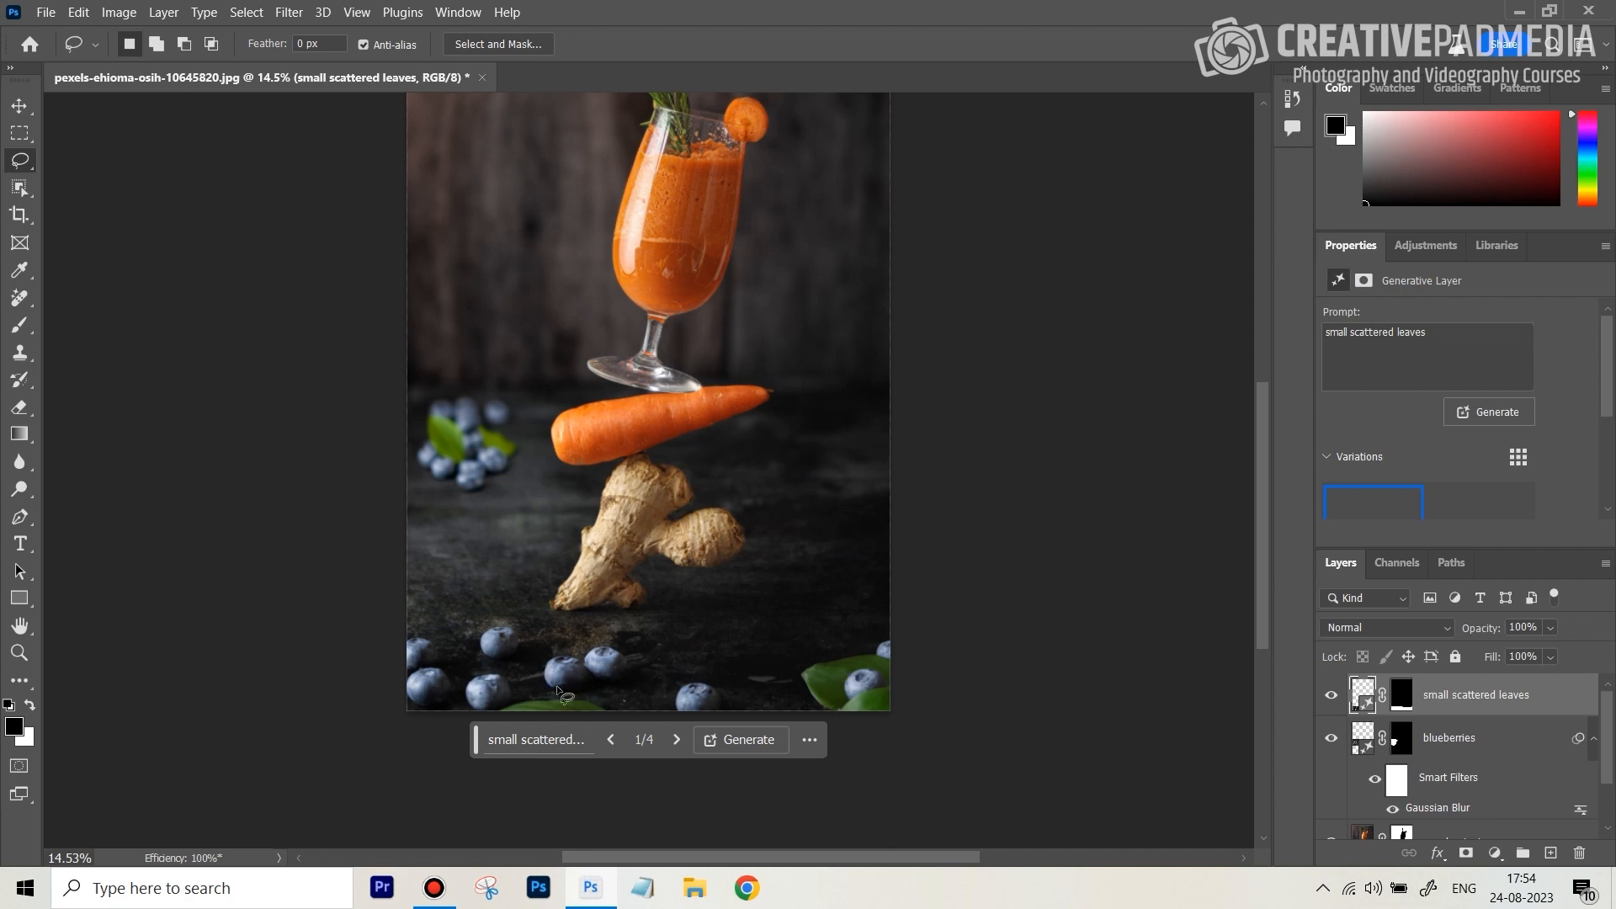
{"action": "mouse_move", "coordinate": [1465, 338]}
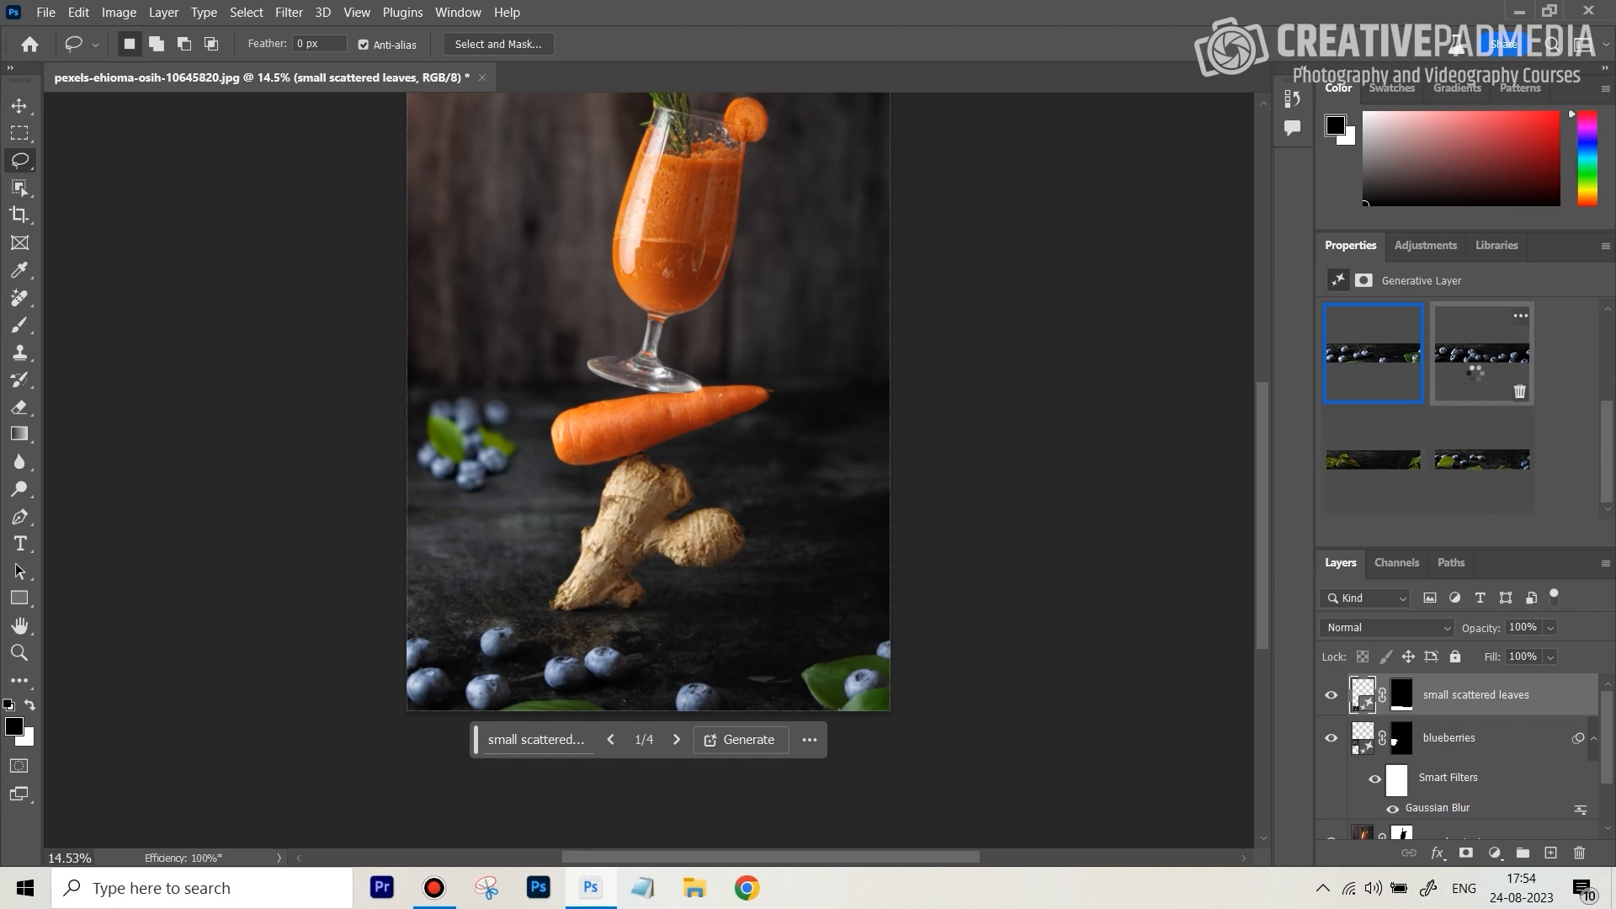
Preview the blueberry-row version, then keep variation 4 with leaves and blueberries.
{"action": "left_click", "coordinate": [1480, 354]}
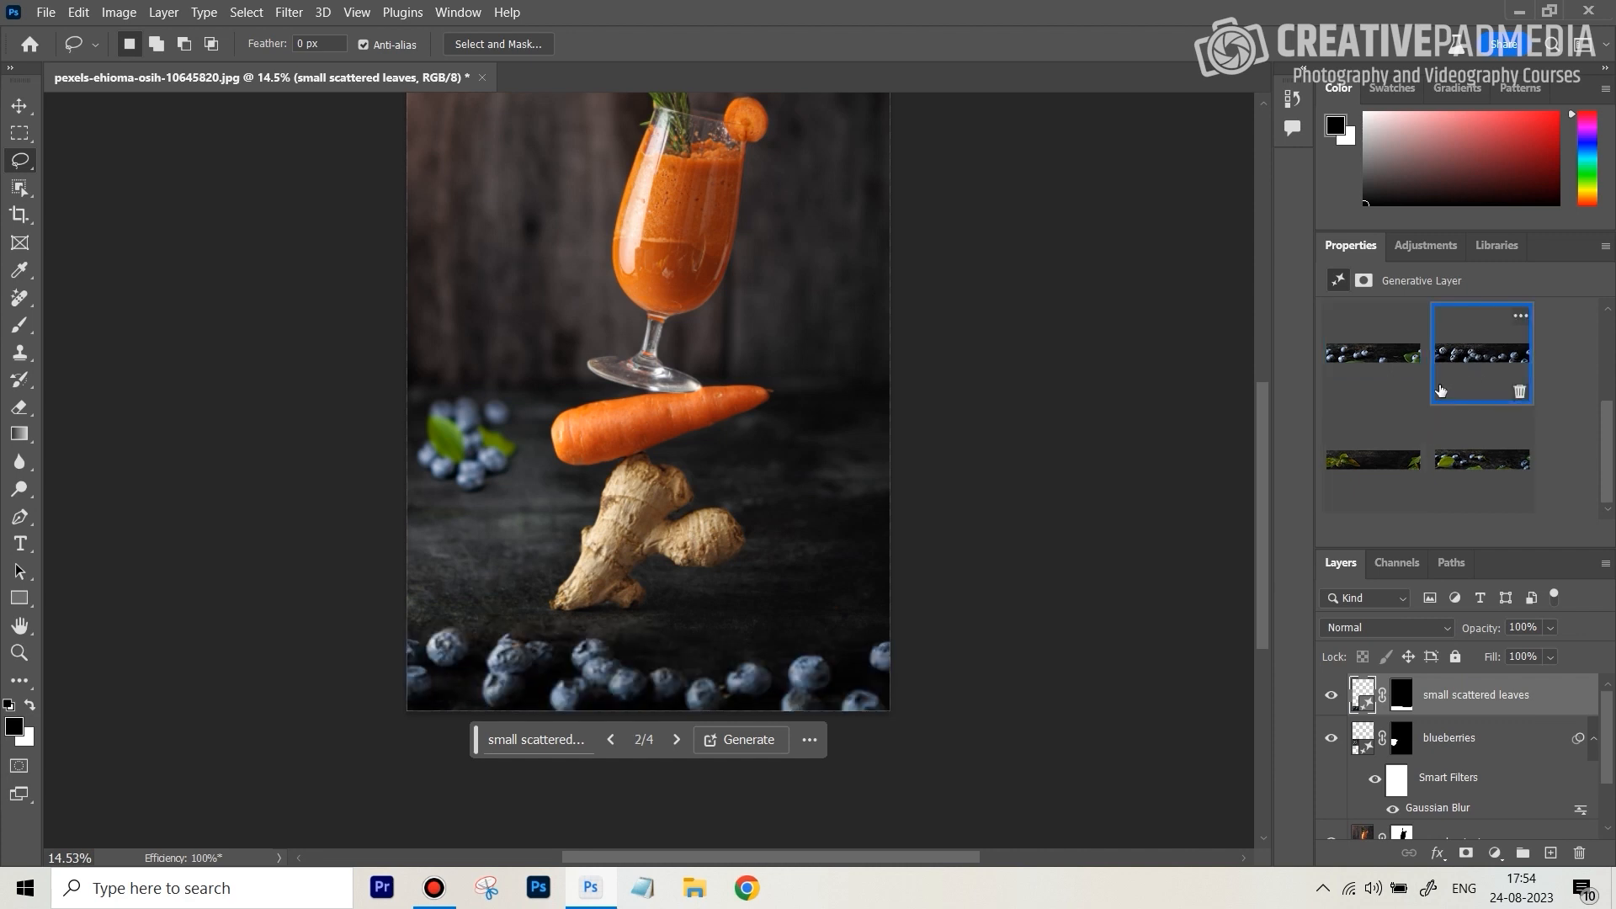
{"action": "left_click", "coordinate": [1373, 459]}
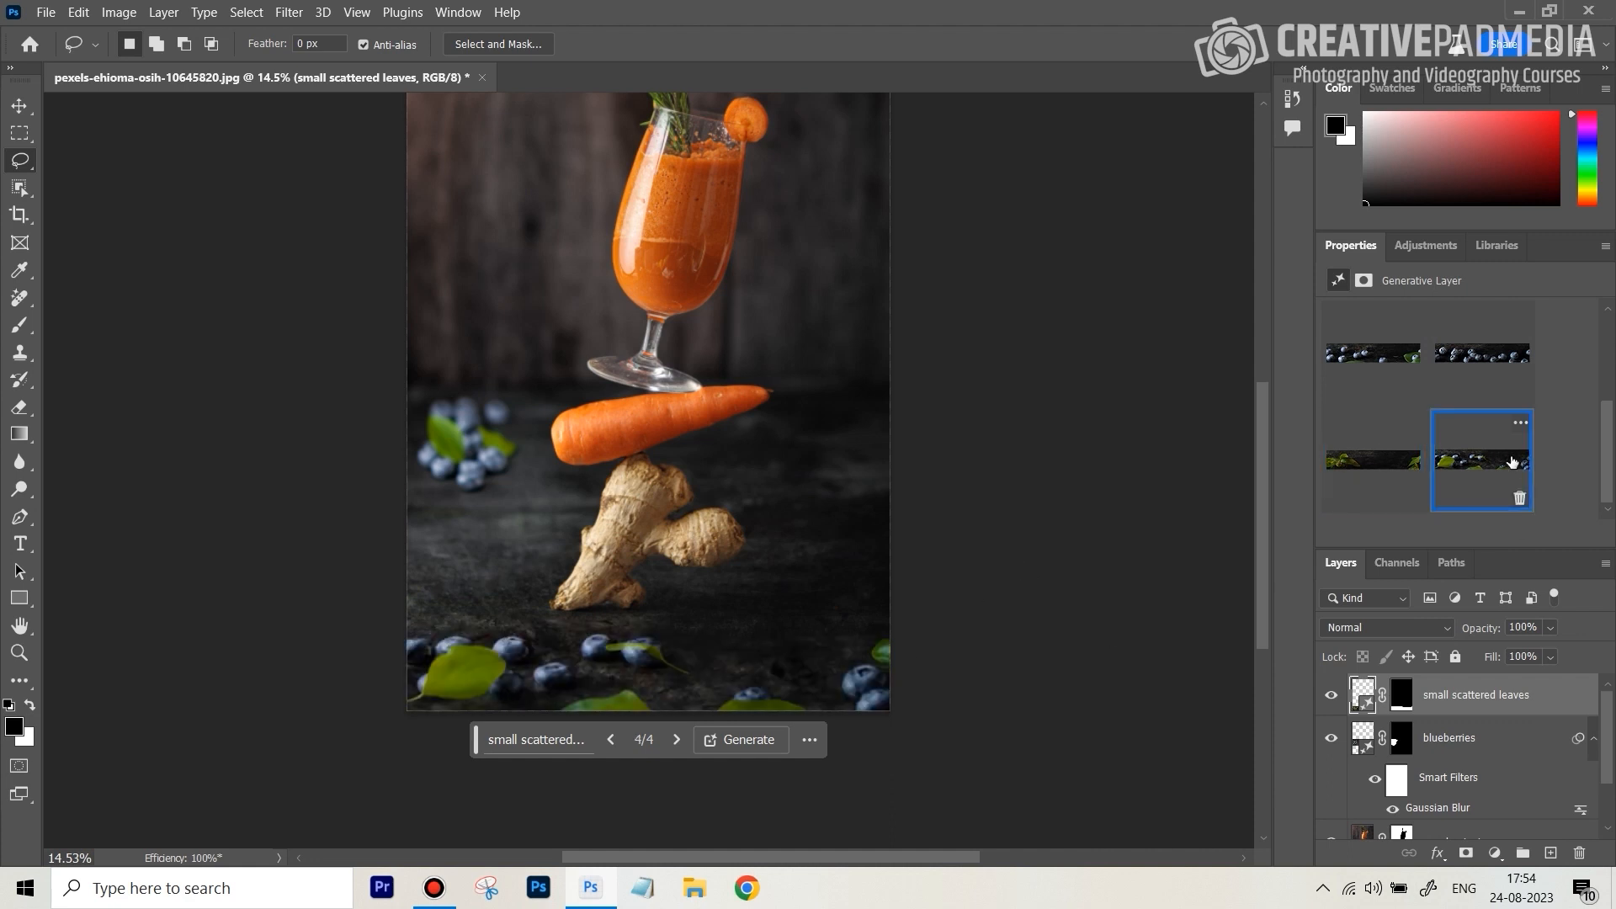
{"action": "mouse_move", "coordinate": [891, 642]}
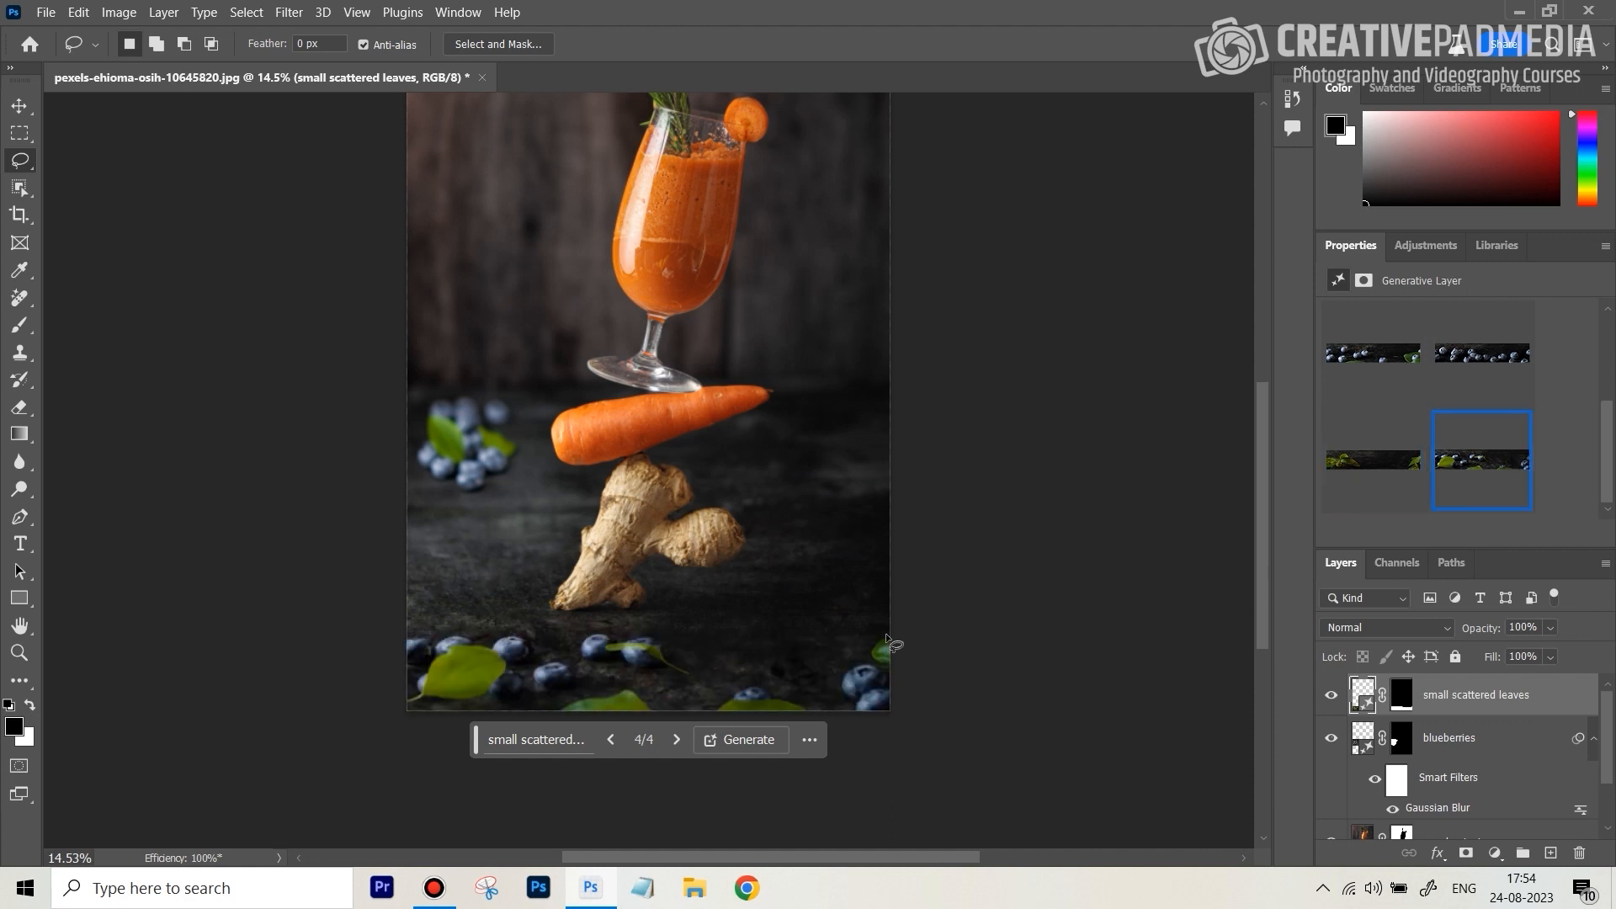
{"action": "mouse_move", "coordinate": [642, 668]}
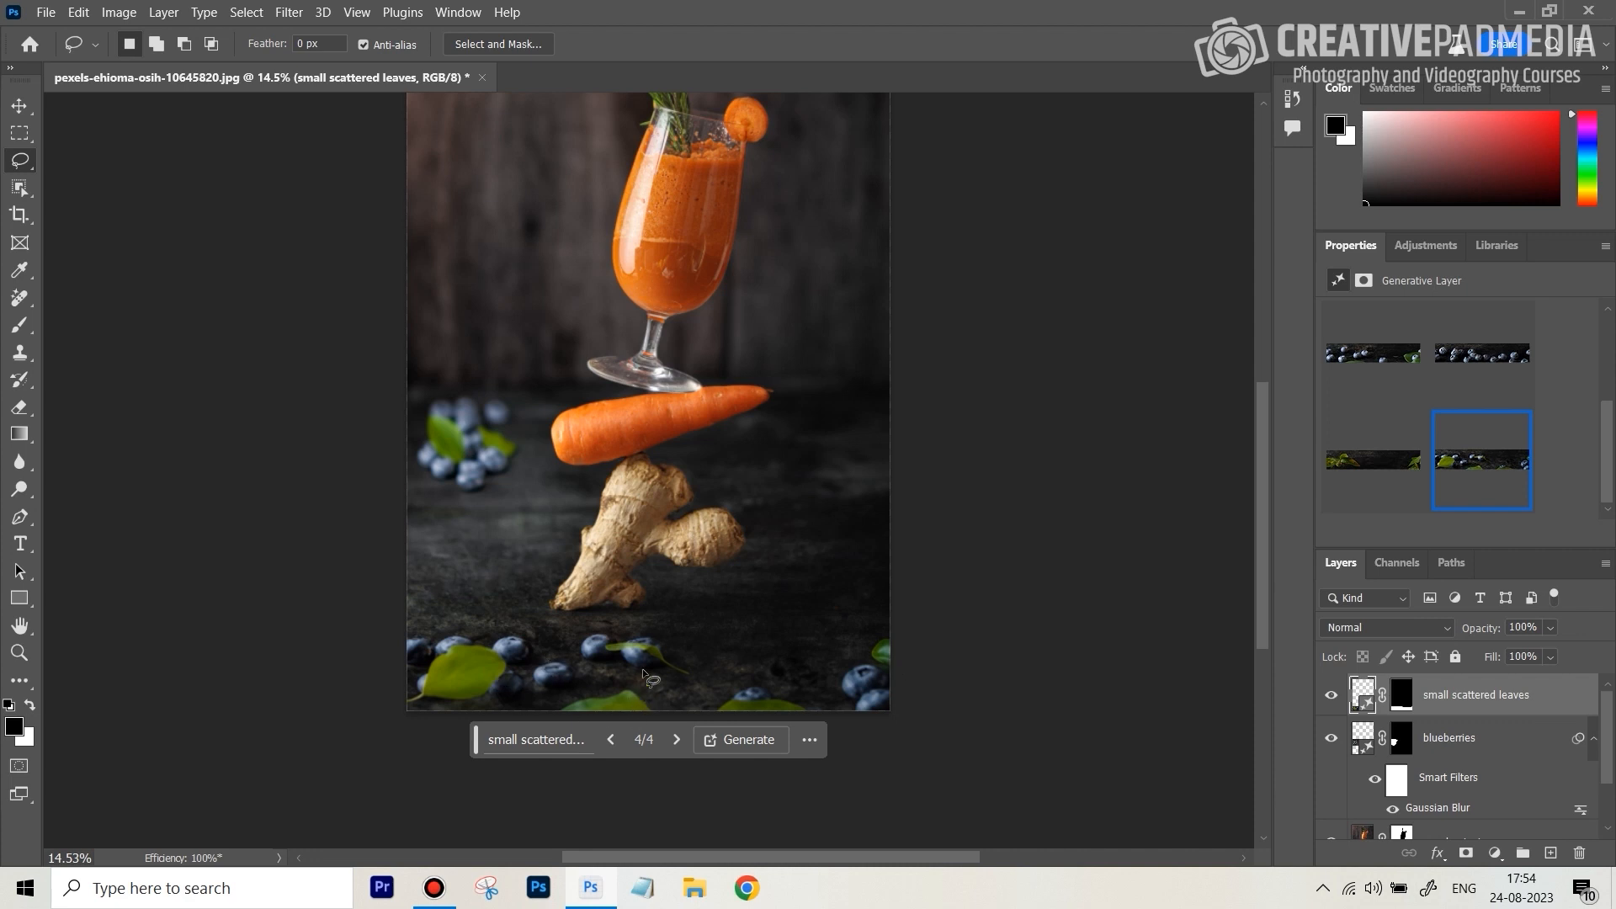
{"action": "mouse_move", "coordinate": [619, 707]}
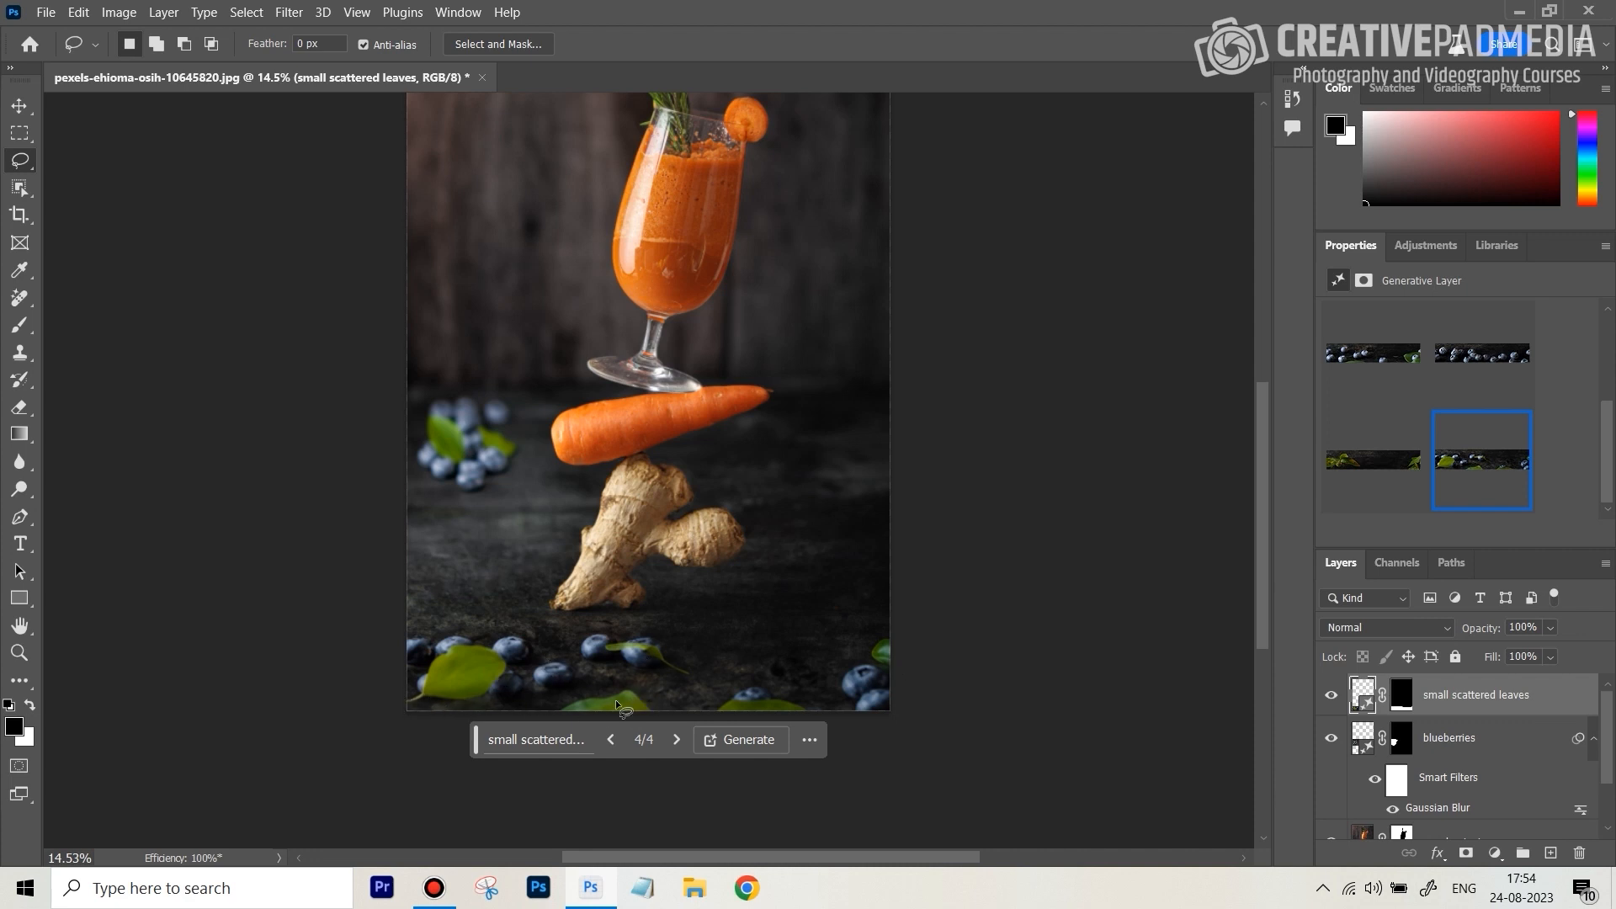
{"action": "mouse_move", "coordinate": [495, 702]}
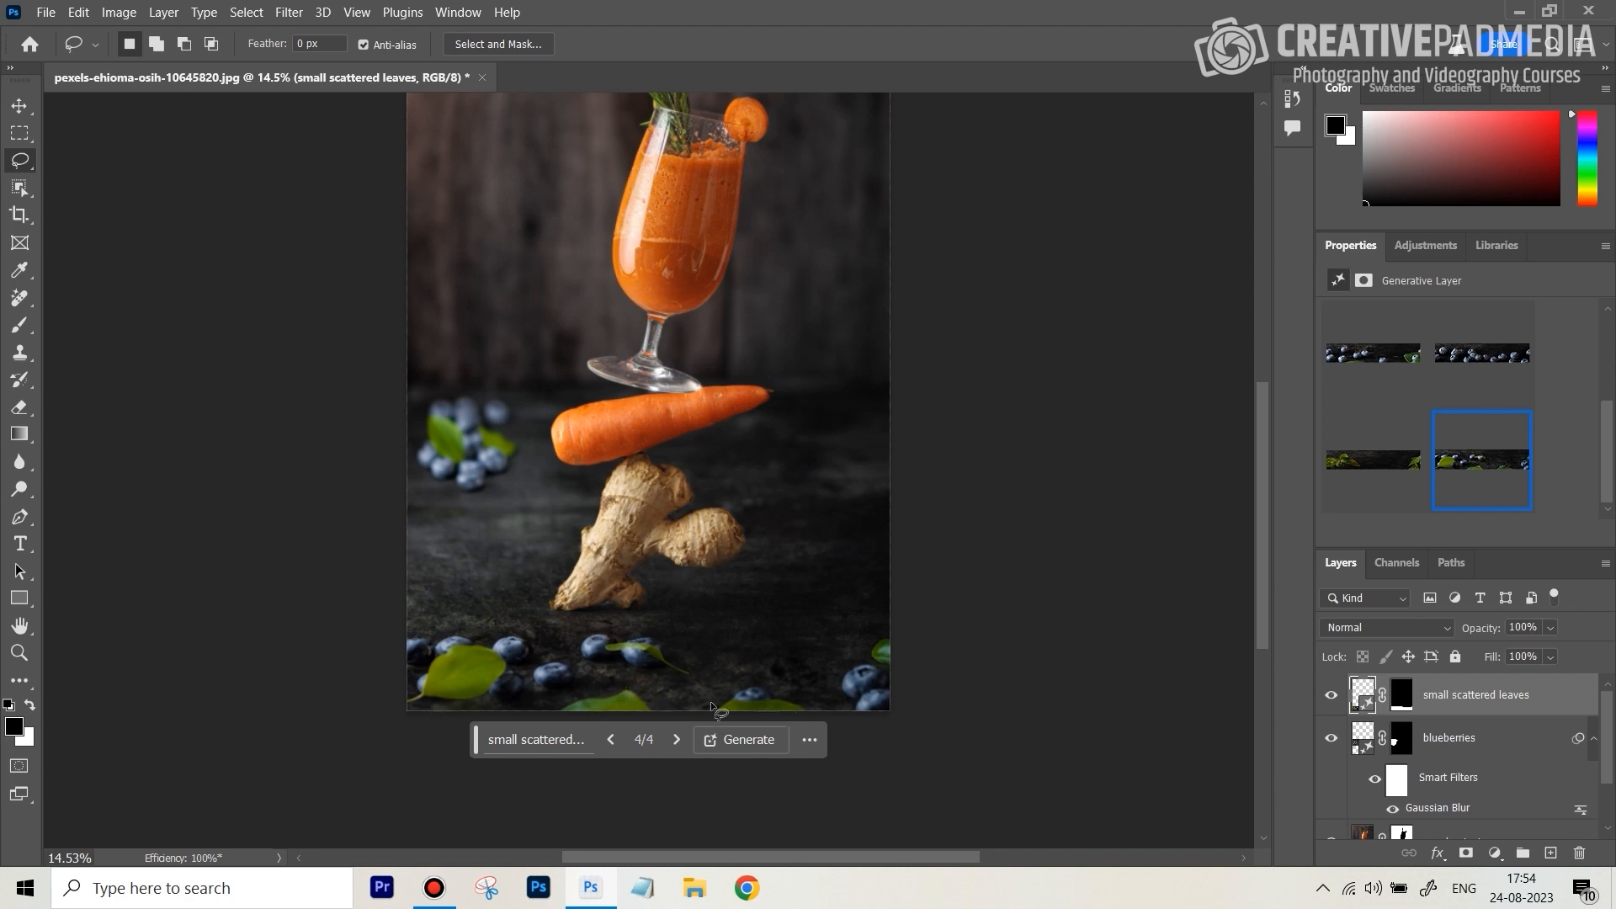
{"action": "mouse_move", "coordinate": [606, 671]}
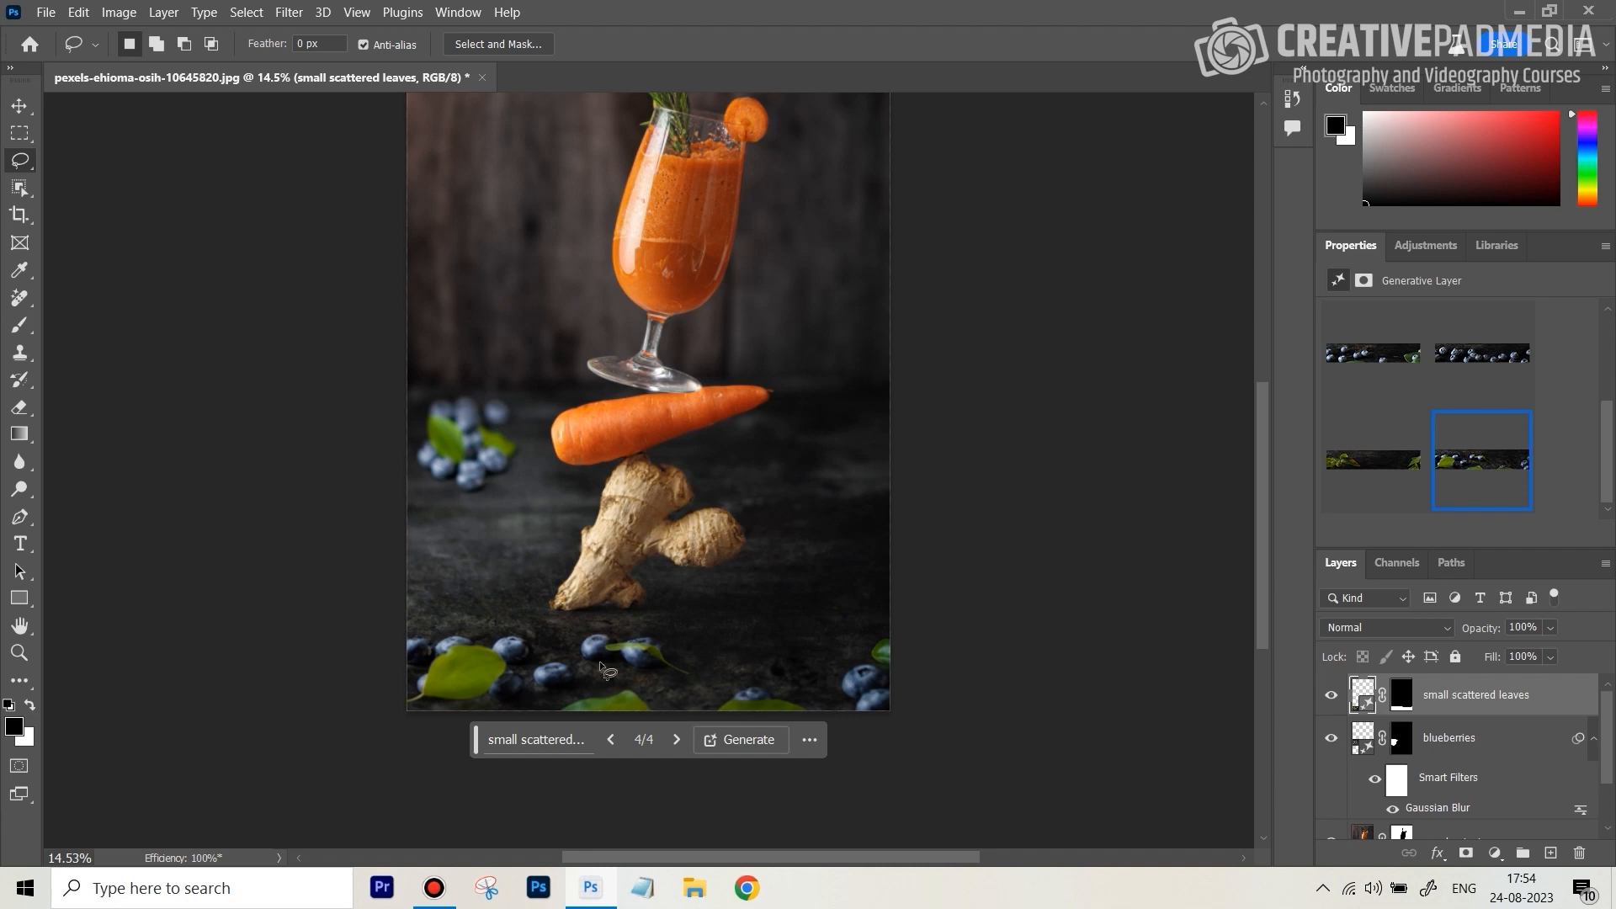
{"action": "mouse_move", "coordinate": [984, 644]}
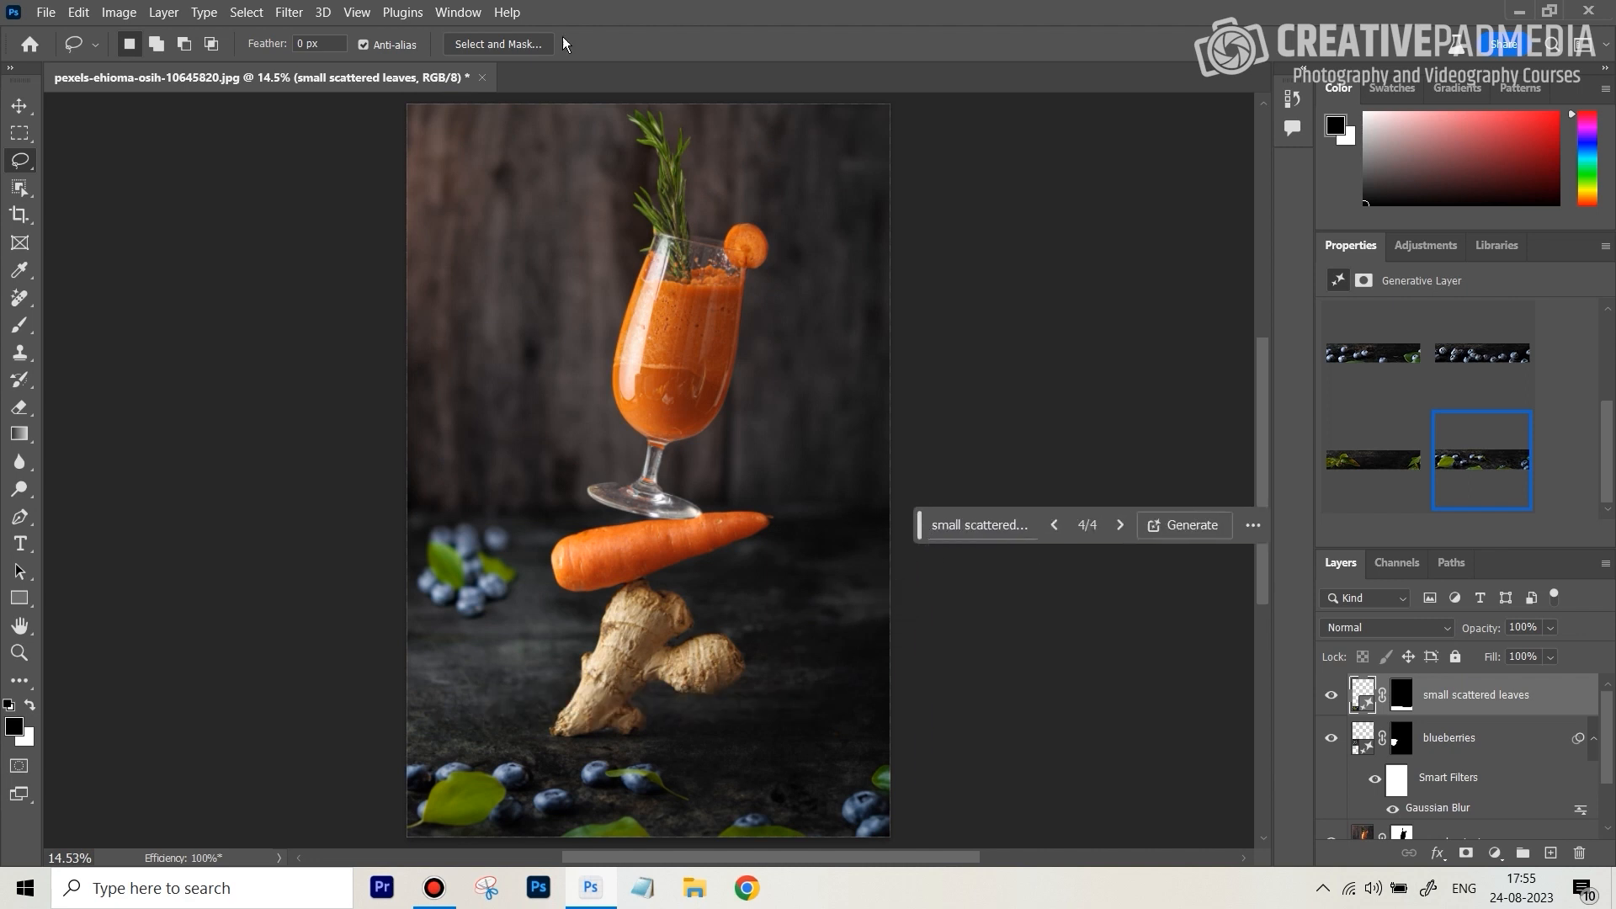
{"action": "mouse_move", "coordinate": [864, 630]}
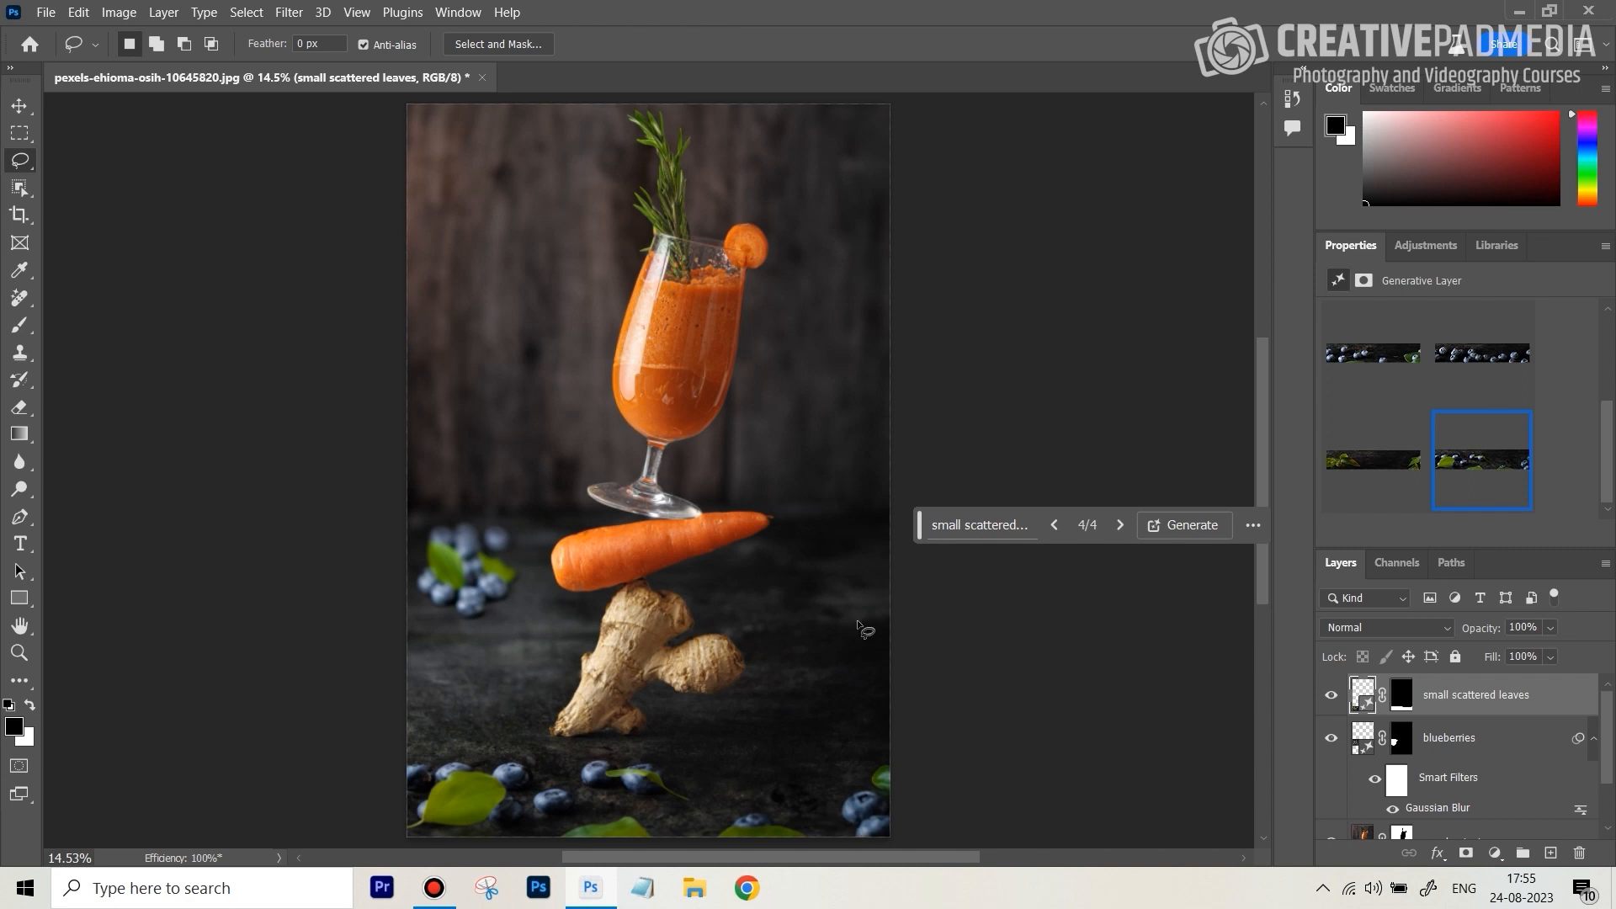
{"action": "mouse_move", "coordinate": [883, 812]}
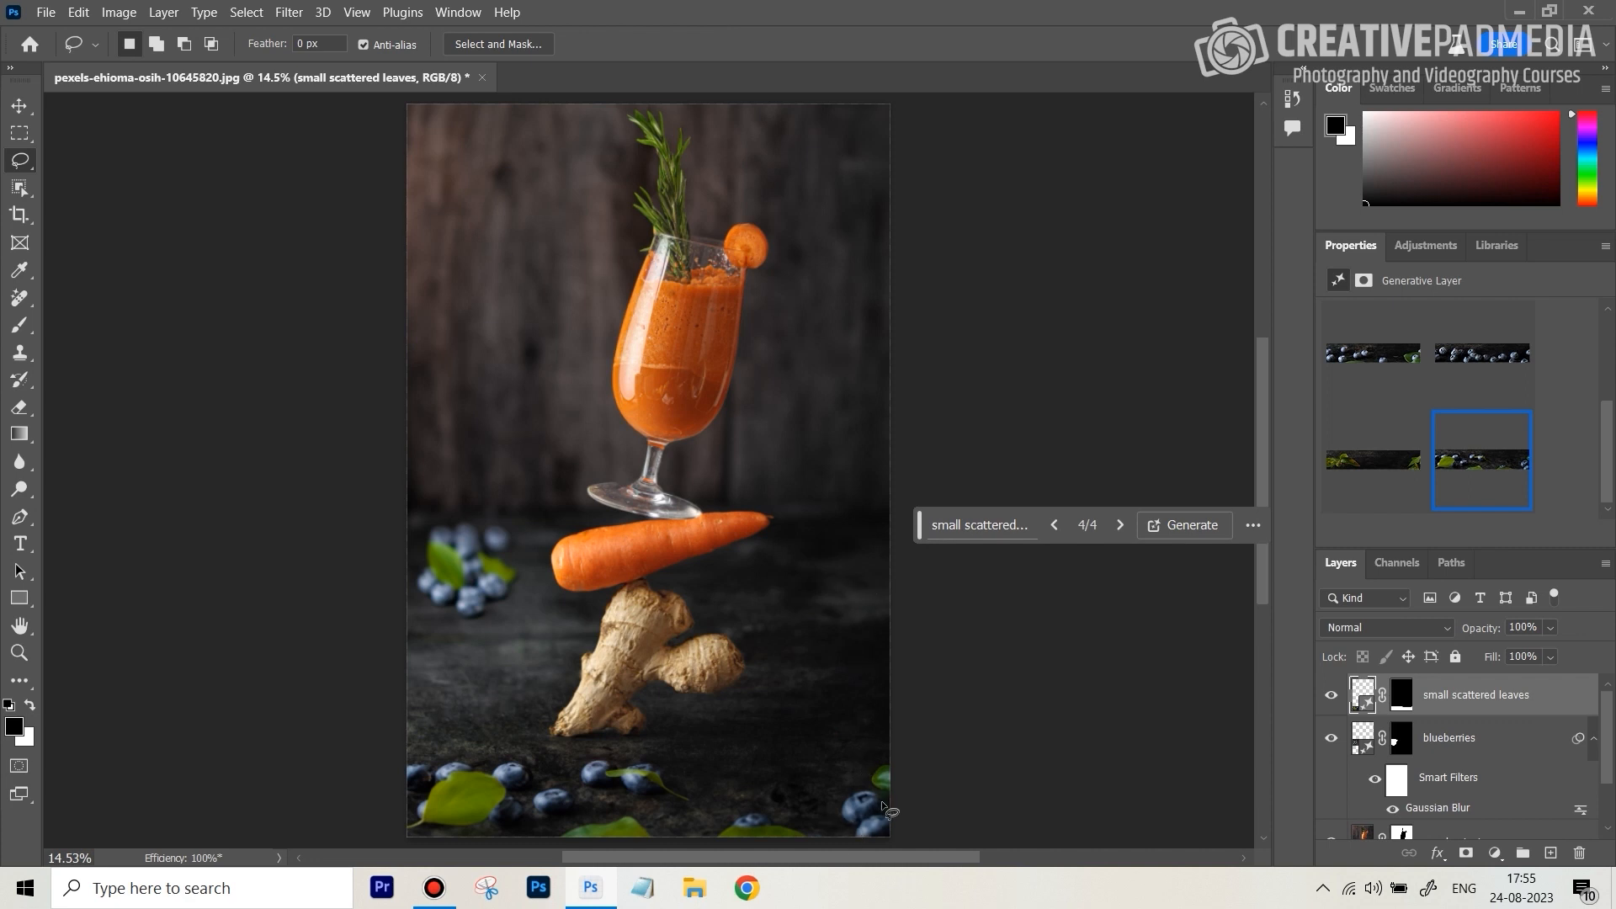
{"action": "mouse_move", "coordinate": [885, 813]}
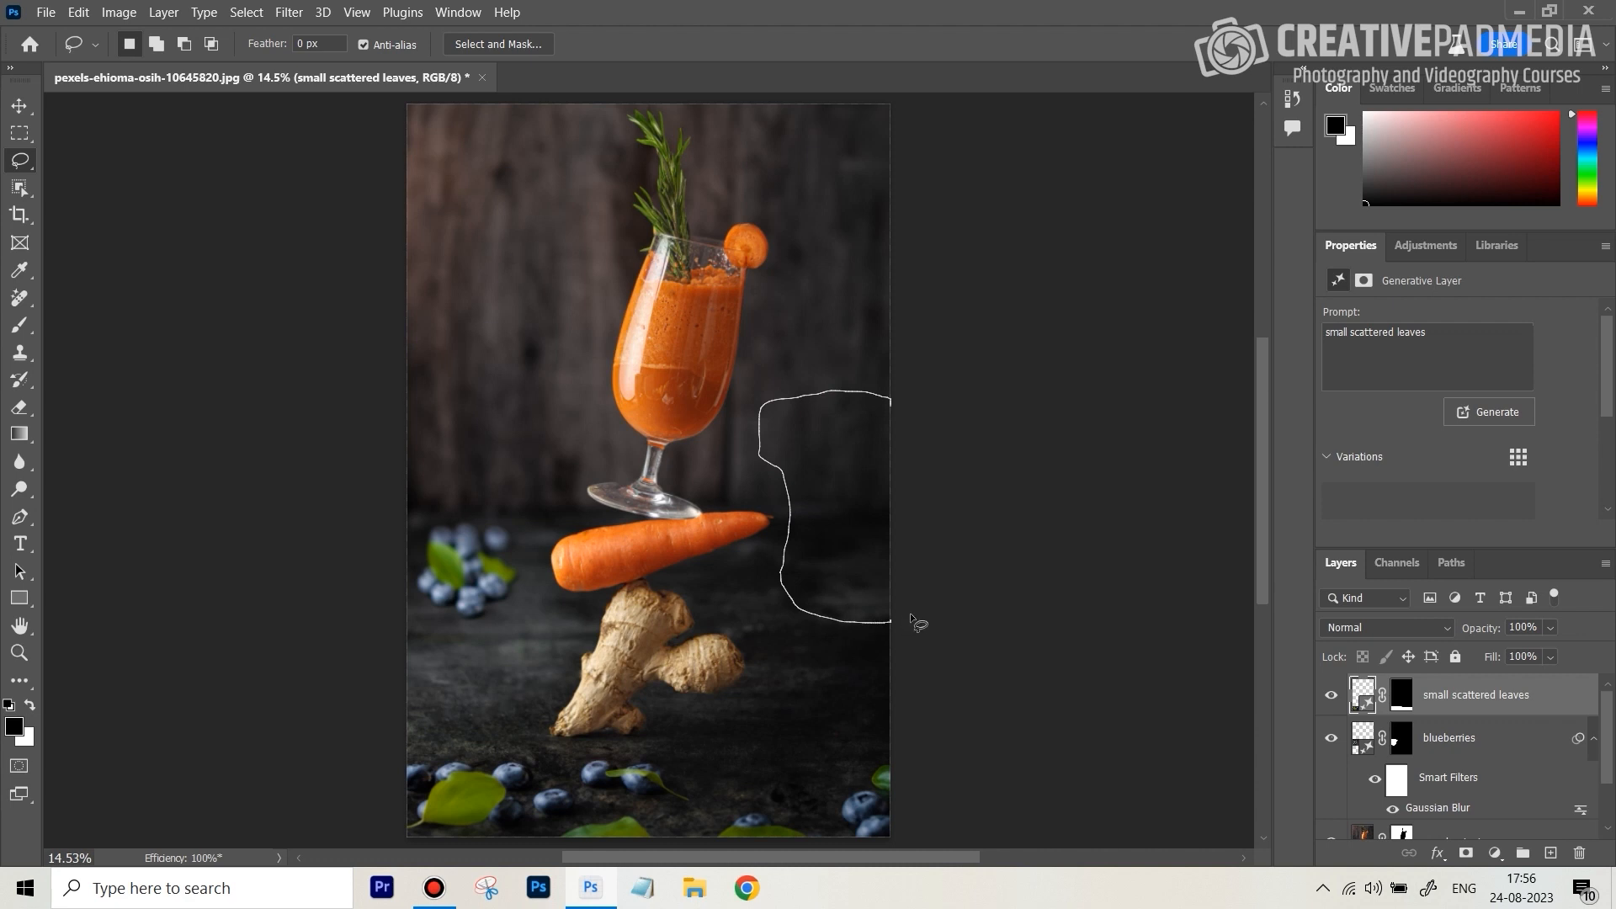
Generate 'basket' at the right edge, cycle its versions and keep the fourth.
{"action": "left_click", "coordinate": [887, 621]}
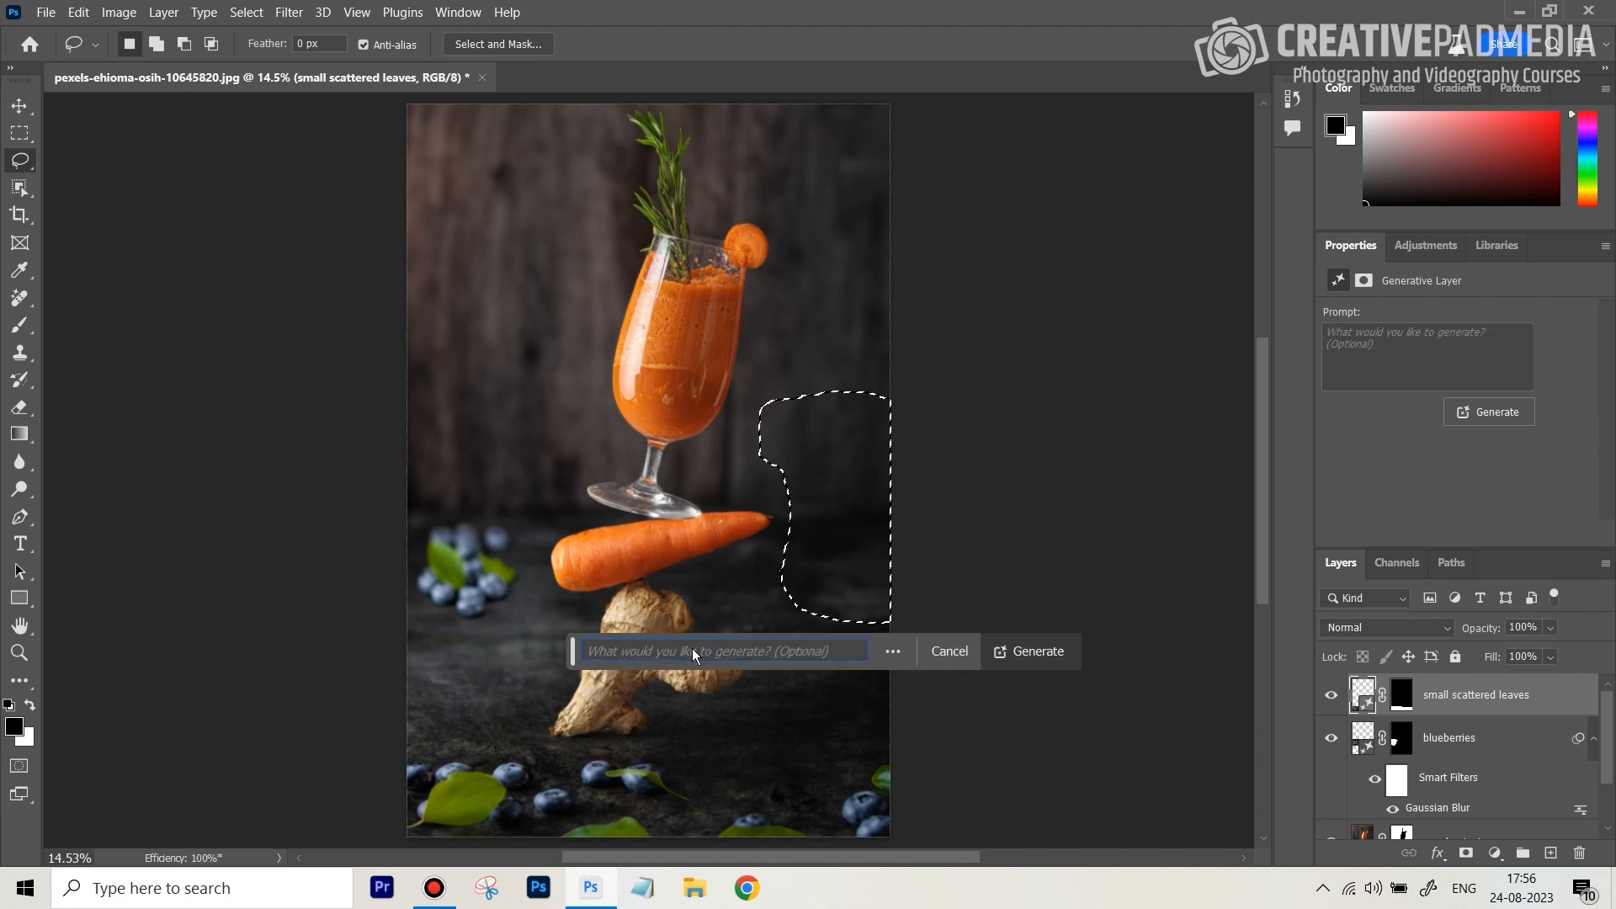
{"action": "left_click", "coordinate": [1029, 651]}
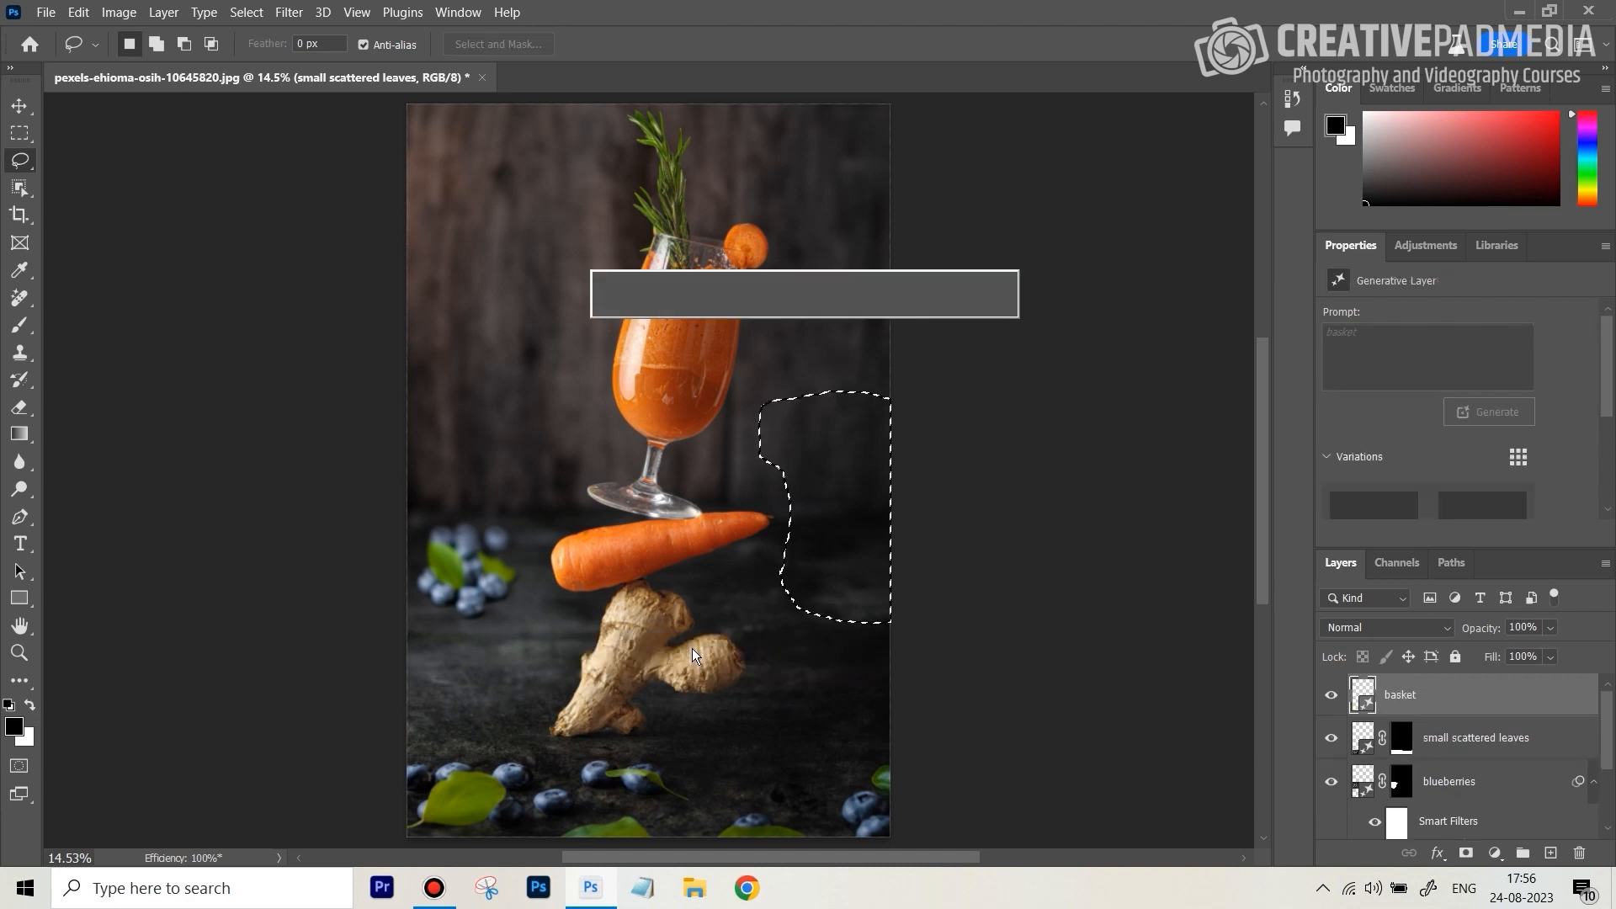
{"action": "left_click", "coordinate": [1488, 412]}
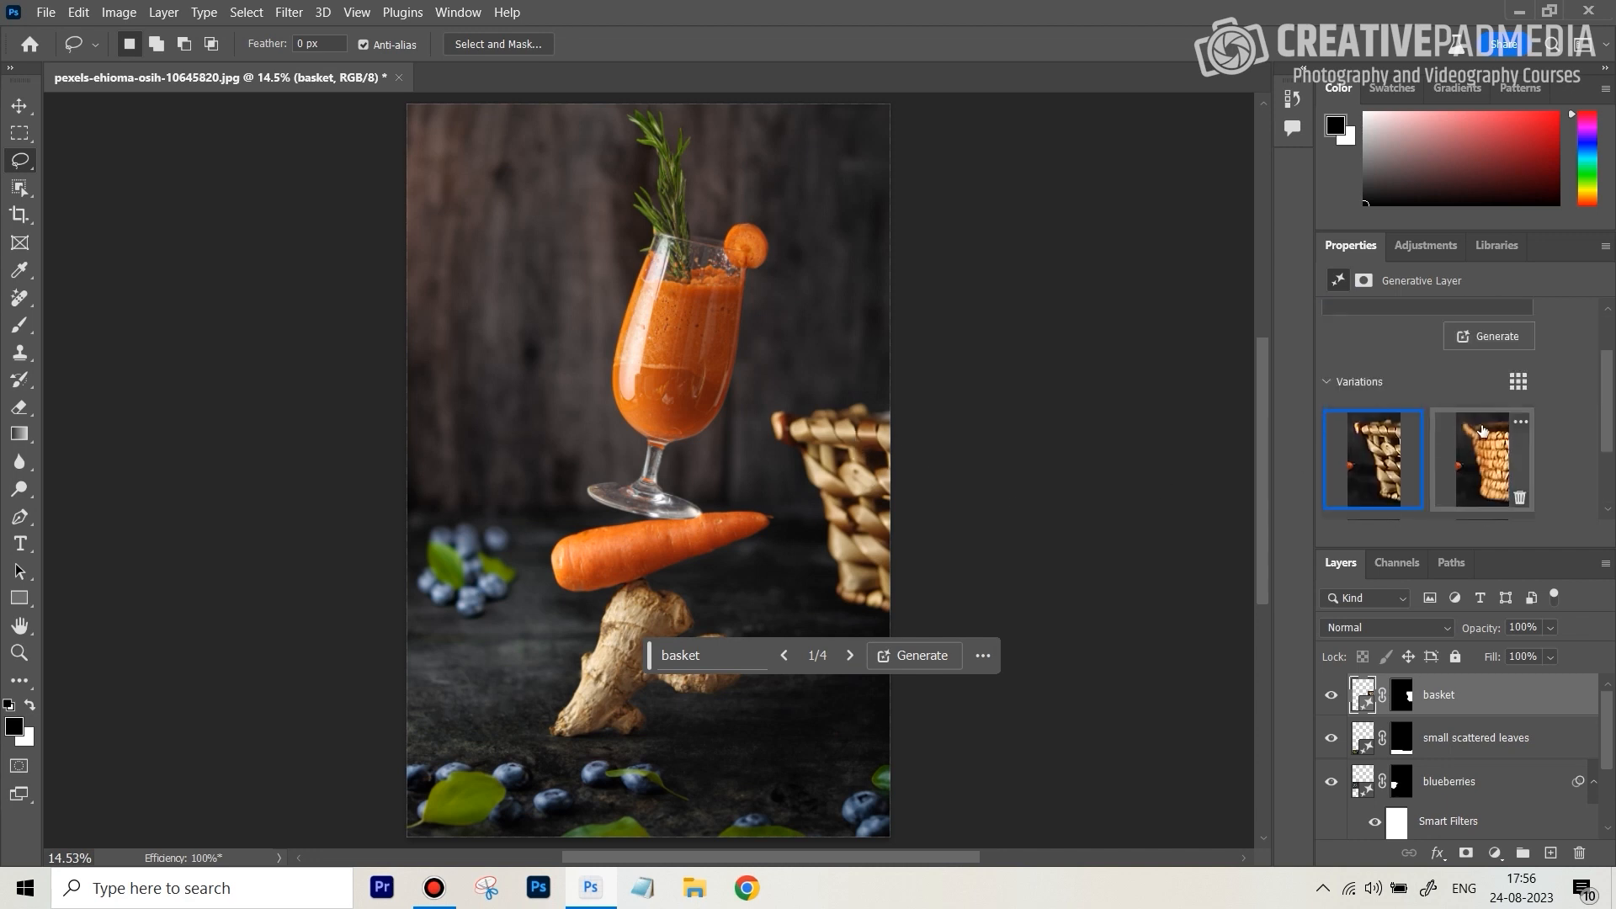
{"action": "left_click", "coordinate": [1483, 460]}
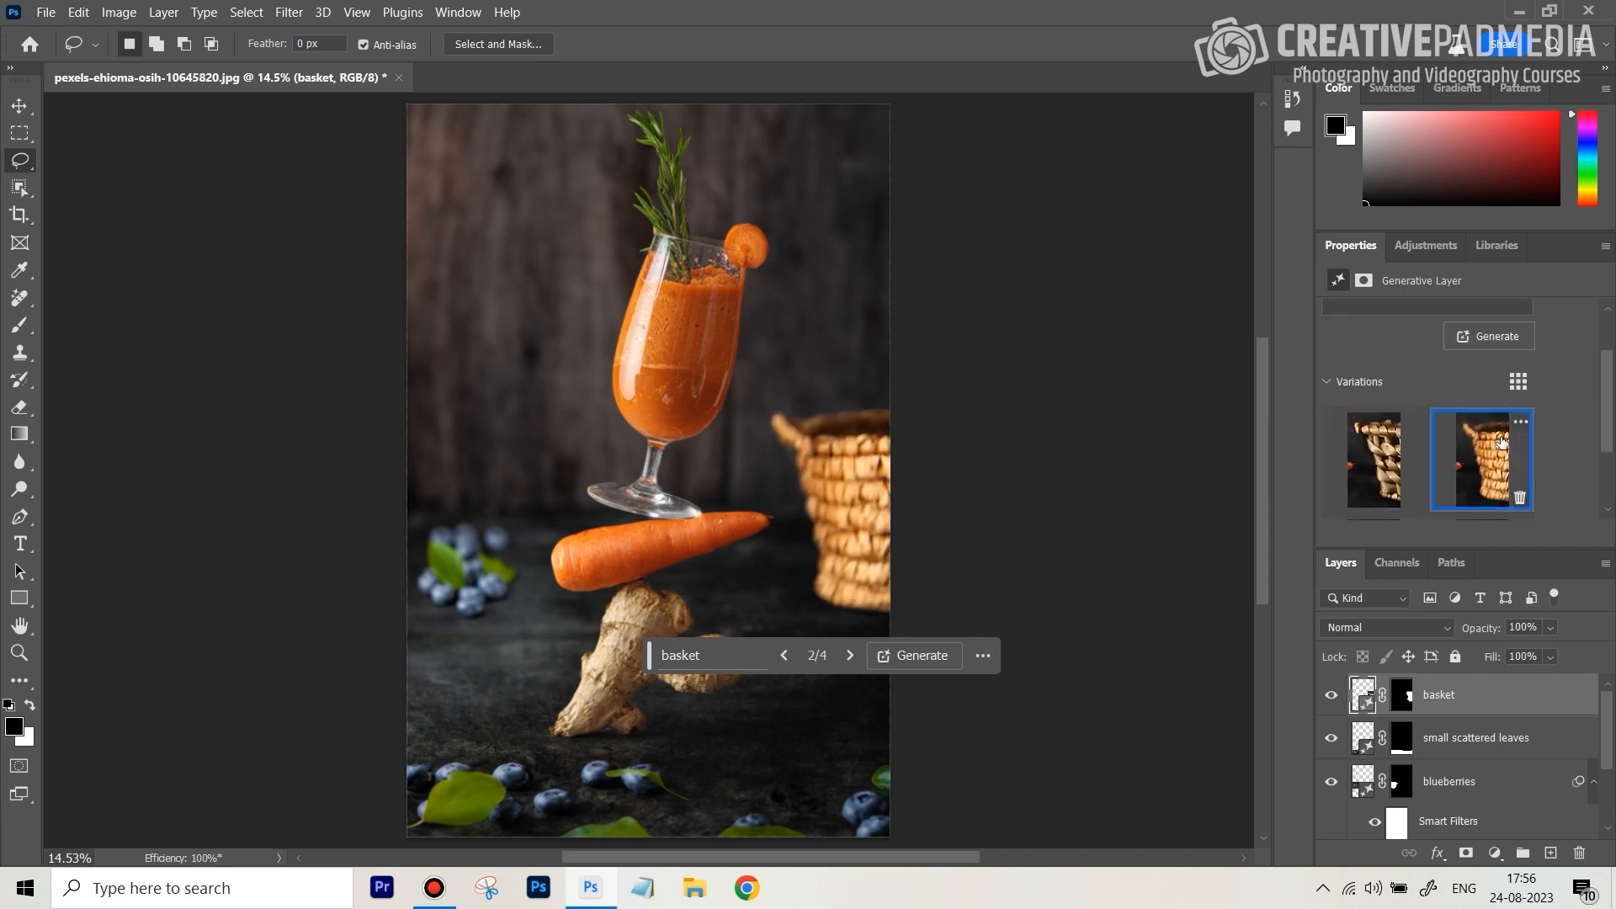
{"action": "left_click", "coordinate": [1516, 381]}
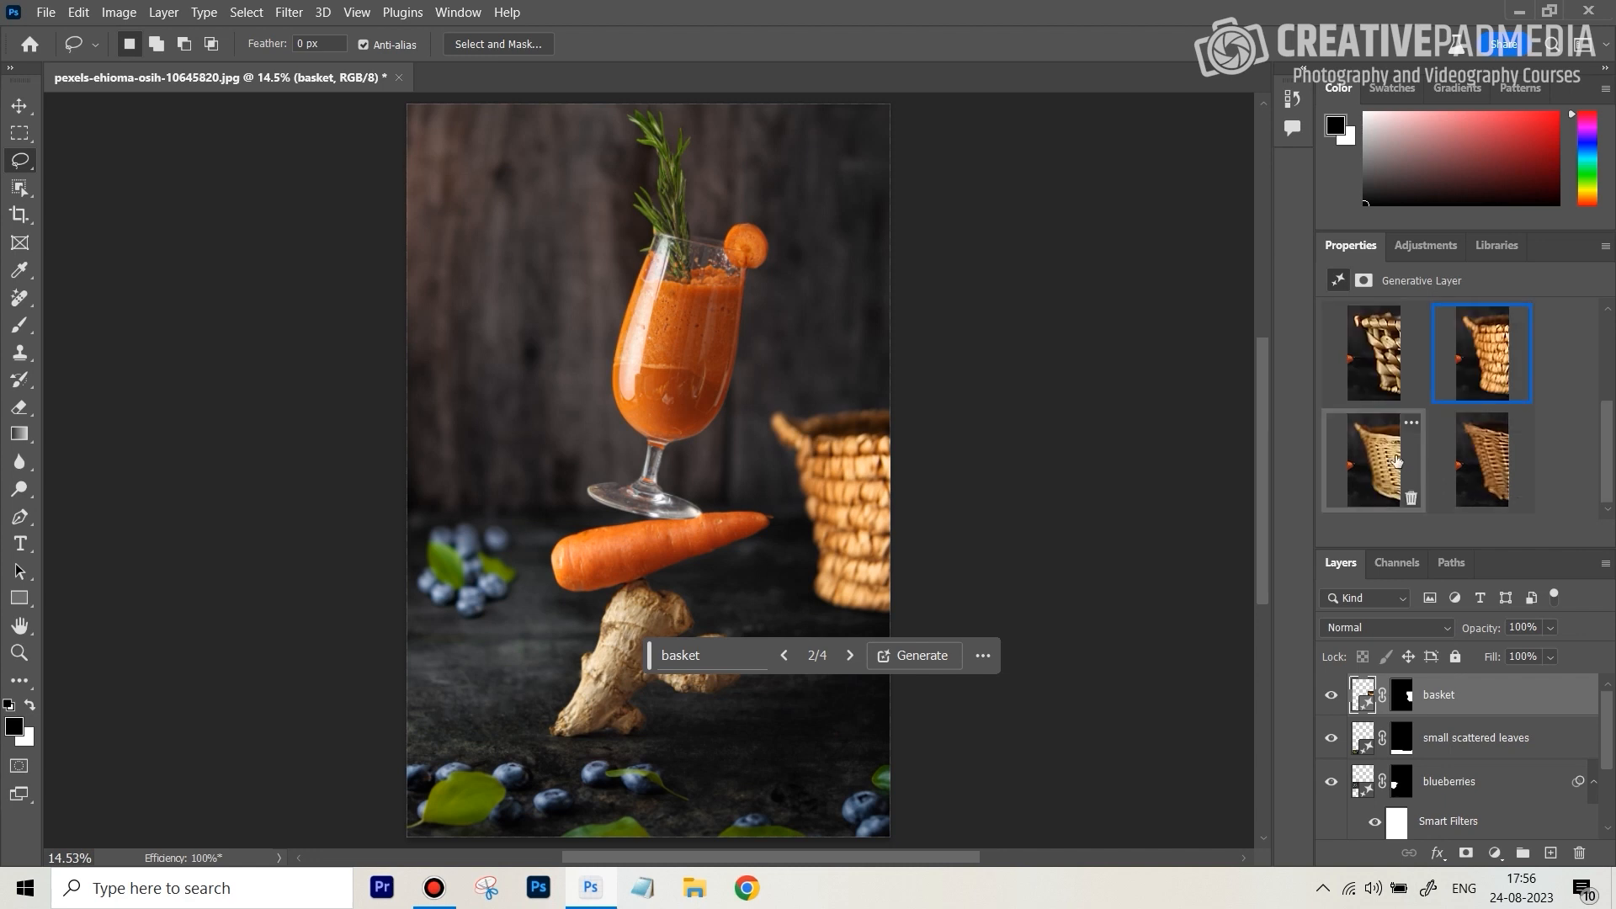
{"action": "left_click", "coordinate": [1482, 460]}
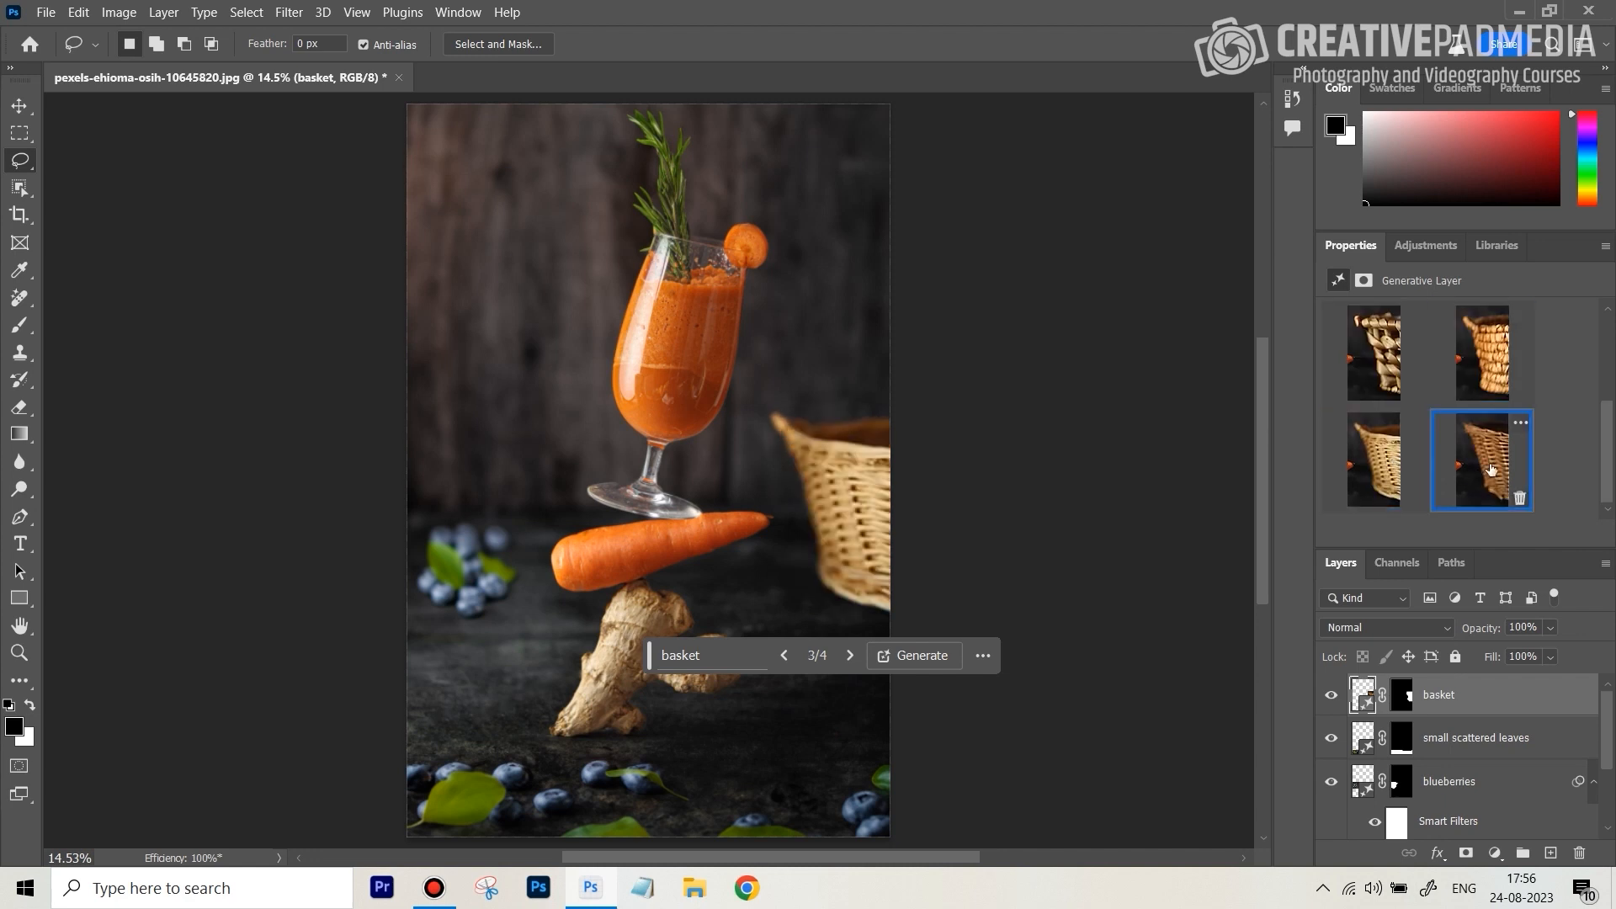
{"action": "left_click", "coordinate": [850, 656]}
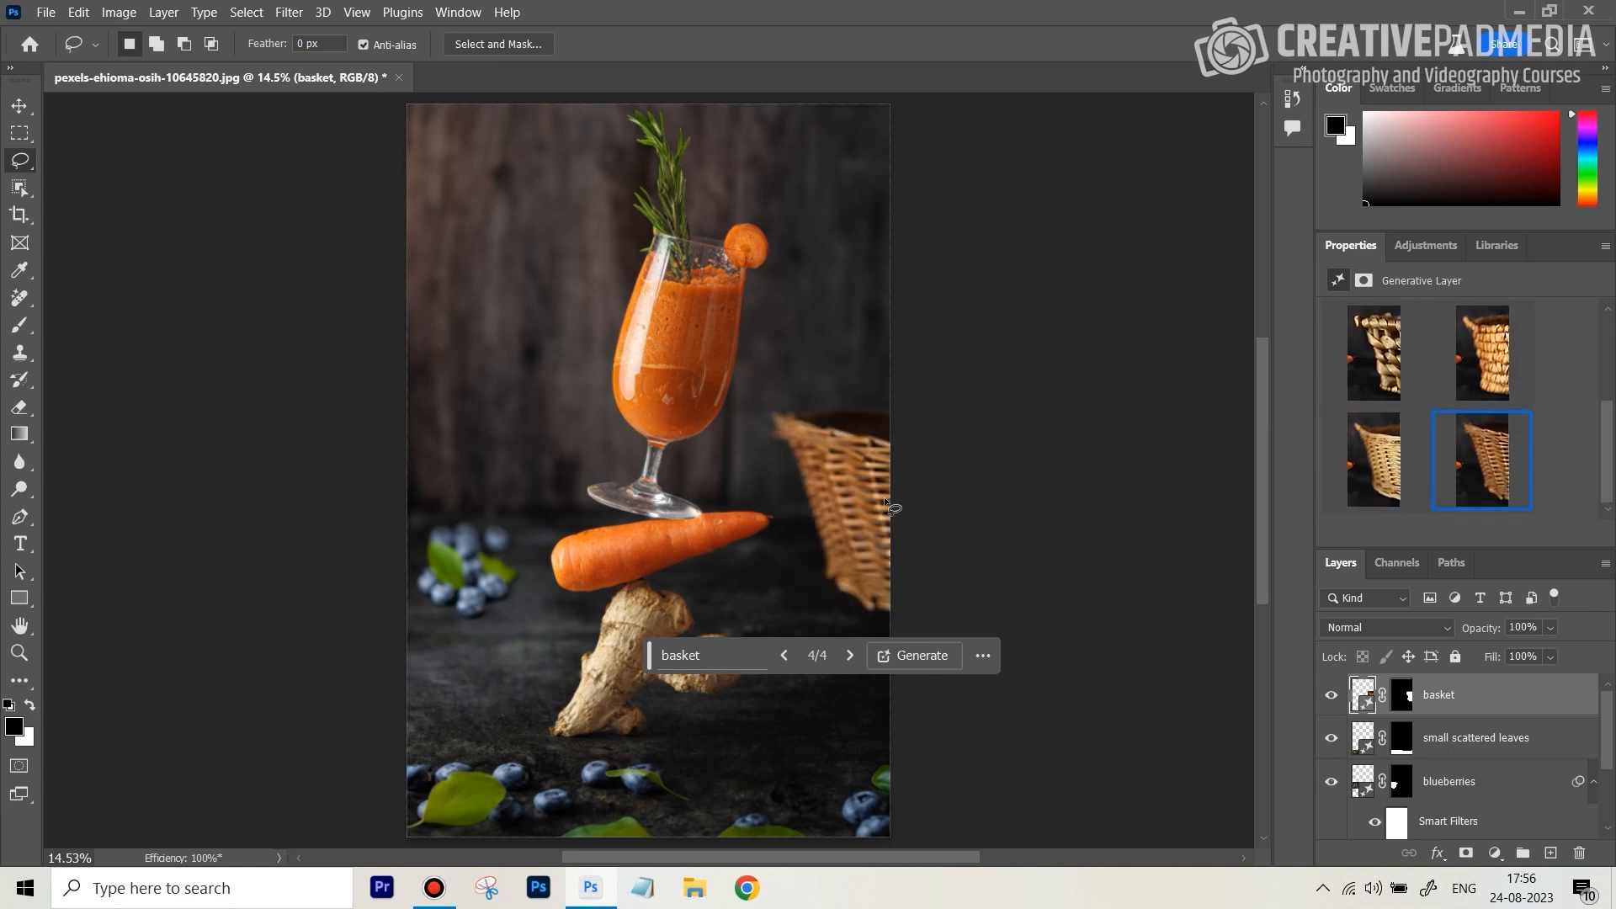
{"action": "mouse_move", "coordinate": [830, 396]}
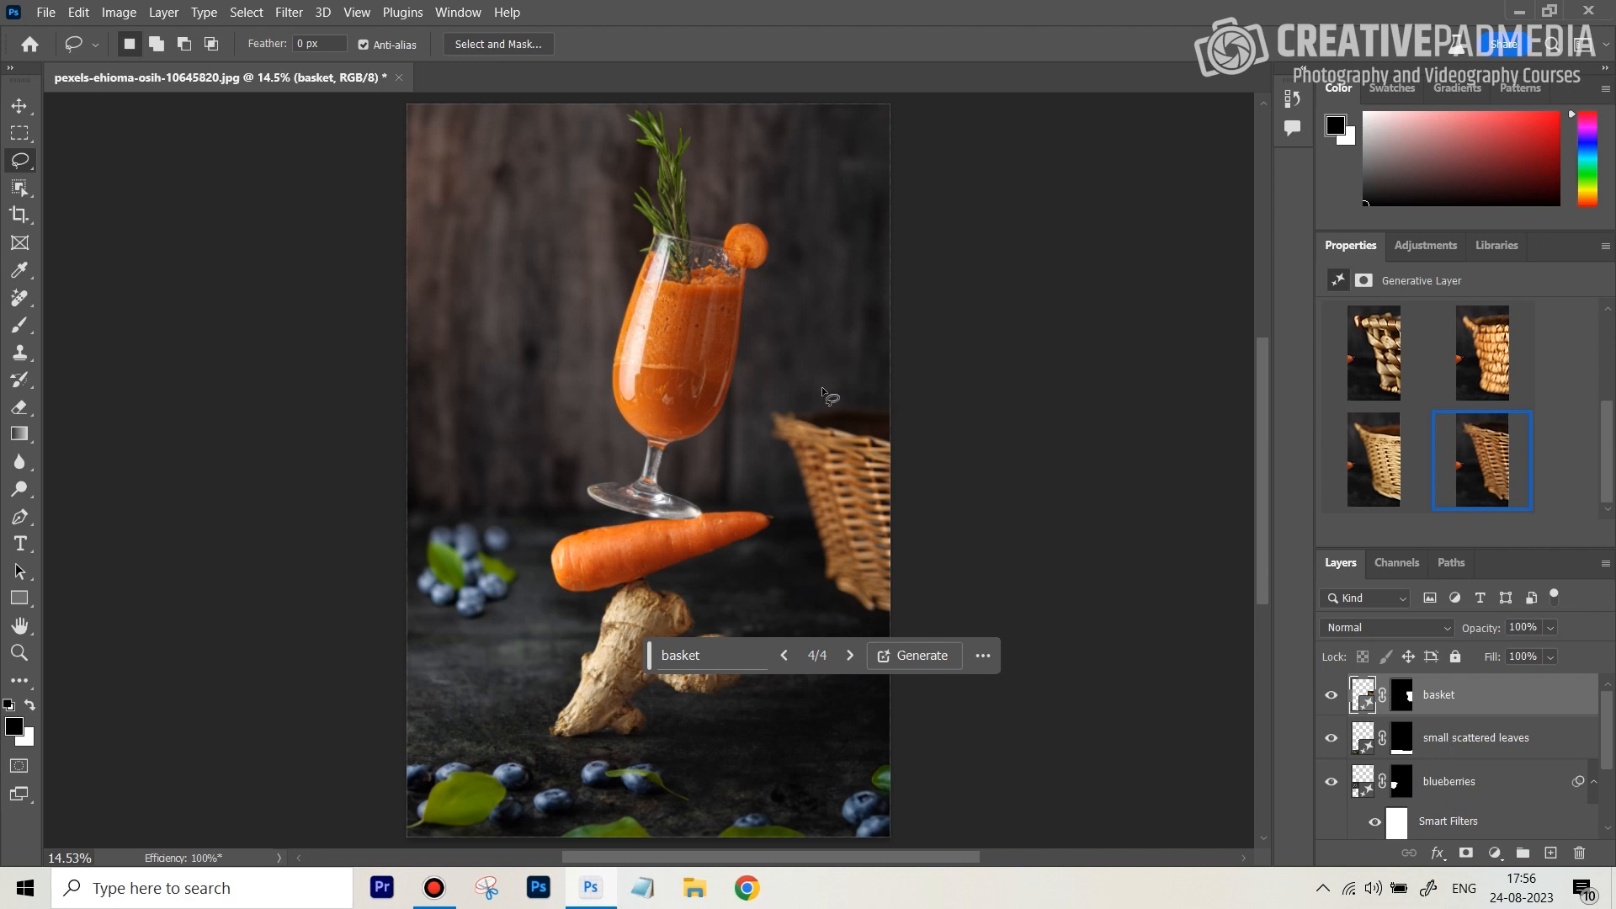
{"action": "mouse_move", "coordinate": [931, 392]}
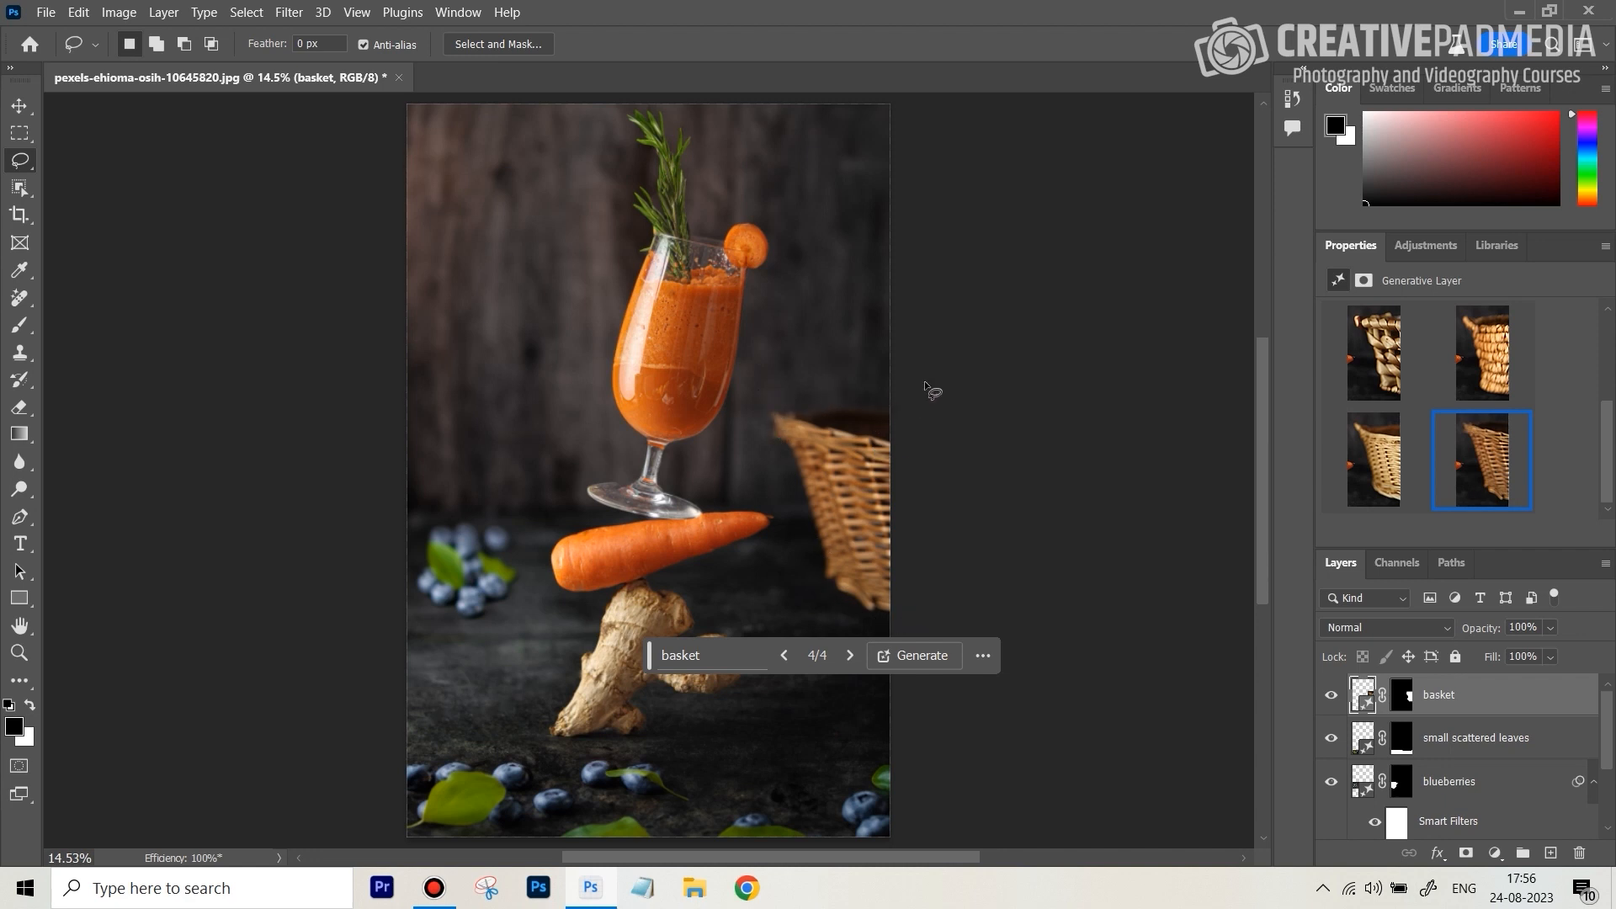
{"action": "mouse_move", "coordinate": [1478, 688]}
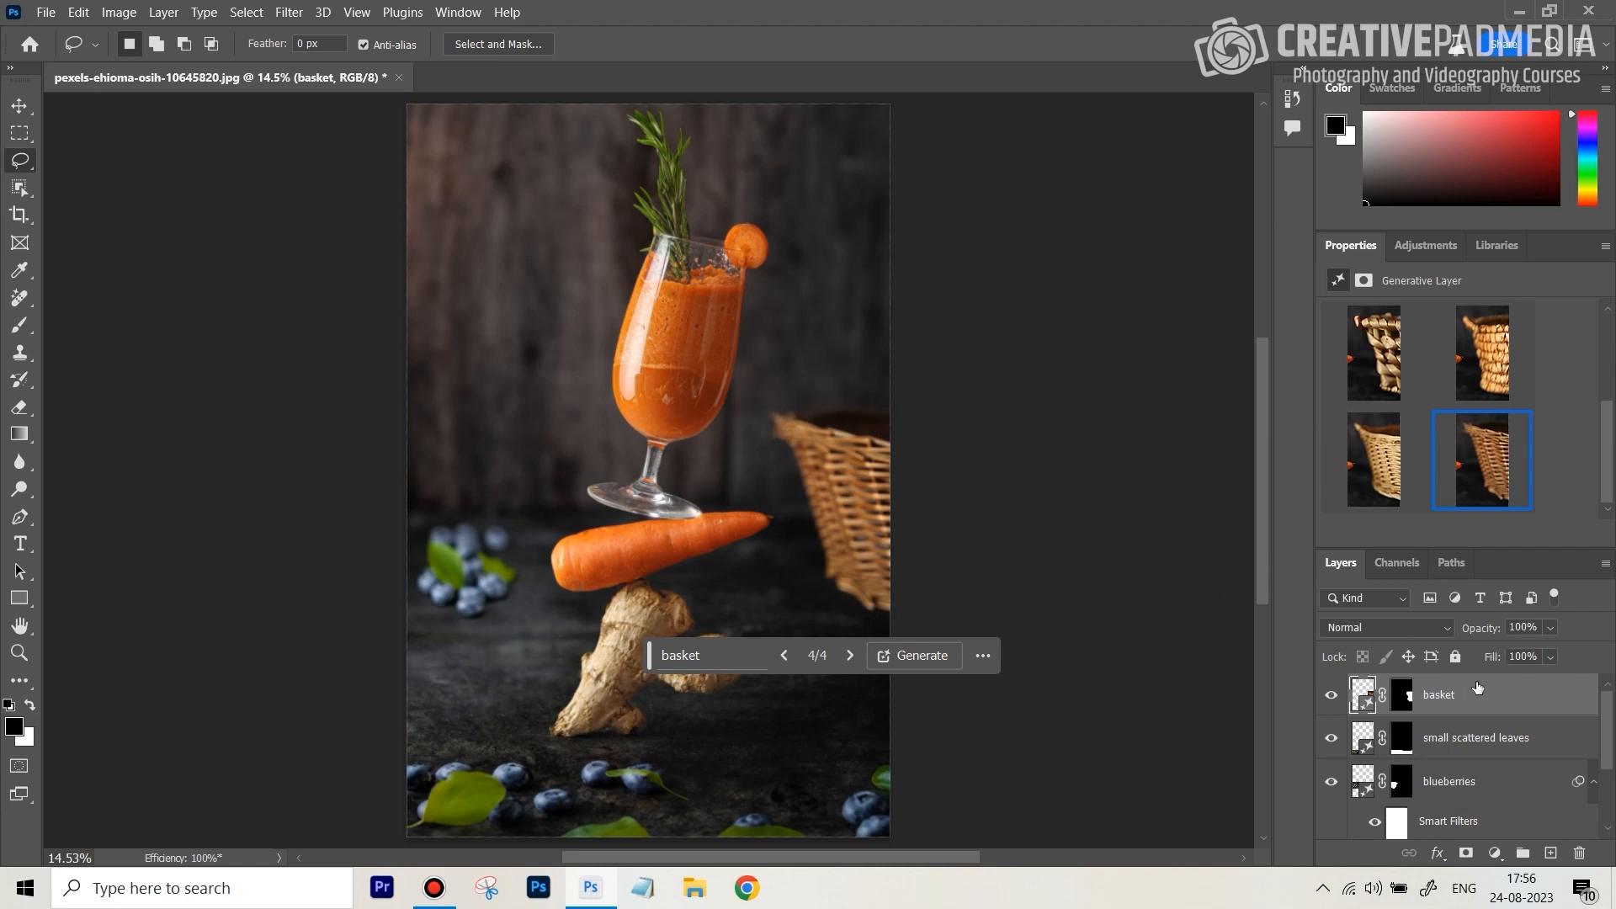
Apply a Gaussian Blur smart filter to the basket layer to throw it out of focus.
{"action": "left_click", "coordinate": [287, 11]}
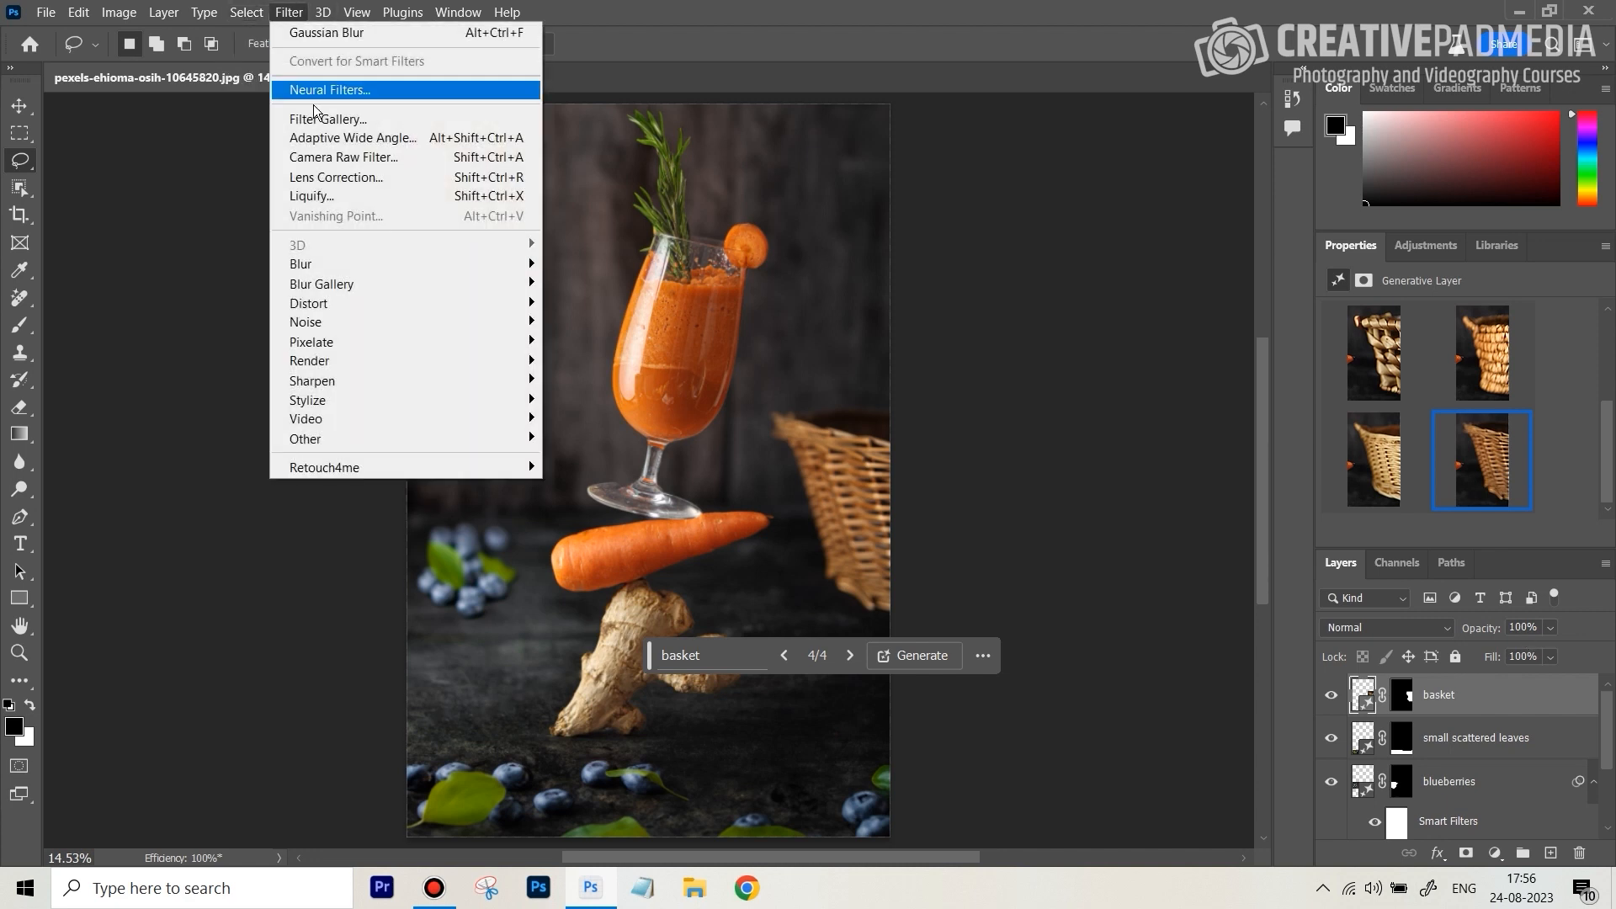
{"action": "mouse_move", "coordinate": [364, 32]}
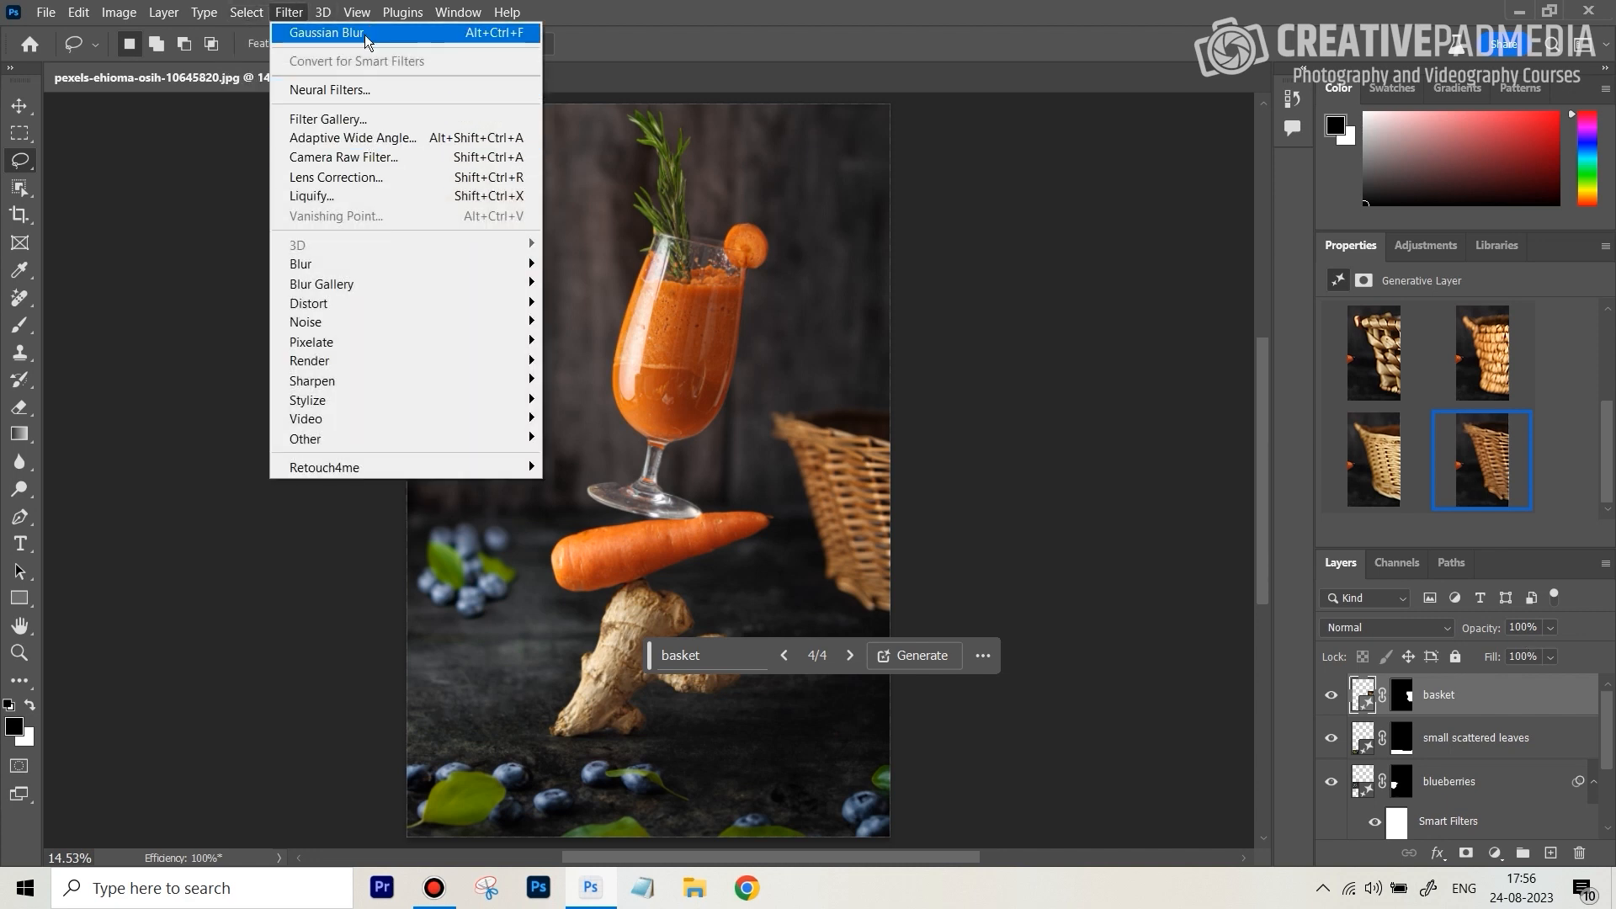
{"action": "left_click", "coordinate": [326, 32]}
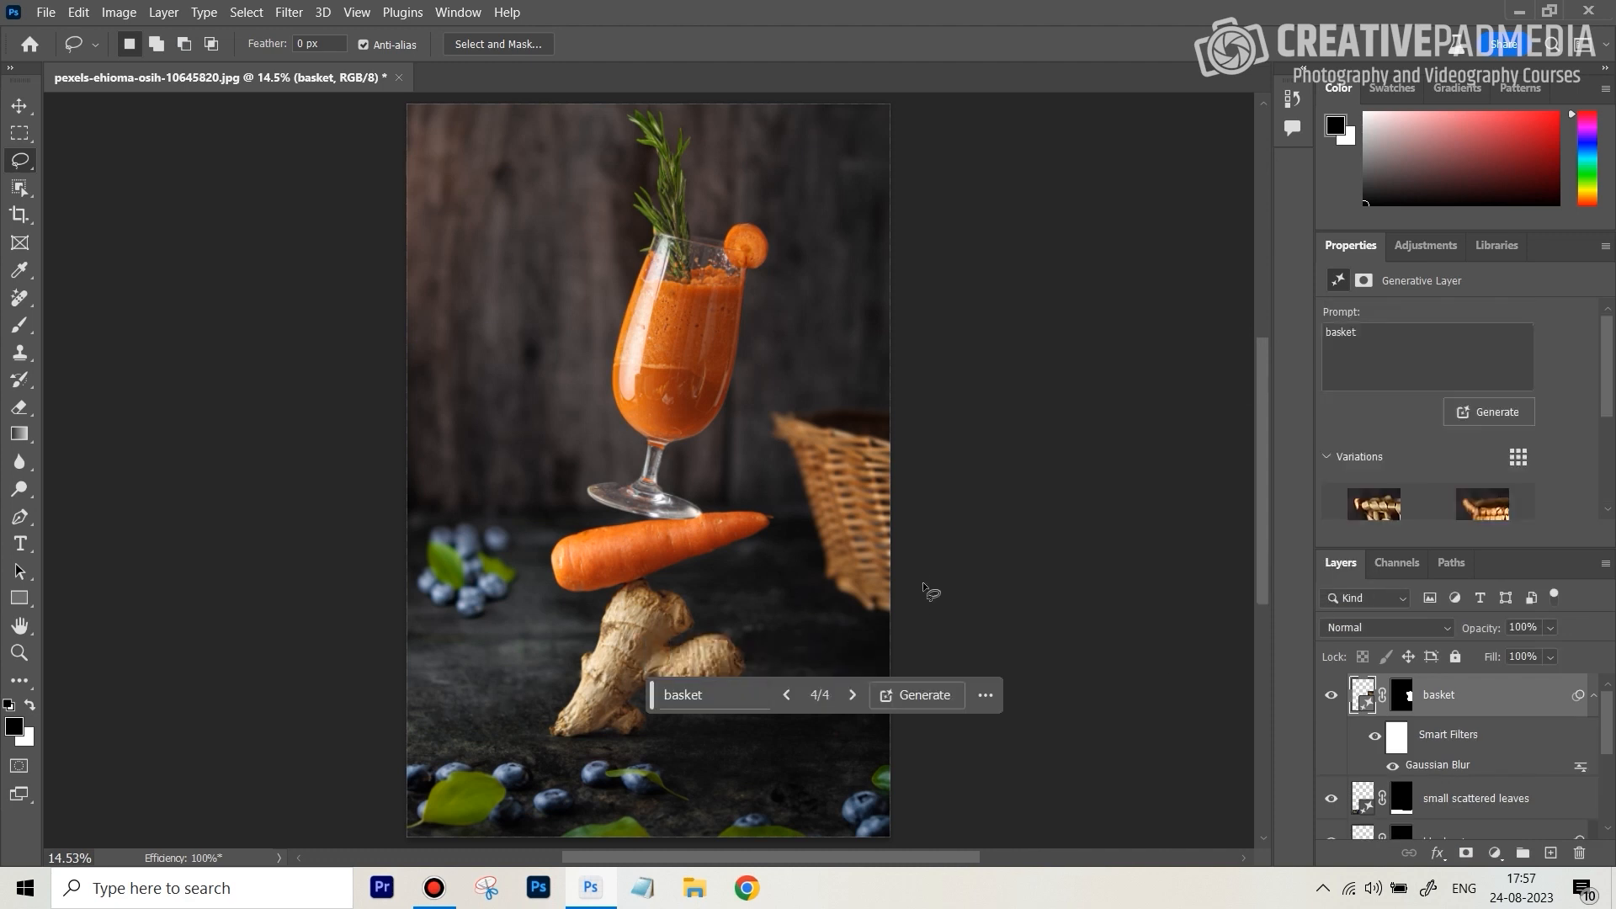
{"action": "mouse_move", "coordinate": [914, 421]}
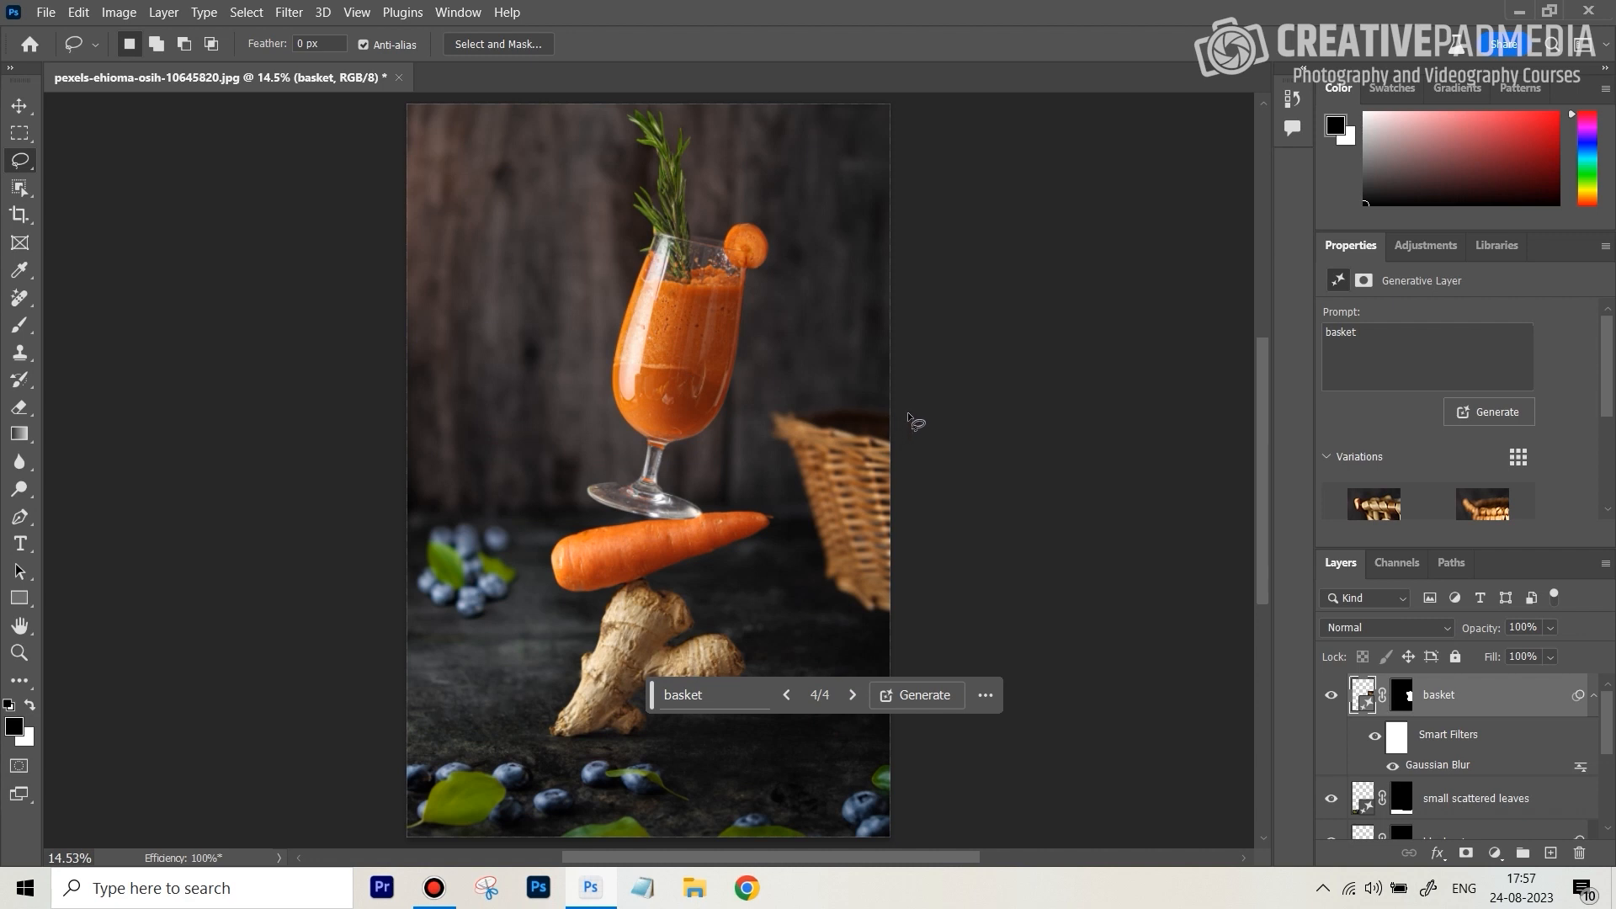
{"action": "mouse_move", "coordinate": [693, 394]}
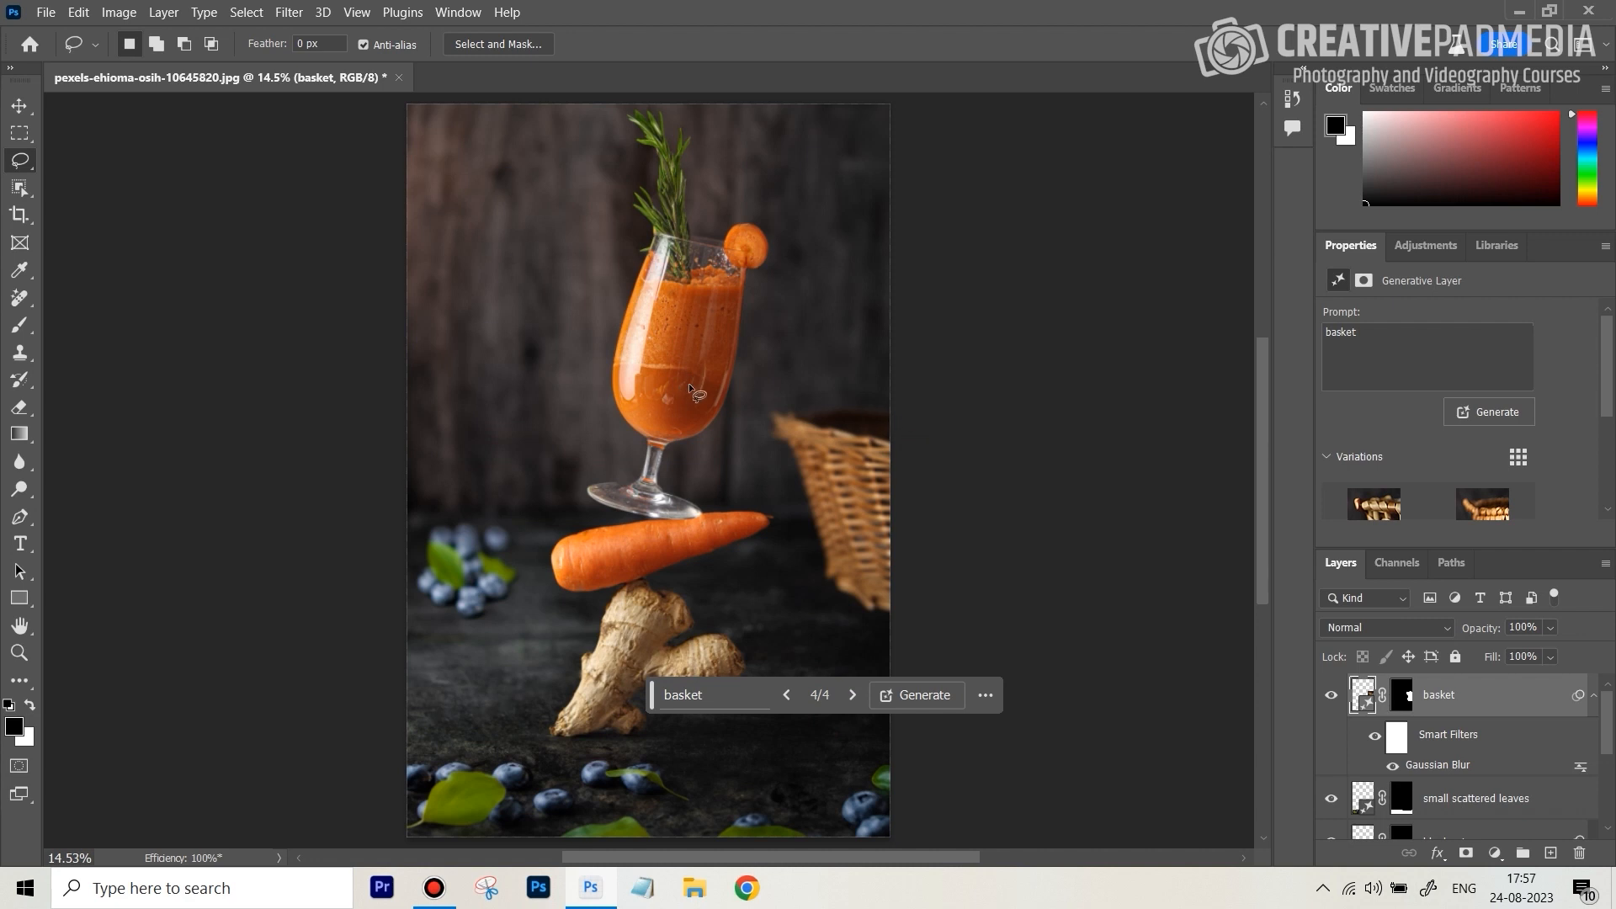
{"action": "mouse_move", "coordinate": [827, 415]}
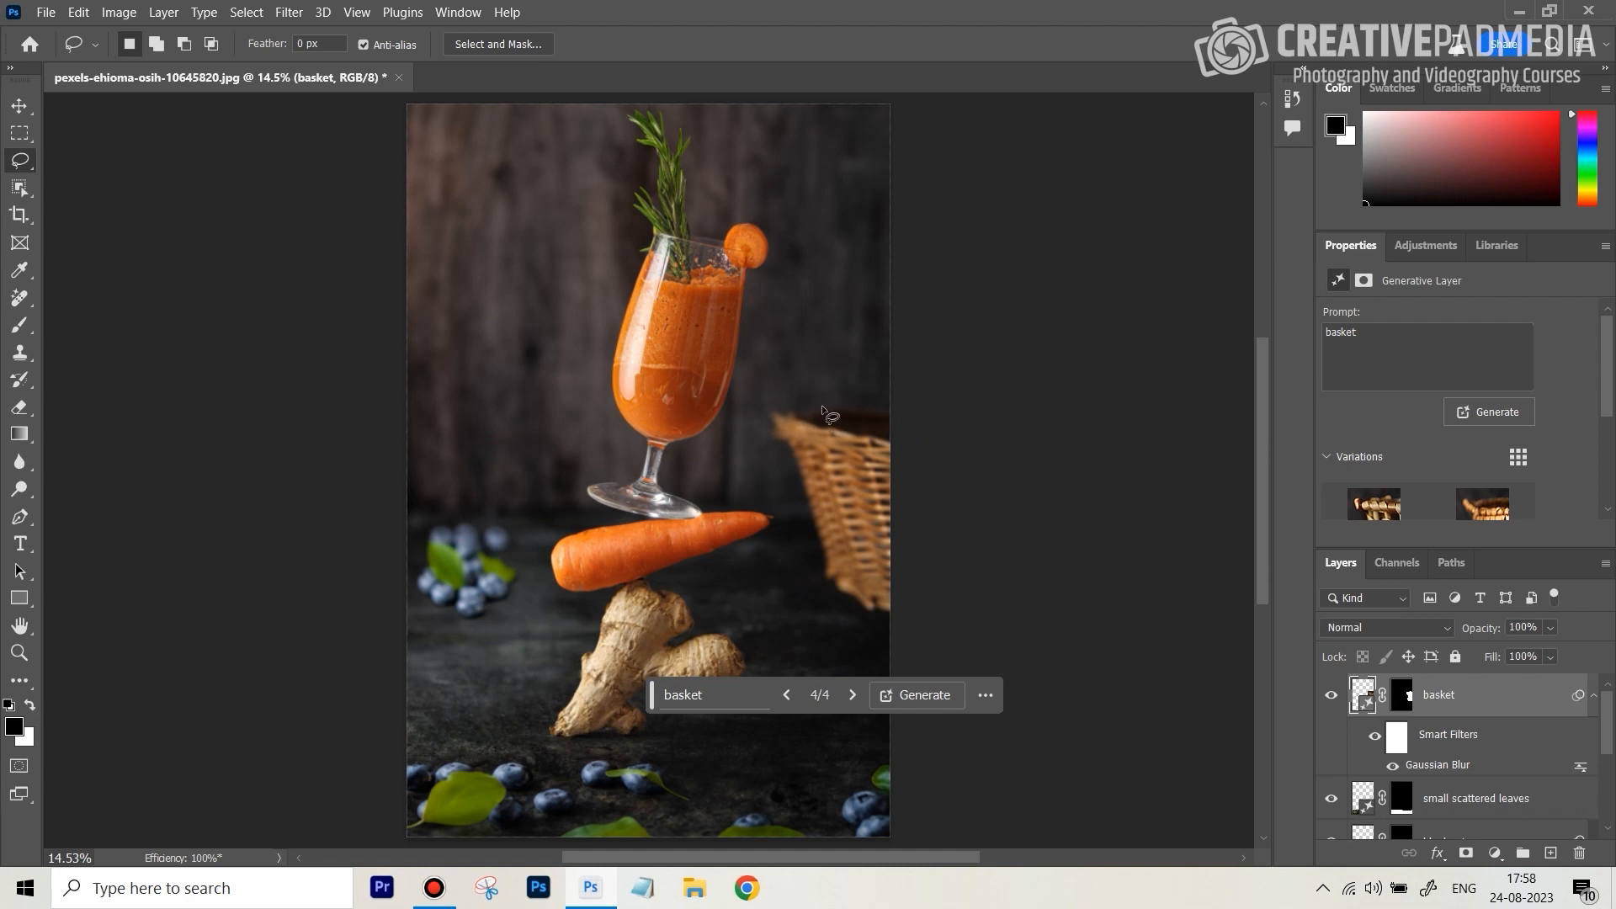
{"action": "mouse_move", "coordinate": [696, 440]}
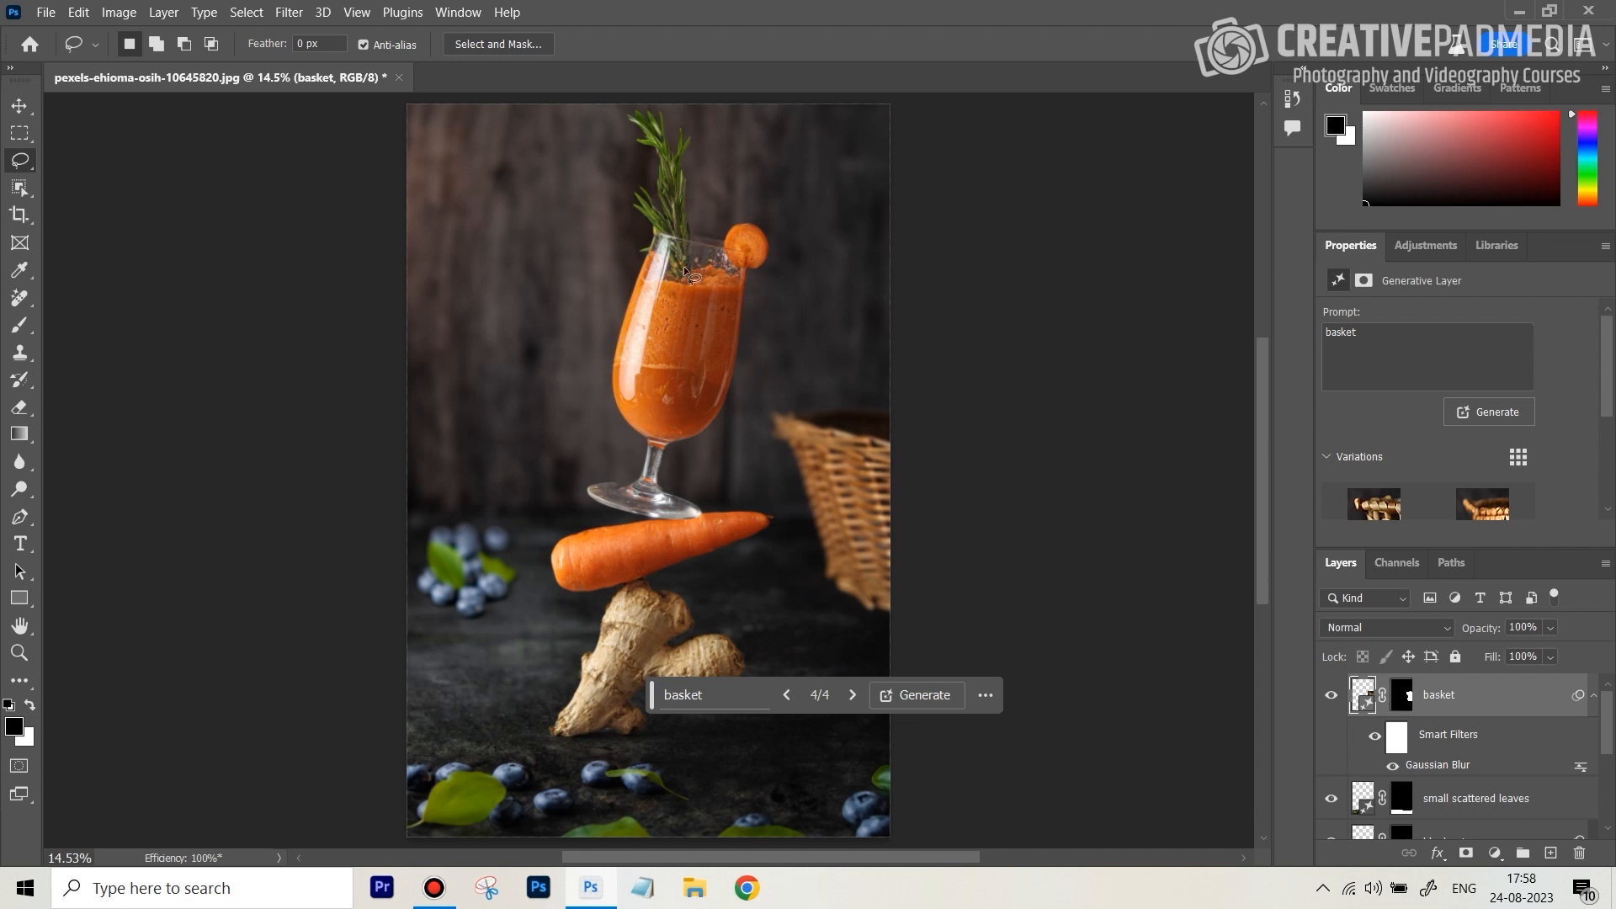
{"action": "mouse_move", "coordinate": [654, 286]}
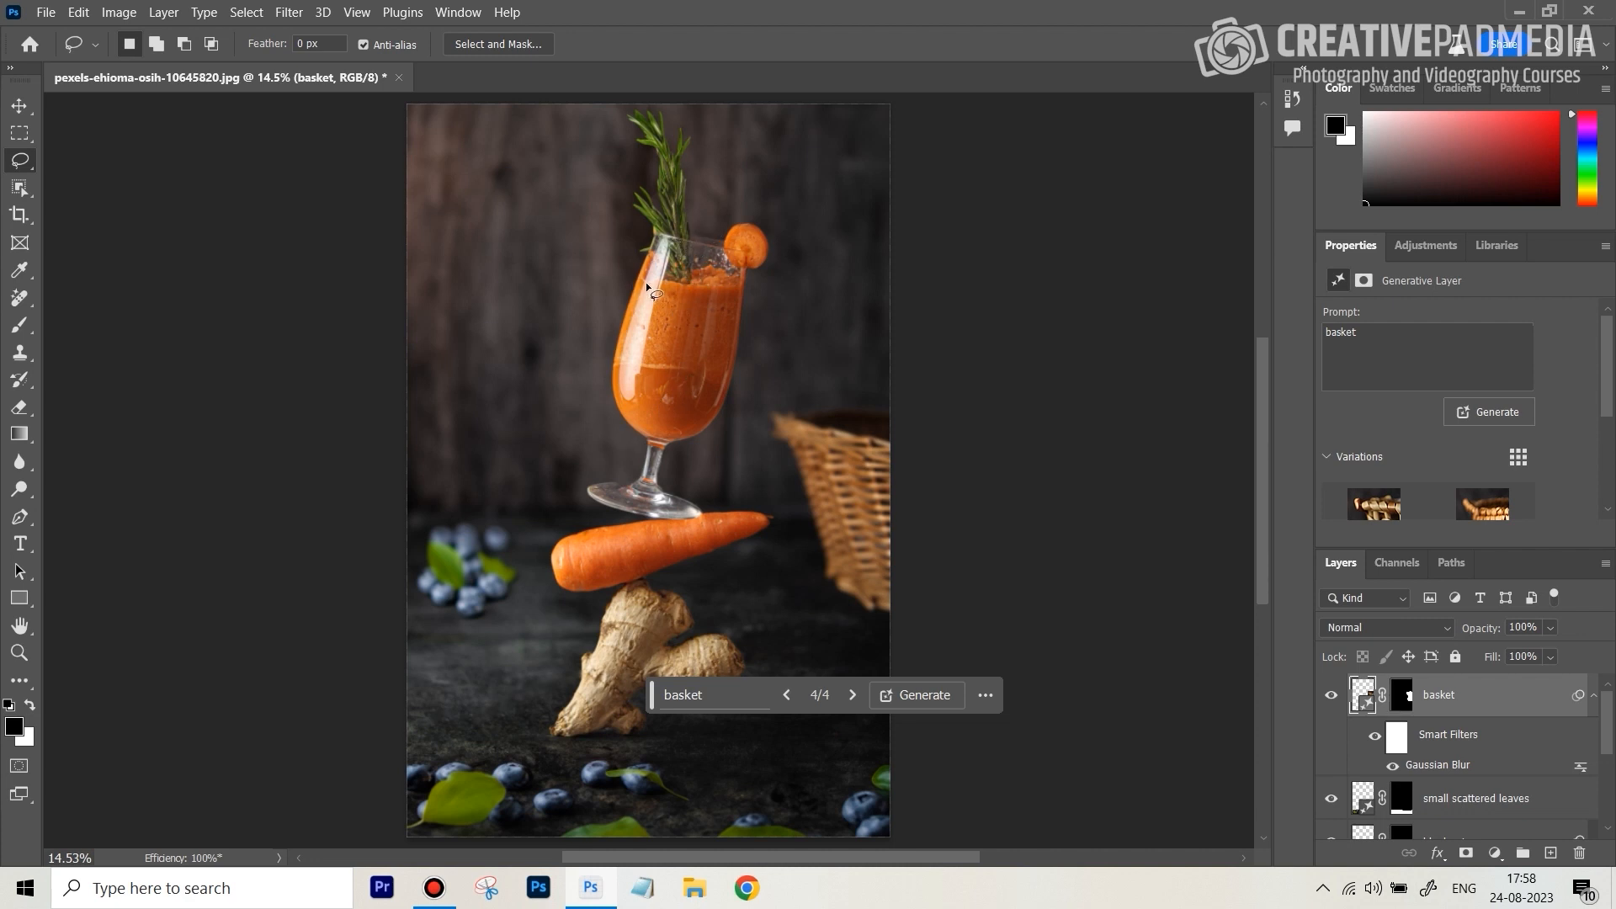
{"action": "mouse_move", "coordinate": [683, 247]}
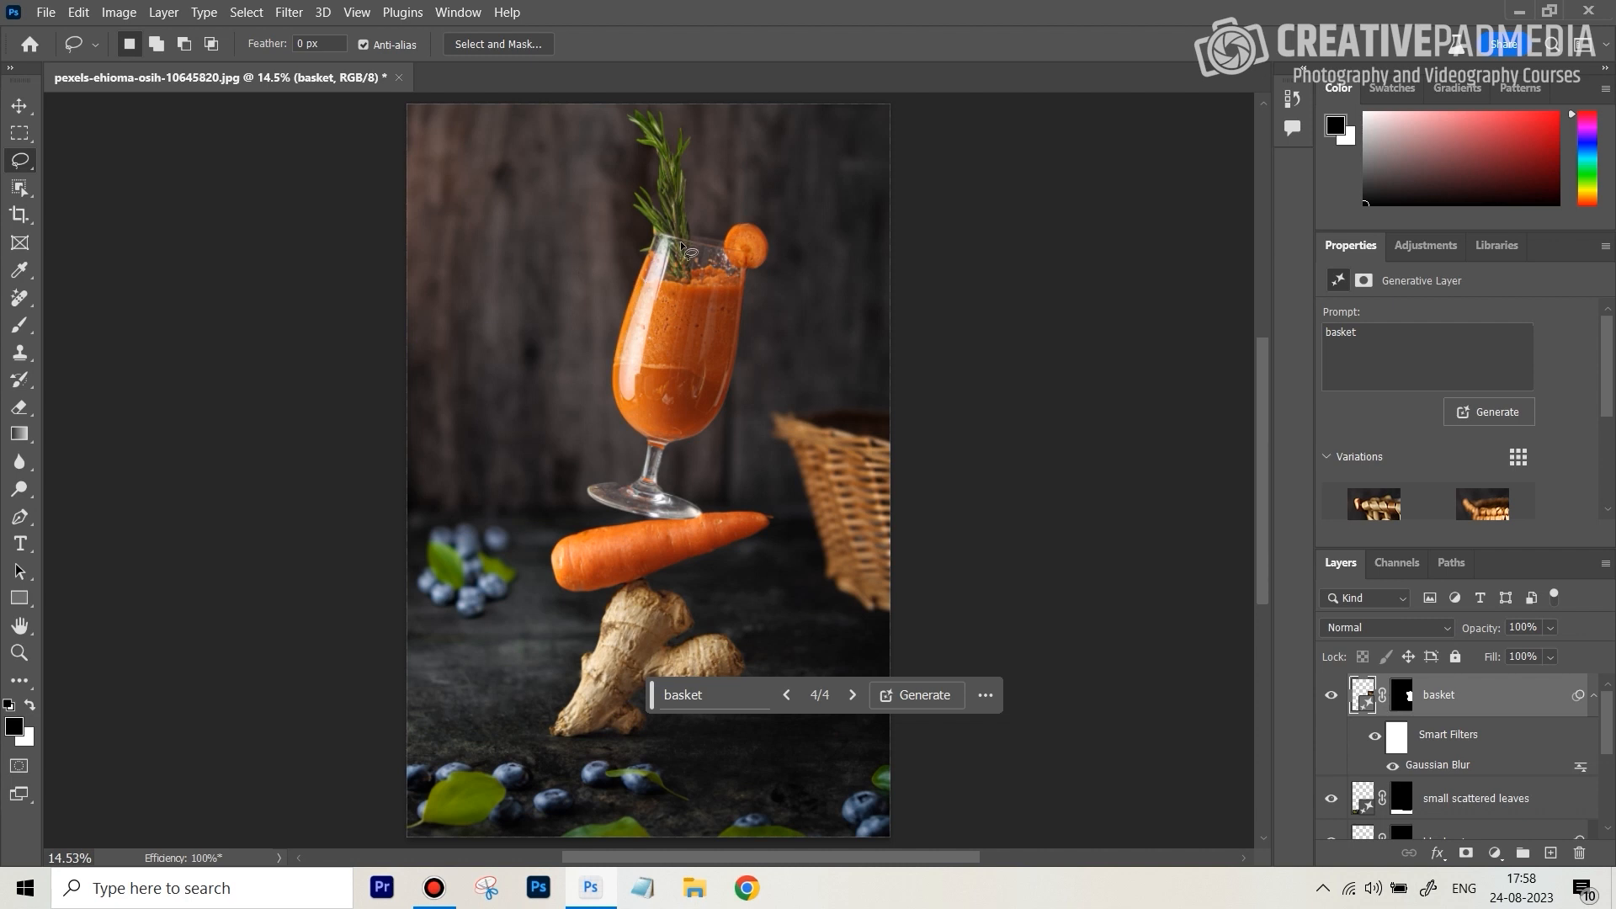
{"action": "mouse_move", "coordinate": [655, 270]}
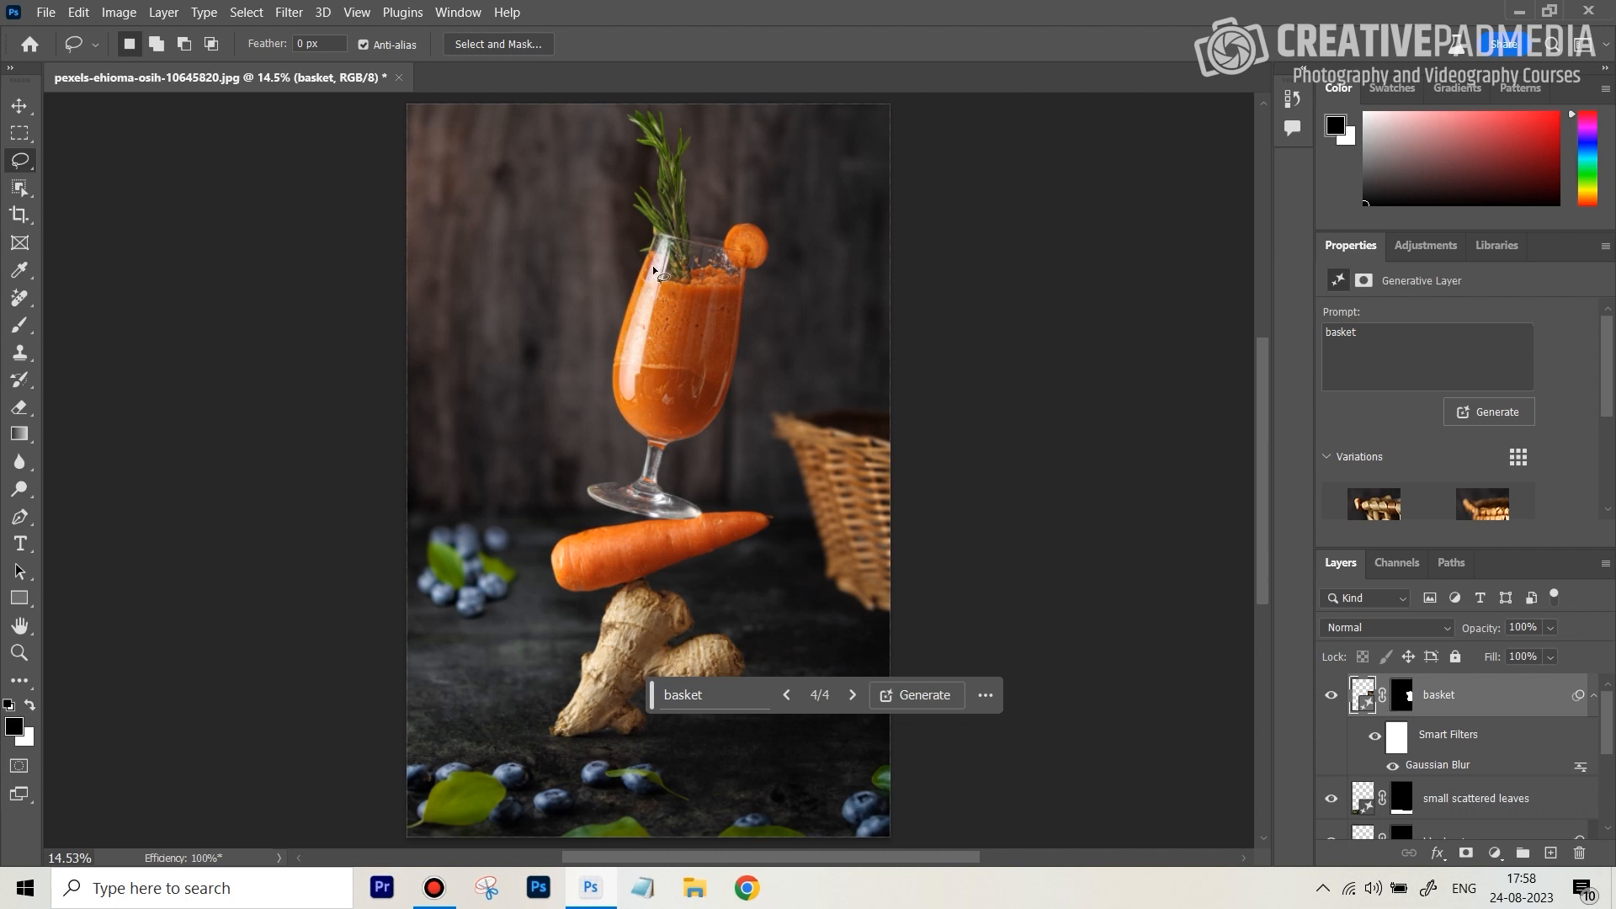
{"action": "mouse_move", "coordinate": [672, 345]}
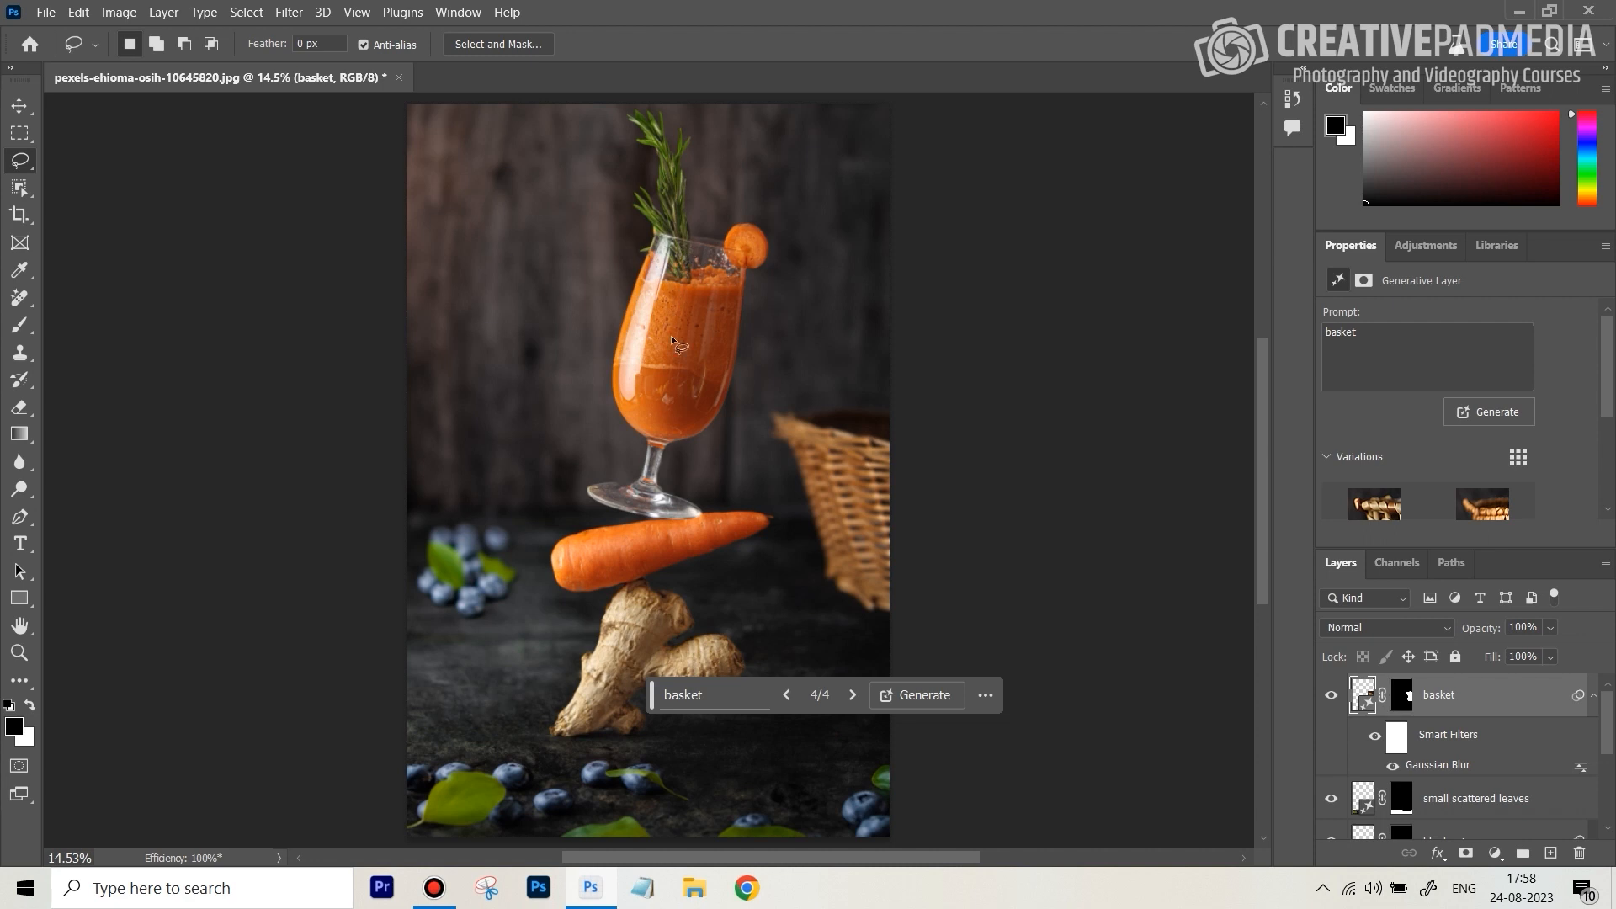
{"action": "mouse_move", "coordinate": [647, 314]}
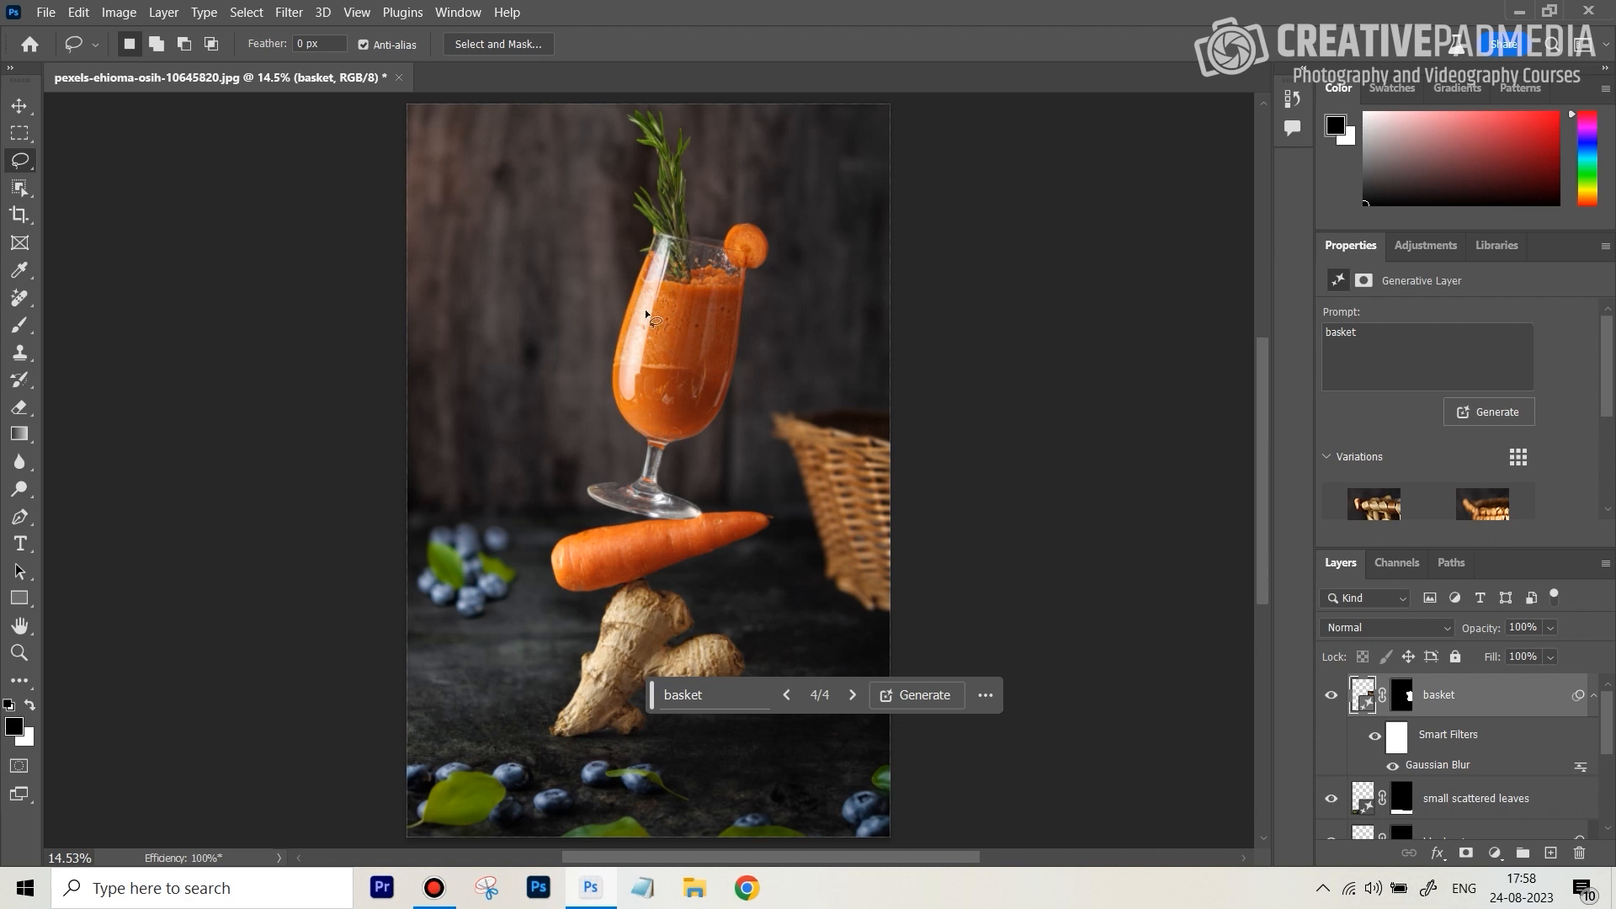
{"action": "mouse_move", "coordinate": [660, 244]}
{"action": "type", "text": "remove r"}
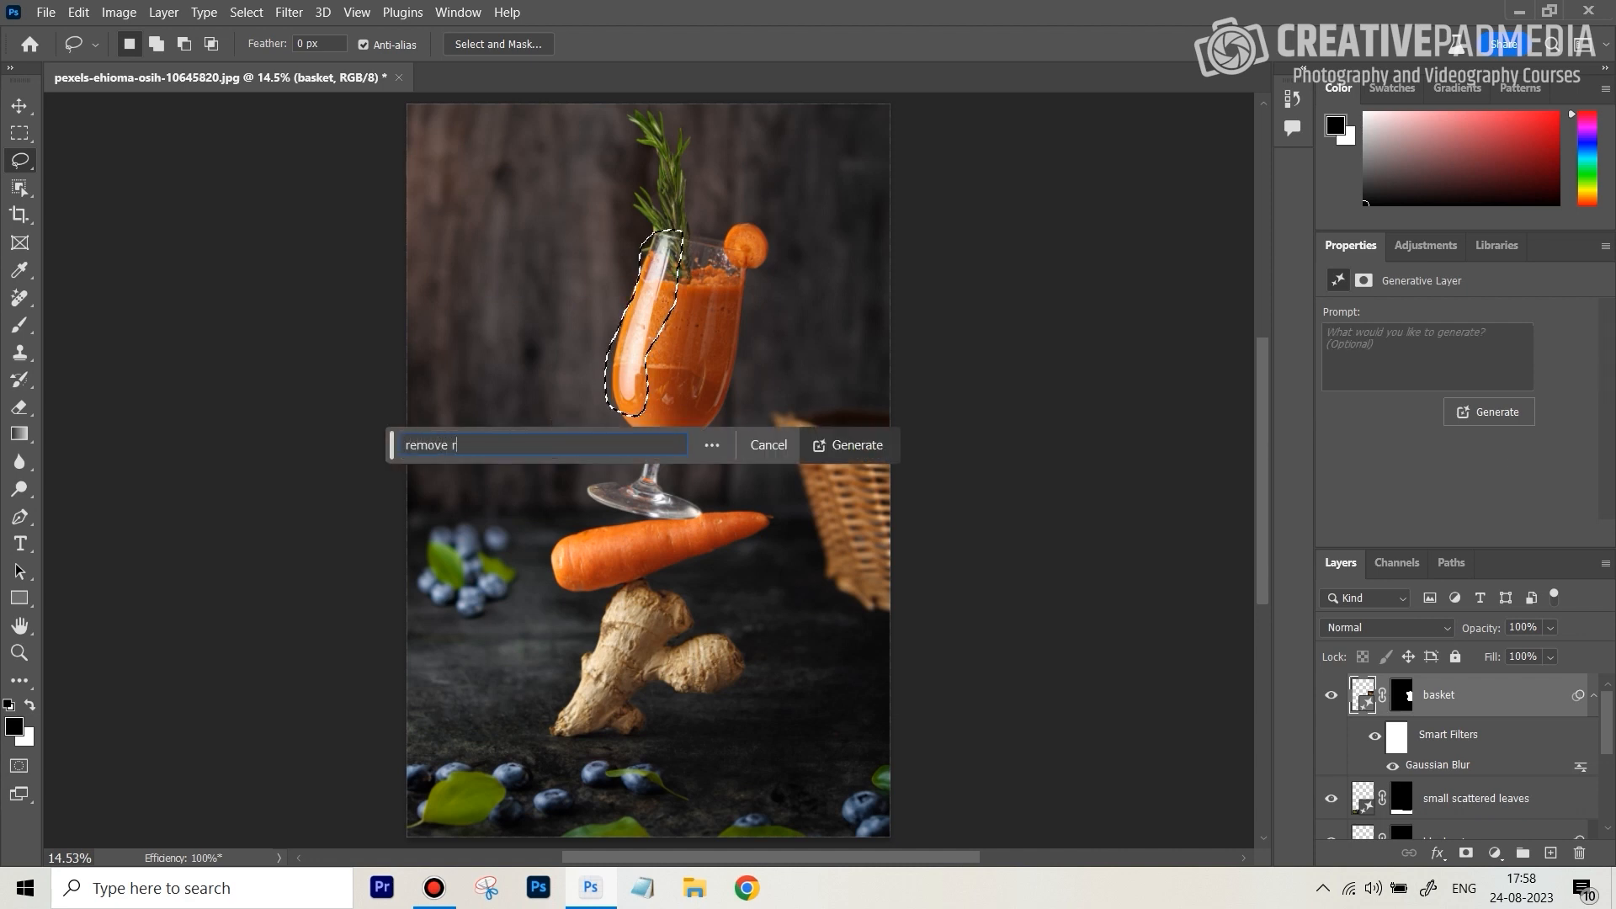
Generatively fill the glass's left-side reflection with the prompt 'remove reflection'.
{"action": "type", "text": "eflection"}
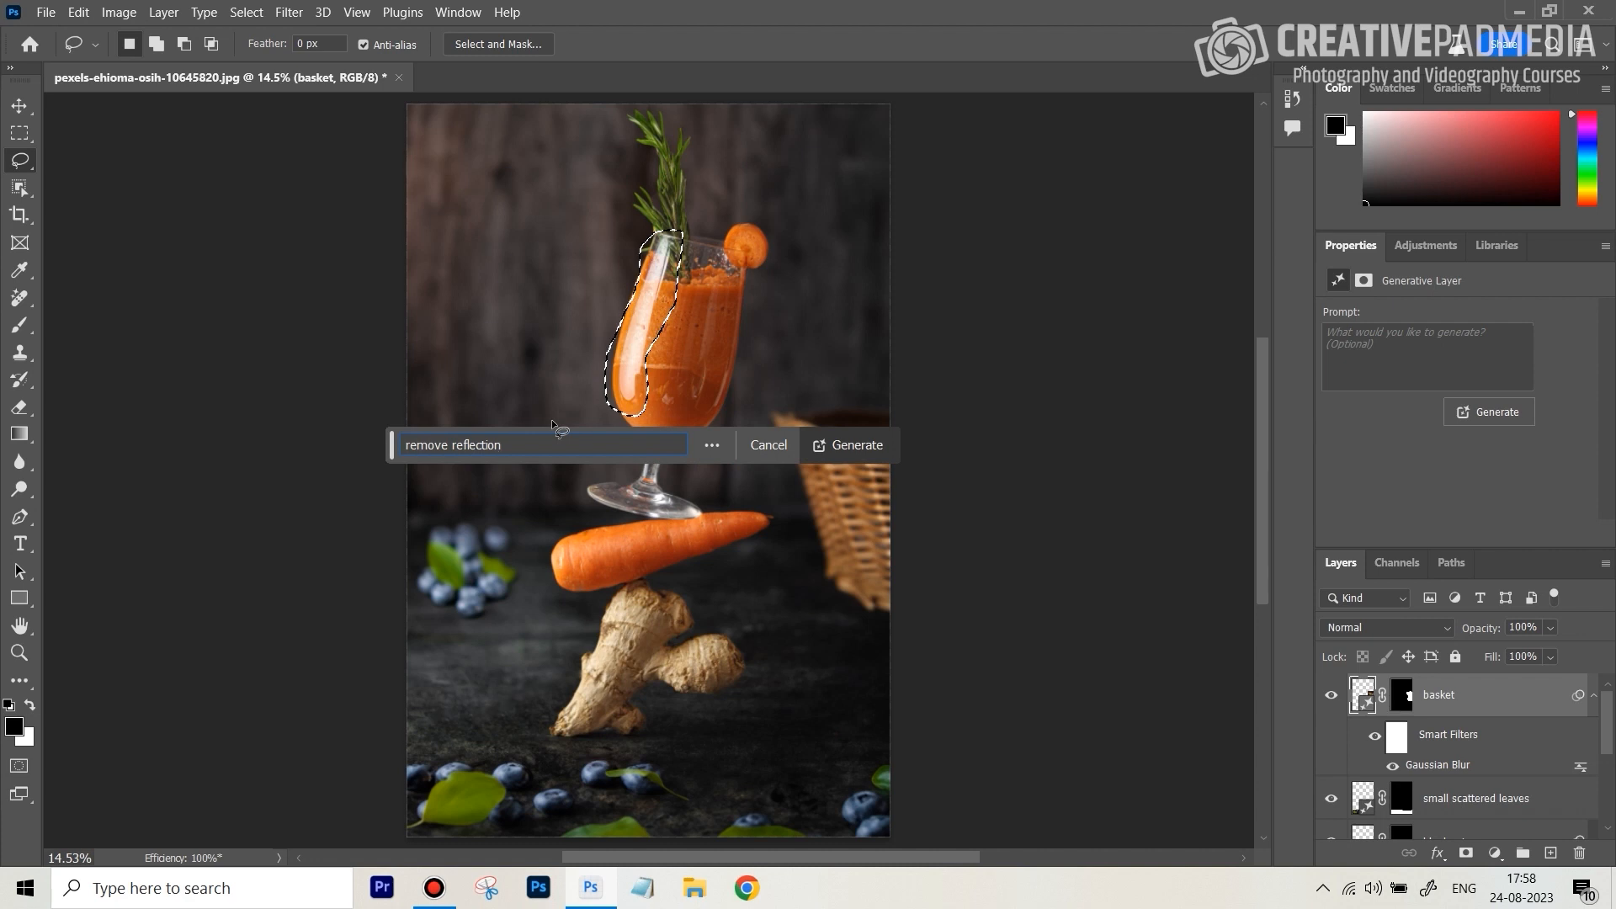
{"action": "left_click", "coordinate": [847, 445]}
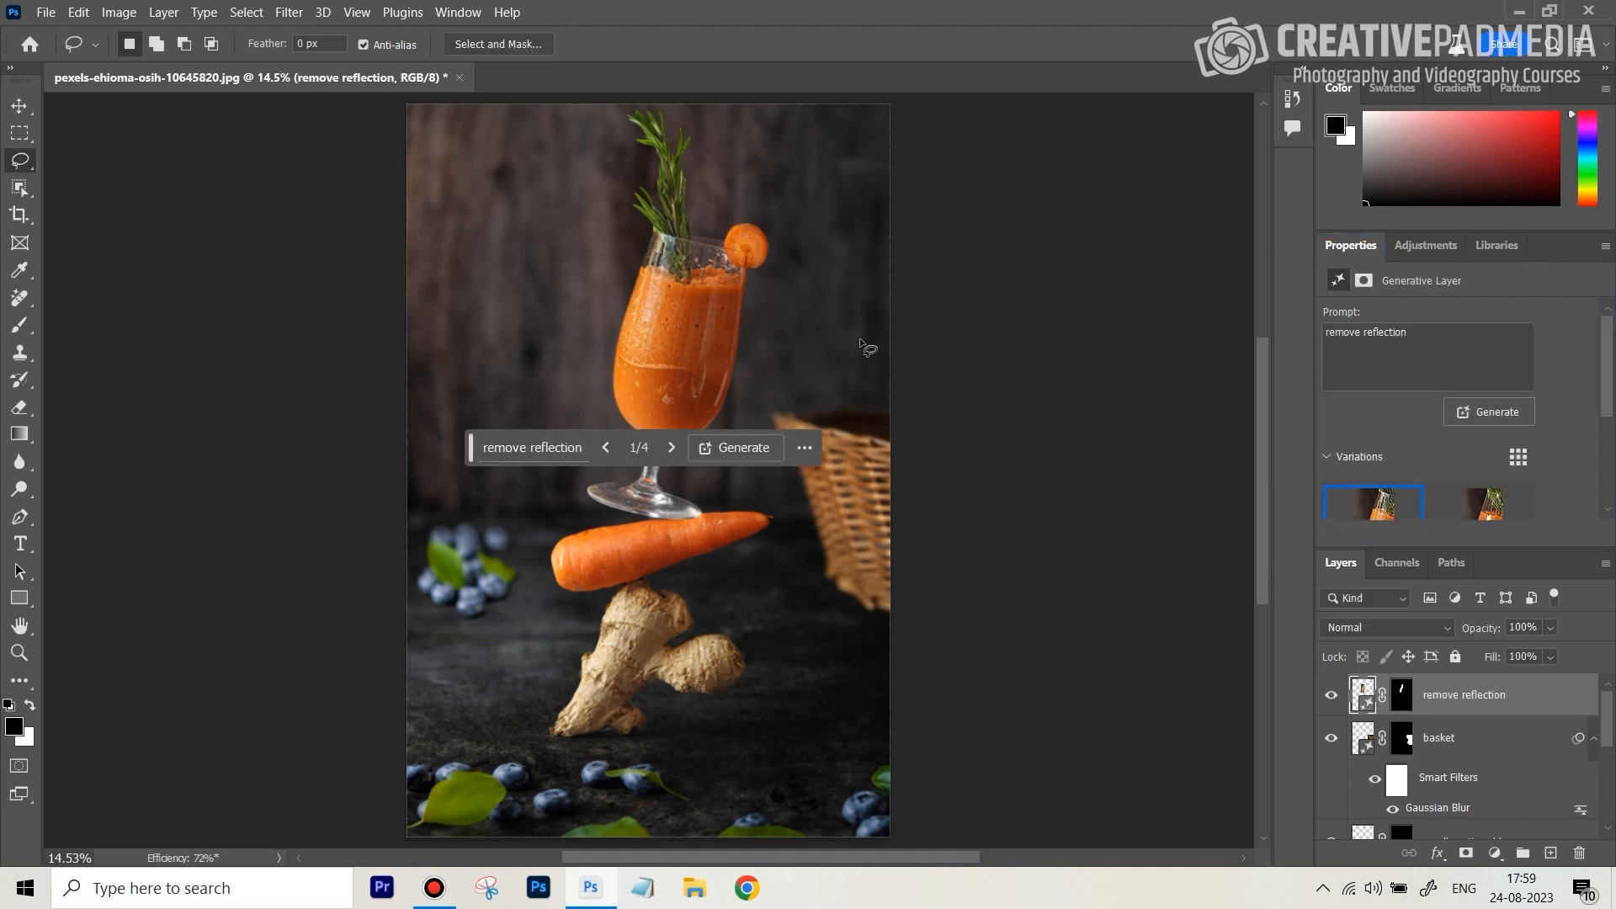
{"action": "mouse_move", "coordinate": [671, 341]}
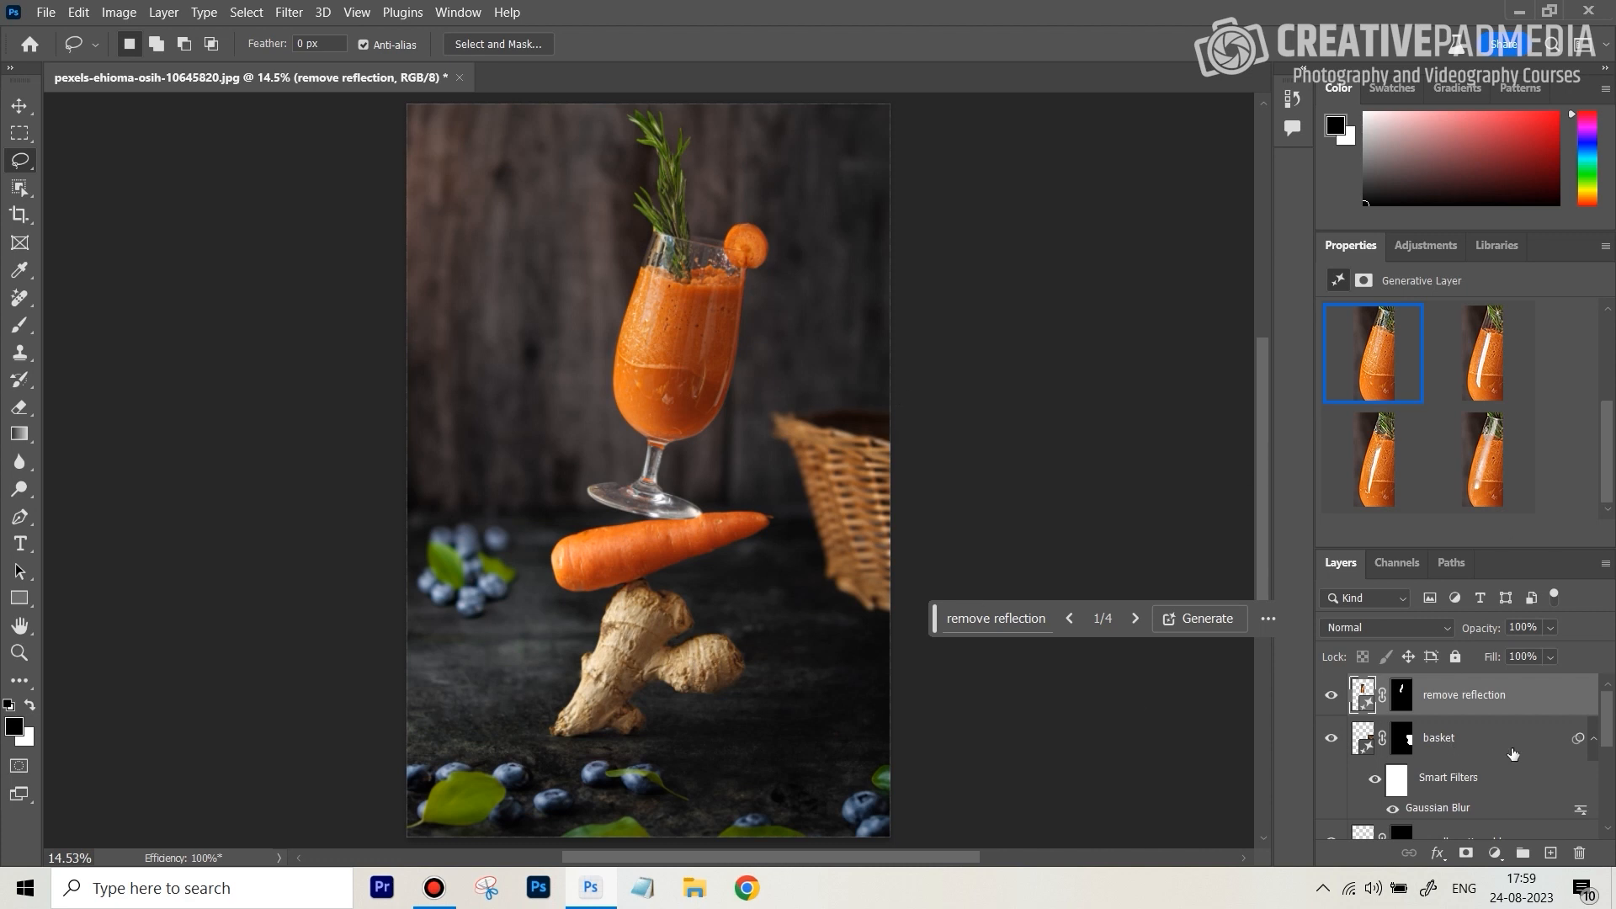
{"action": "scroll", "scroll_direction": "down", "scroll_amount": 3}
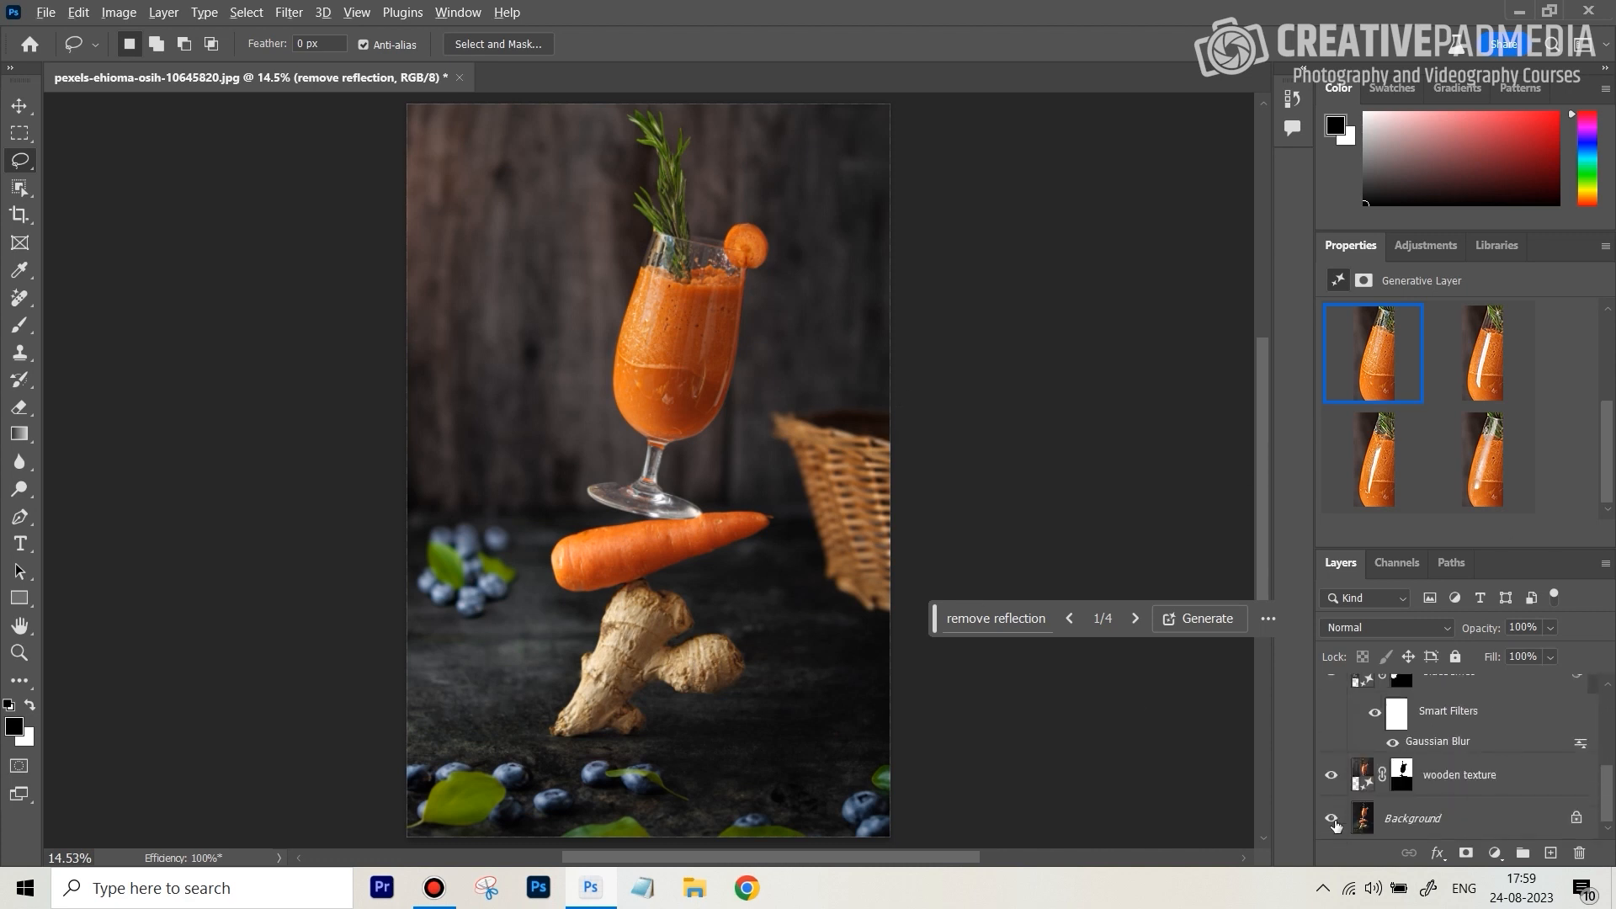
{"action": "left_click", "coordinate": [1331, 818]}
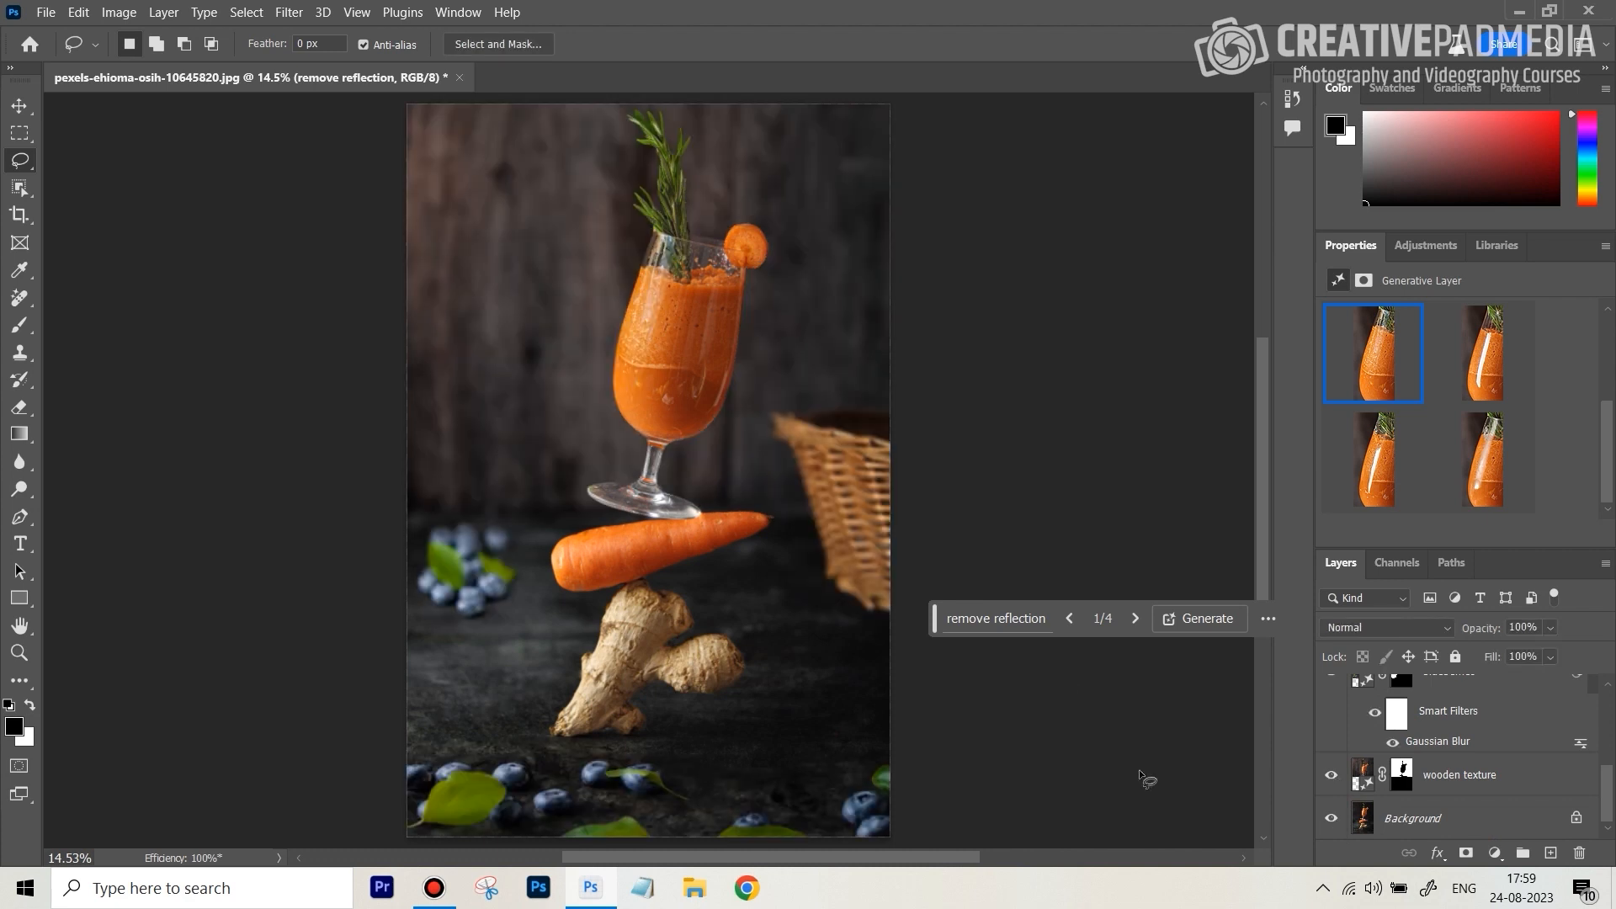
{"action": "mouse_move", "coordinate": [456, 573]}
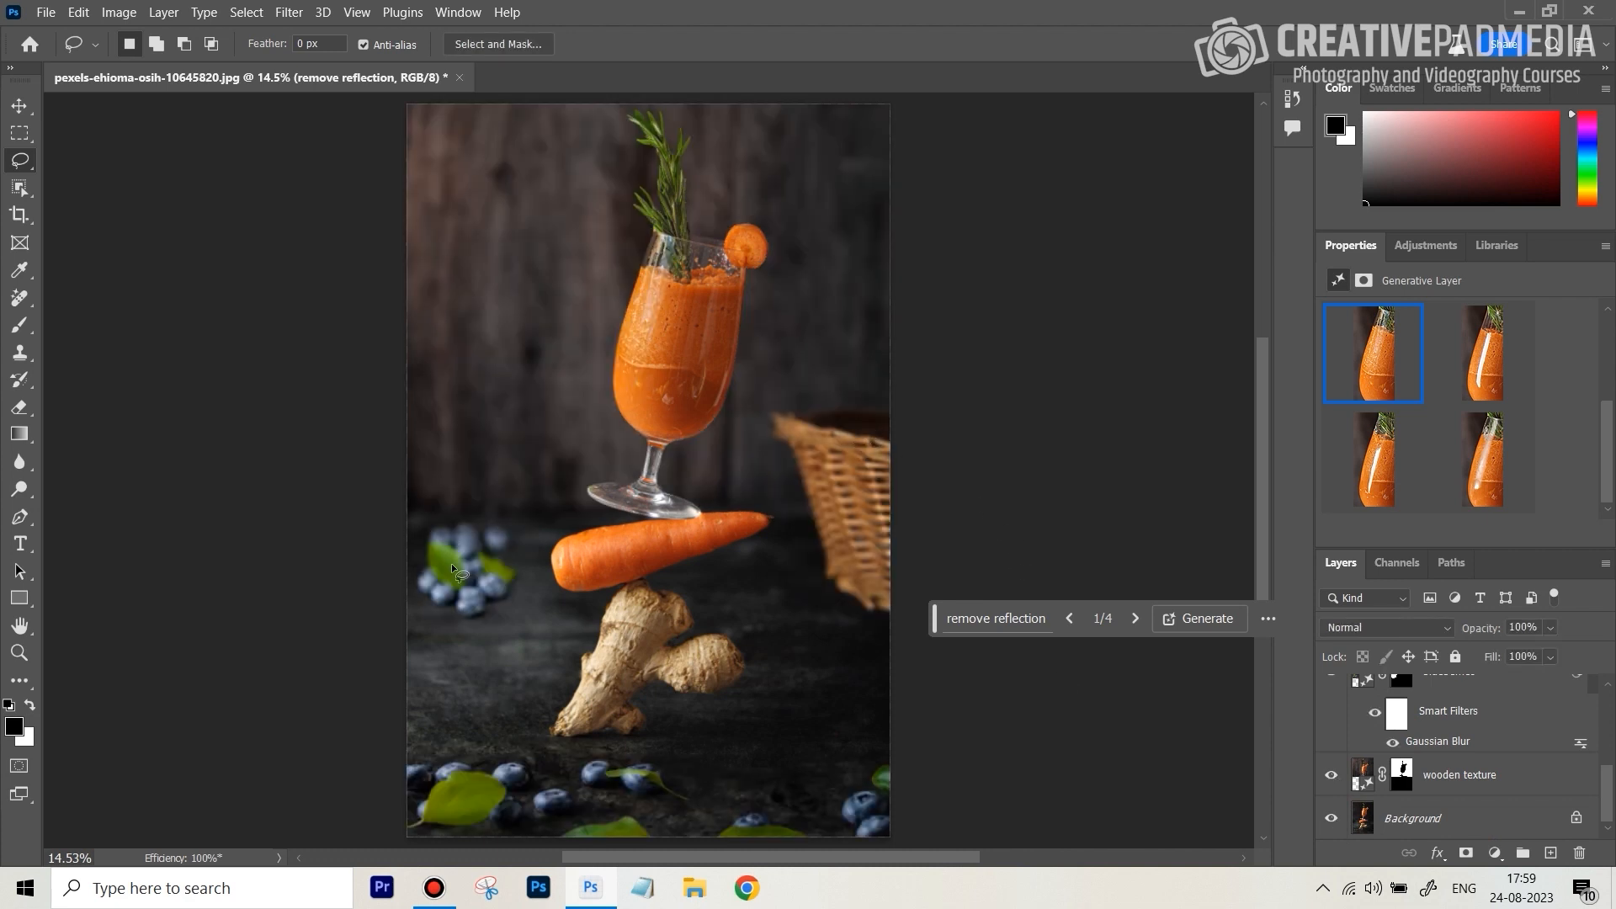
{"action": "mouse_move", "coordinate": [616, 750]}
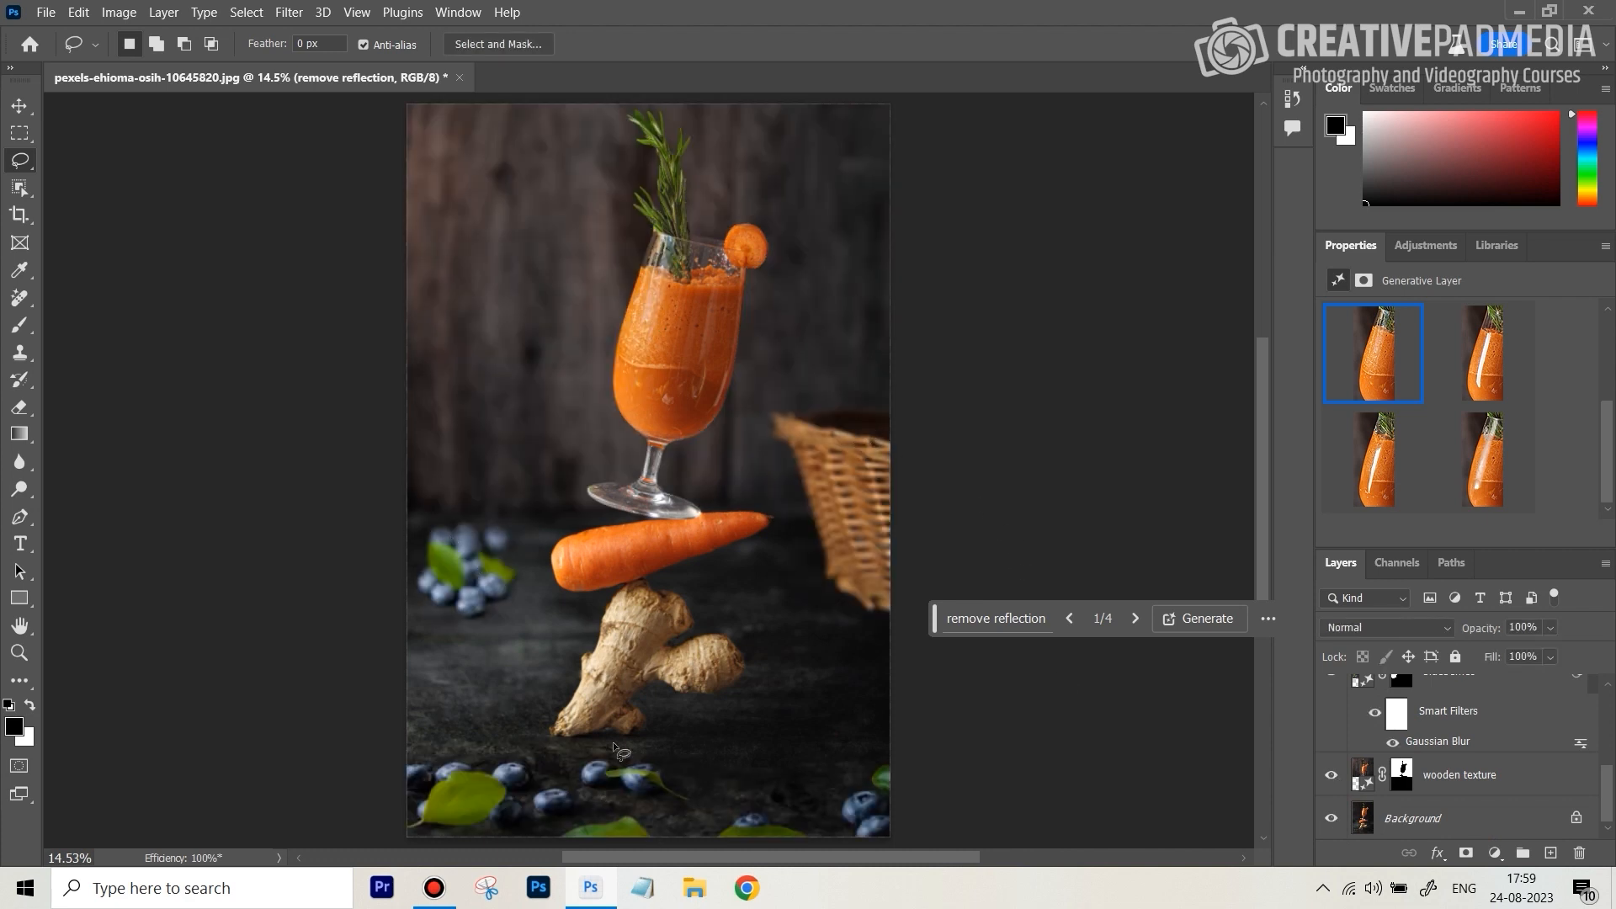
{"action": "mouse_move", "coordinate": [949, 311]}
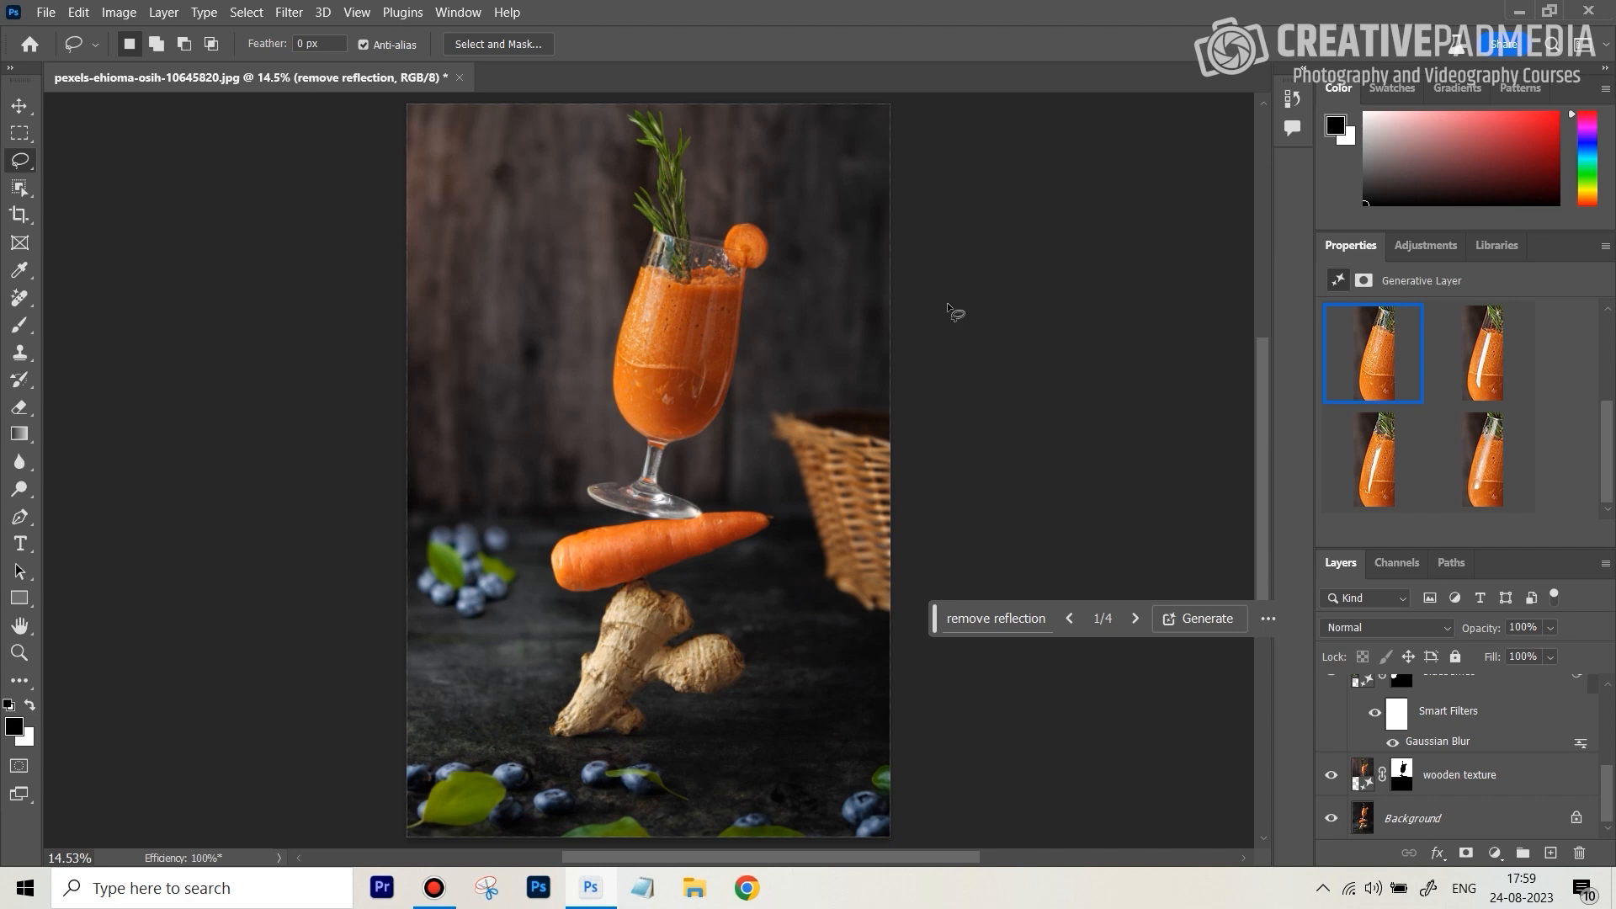
{"action": "mouse_move", "coordinate": [1070, 355]}
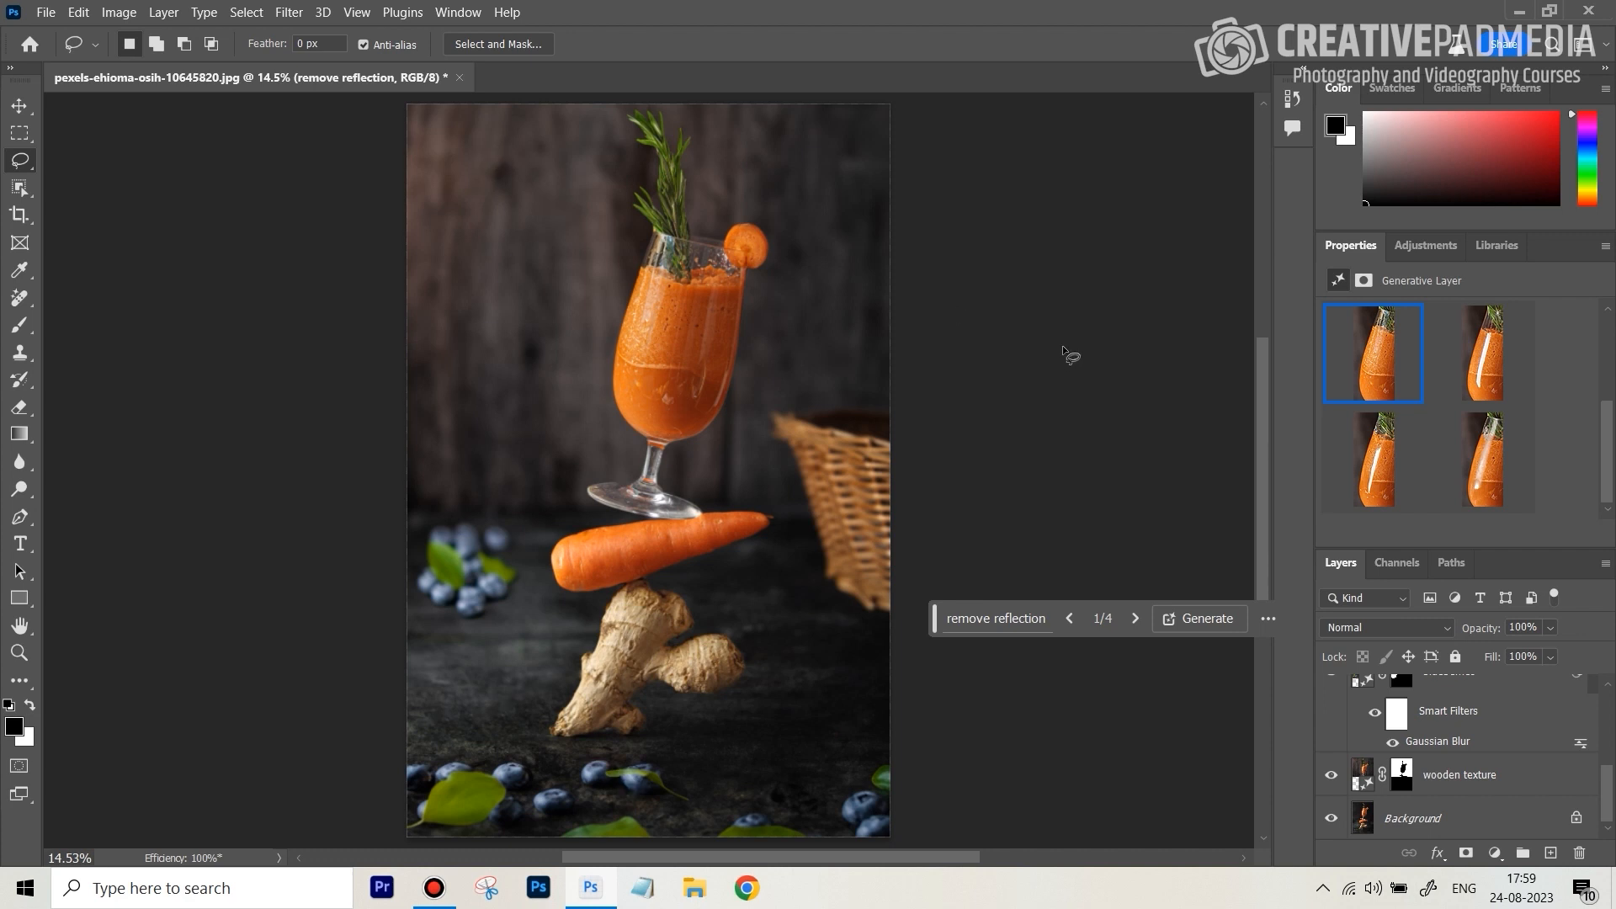